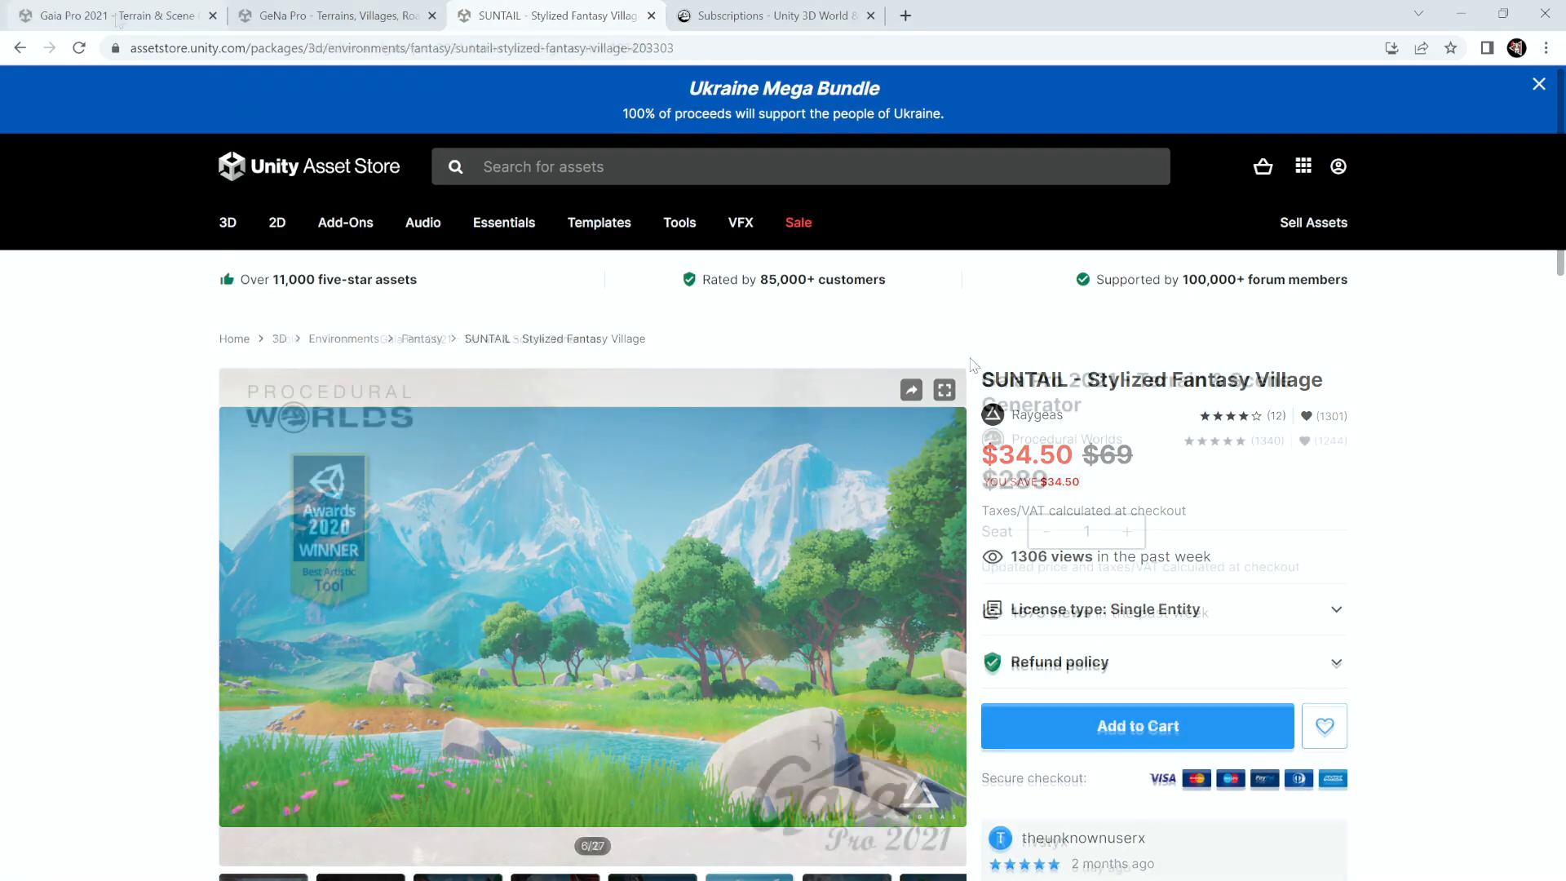
Switch from the SUNTAIL village tab to the Gaia Pro 2021 Asset Store page
{"action": "left_click", "coordinate": [110, 14]}
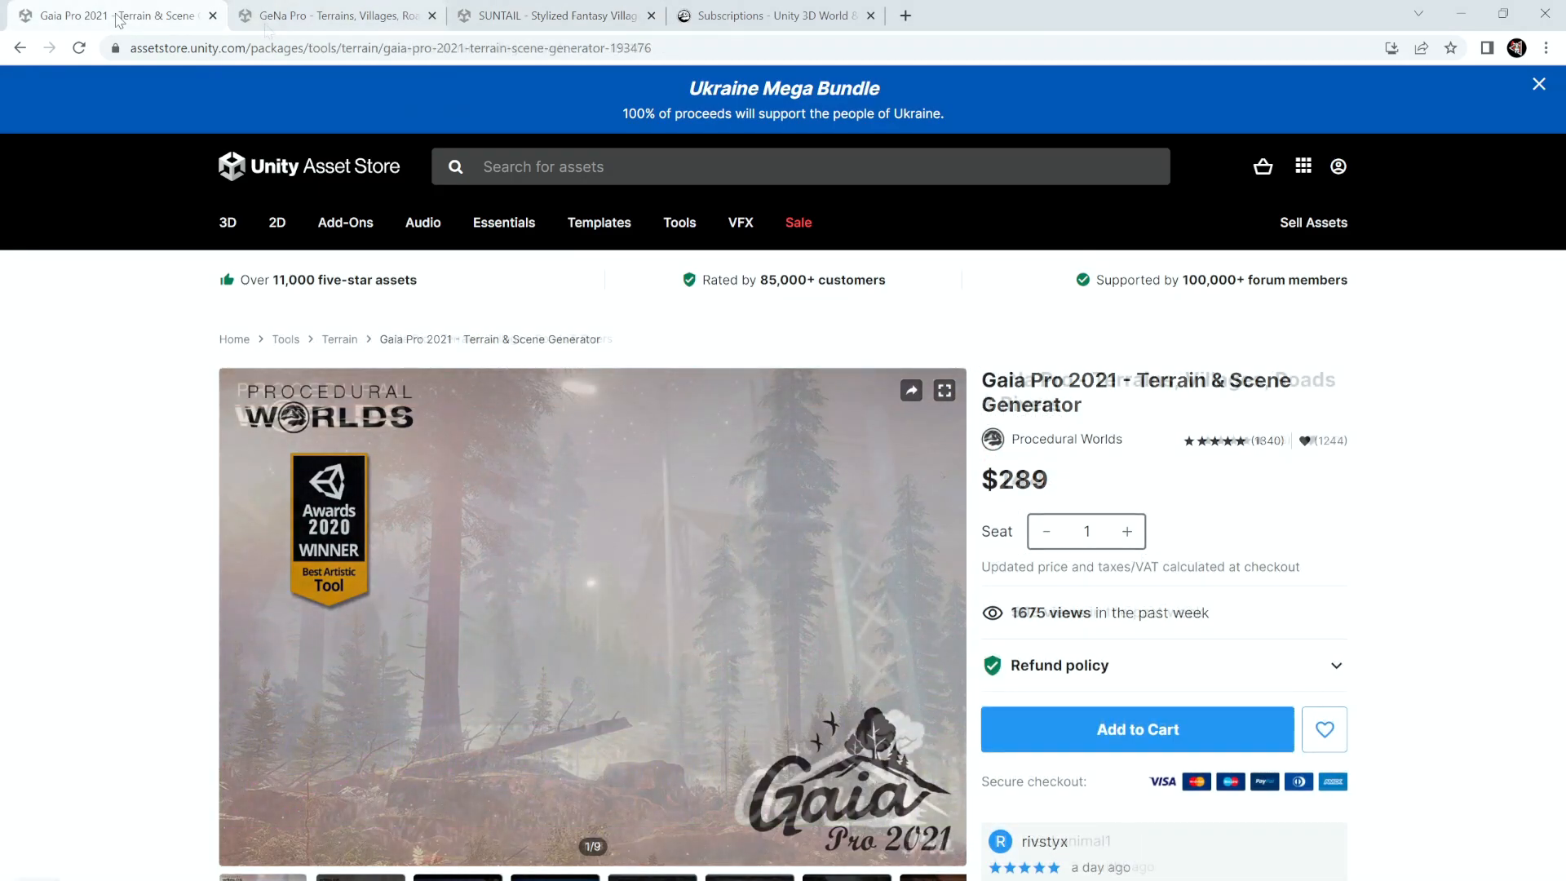
{"action": "left_click", "coordinate": [334, 15]}
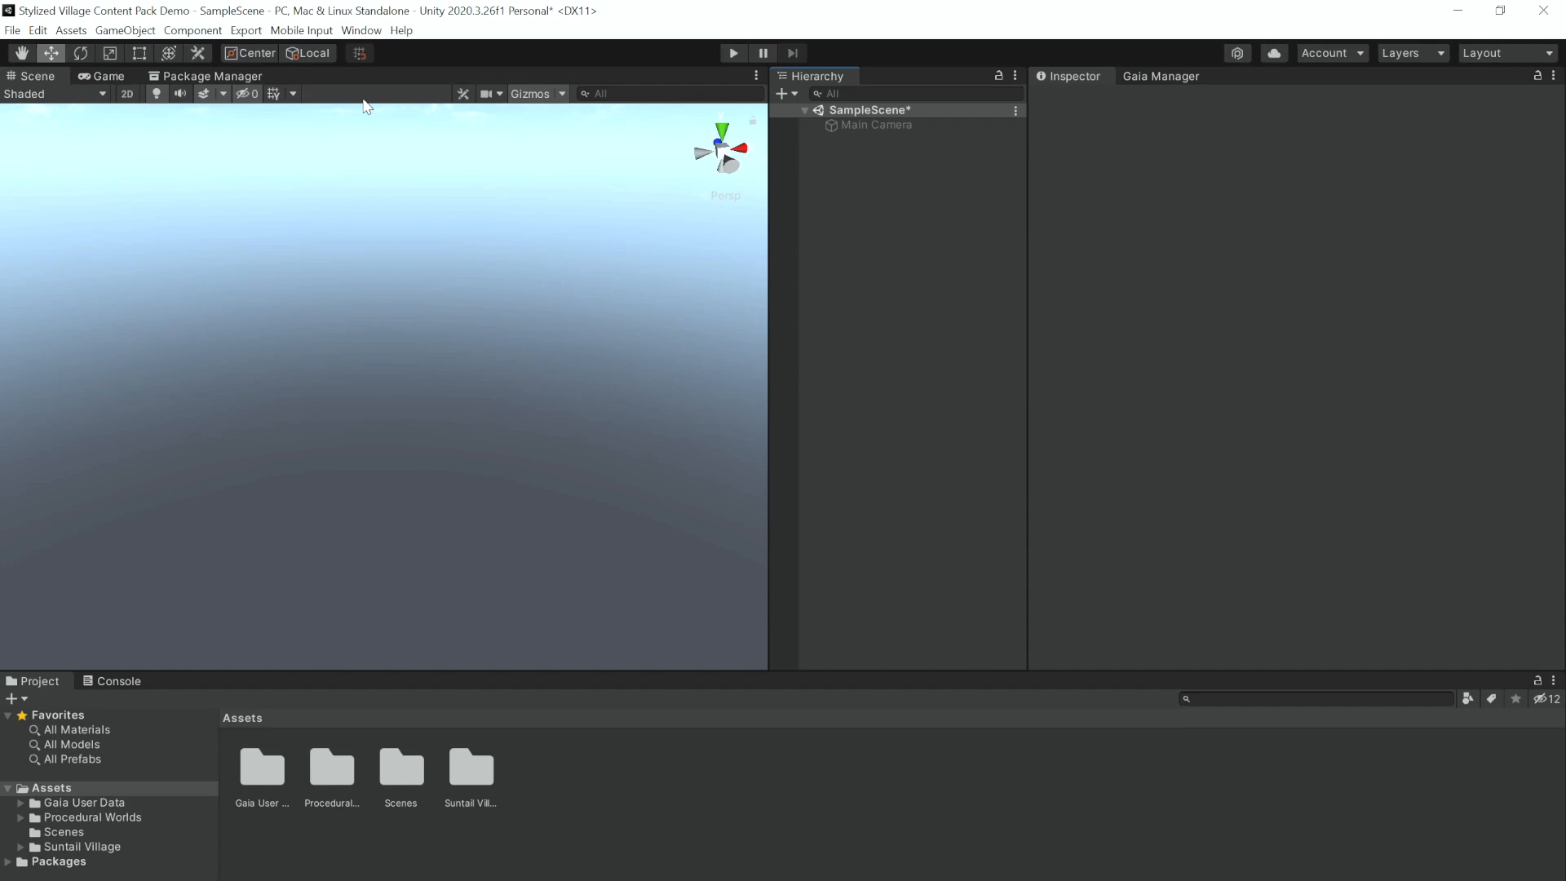
Show the Gaia Manager from Window > Procedural Worlds > Gaia and widen its docked panel
{"action": "left_click", "coordinate": [361, 30]}
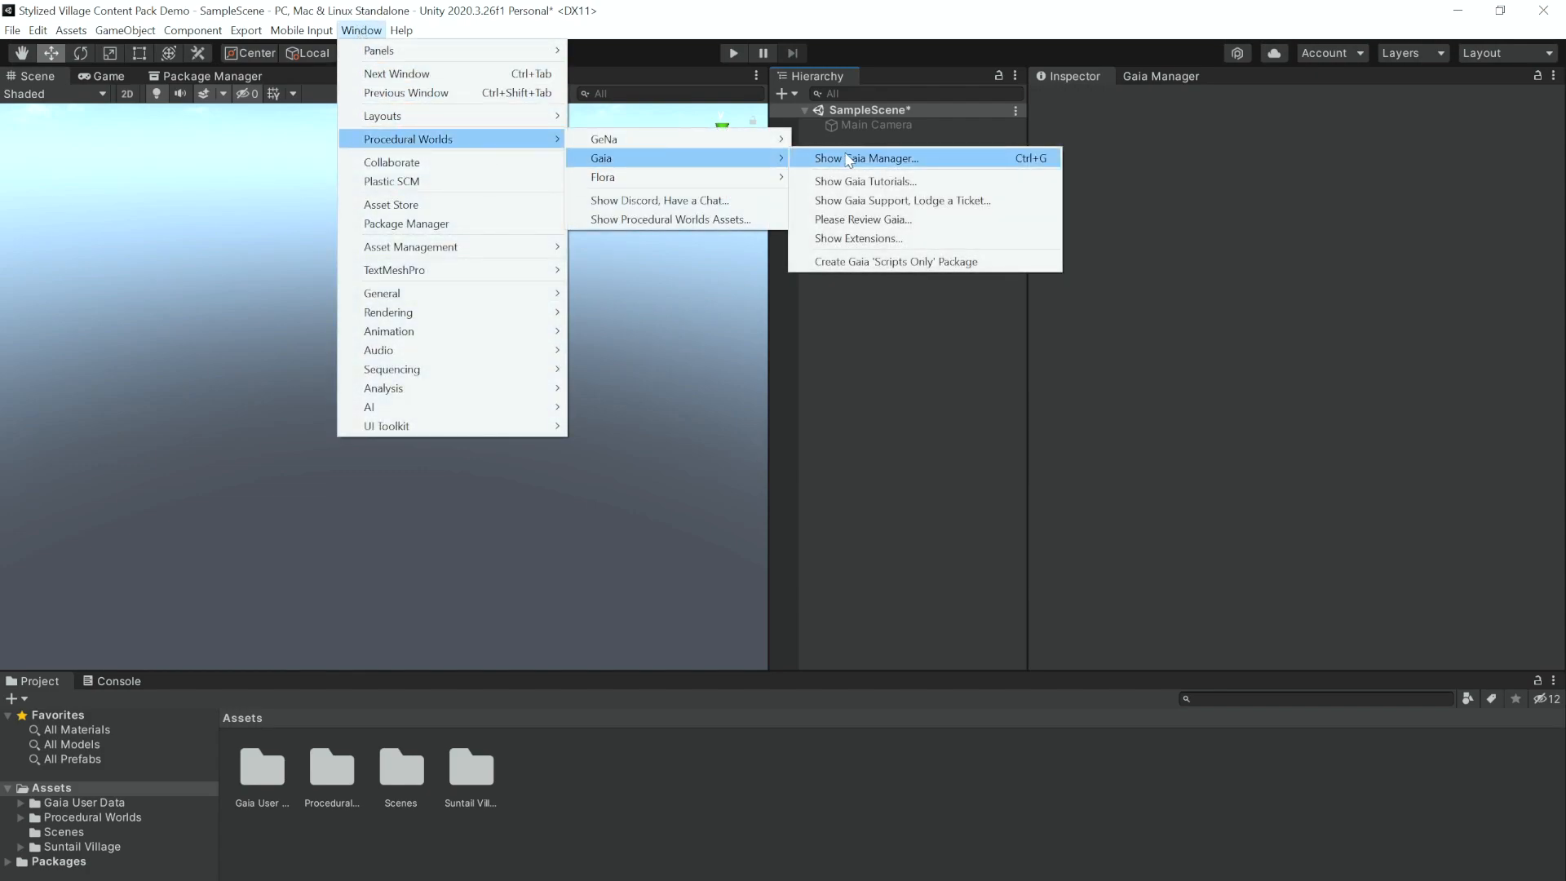
{"action": "left_click", "coordinate": [867, 157]}
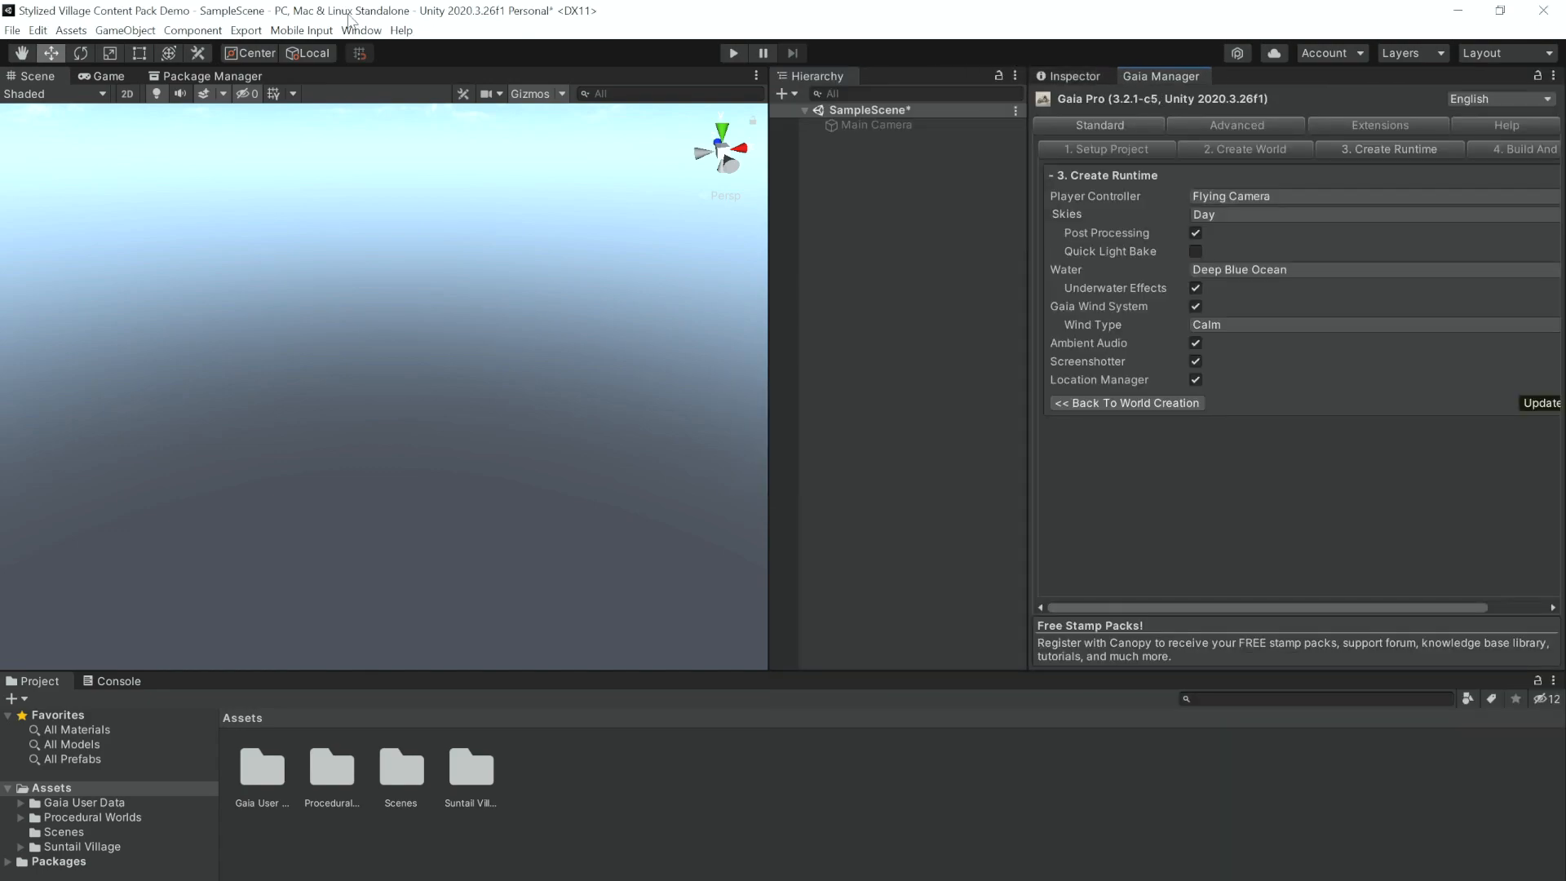
{"action": "left_click", "coordinate": [361, 30]}
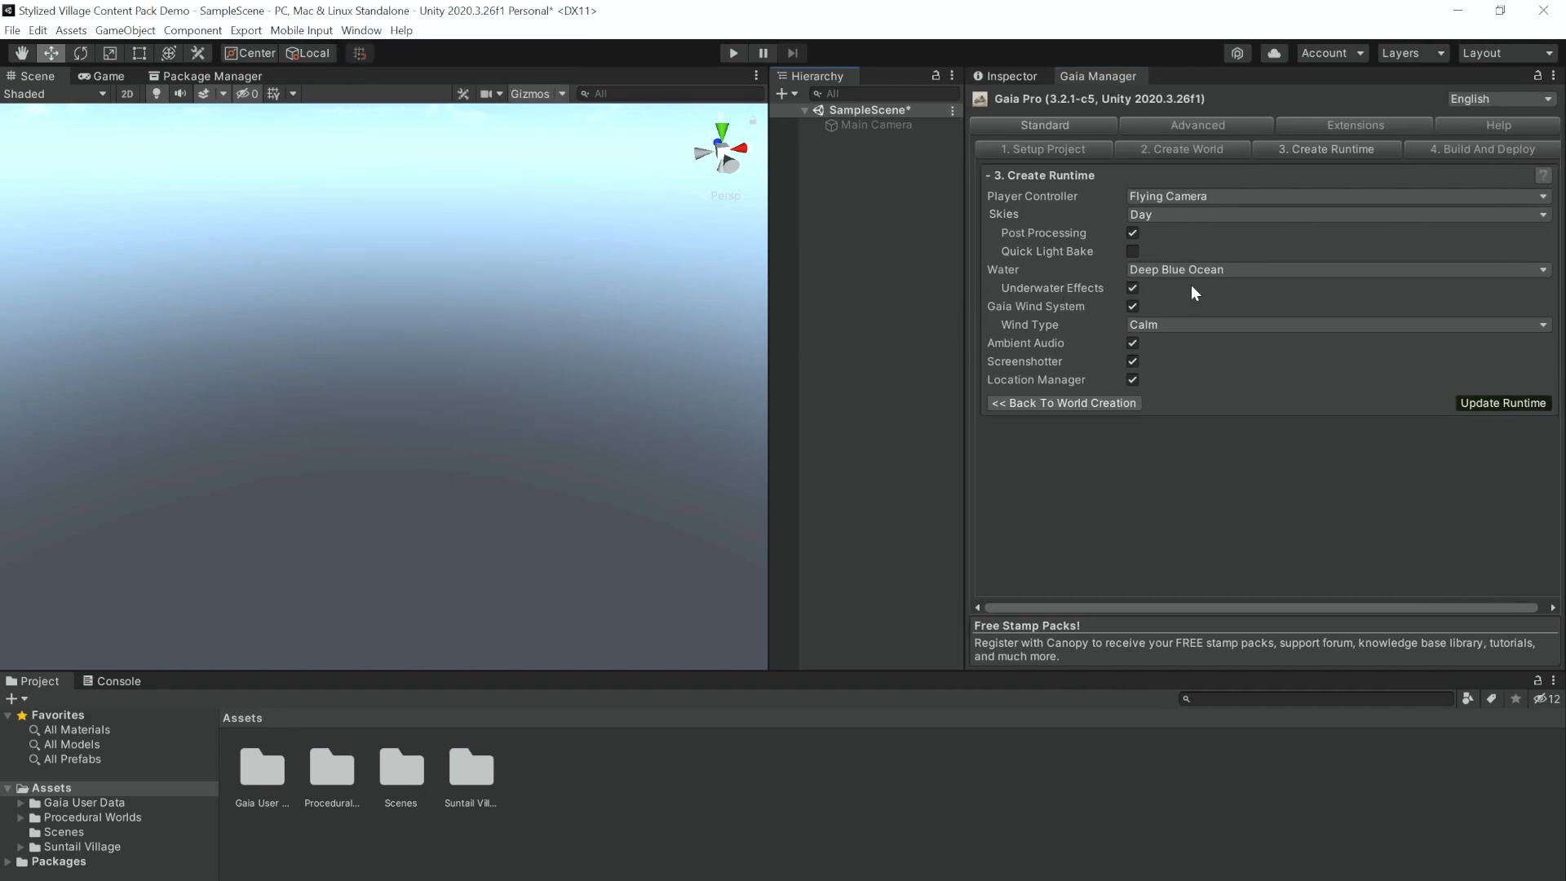
In Create World, keep the Stylized Village target biome and create the medium terrains
{"action": "left_click", "coordinate": [1182, 148]}
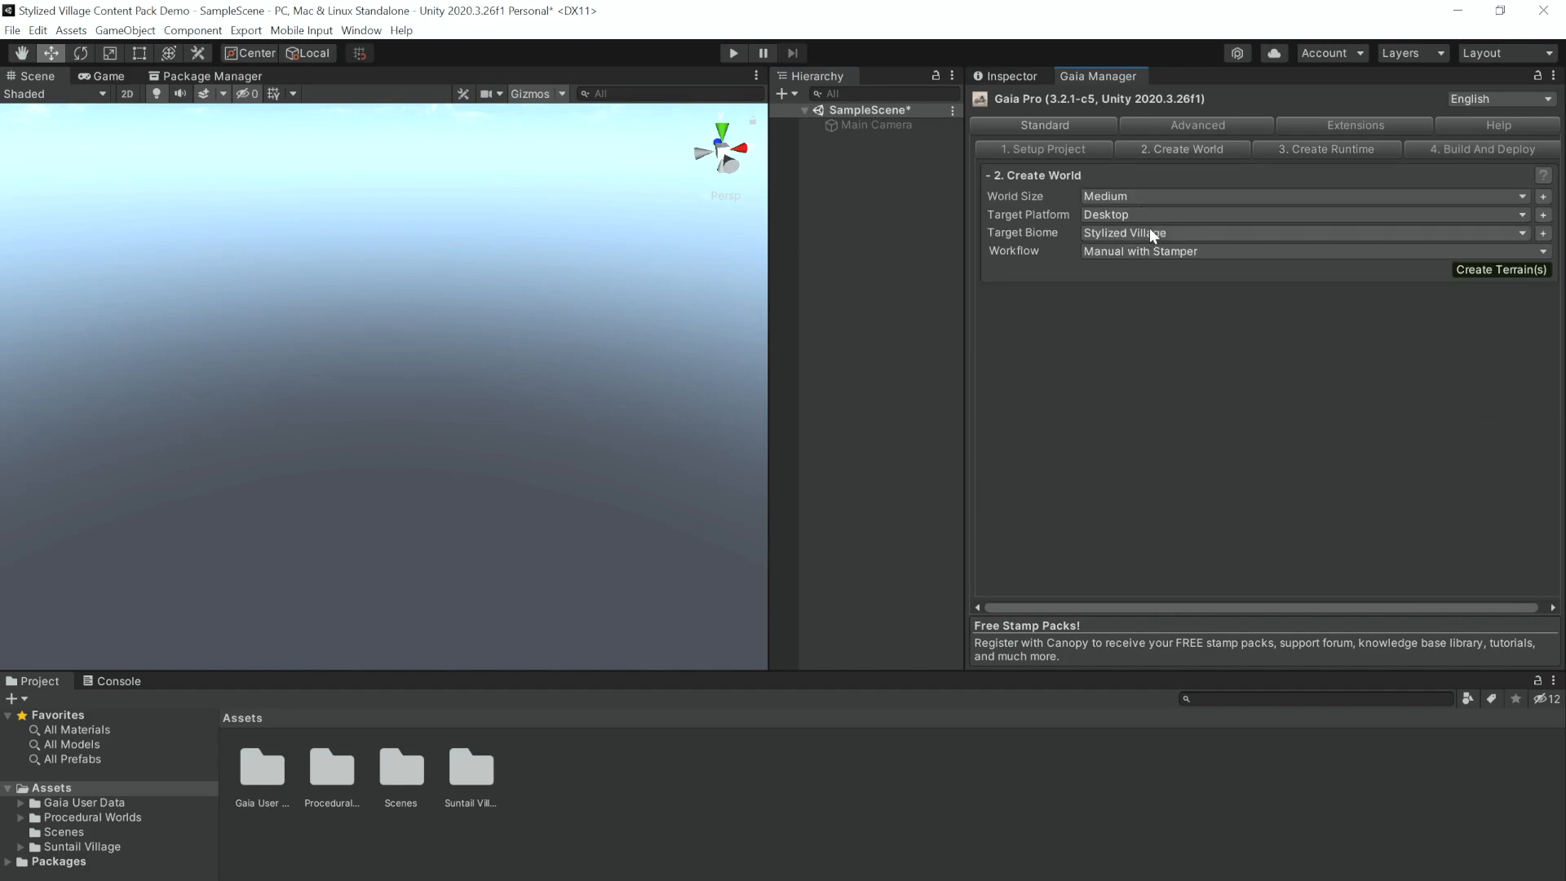
{"action": "left_click", "coordinate": [1299, 233]}
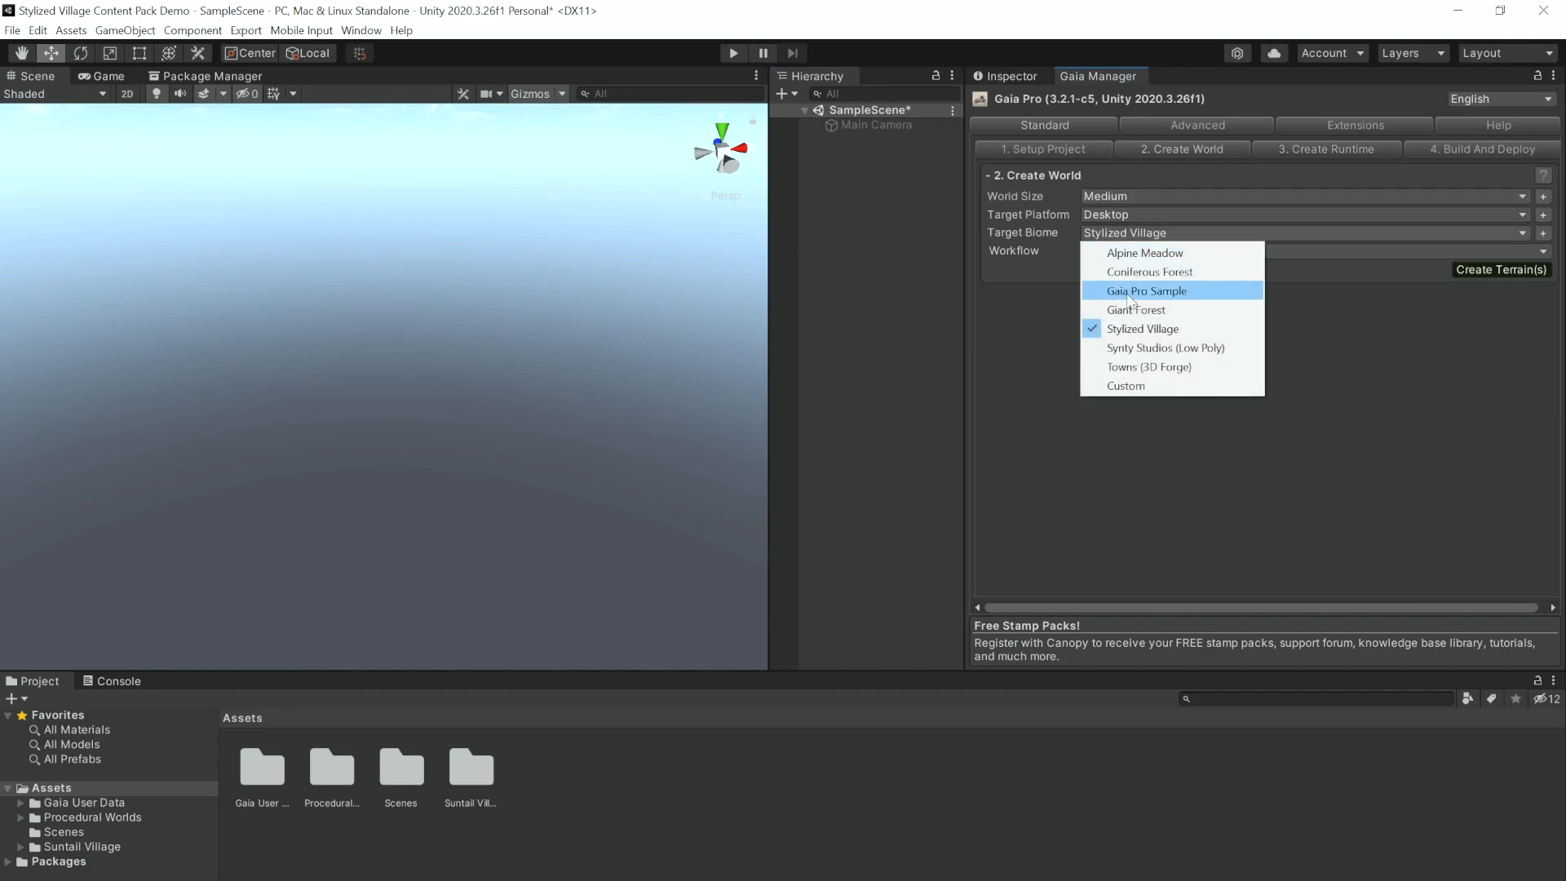
{"action": "left_click", "coordinate": [1142, 329]}
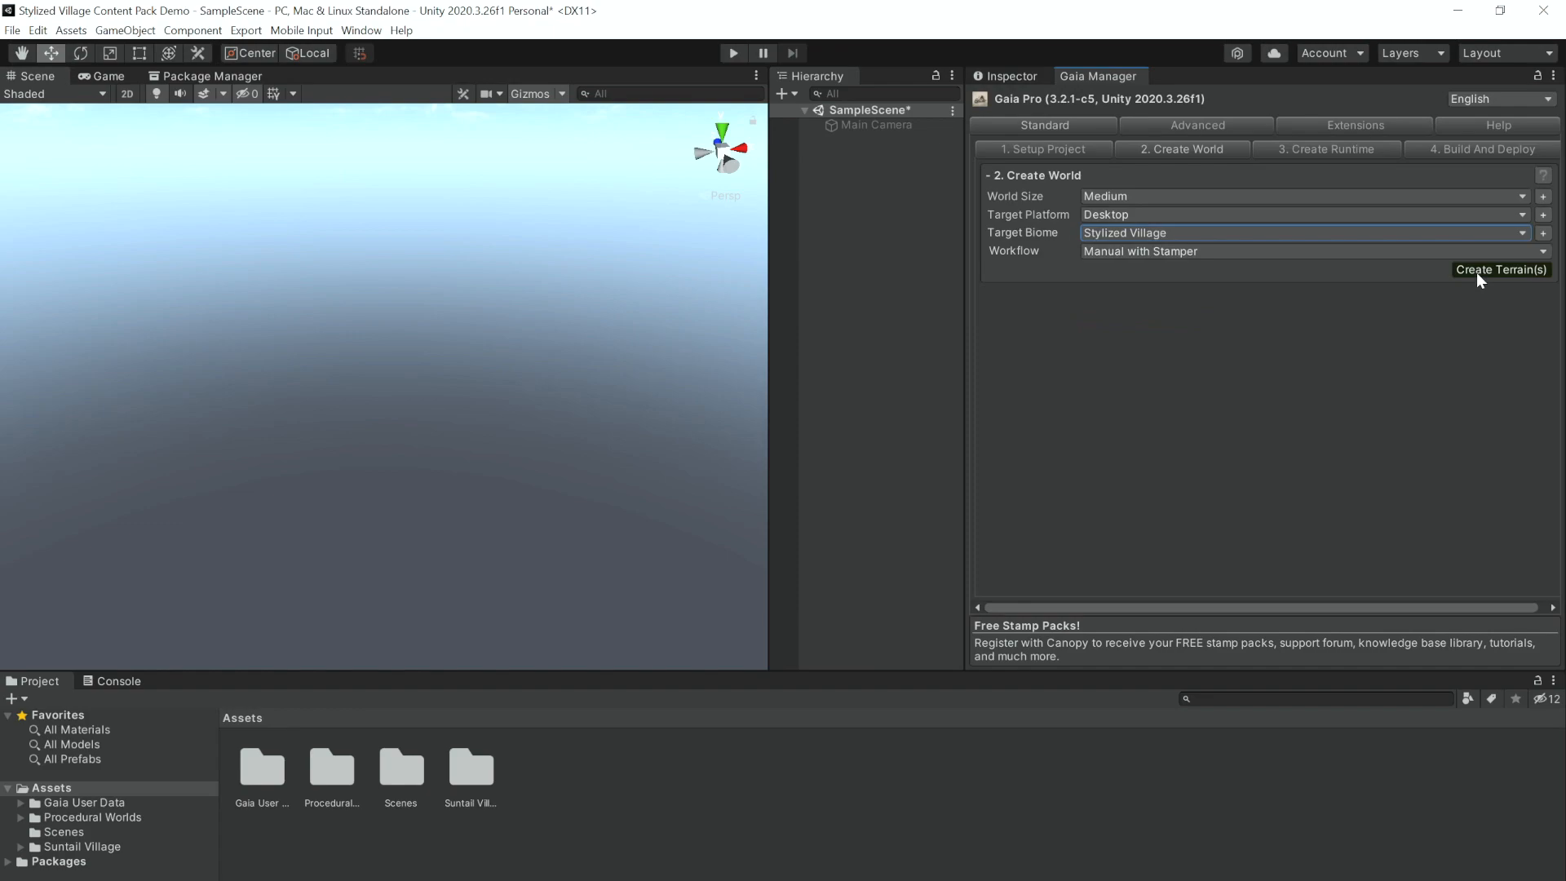
{"action": "left_click", "coordinate": [1501, 270]}
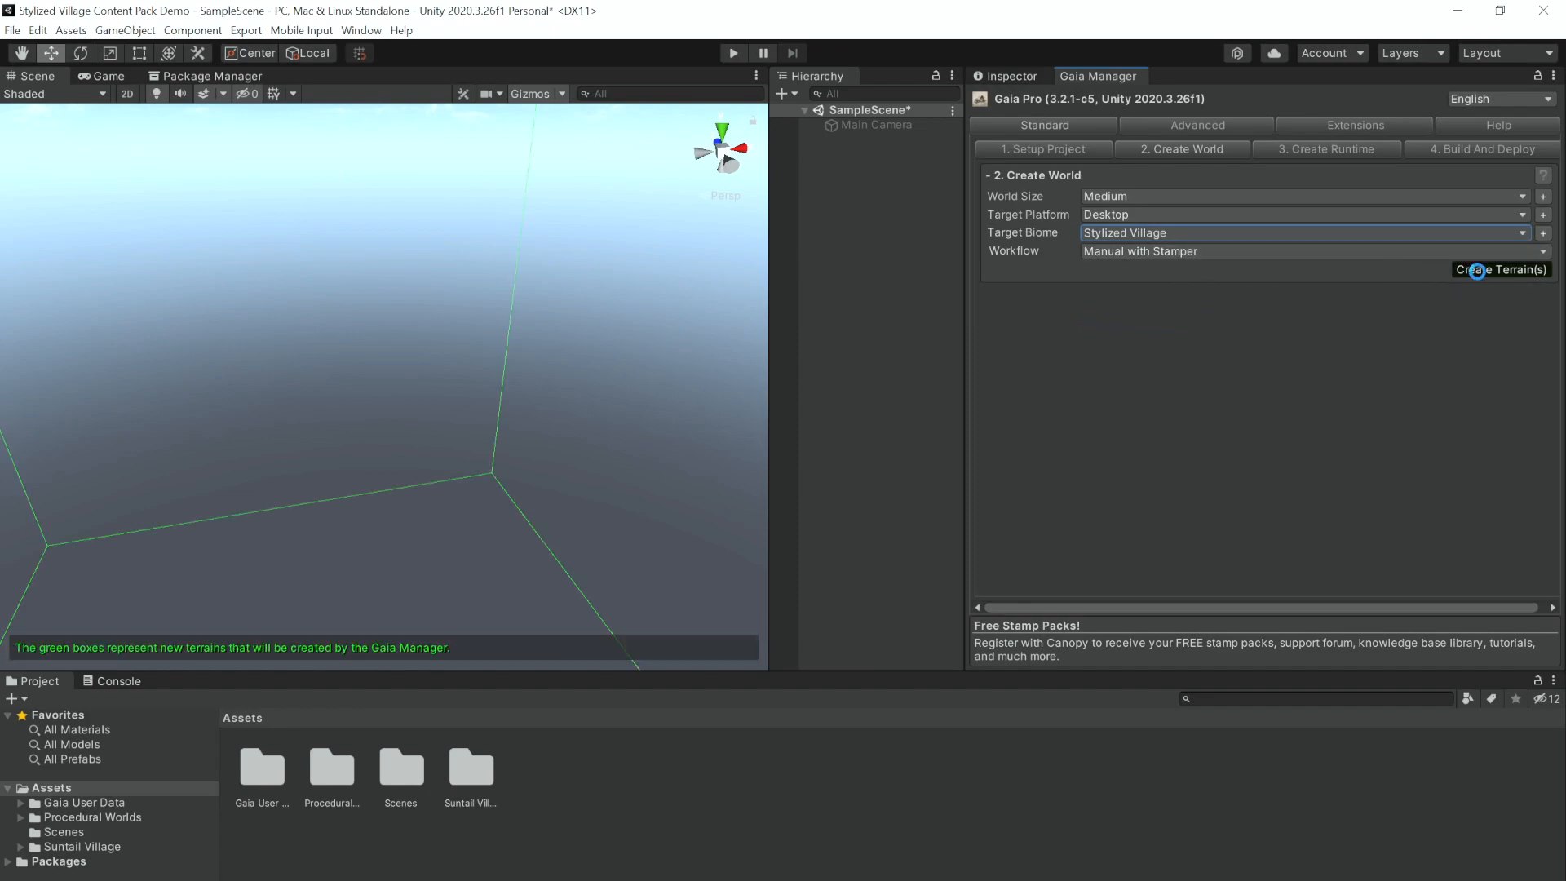
{"action": "left_click", "coordinate": [1498, 270]}
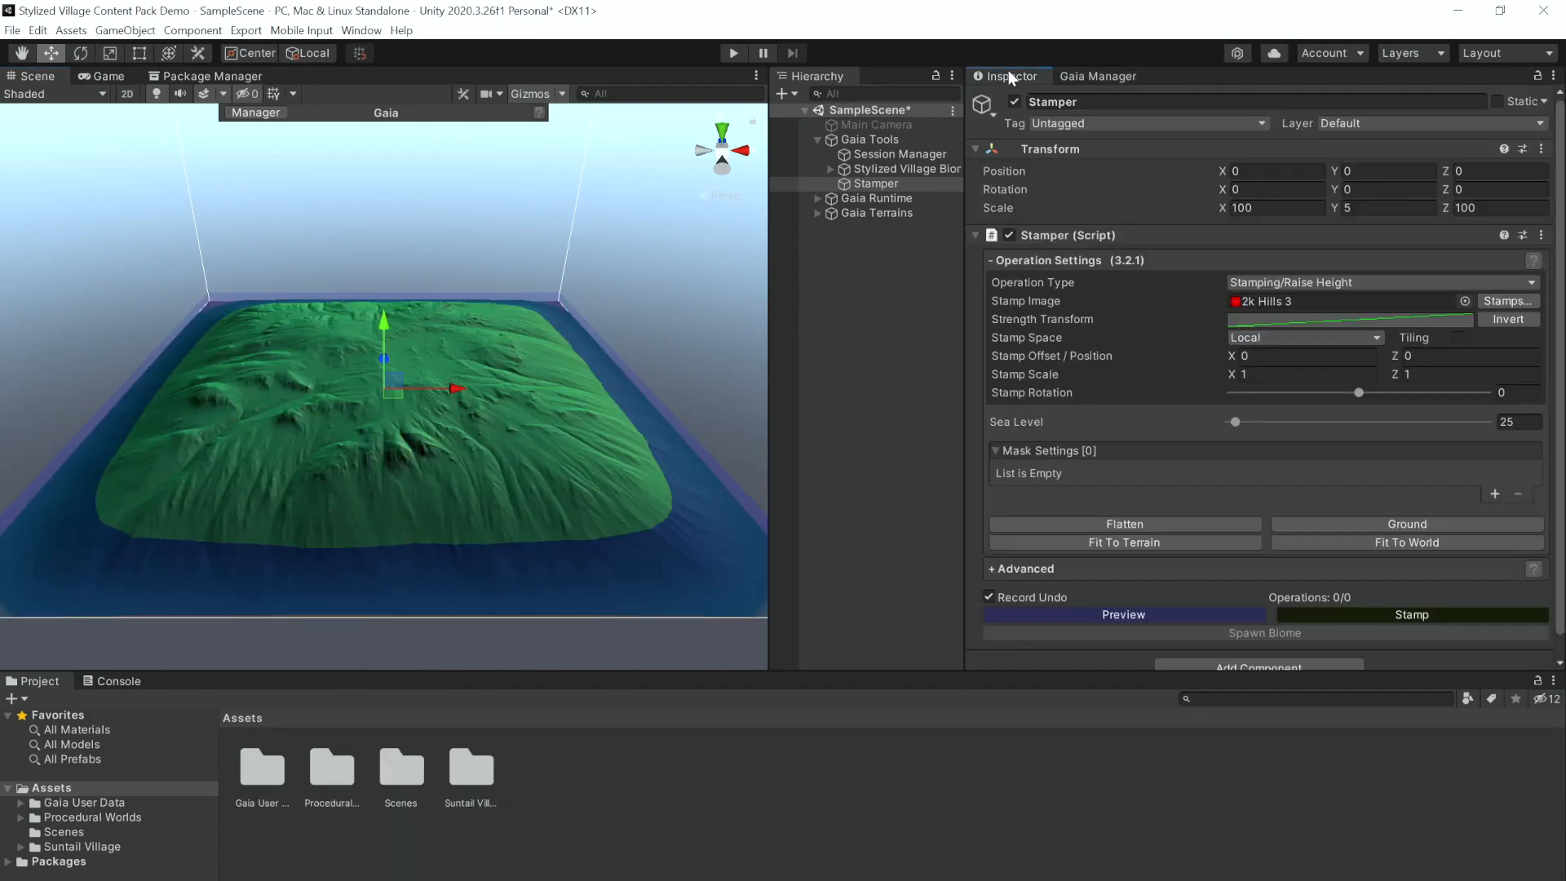
Stamp the hills, add Gaia runtime components, then select the Stylized Village Biome
{"action": "left_click", "coordinate": [1411, 614]}
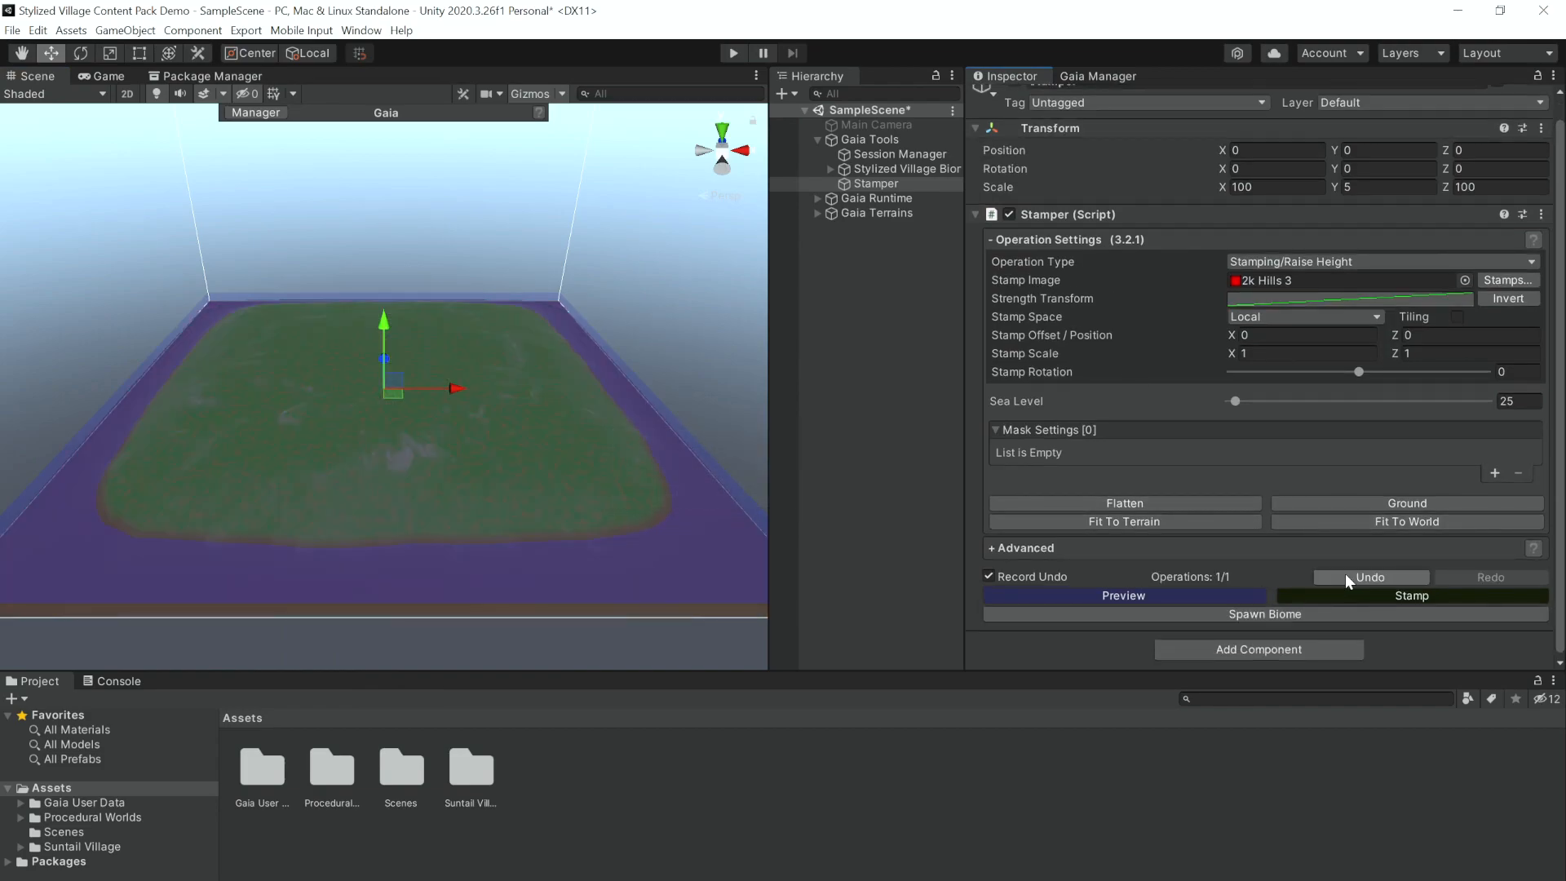
{"action": "left_click", "coordinate": [1098, 76]}
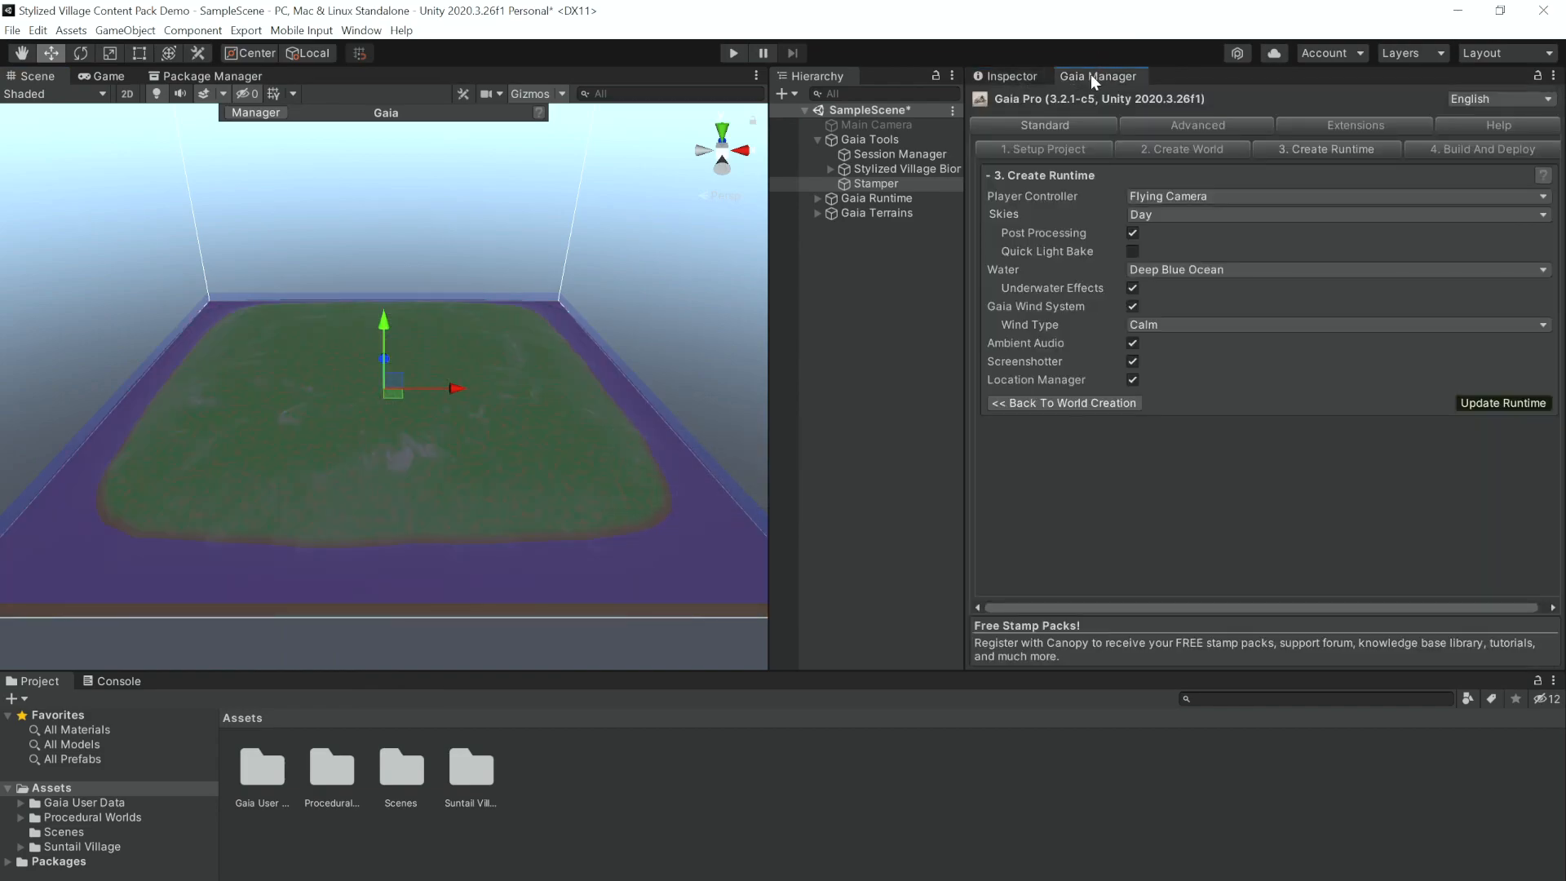
{"action": "left_click", "coordinate": [1503, 402]}
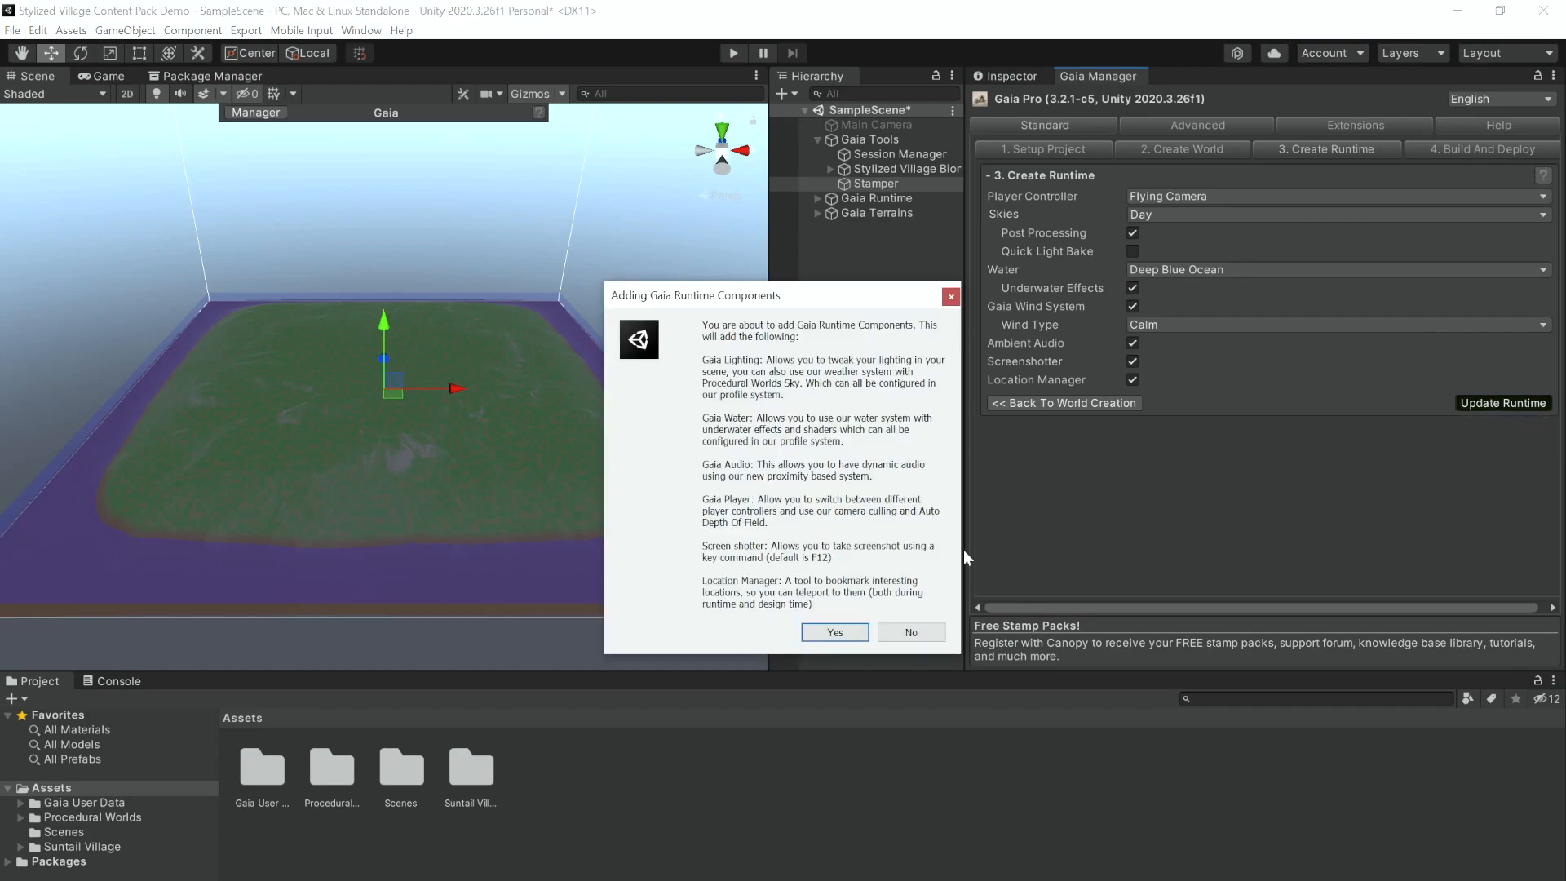
{"action": "left_click", "coordinate": [833, 632]}
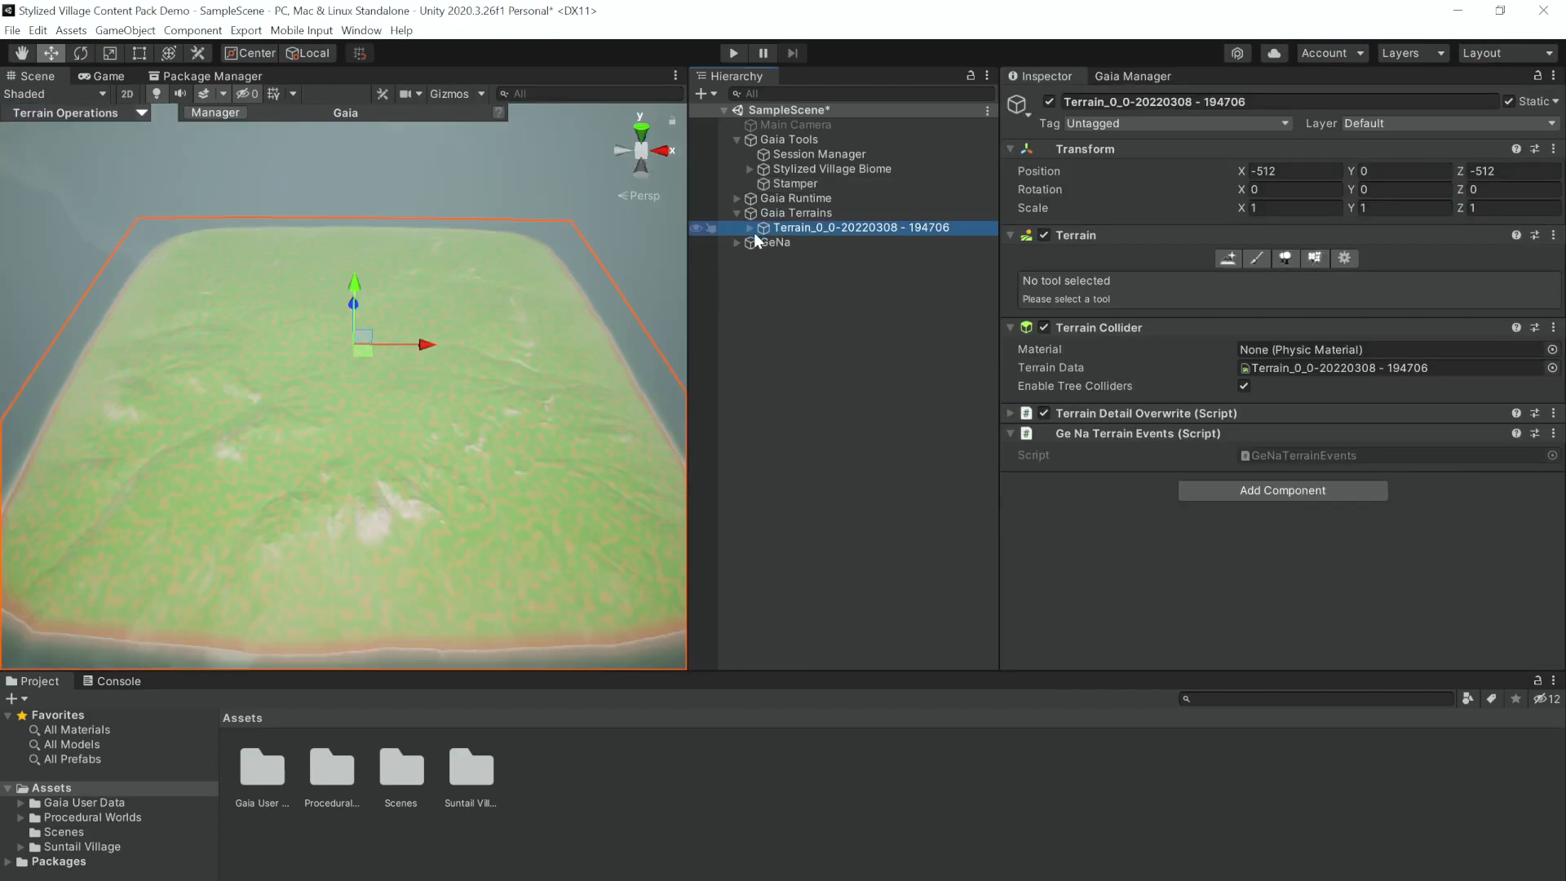
{"action": "left_click", "coordinate": [832, 169]}
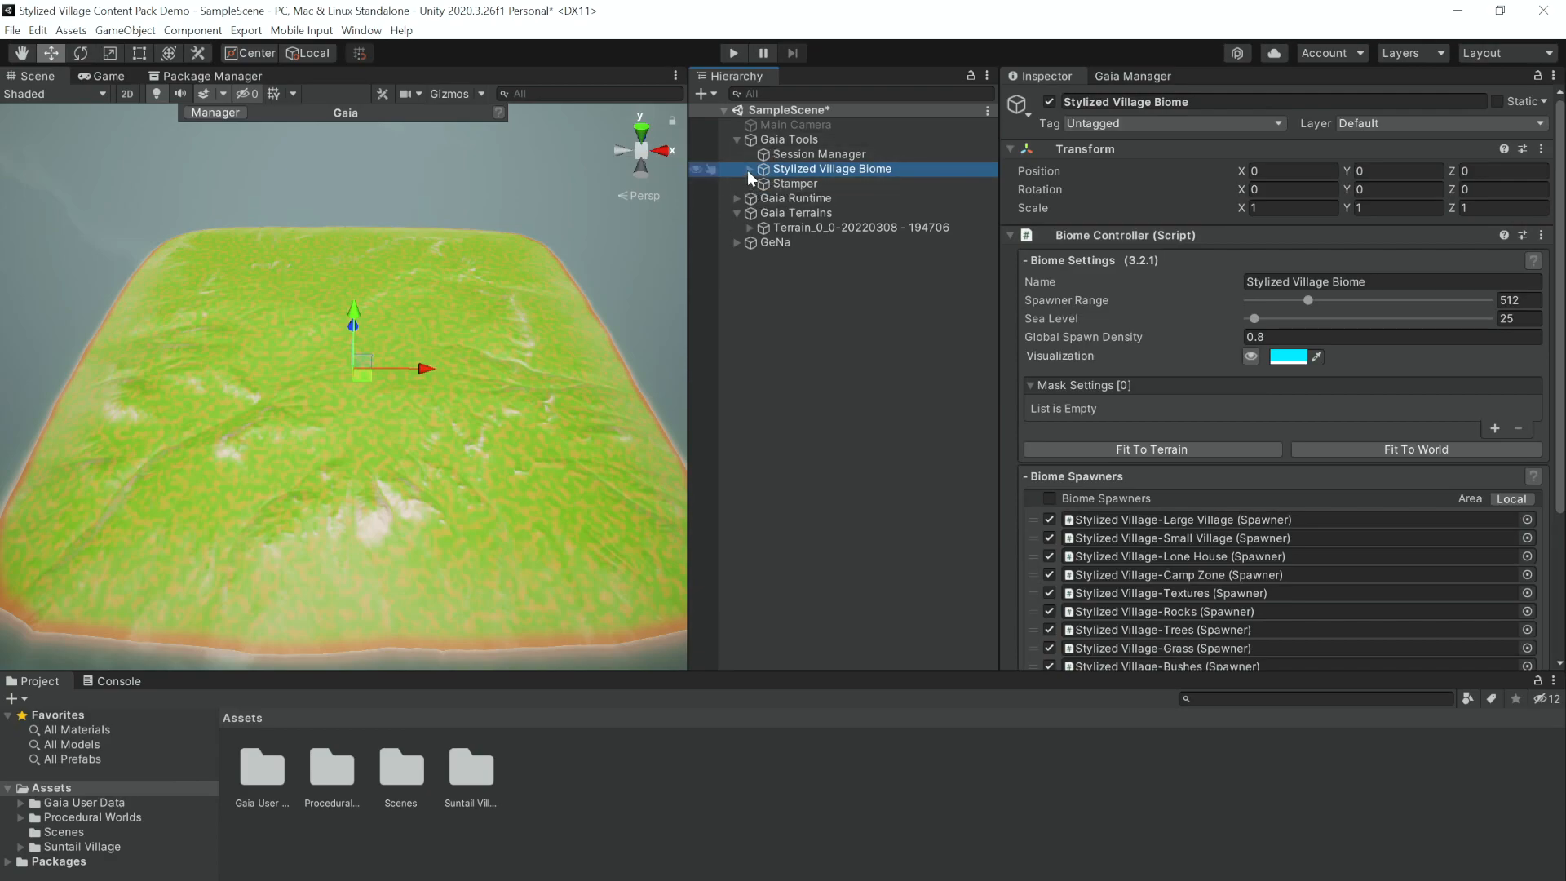
Inspect the Large Village, Small Village, Lone House, Camp Zone and Textures spawners
{"action": "left_click", "coordinate": [750, 169]}
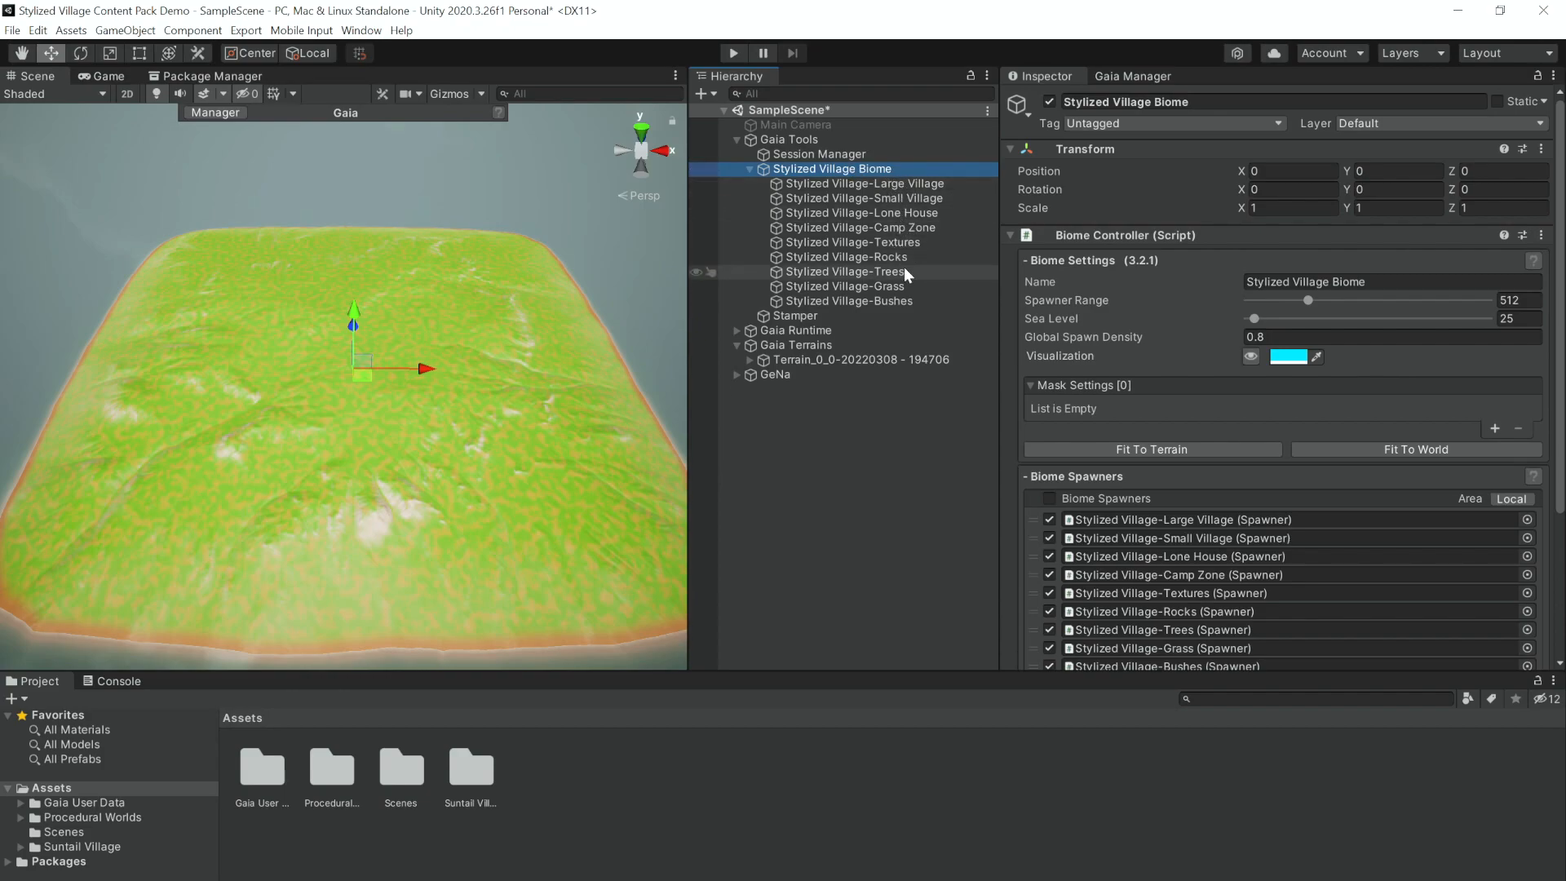
{"action": "left_click", "coordinate": [864, 182]}
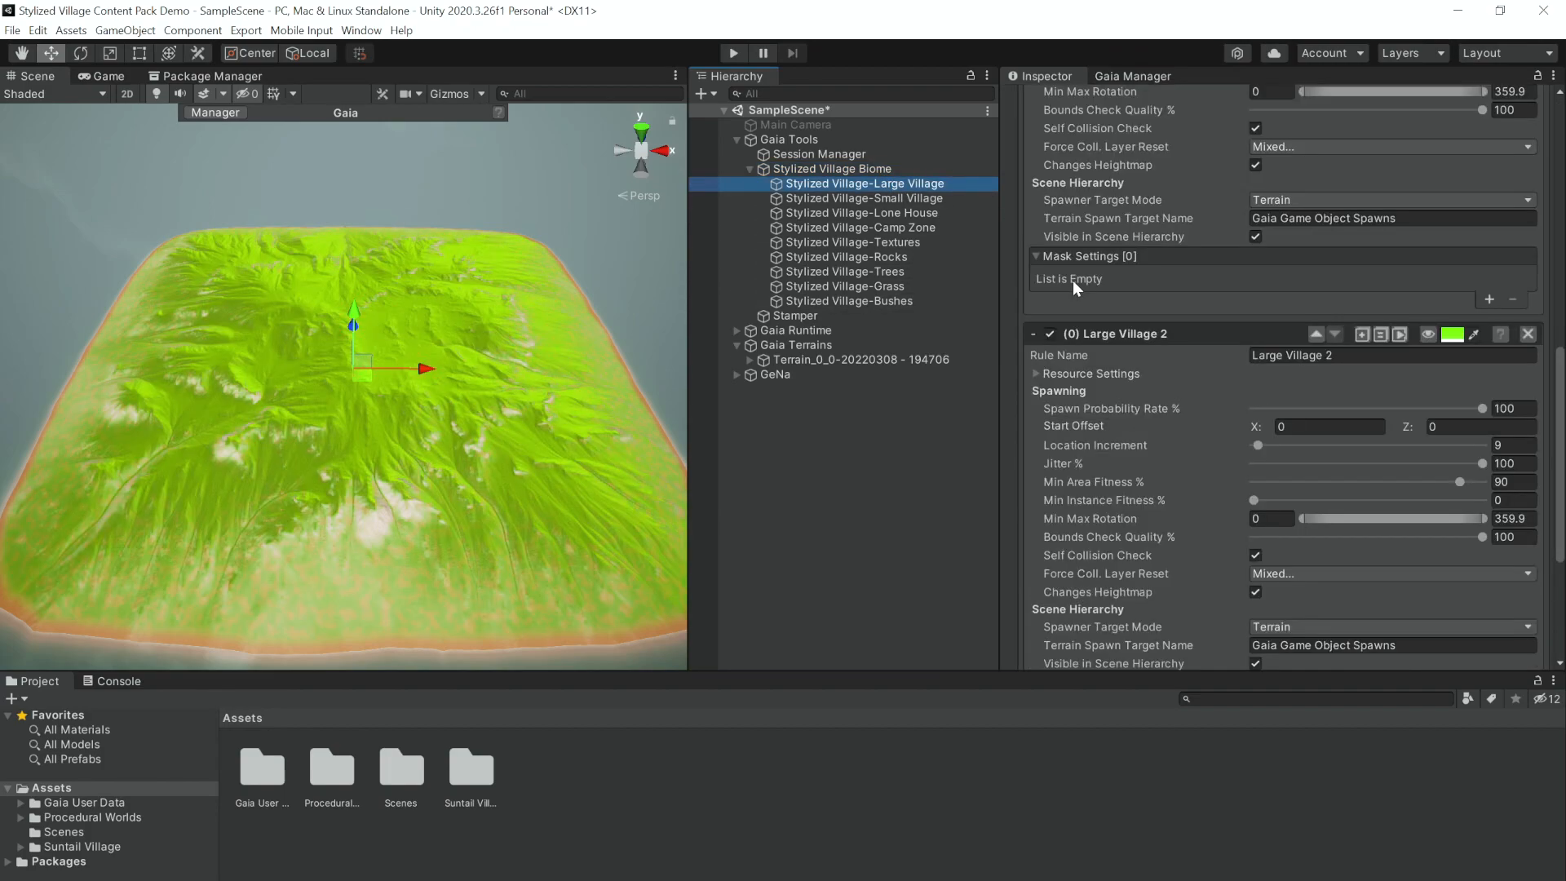
{"action": "scroll", "scroll_direction": "down", "scroll_amount": 3}
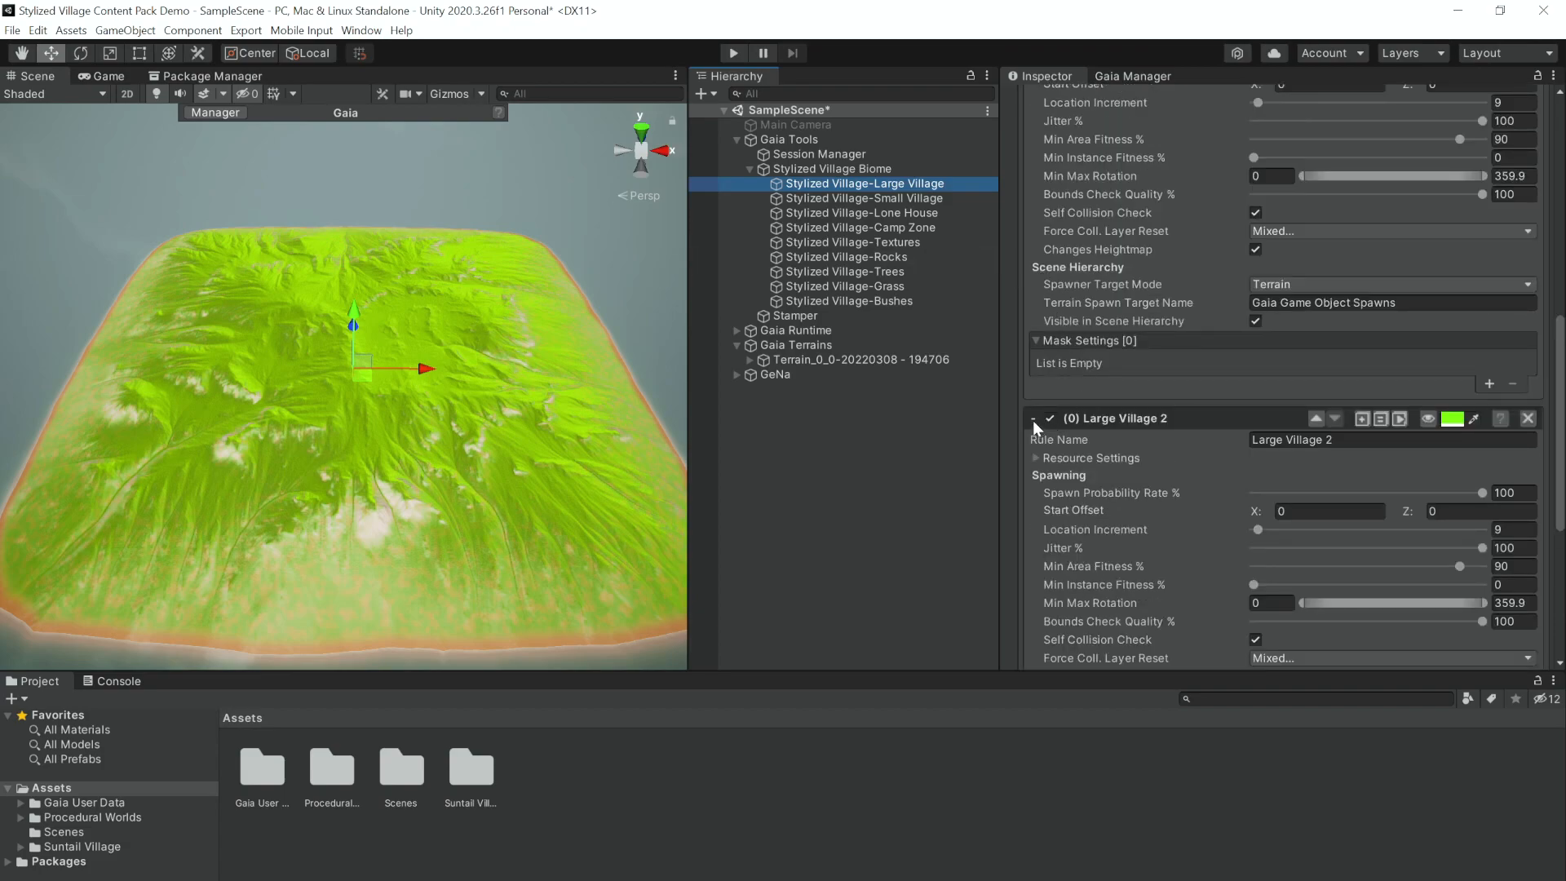
{"action": "left_click", "coordinate": [859, 197]}
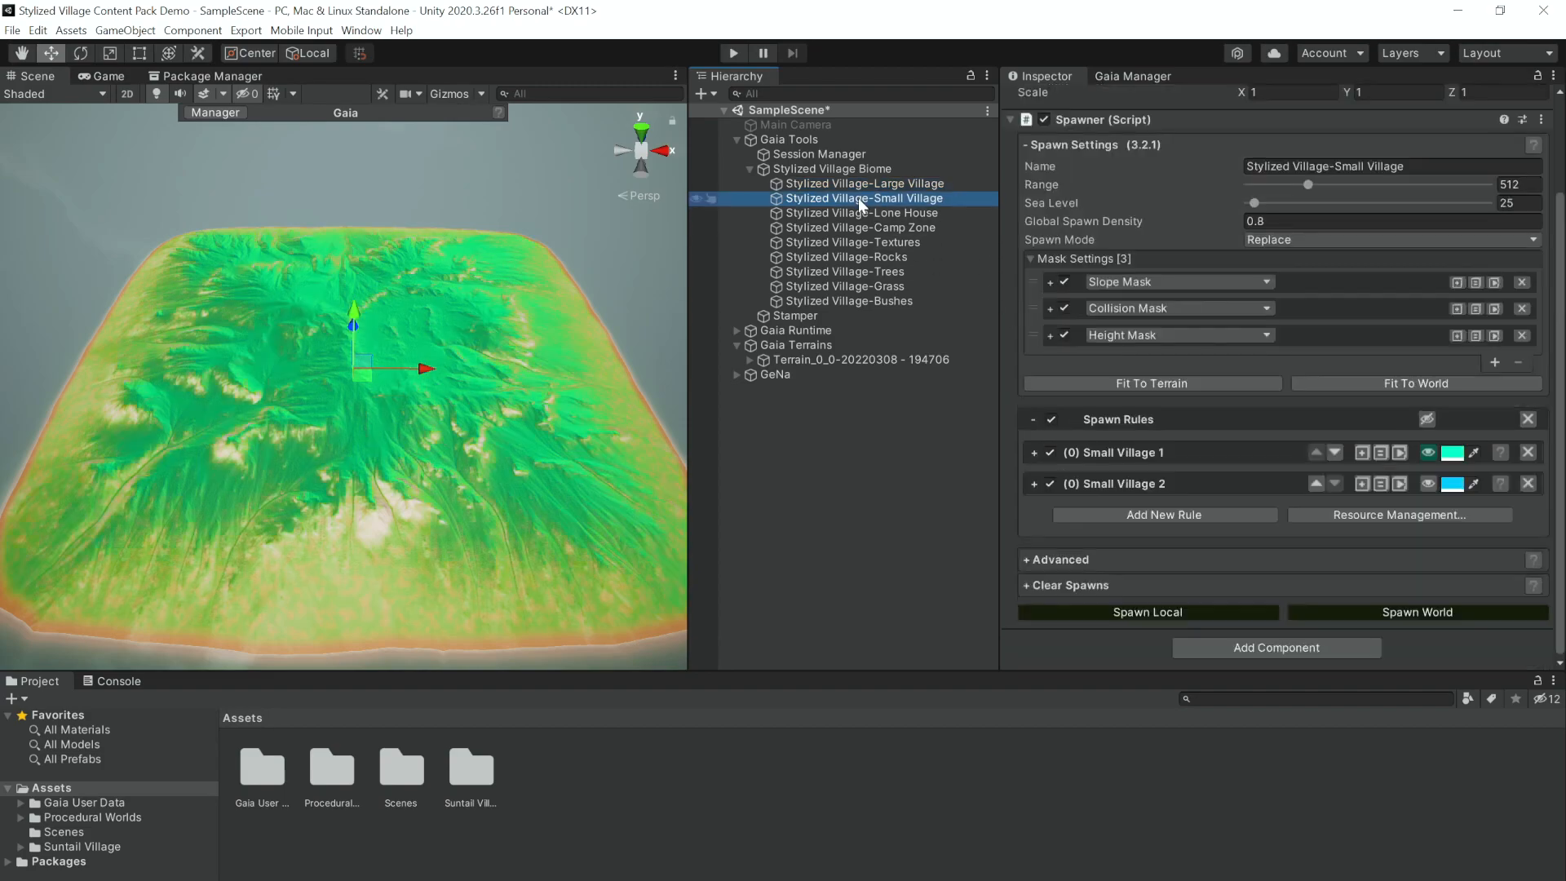
{"action": "mouse_move", "coordinate": [996, 208]}
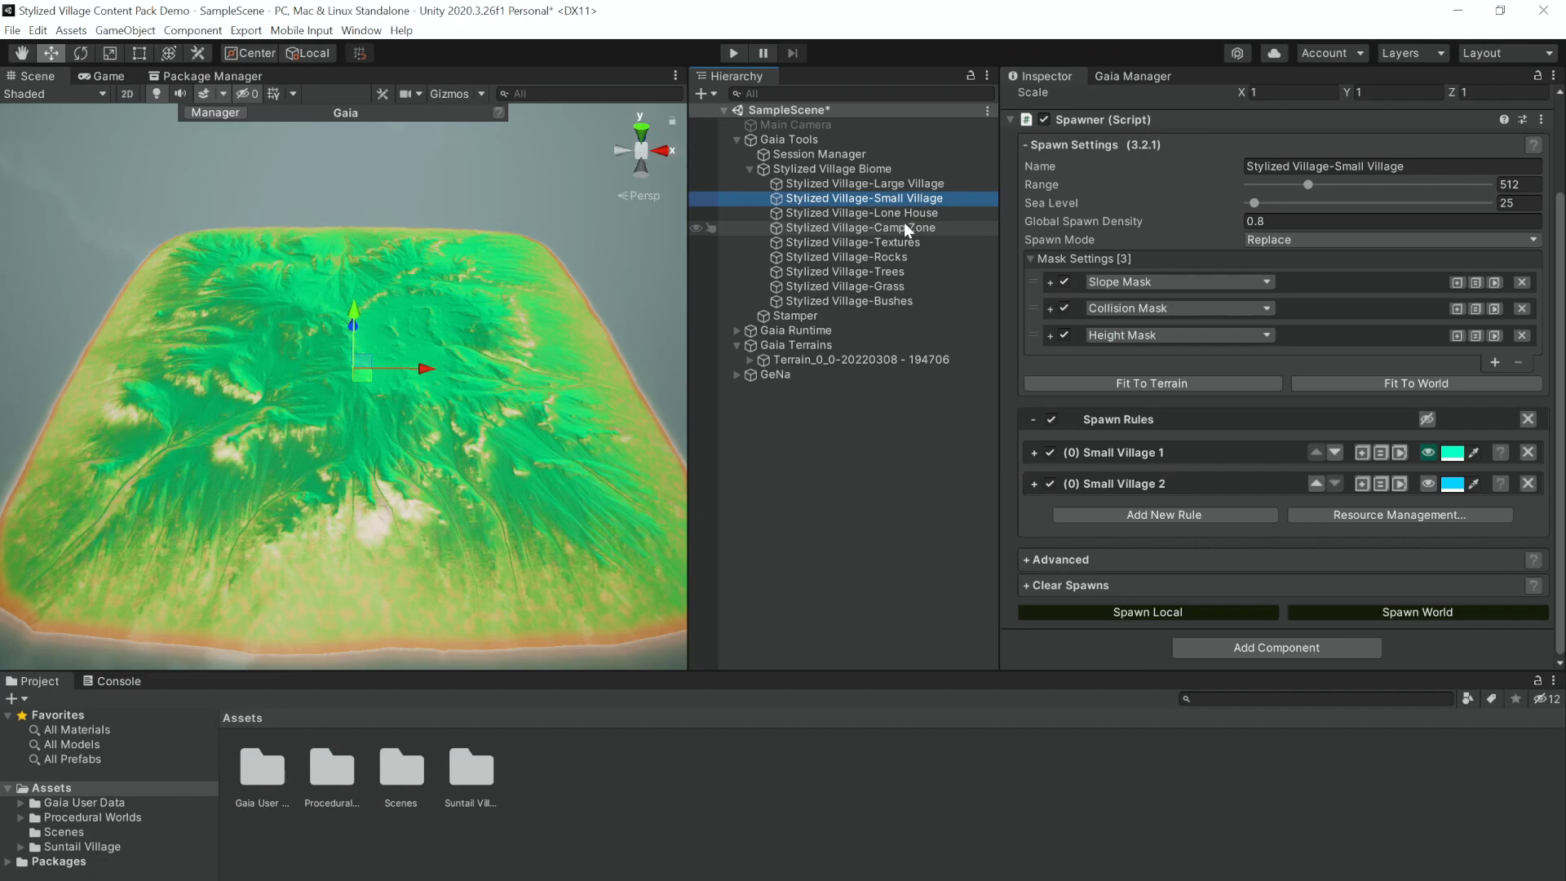
{"action": "left_click", "coordinate": [862, 213]}
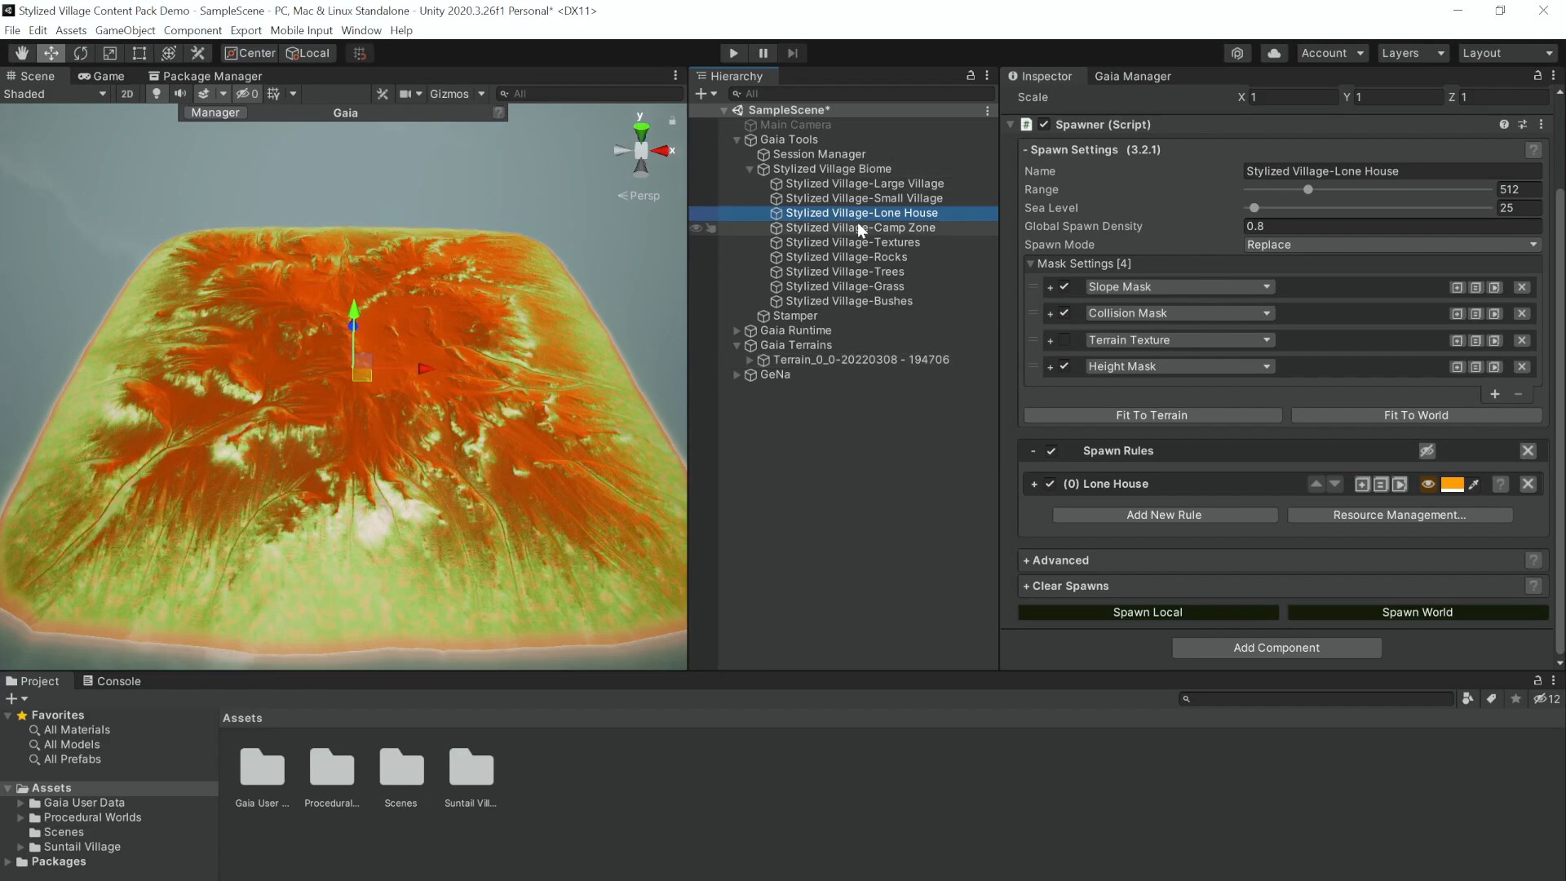
{"action": "left_click", "coordinate": [862, 227]}
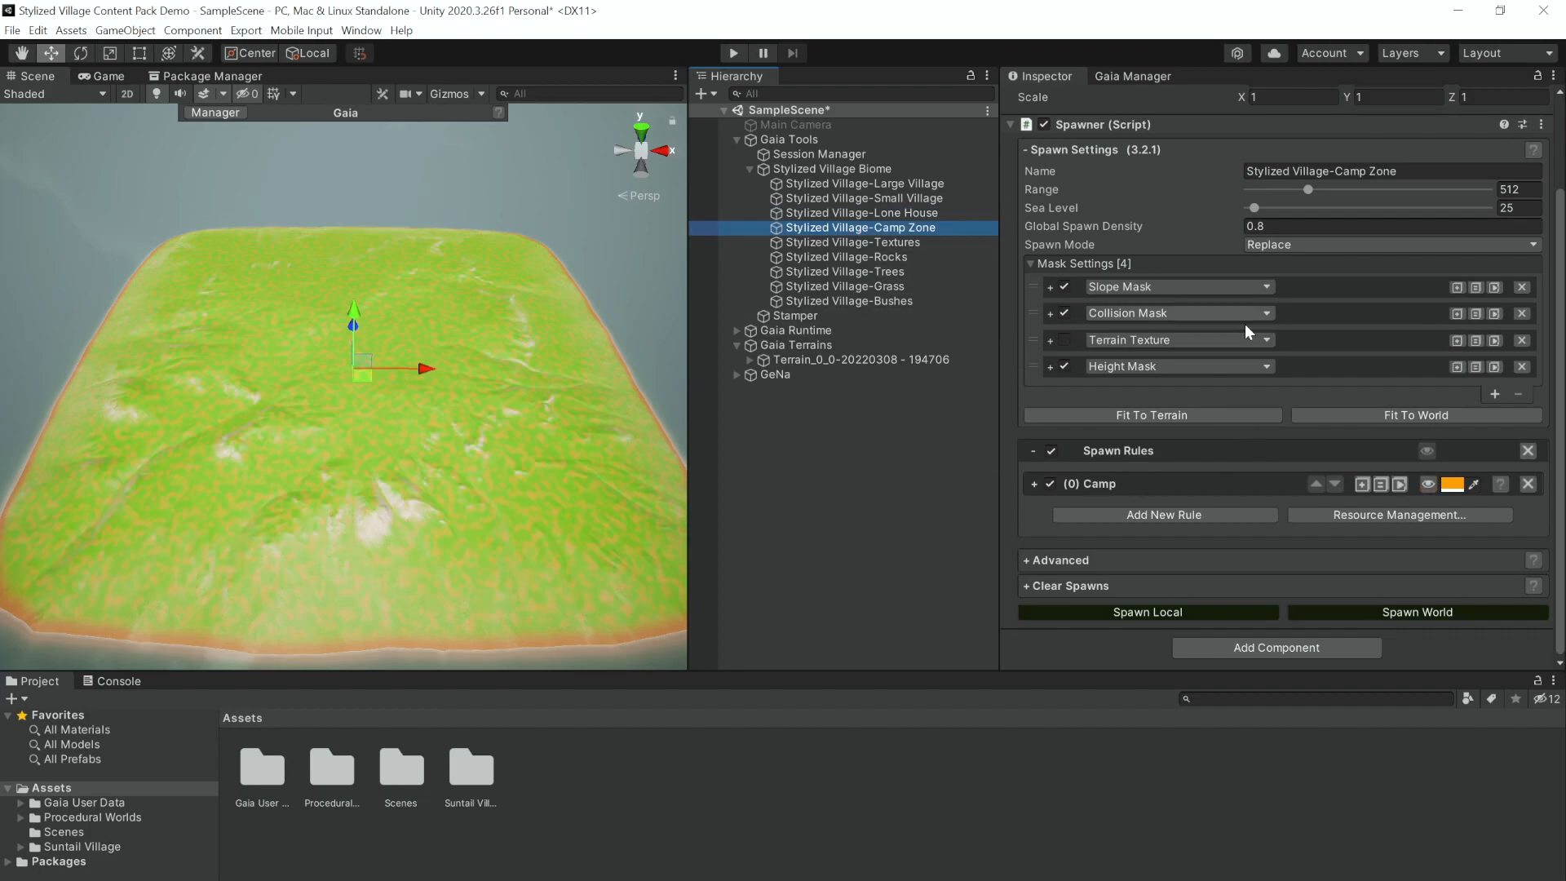
{"action": "mouse_move", "coordinate": [1427, 502]}
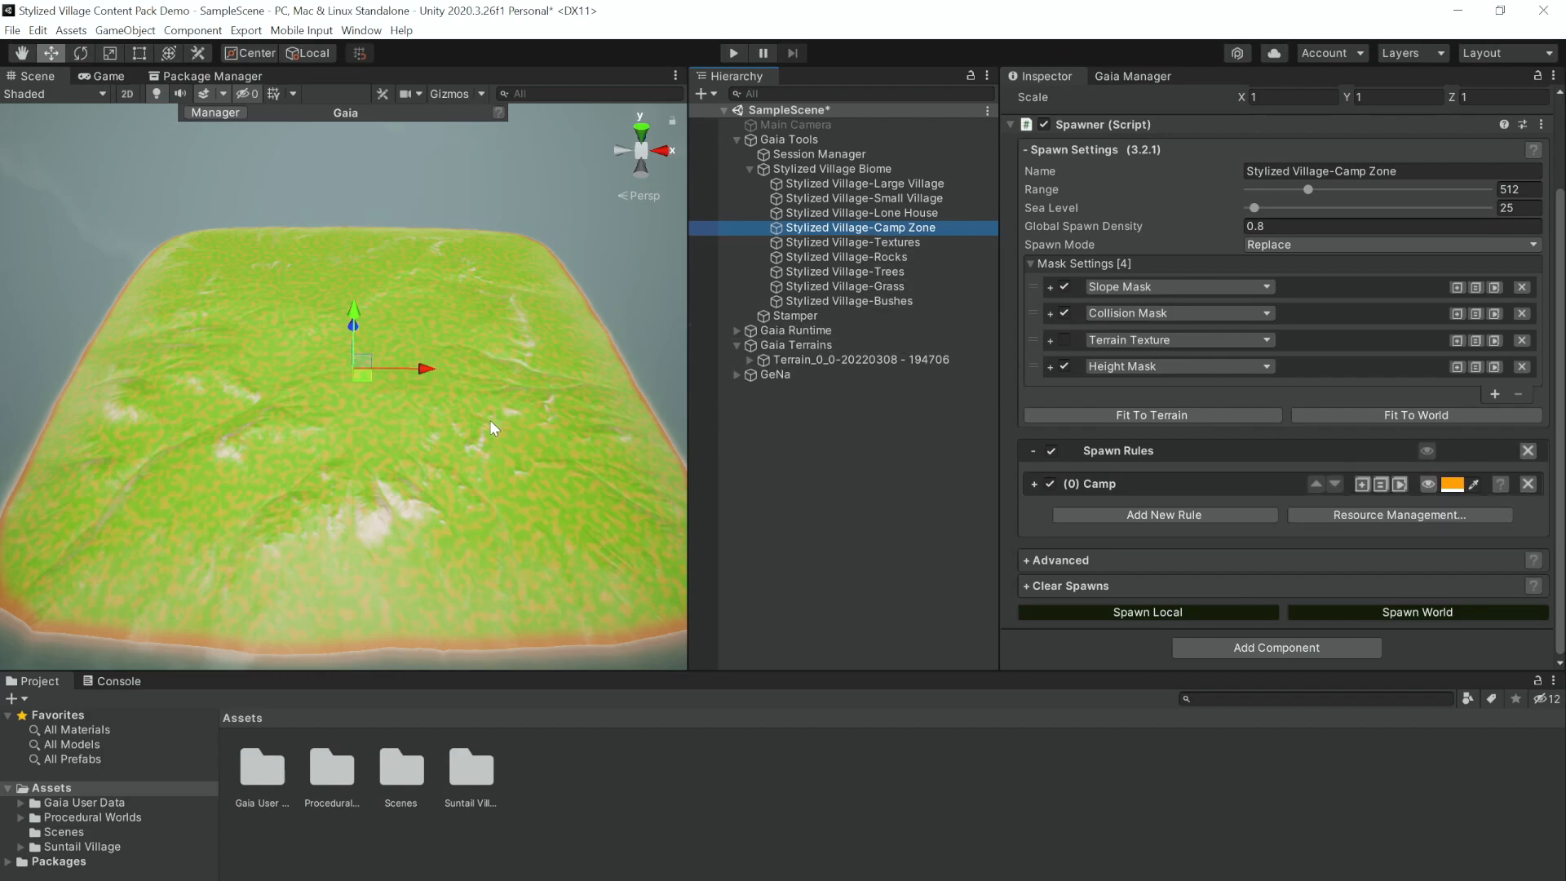
{"action": "mouse_move", "coordinate": [962, 263]}
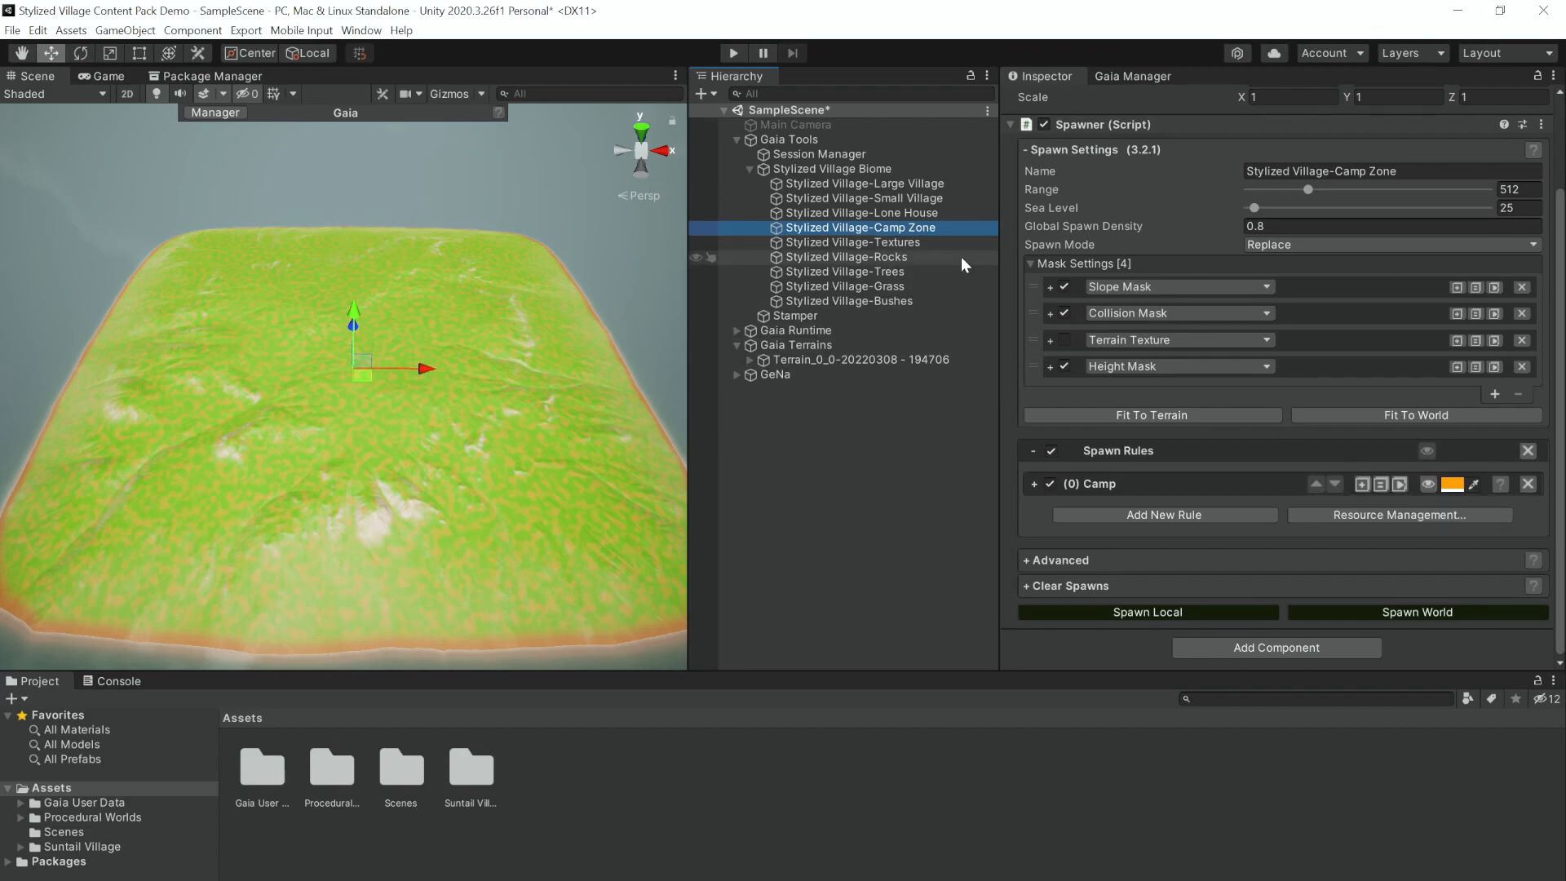
{"action": "left_click", "coordinate": [854, 242]}
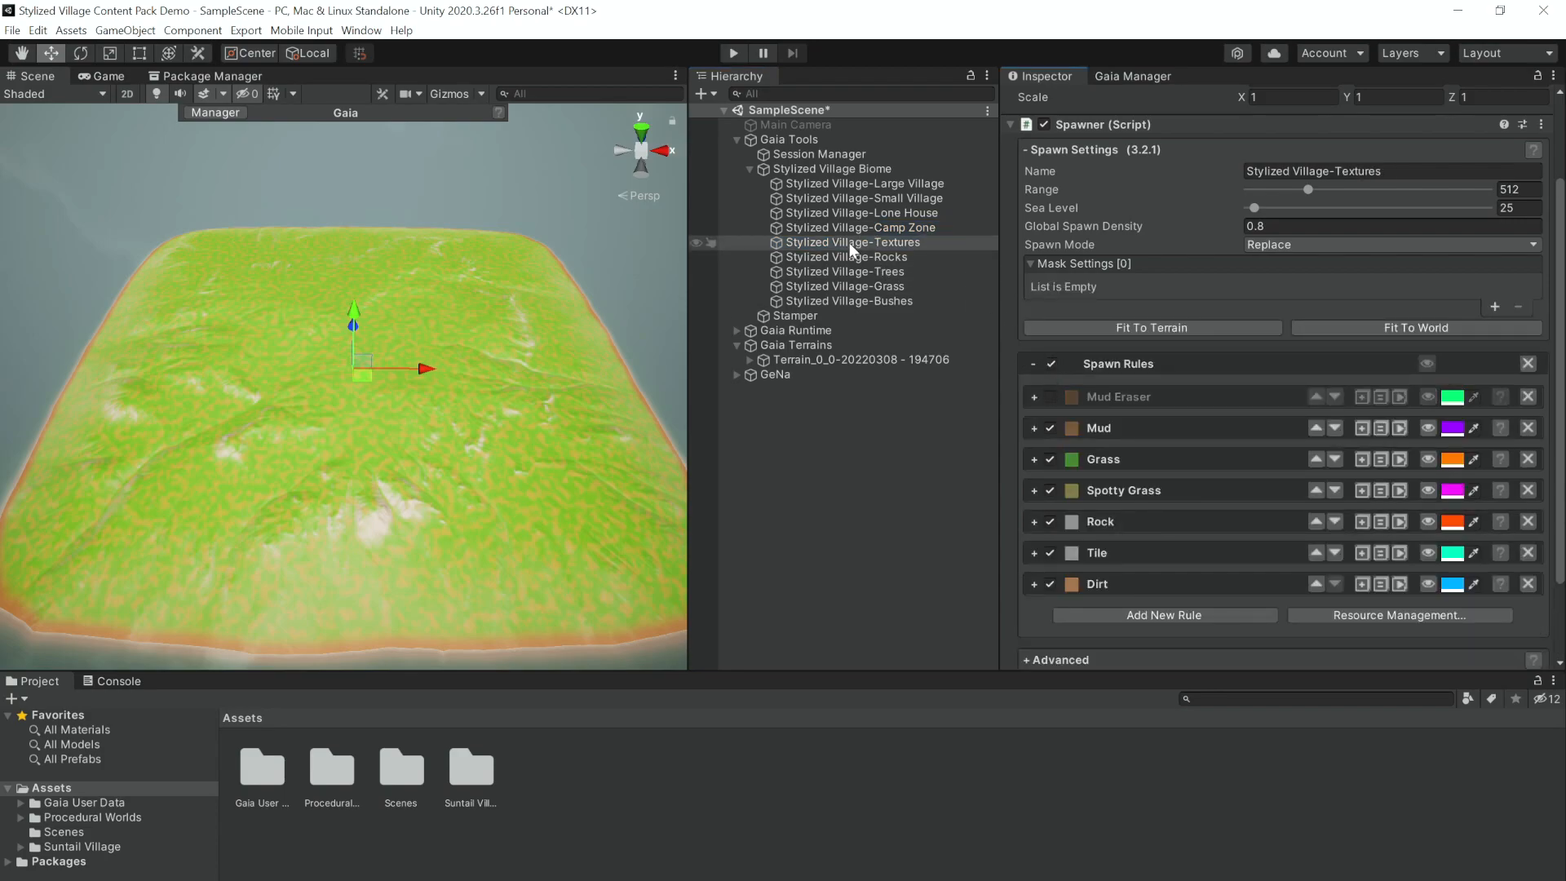
Review the Rocks, Trees and Grass spawners, then return to the Textures spawner
{"action": "scroll", "scroll_direction": "down", "scroll_amount": 3}
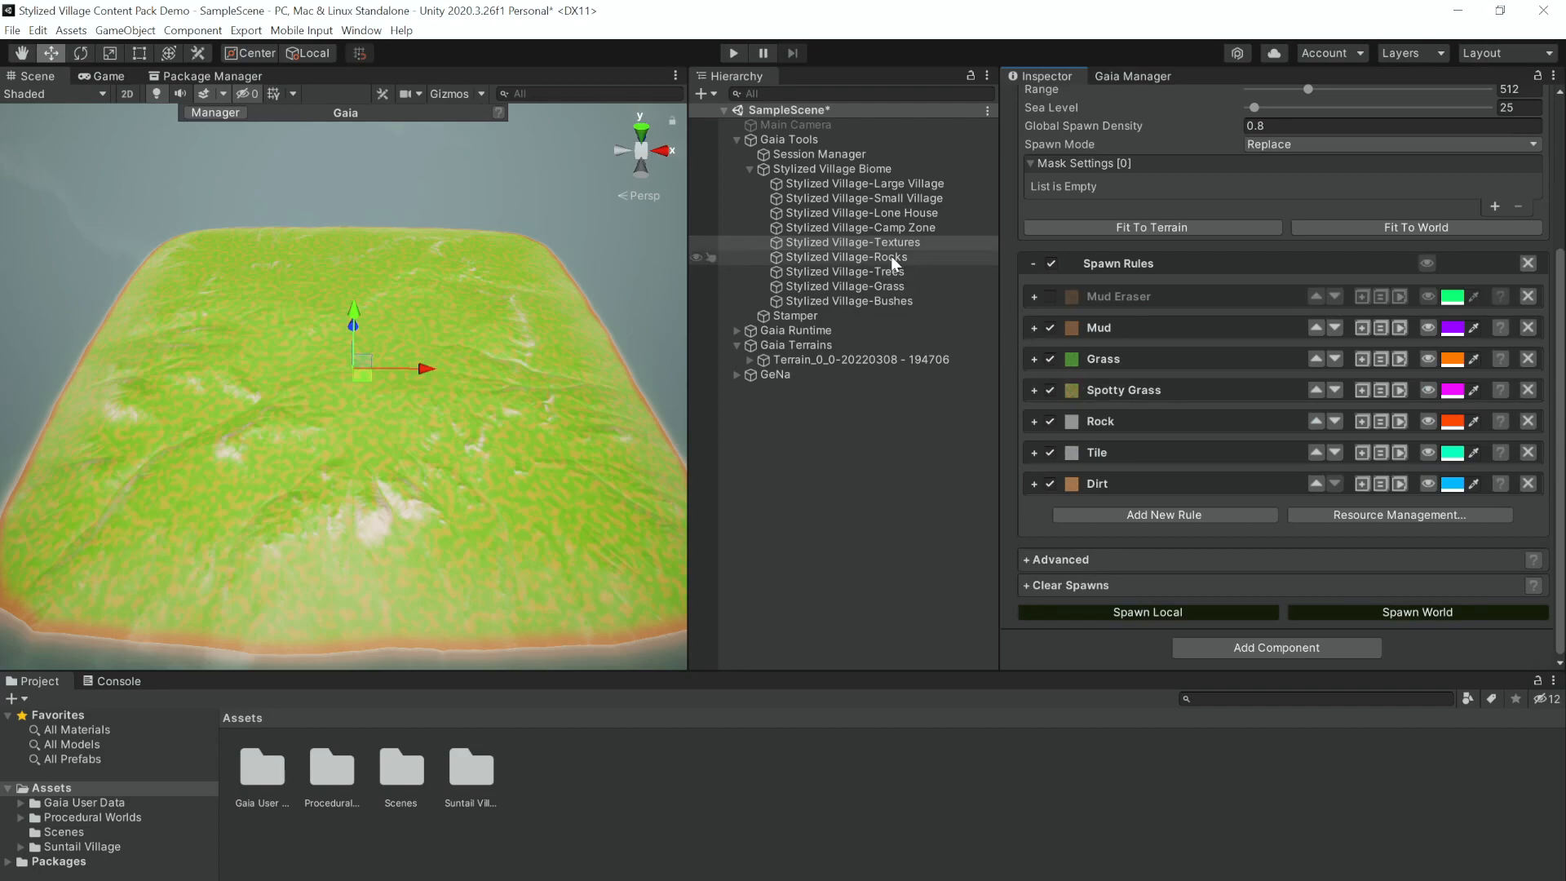
{"action": "left_click", "coordinate": [846, 257]}
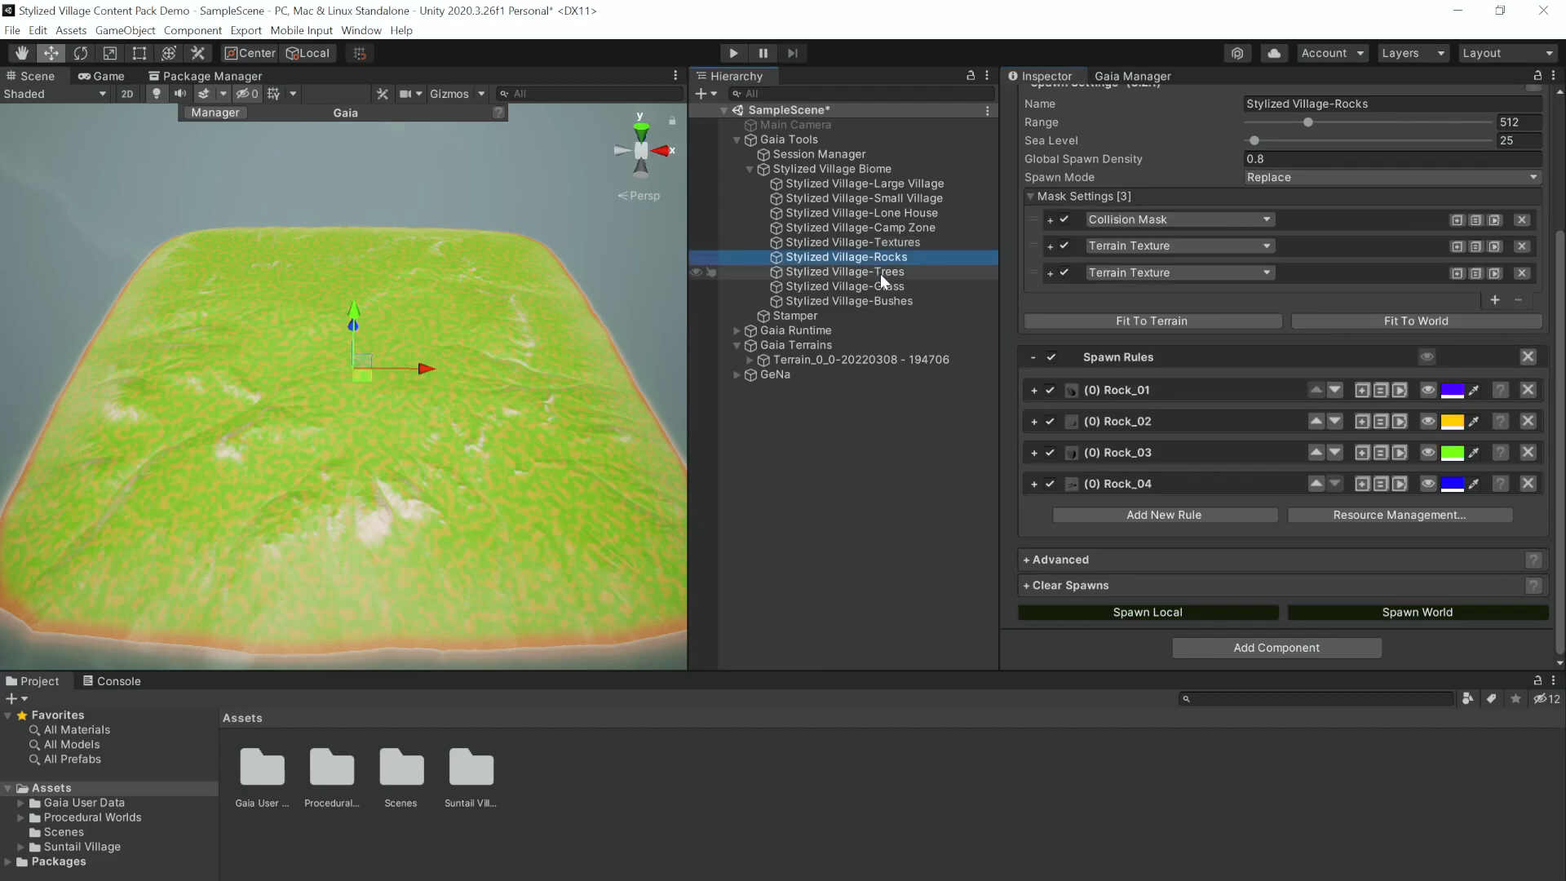
{"action": "left_click", "coordinate": [846, 272]}
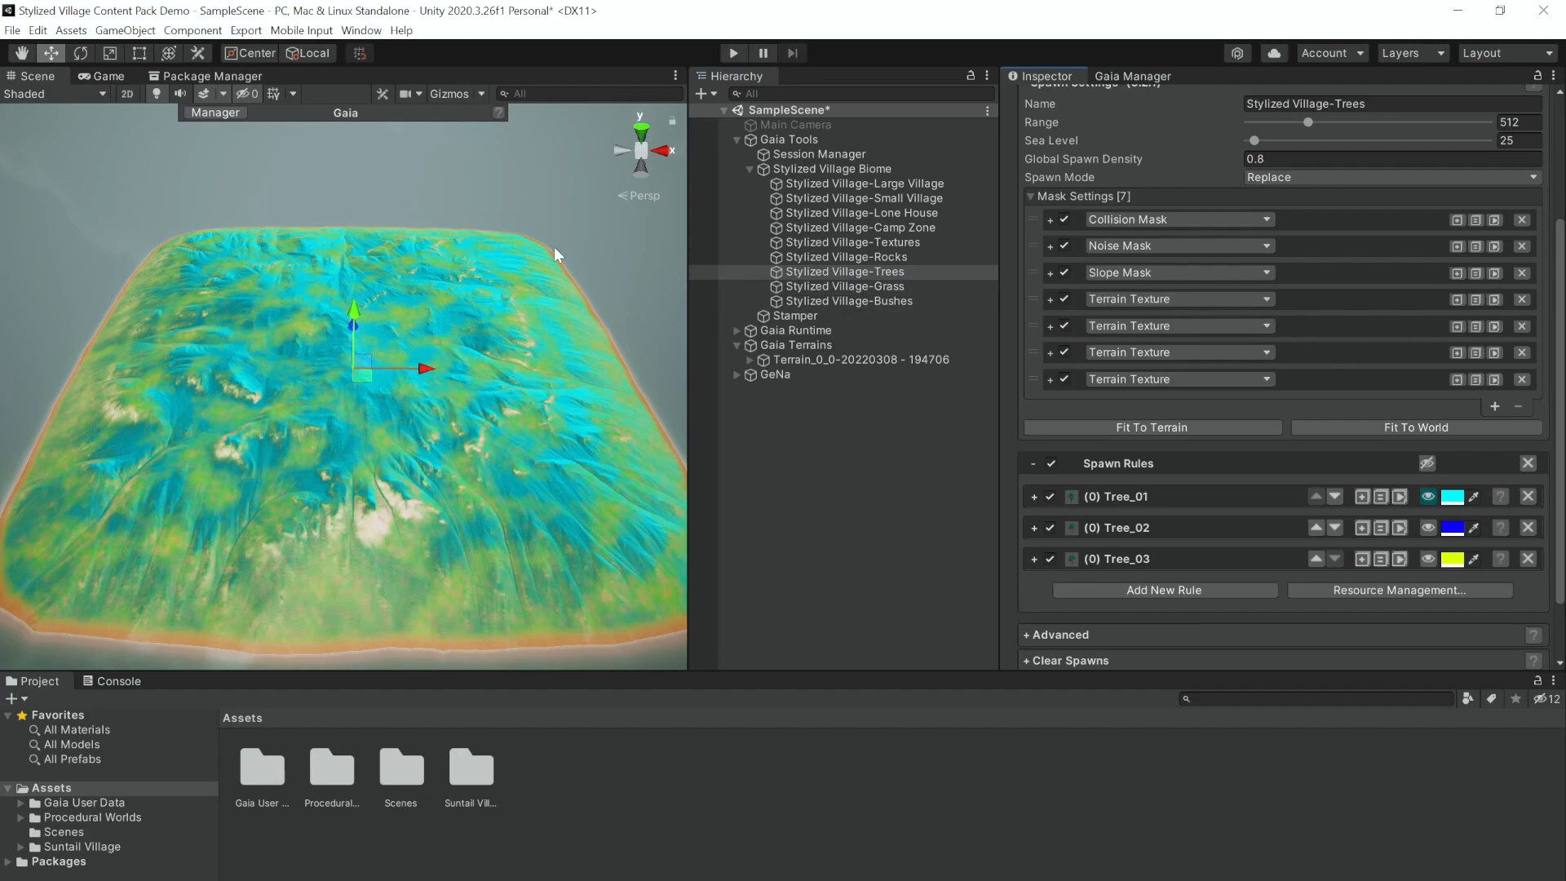
{"action": "left_click", "coordinate": [844, 285]}
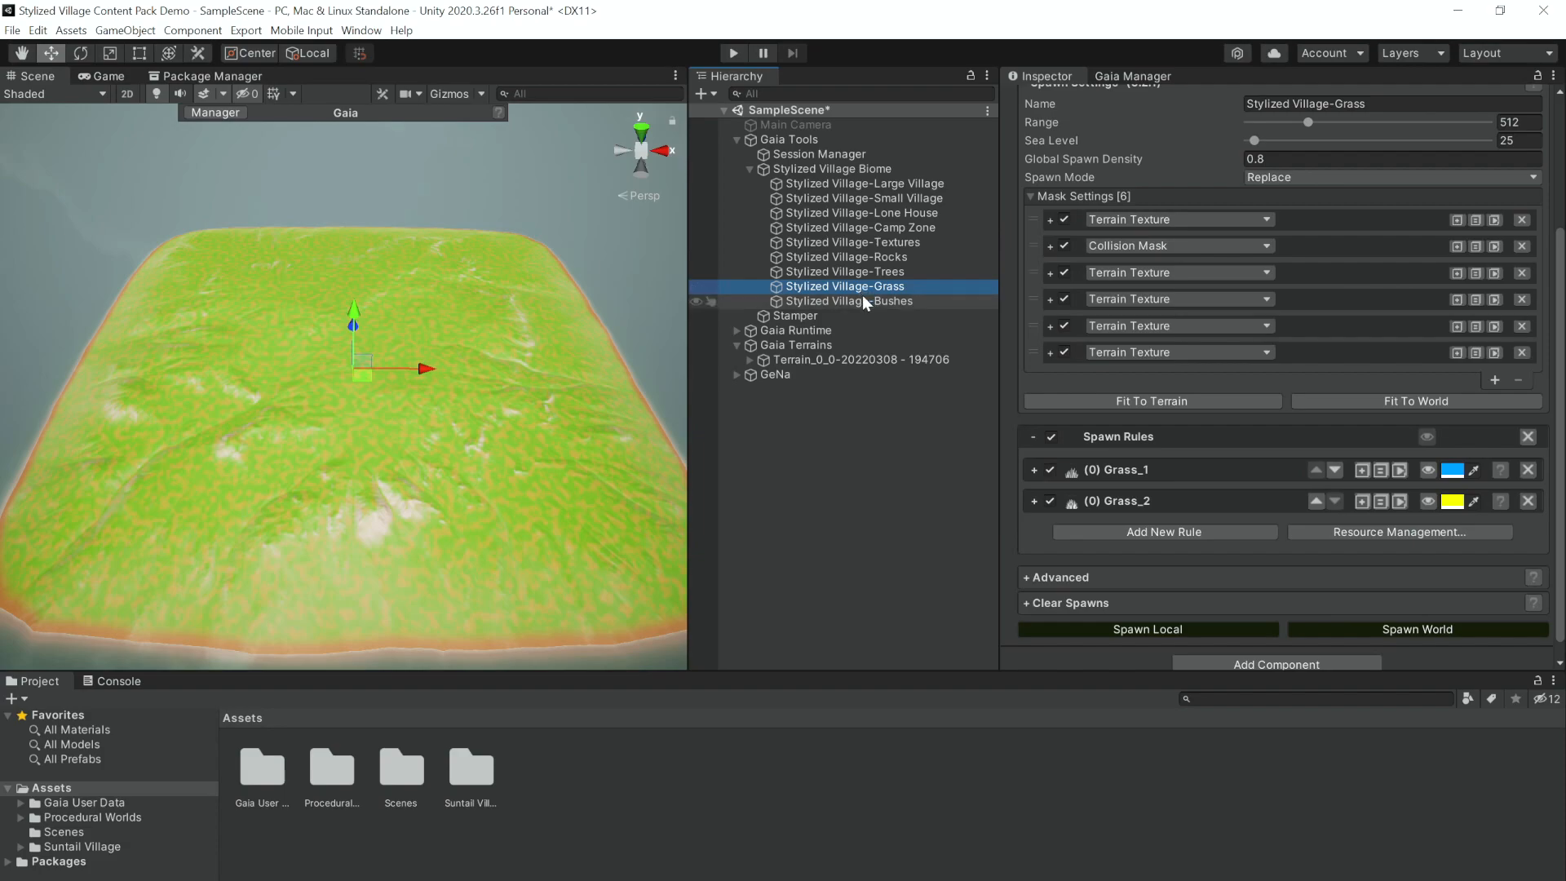
{"action": "left_click", "coordinate": [846, 257]}
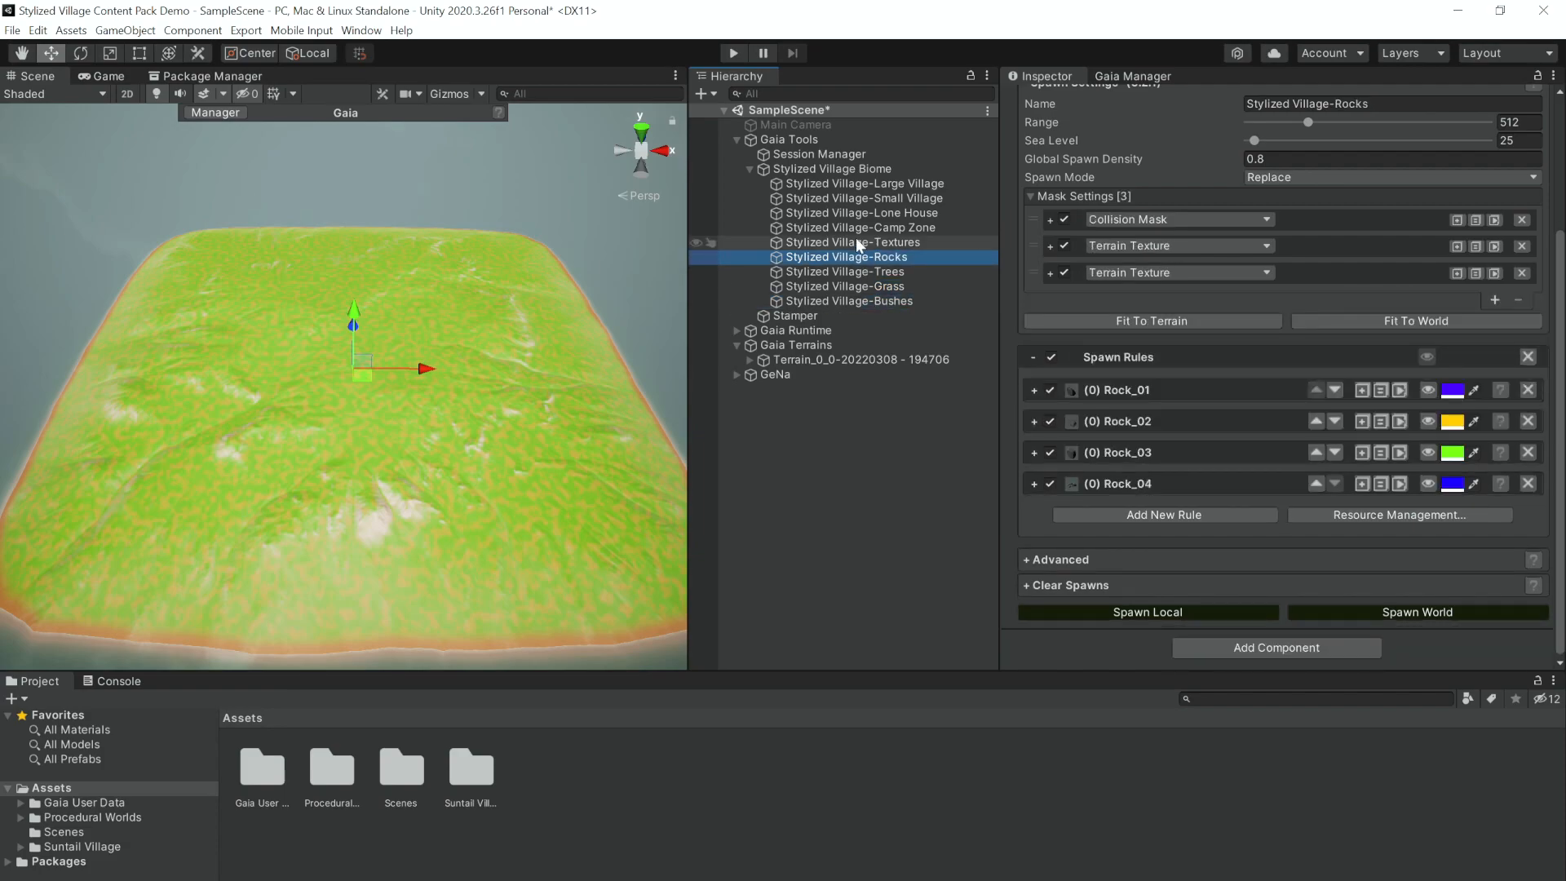
{"action": "left_click", "coordinate": [853, 241]}
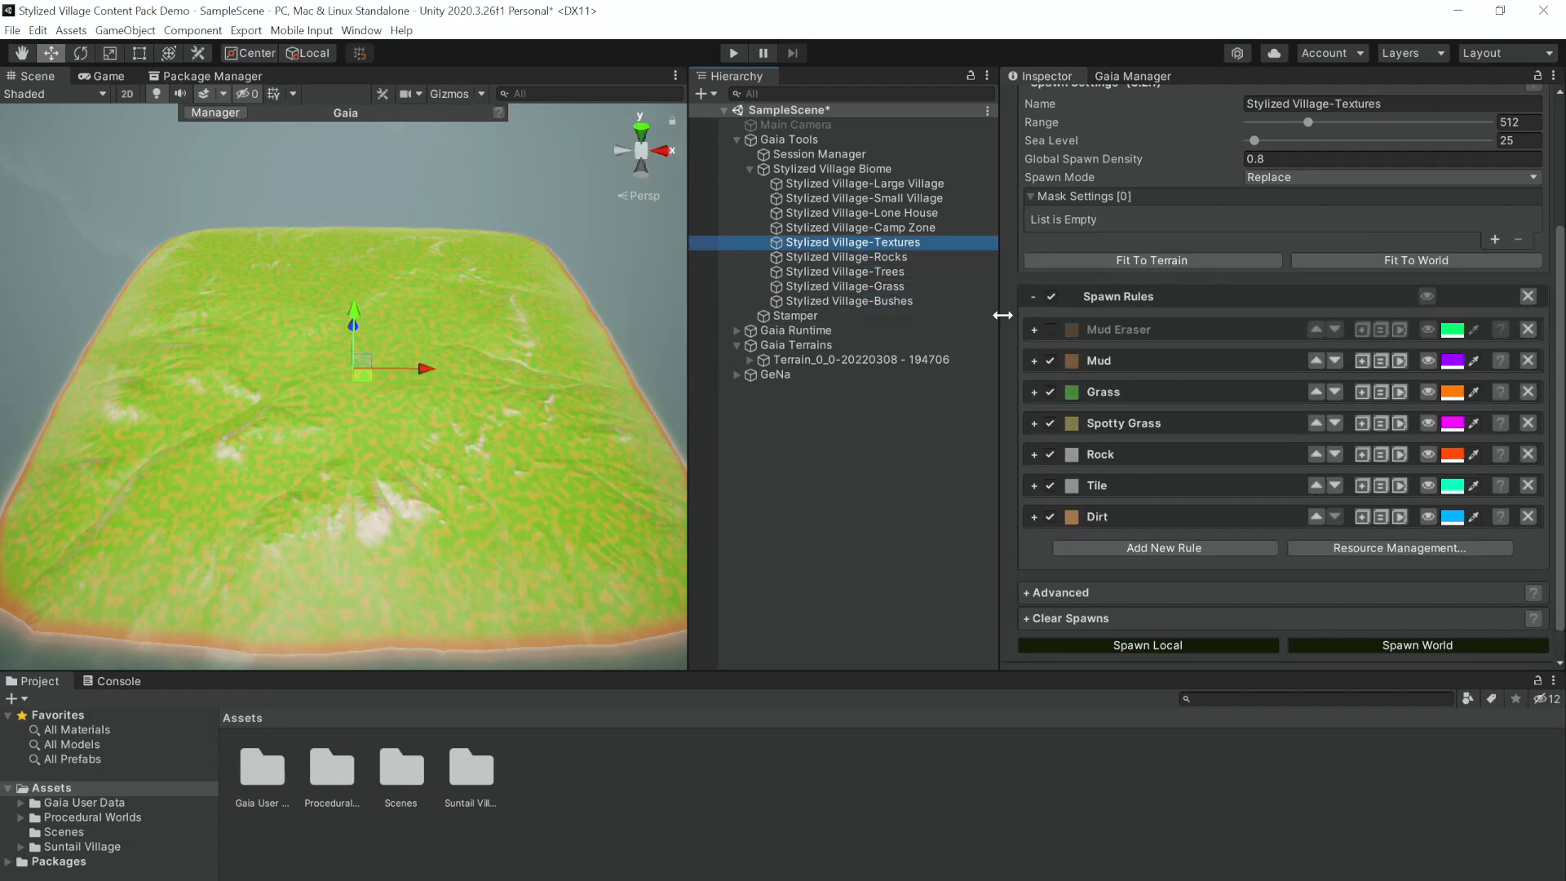
{"action": "left_click", "coordinate": [1049, 329]}
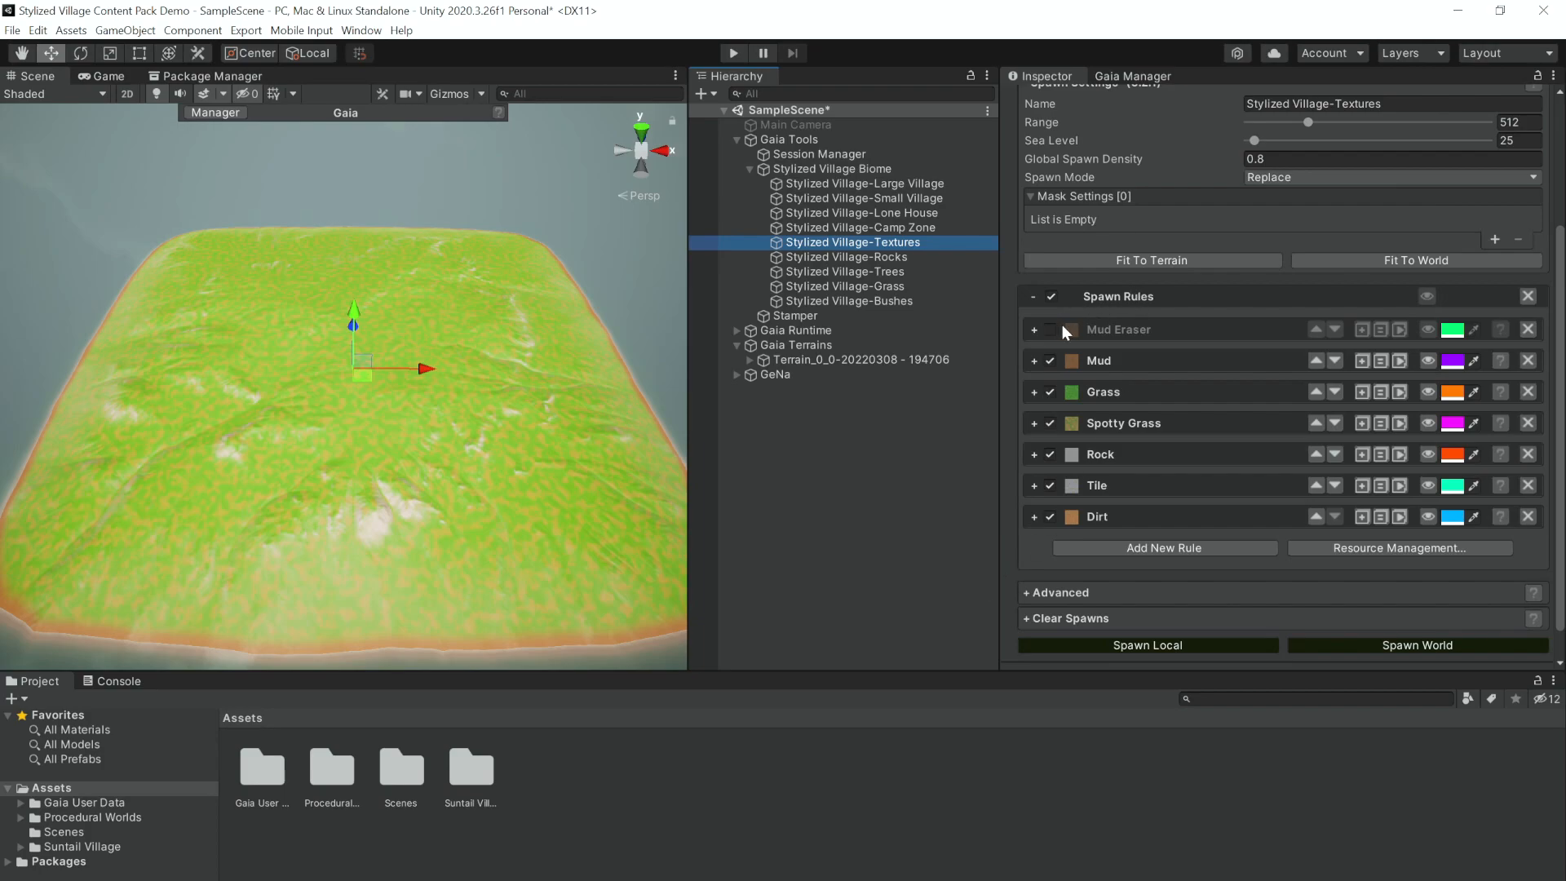
{"action": "mouse_move", "coordinate": [1049, 342]}
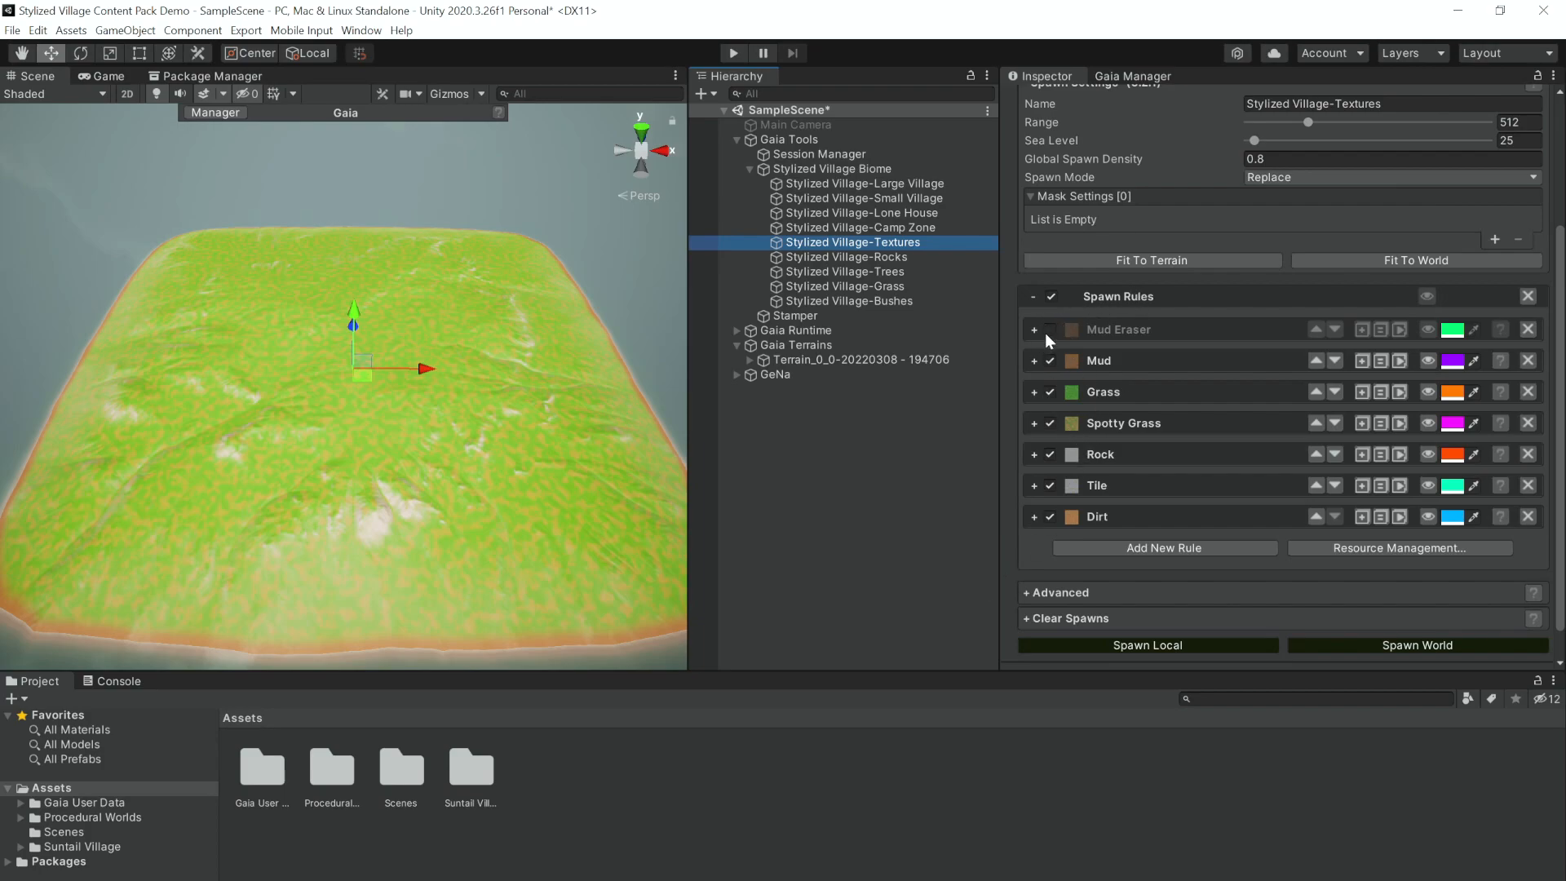
{"action": "left_click", "coordinate": [1049, 329]}
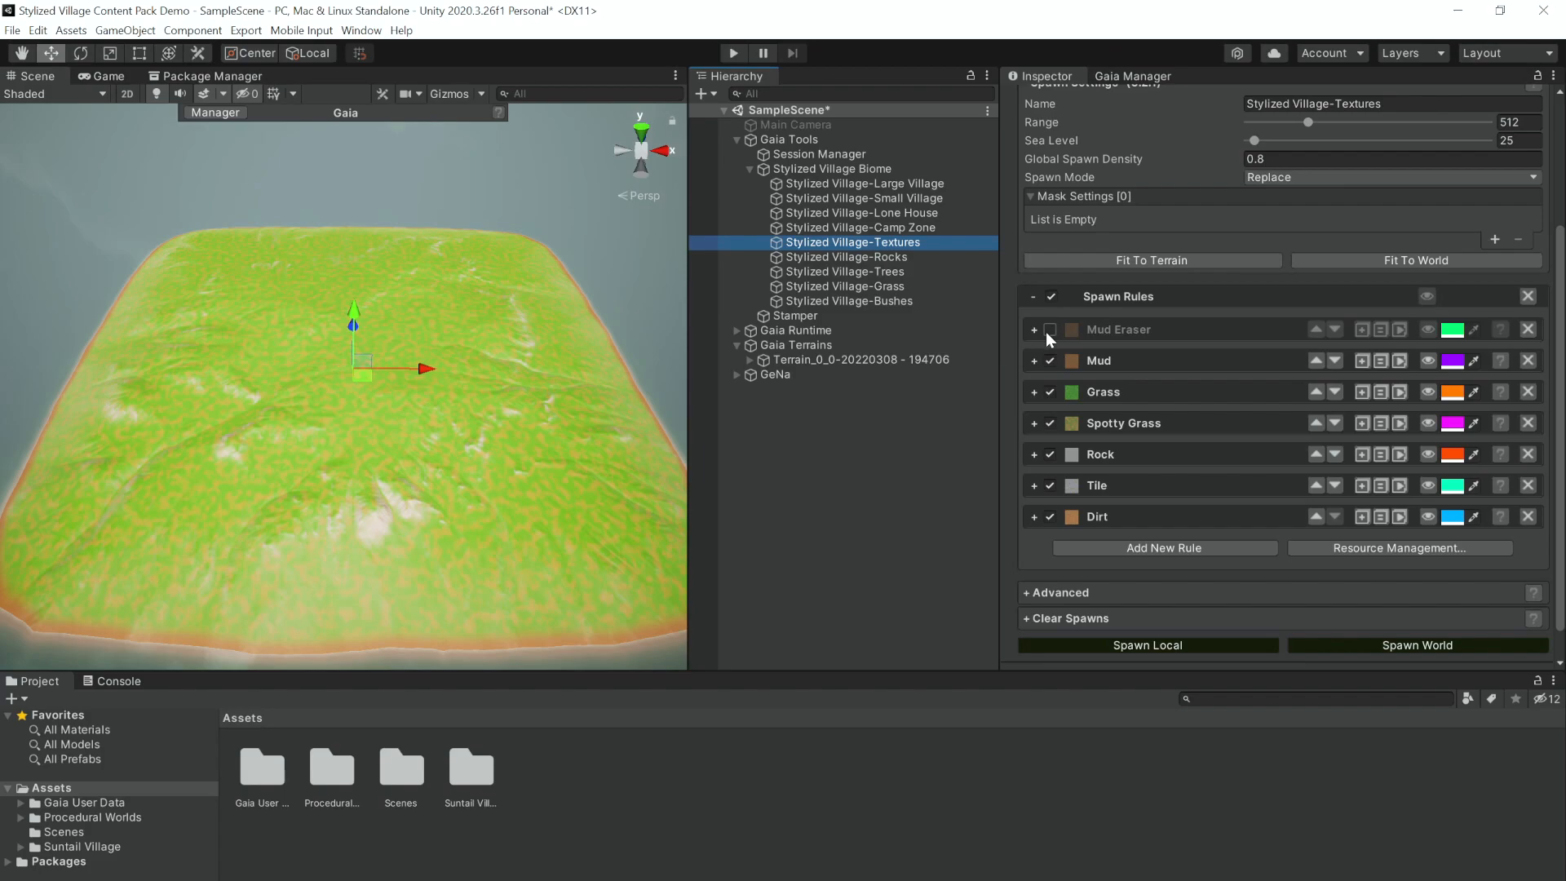
{"action": "mouse_move", "coordinate": [1049, 341]}
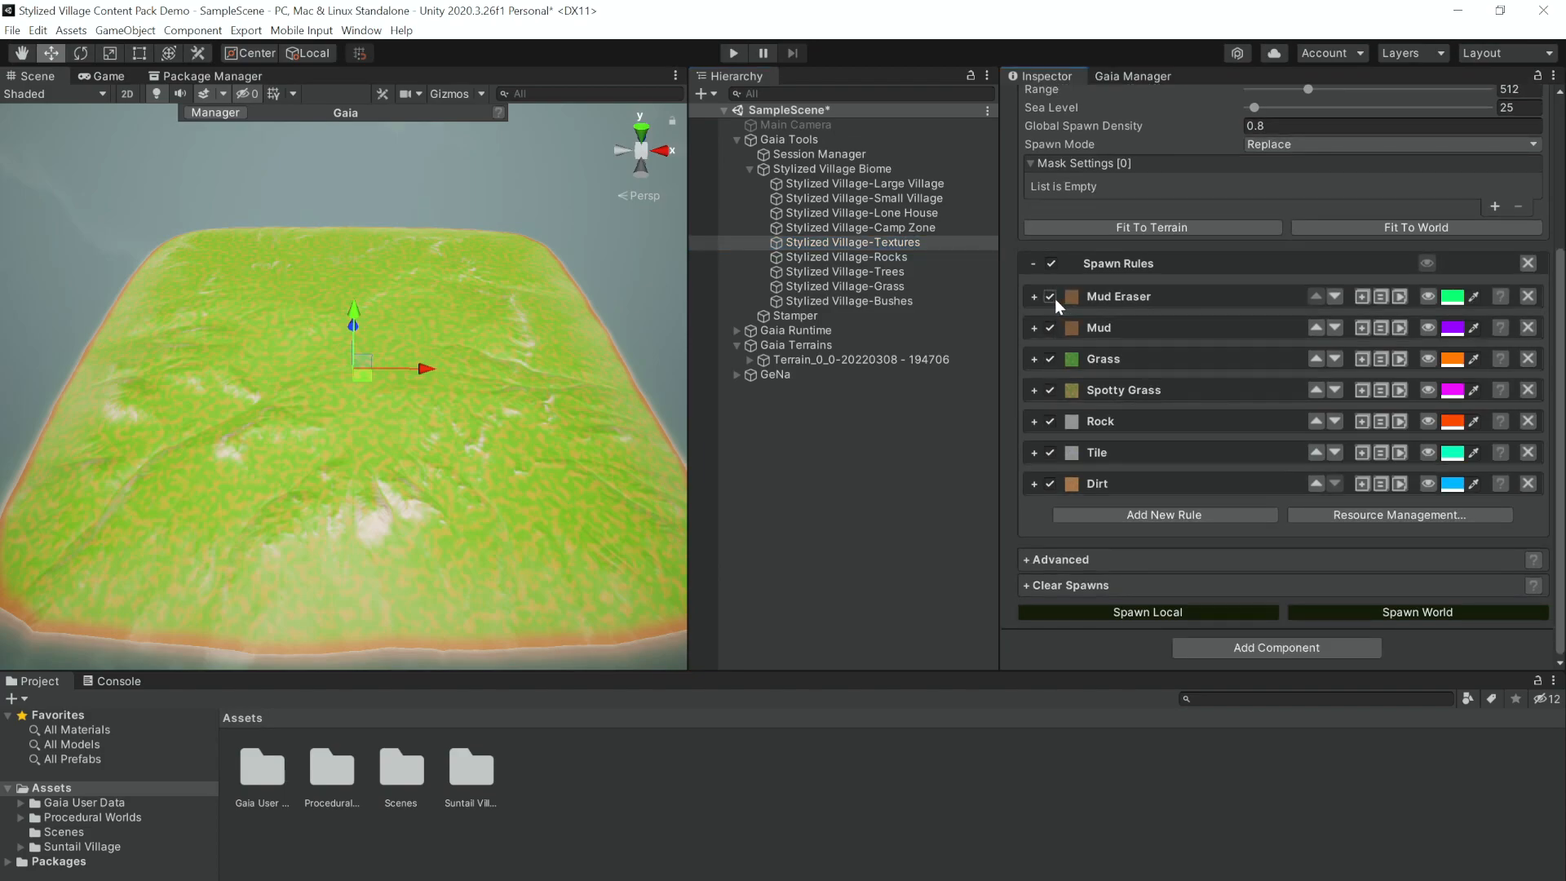
{"action": "left_click", "coordinate": [1050, 295]}
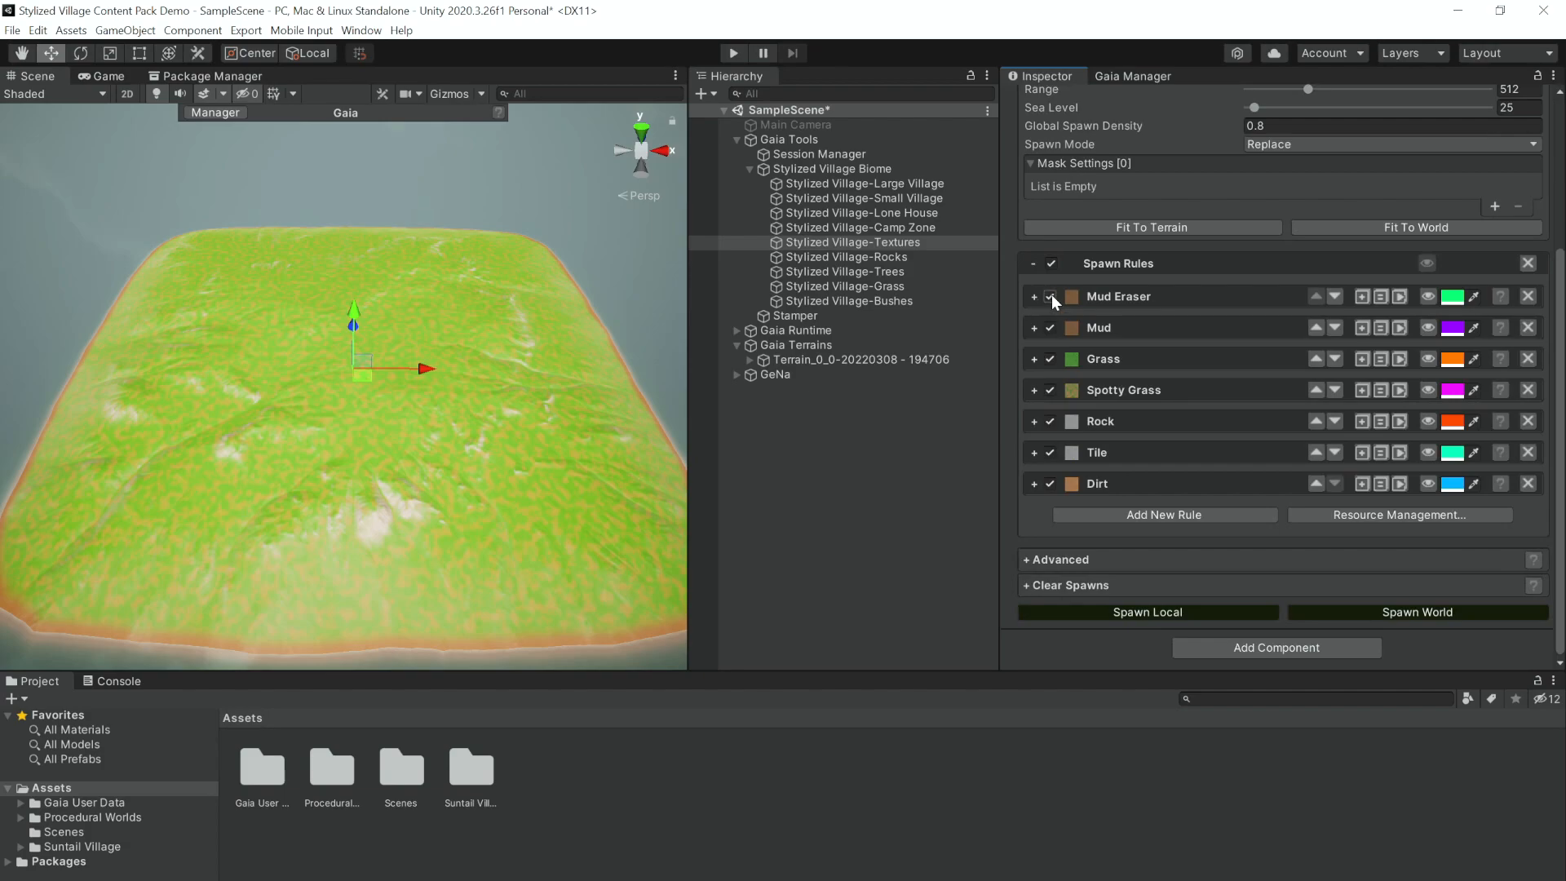
{"action": "left_click", "coordinate": [1049, 295]}
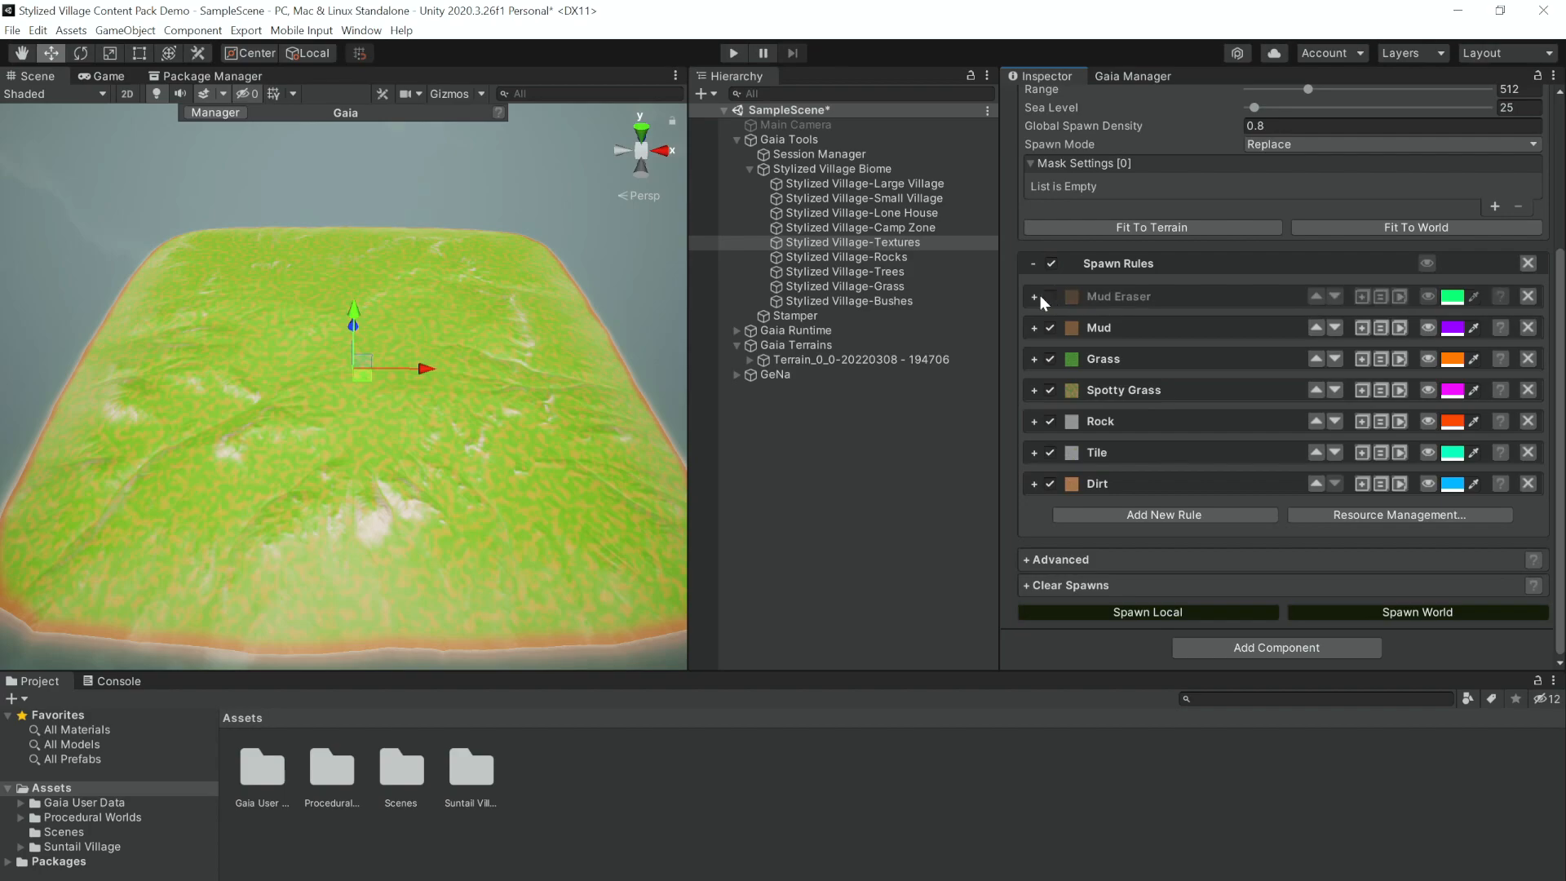
Spawn the whole Stylized Village biome, continuing past the Allow Heightmap Restore warning
{"action": "left_click", "coordinate": [832, 169]}
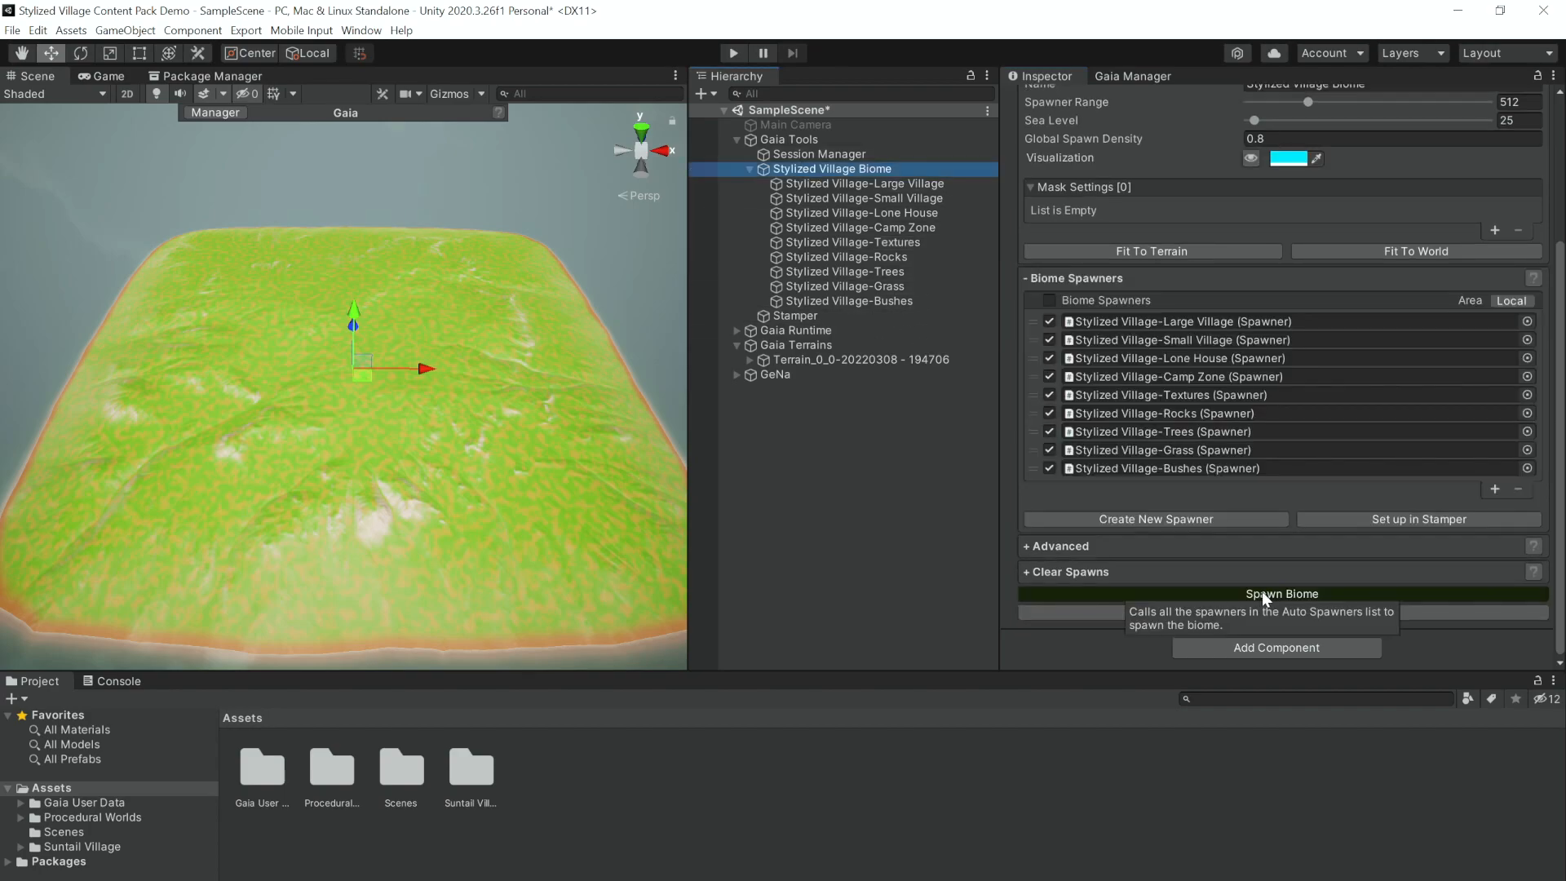
{"action": "mouse_move", "coordinate": [1262, 599]}
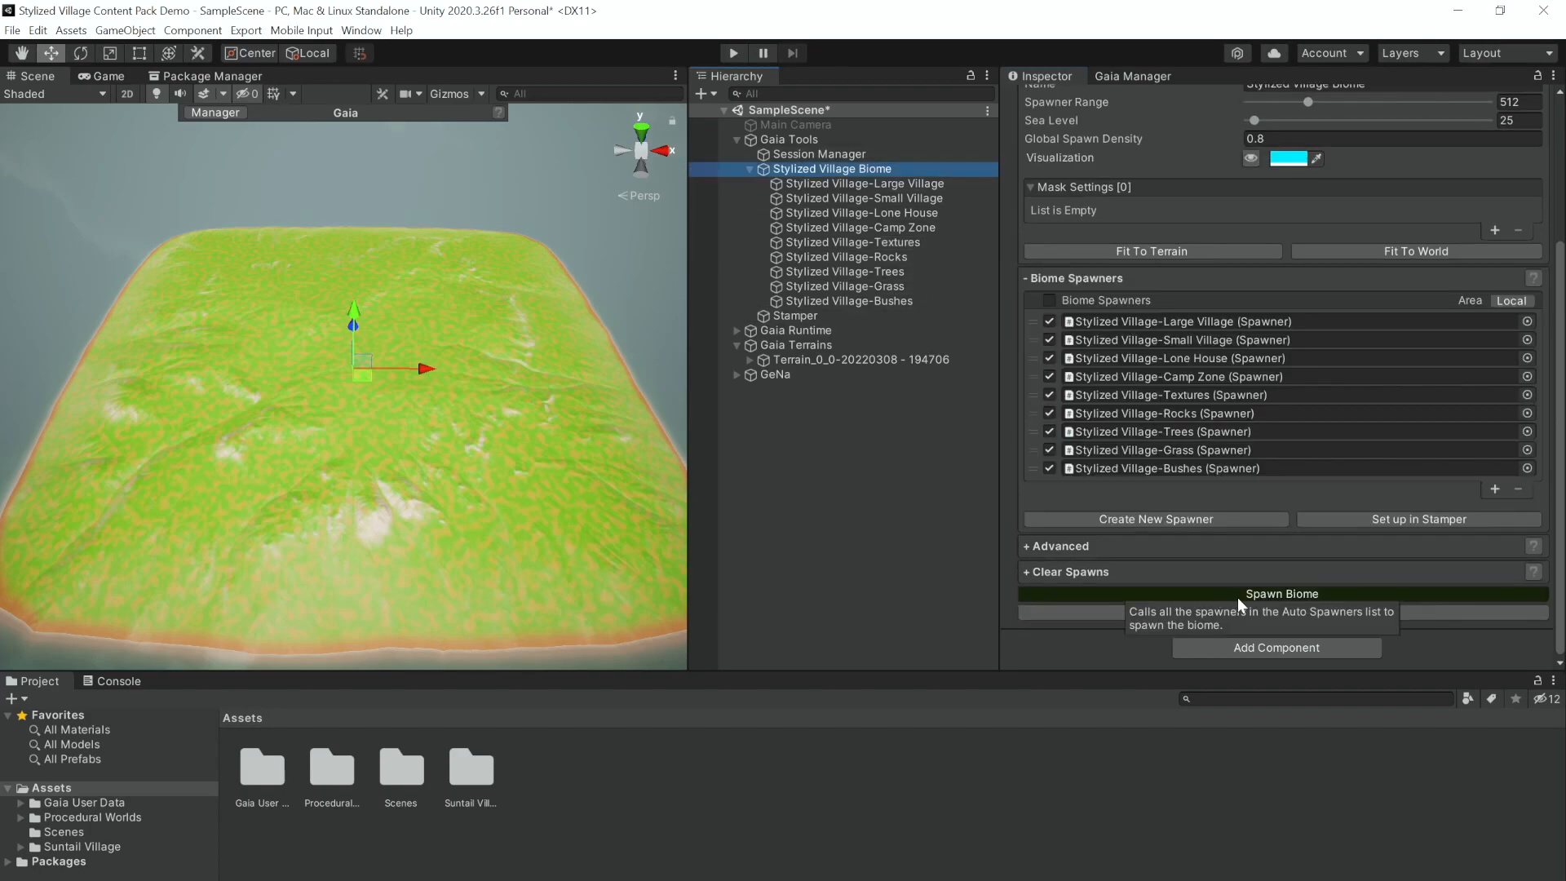
{"action": "left_click", "coordinate": [1281, 593]}
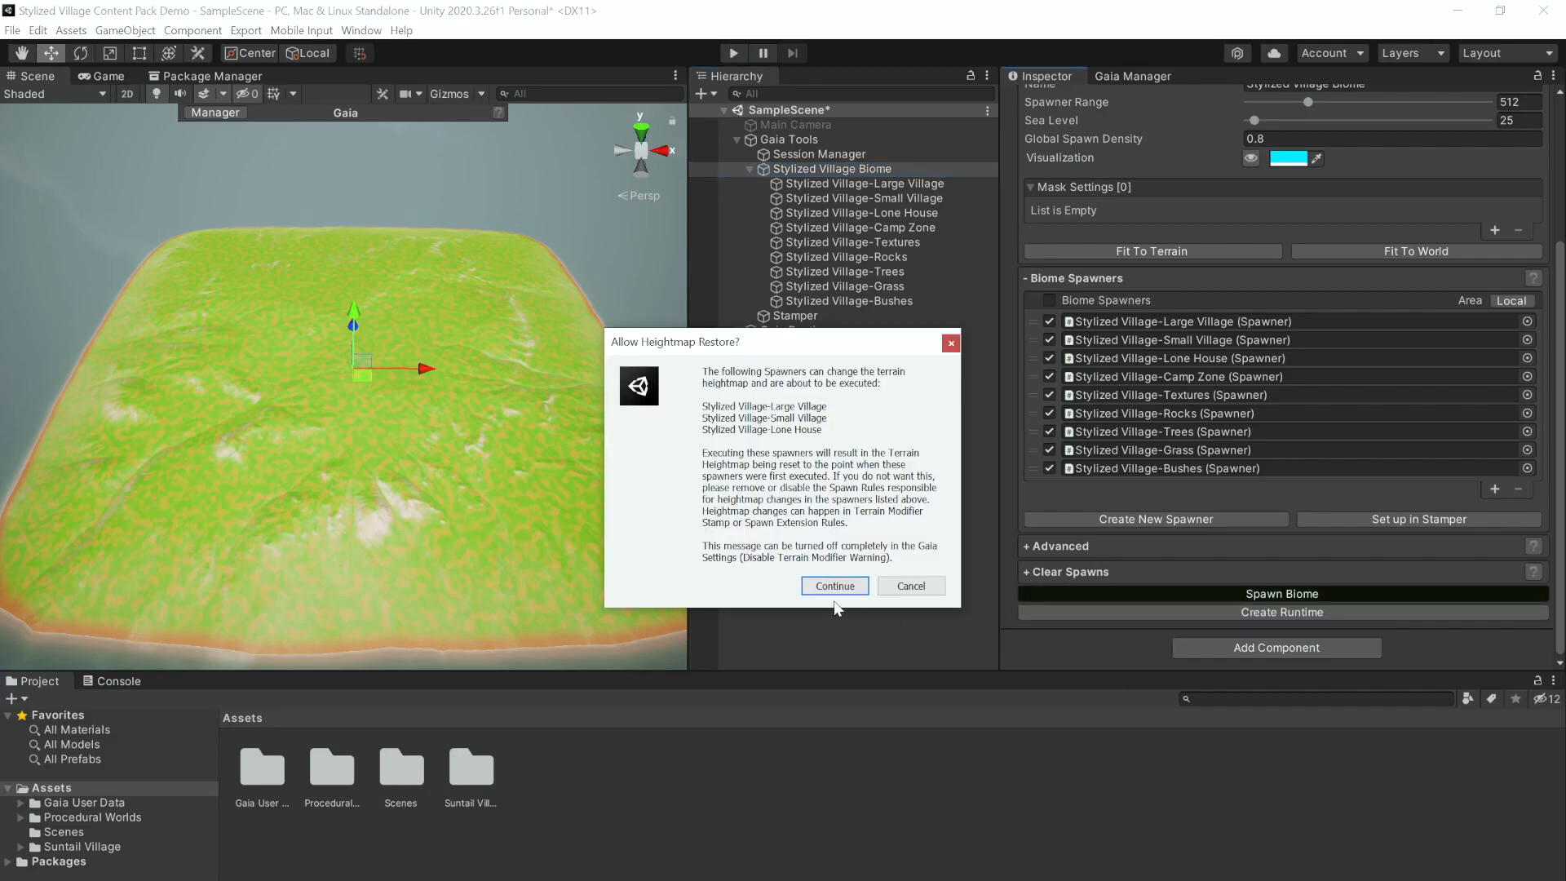
{"action": "left_click", "coordinate": [833, 586]}
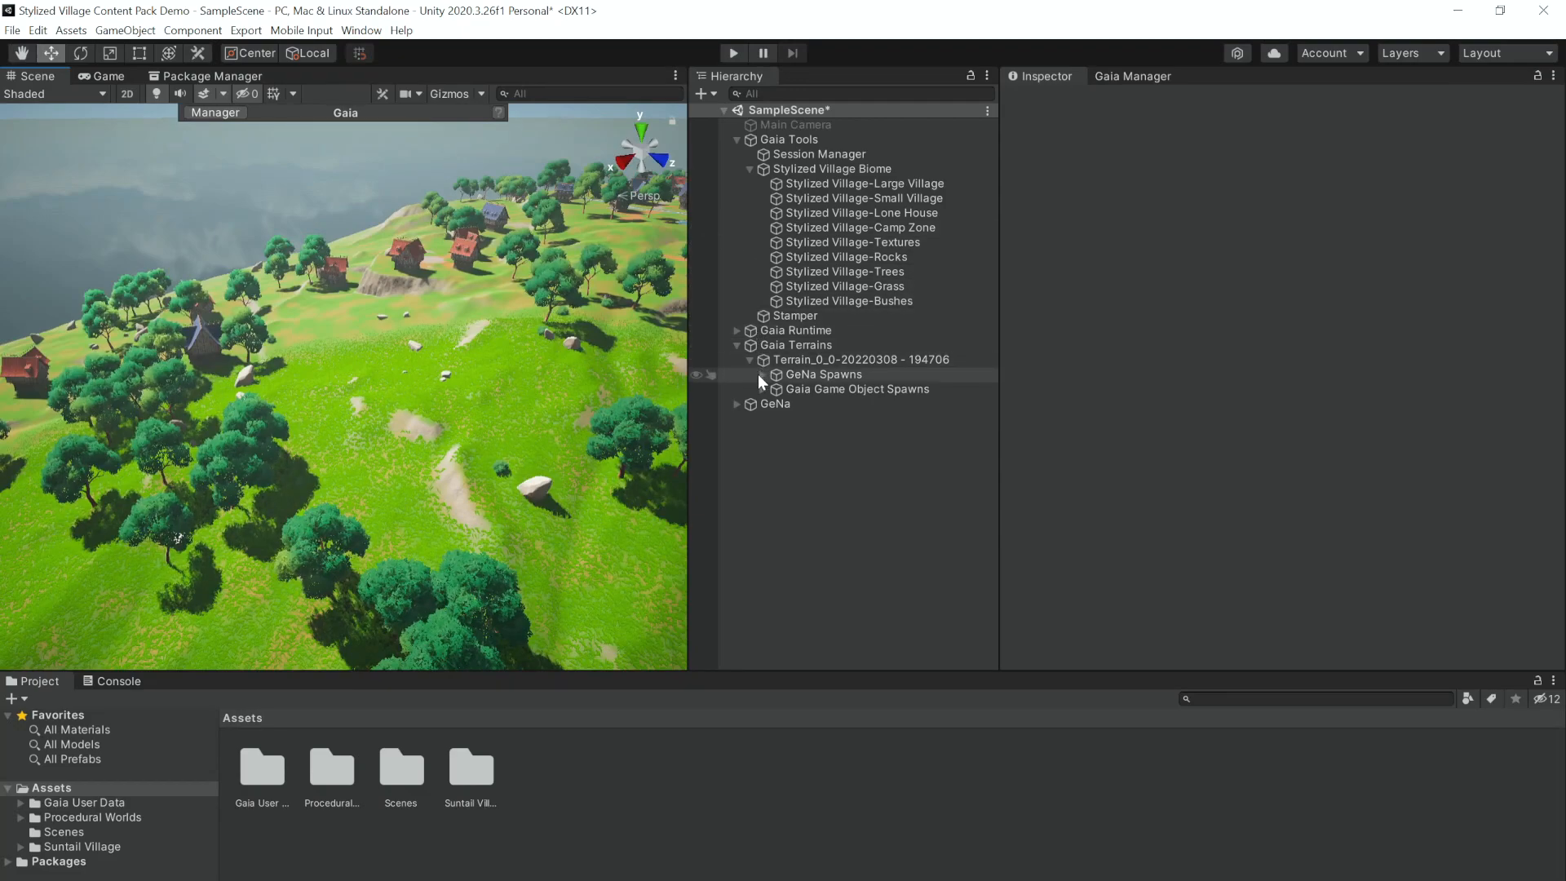
Expand GeNa Spawns to list the village, lone house and camp ground spawners
{"action": "left_click", "coordinate": [764, 374]}
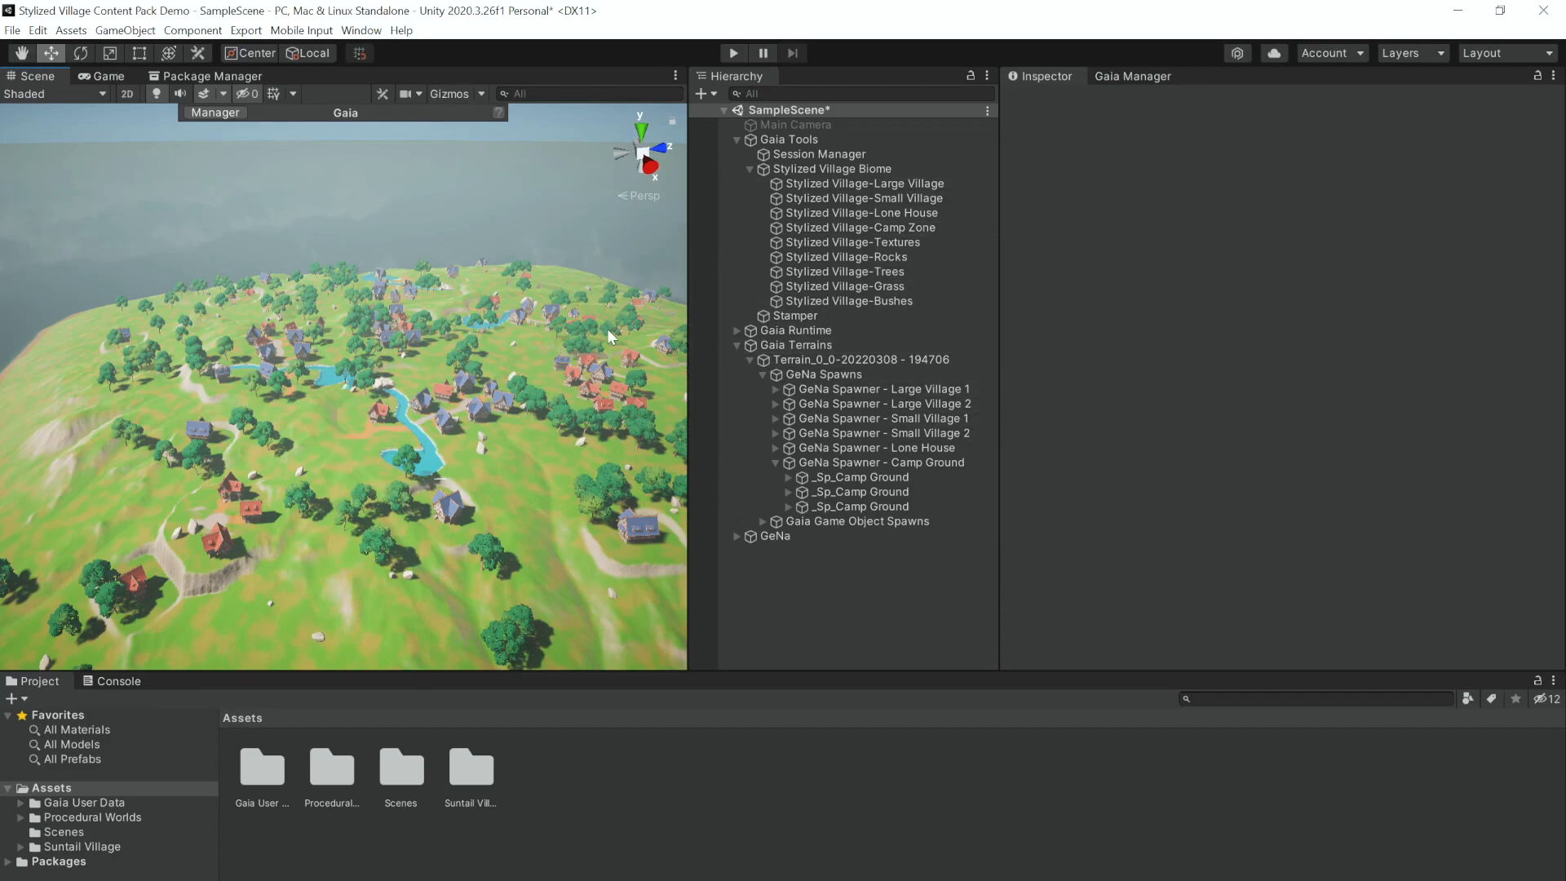
Collapse GeNa Spawns and run Clear Spawns on the Stylized Village Biome
{"action": "left_click", "coordinate": [764, 373]}
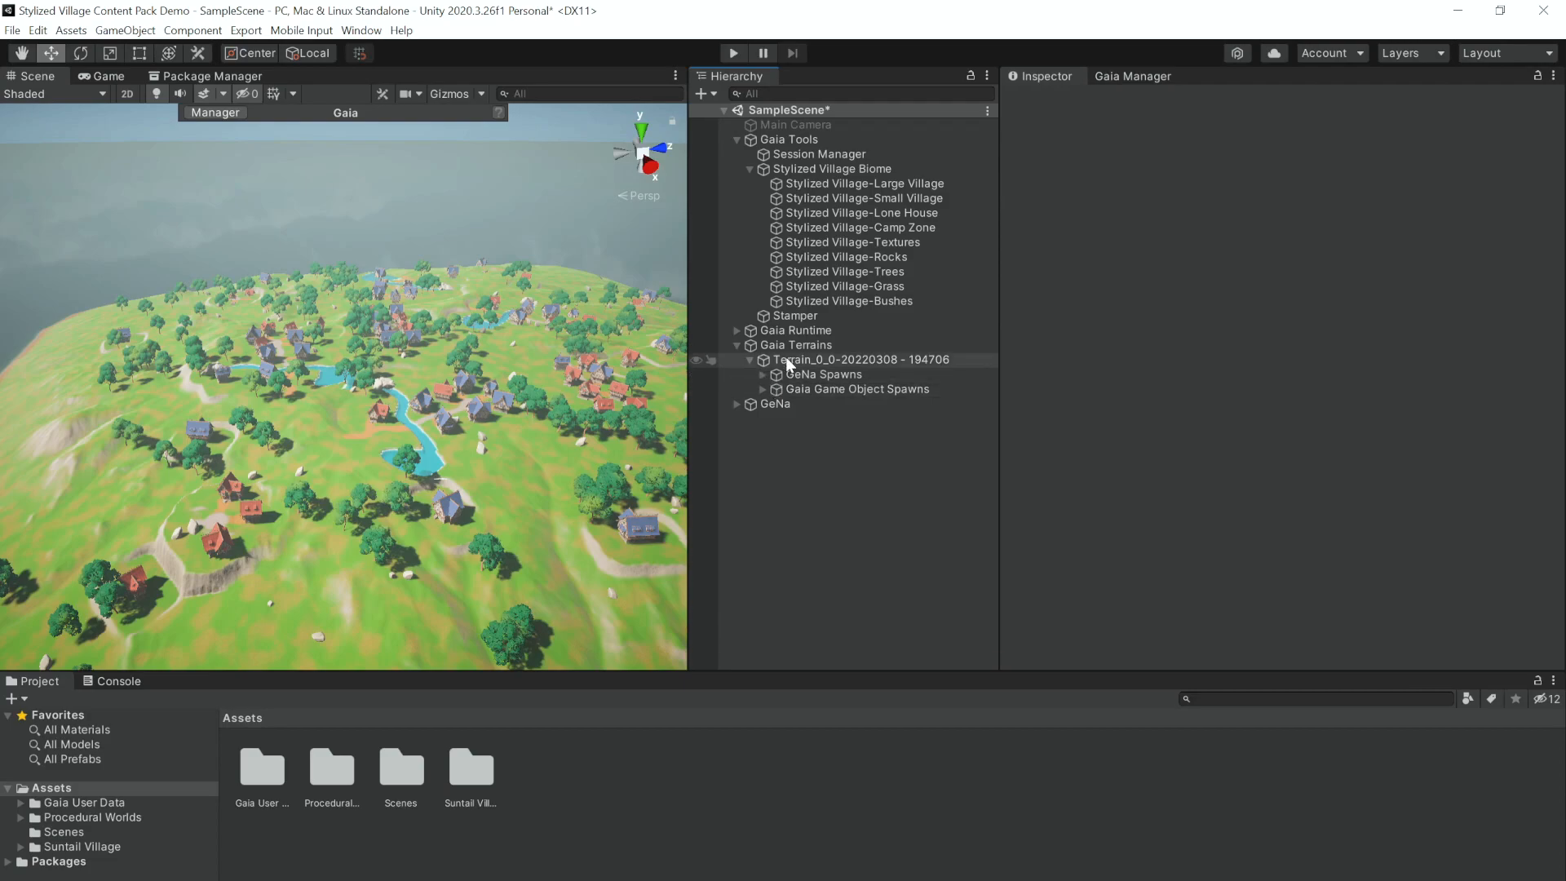
{"action": "left_click", "coordinate": [831, 168]}
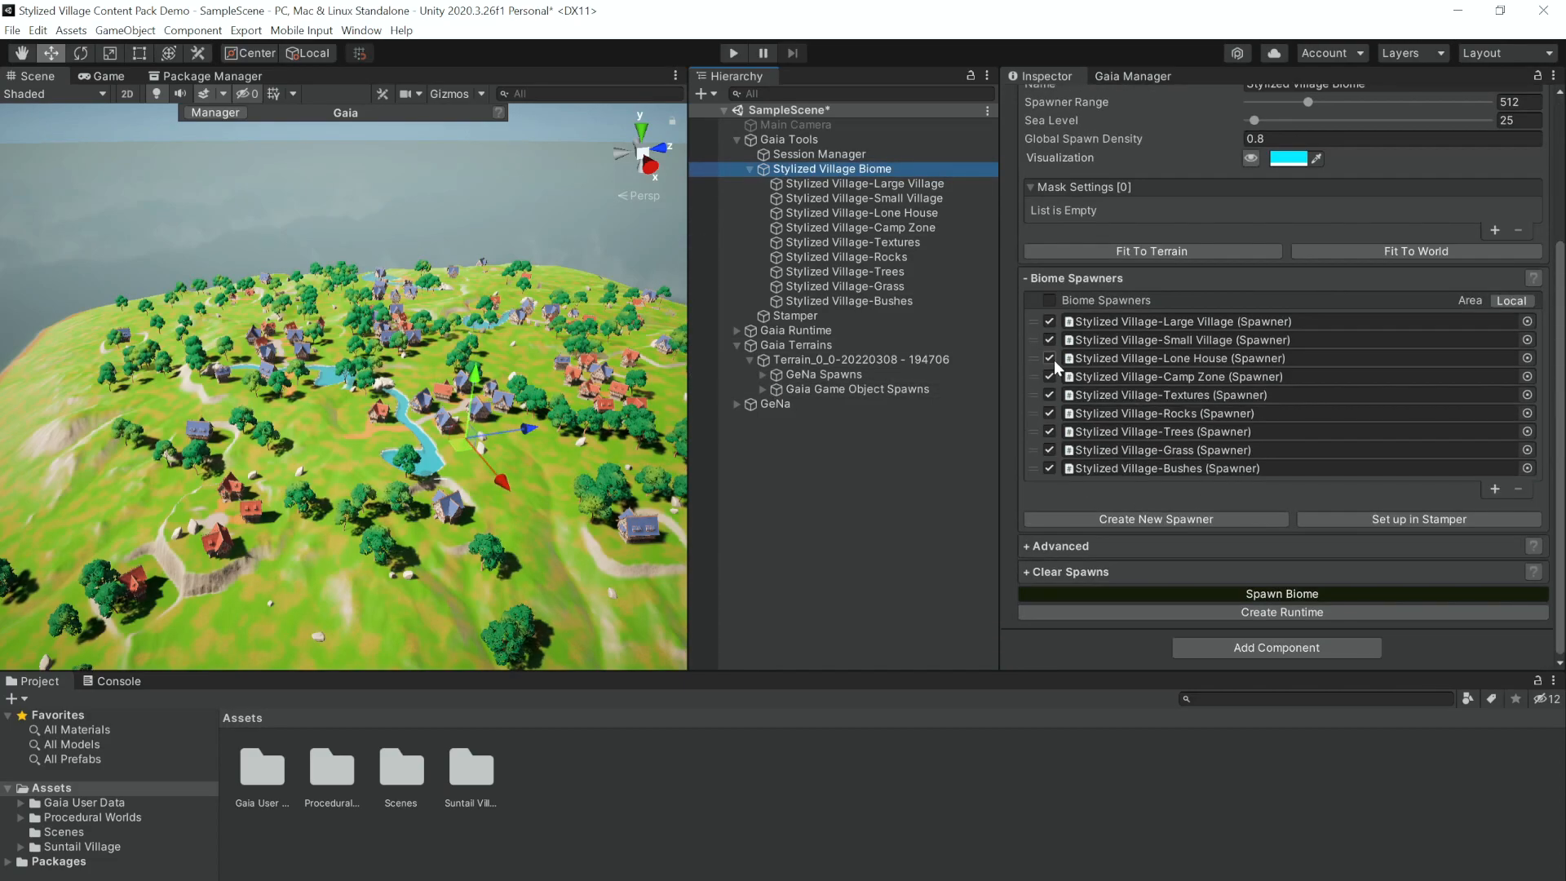
{"action": "left_click", "coordinate": [1067, 571]}
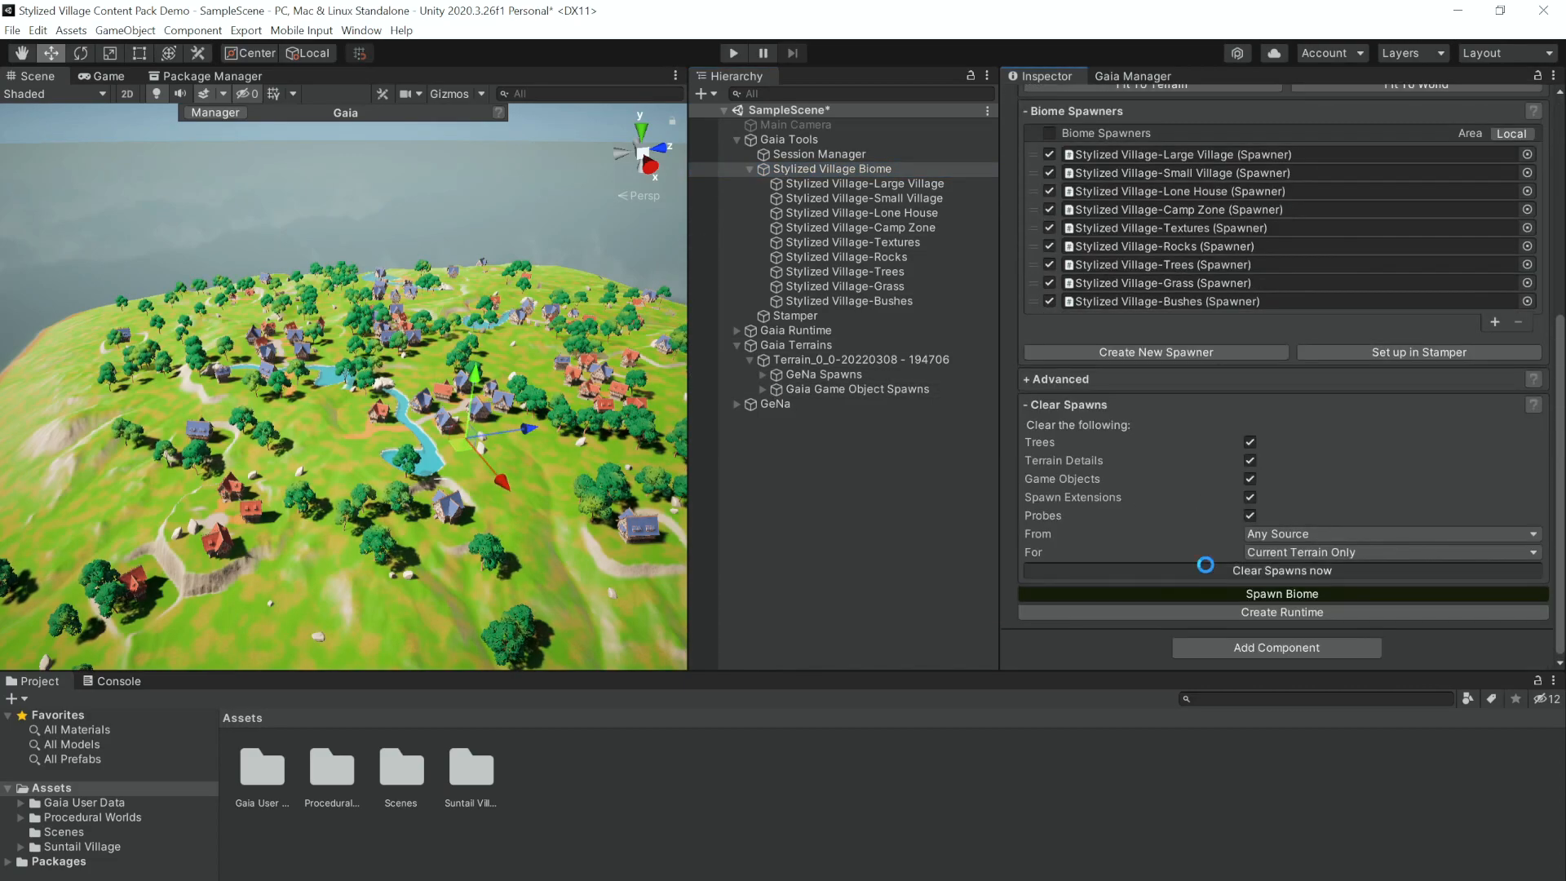
{"action": "left_click", "coordinate": [1281, 570]}
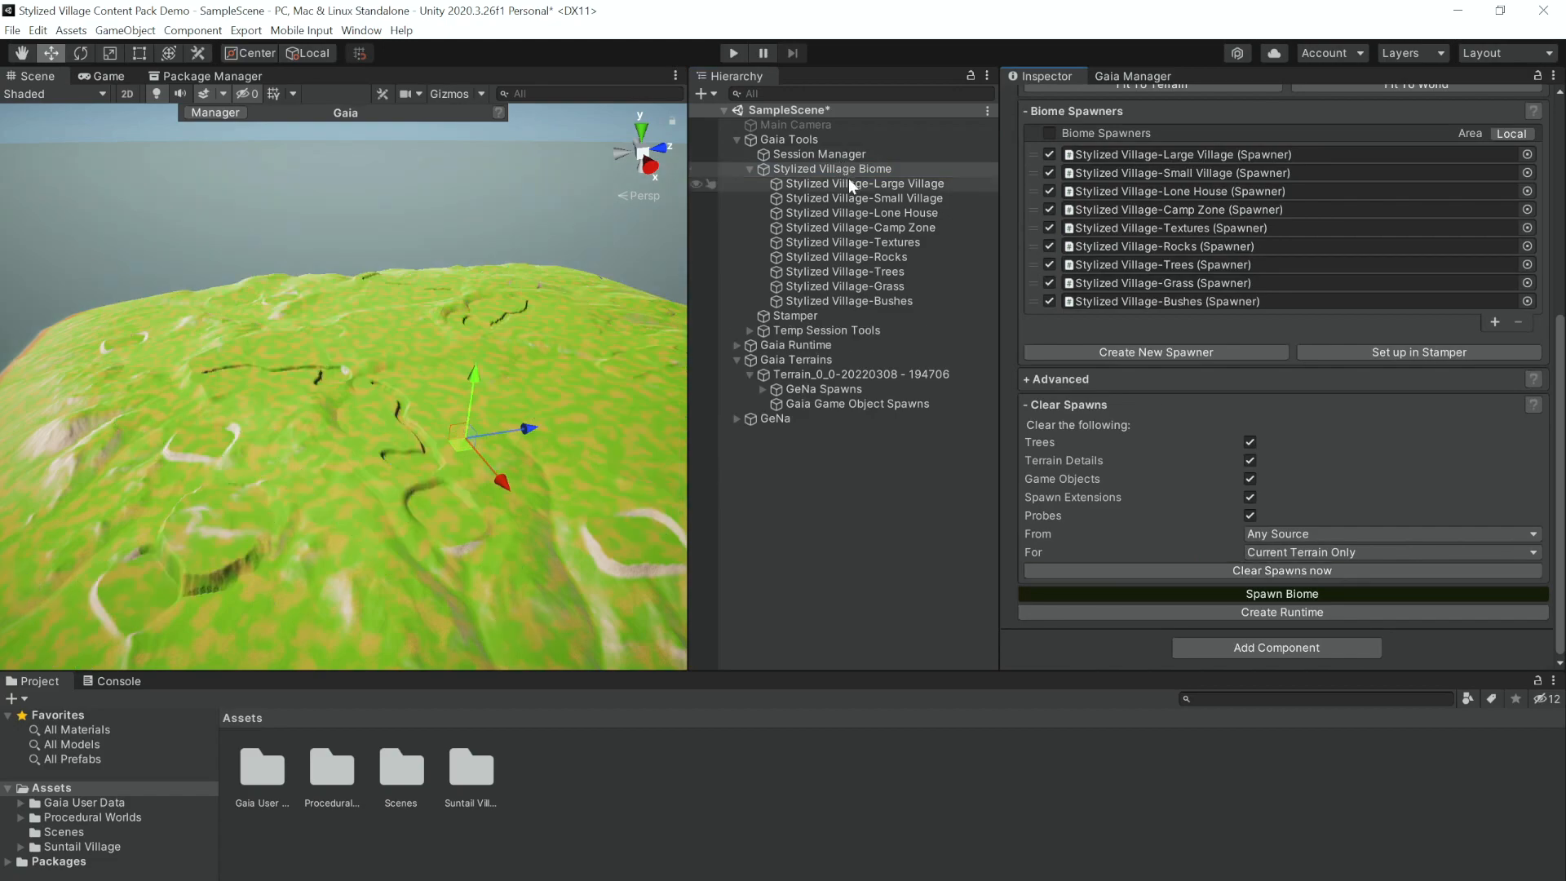
Enable Mud Eraser, restore the Stamper Backup heightmap, and Spawn Local the Textures spawner
{"action": "left_click", "coordinate": [853, 241]}
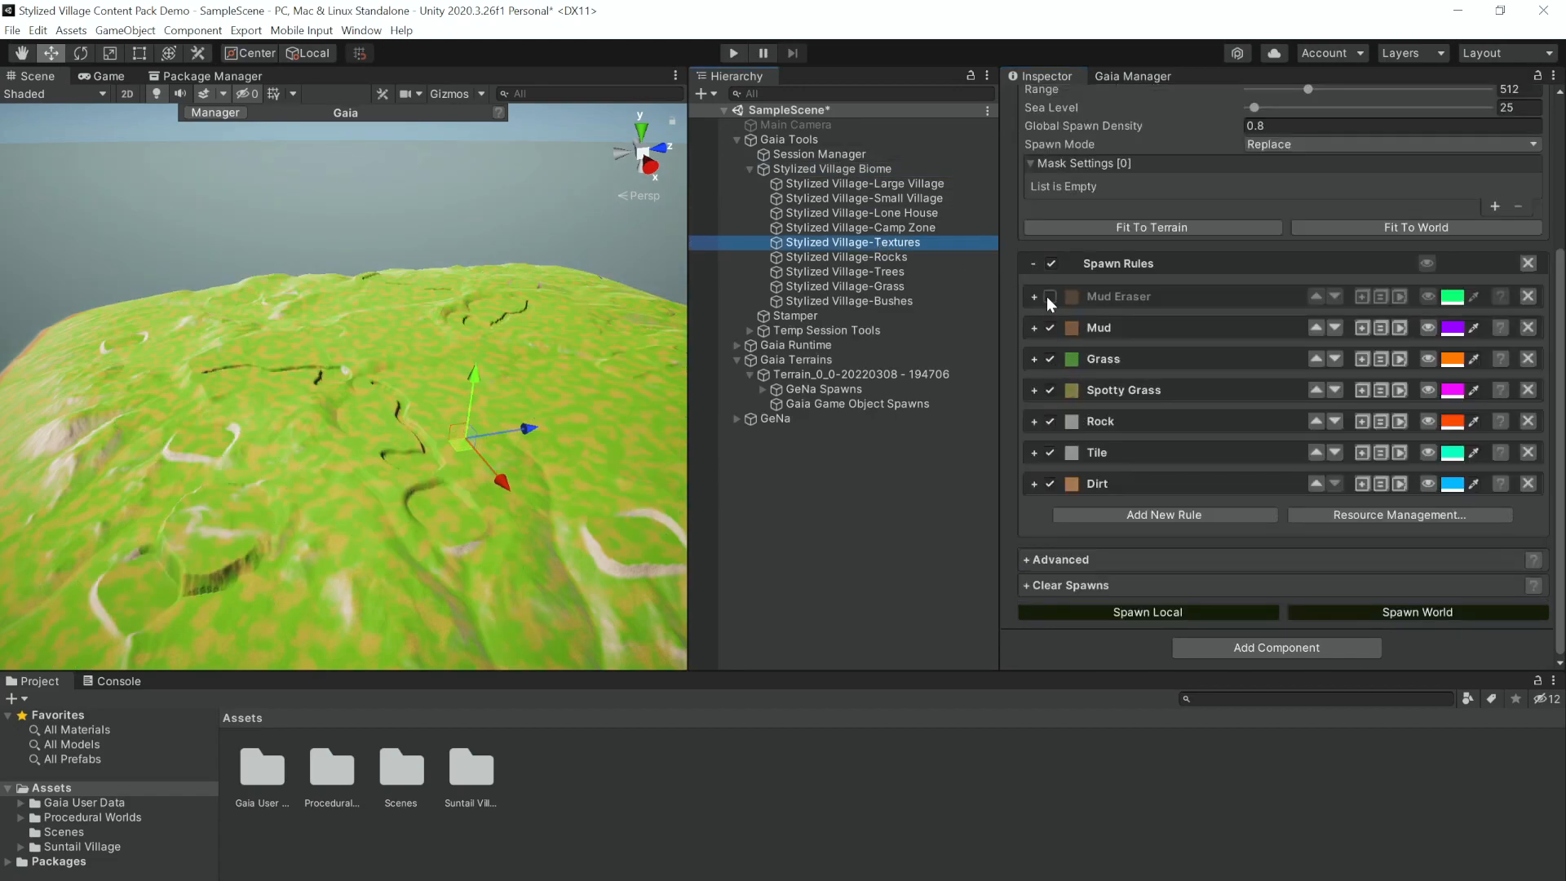
{"action": "left_click", "coordinate": [819, 154]}
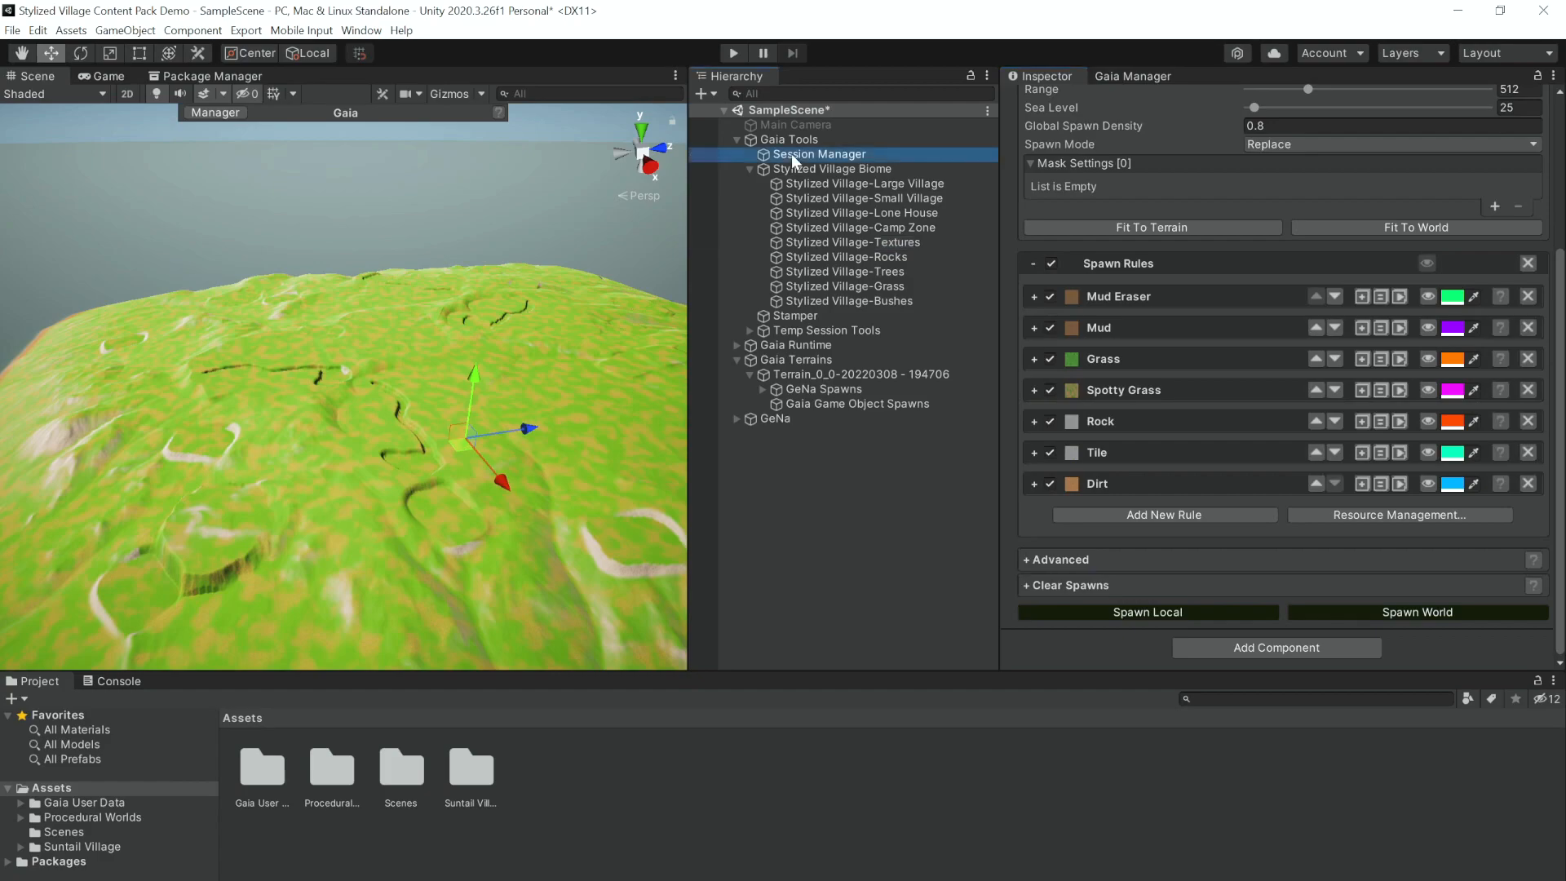
{"action": "left_click", "coordinate": [819, 154]}
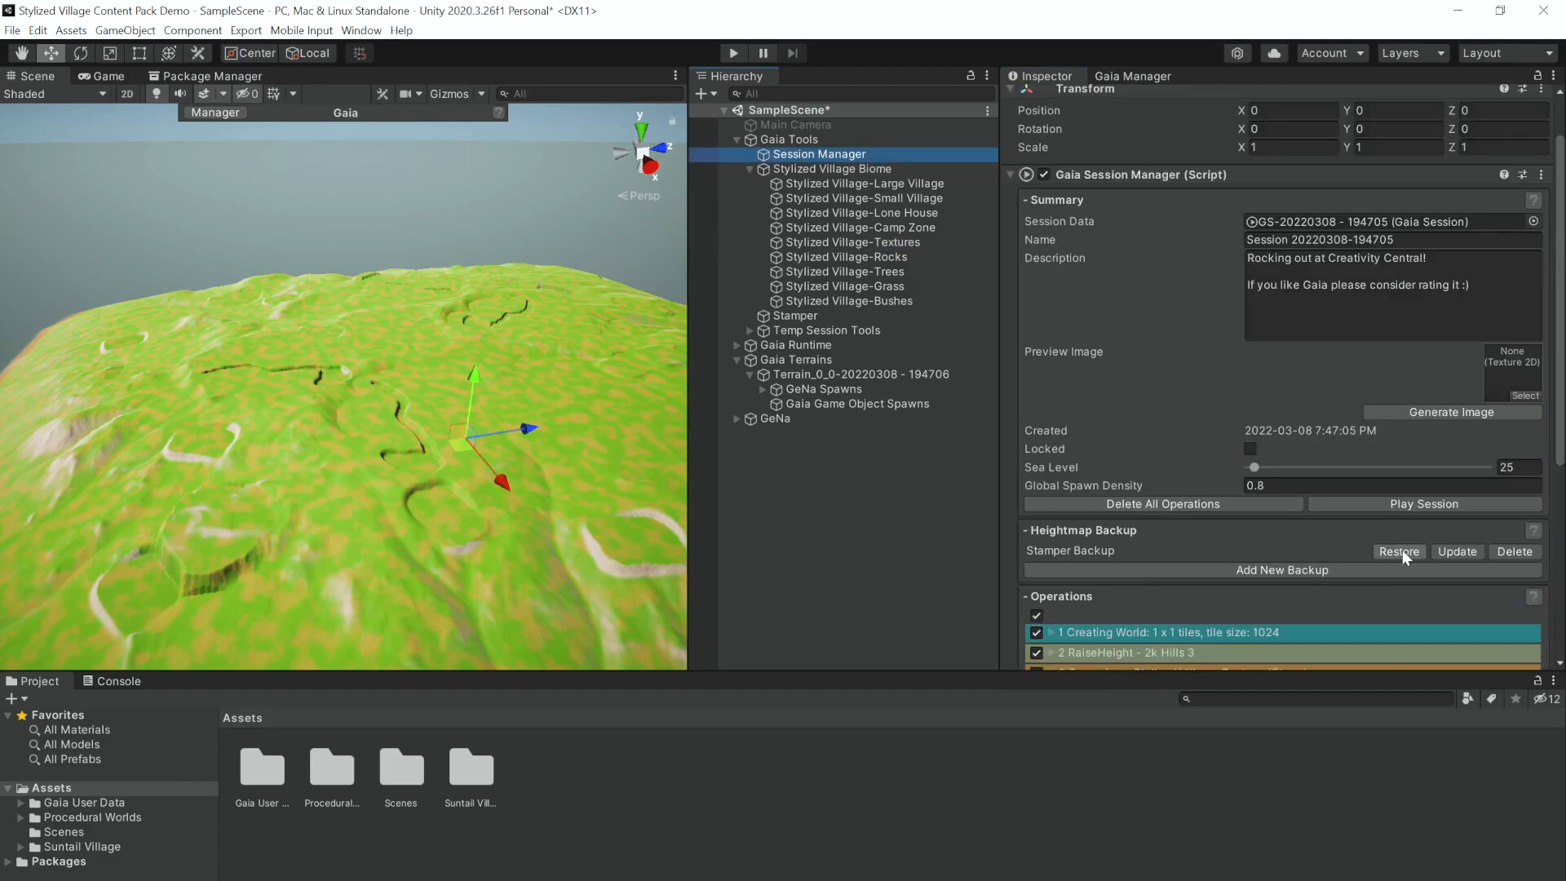
{"action": "left_click", "coordinate": [1398, 551]}
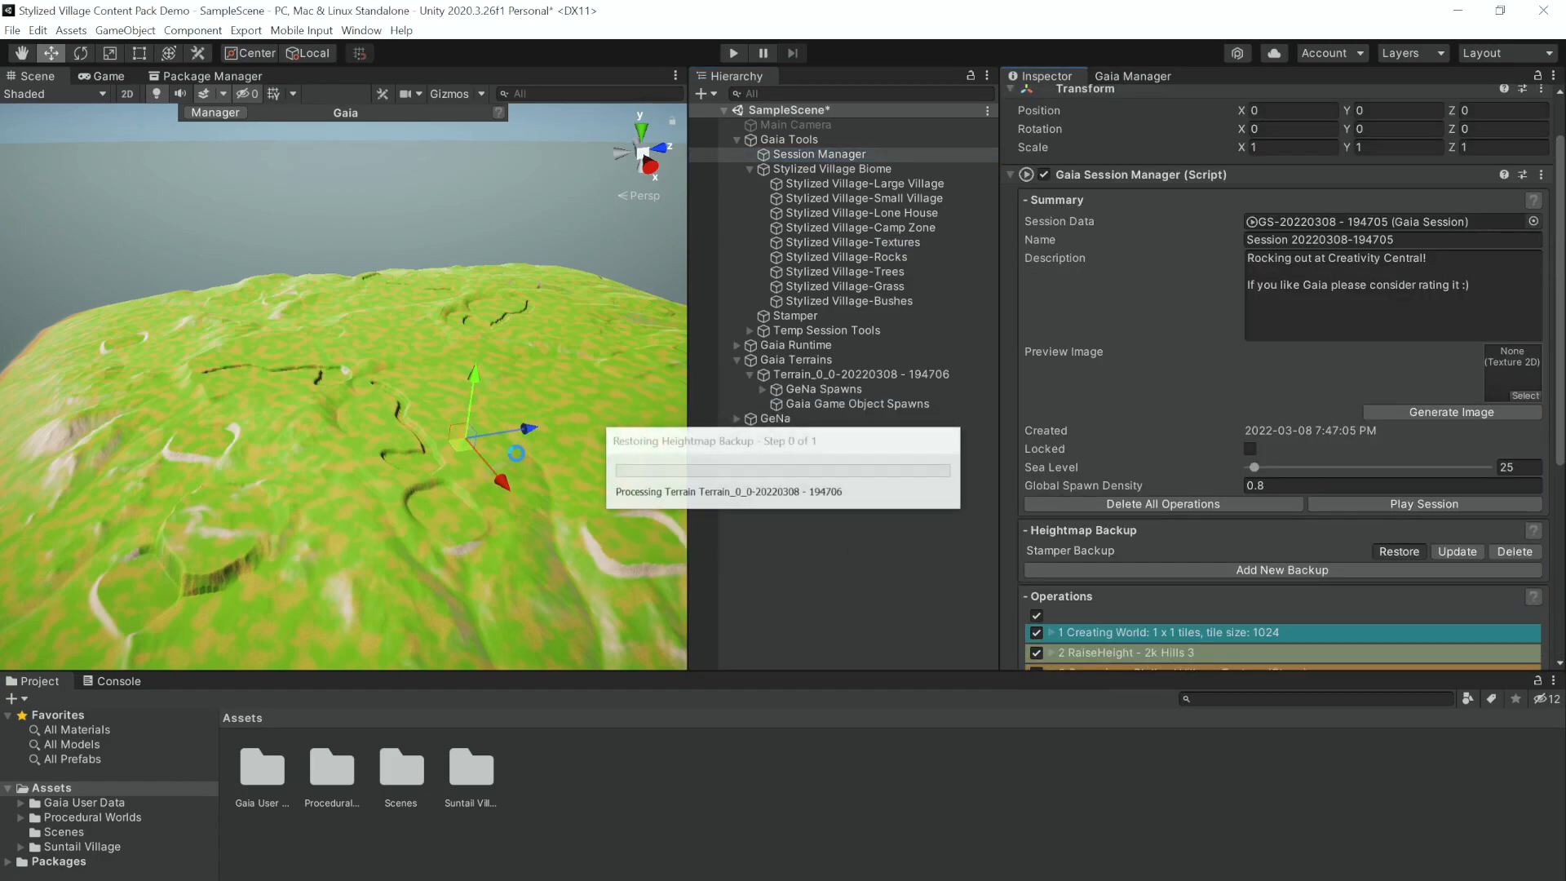
{"action": "left_click", "coordinate": [1397, 551]}
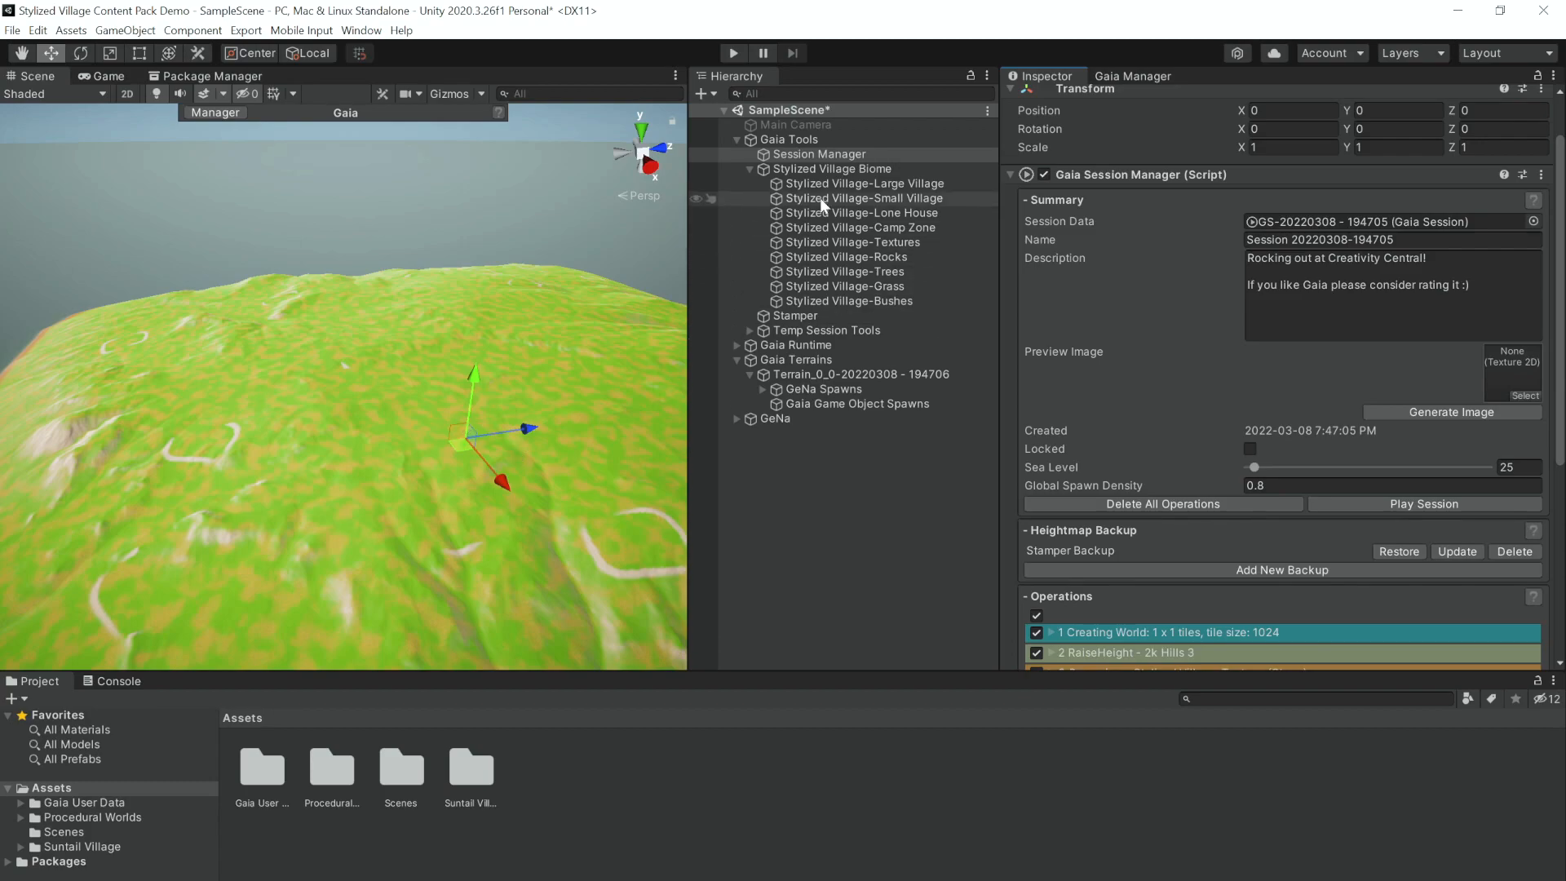
{"action": "left_click", "coordinate": [853, 241]}
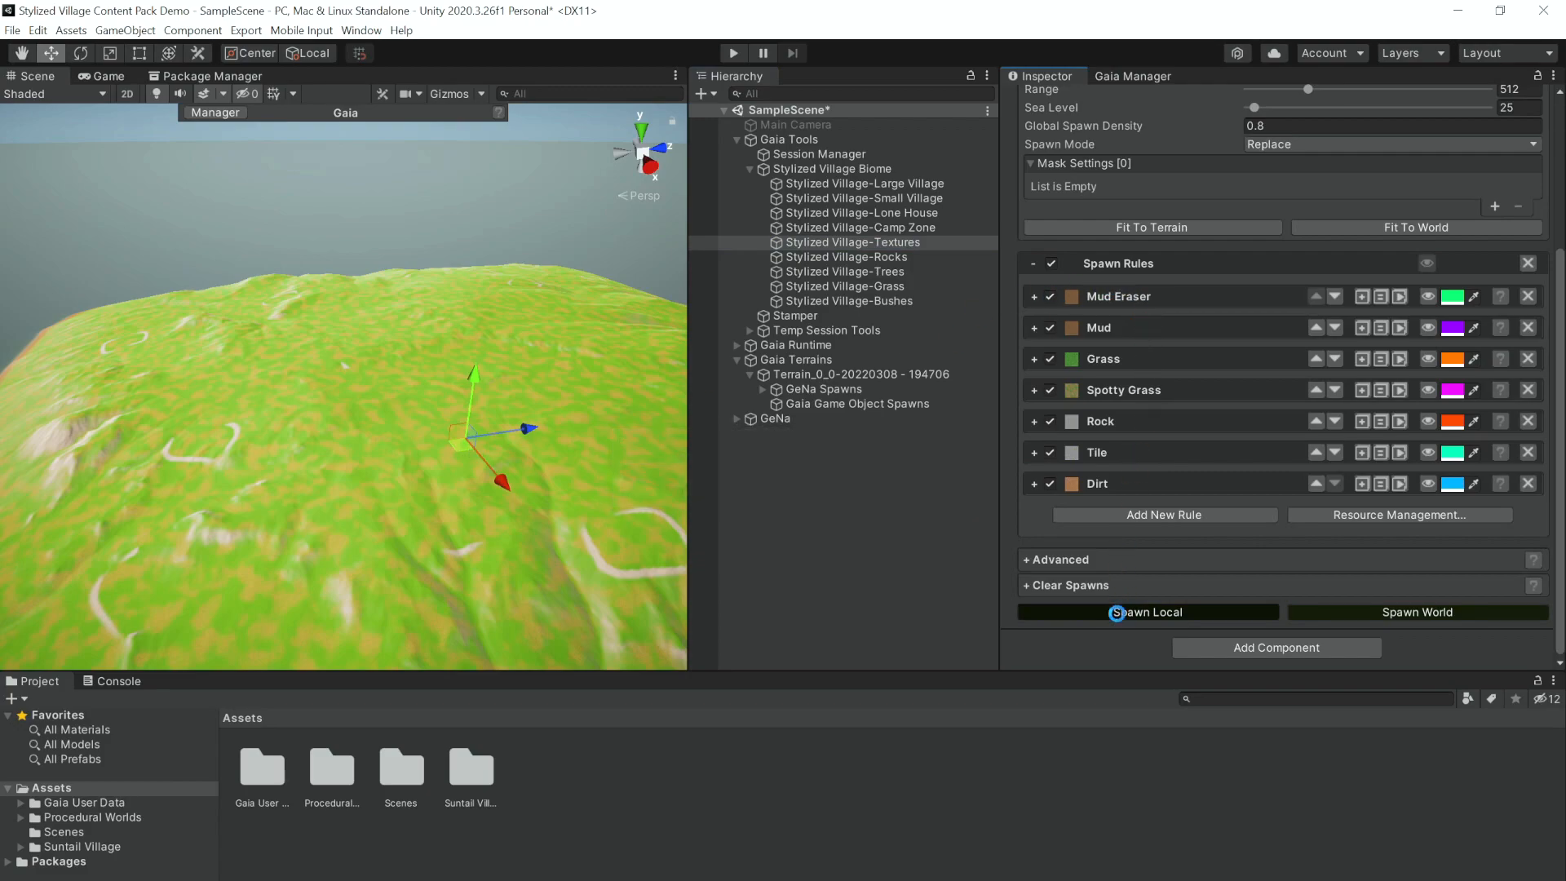
{"action": "left_click", "coordinate": [1147, 611]}
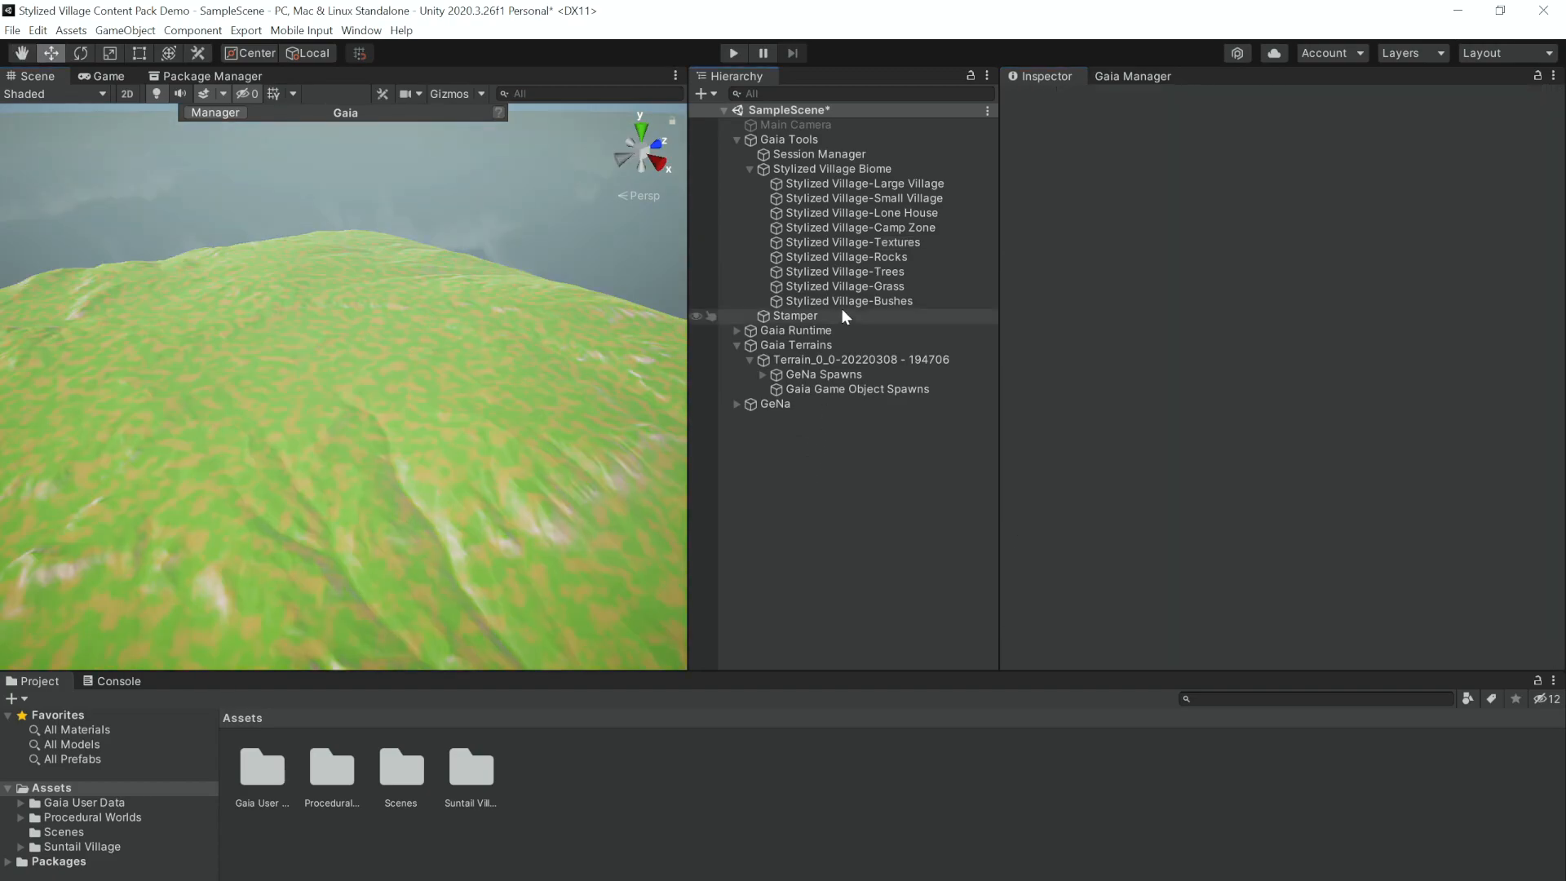
Untick the Large Village, Small Village, Lone House and Camp Zone spawners in Biome Spawners
{"action": "left_click", "coordinate": [853, 242]}
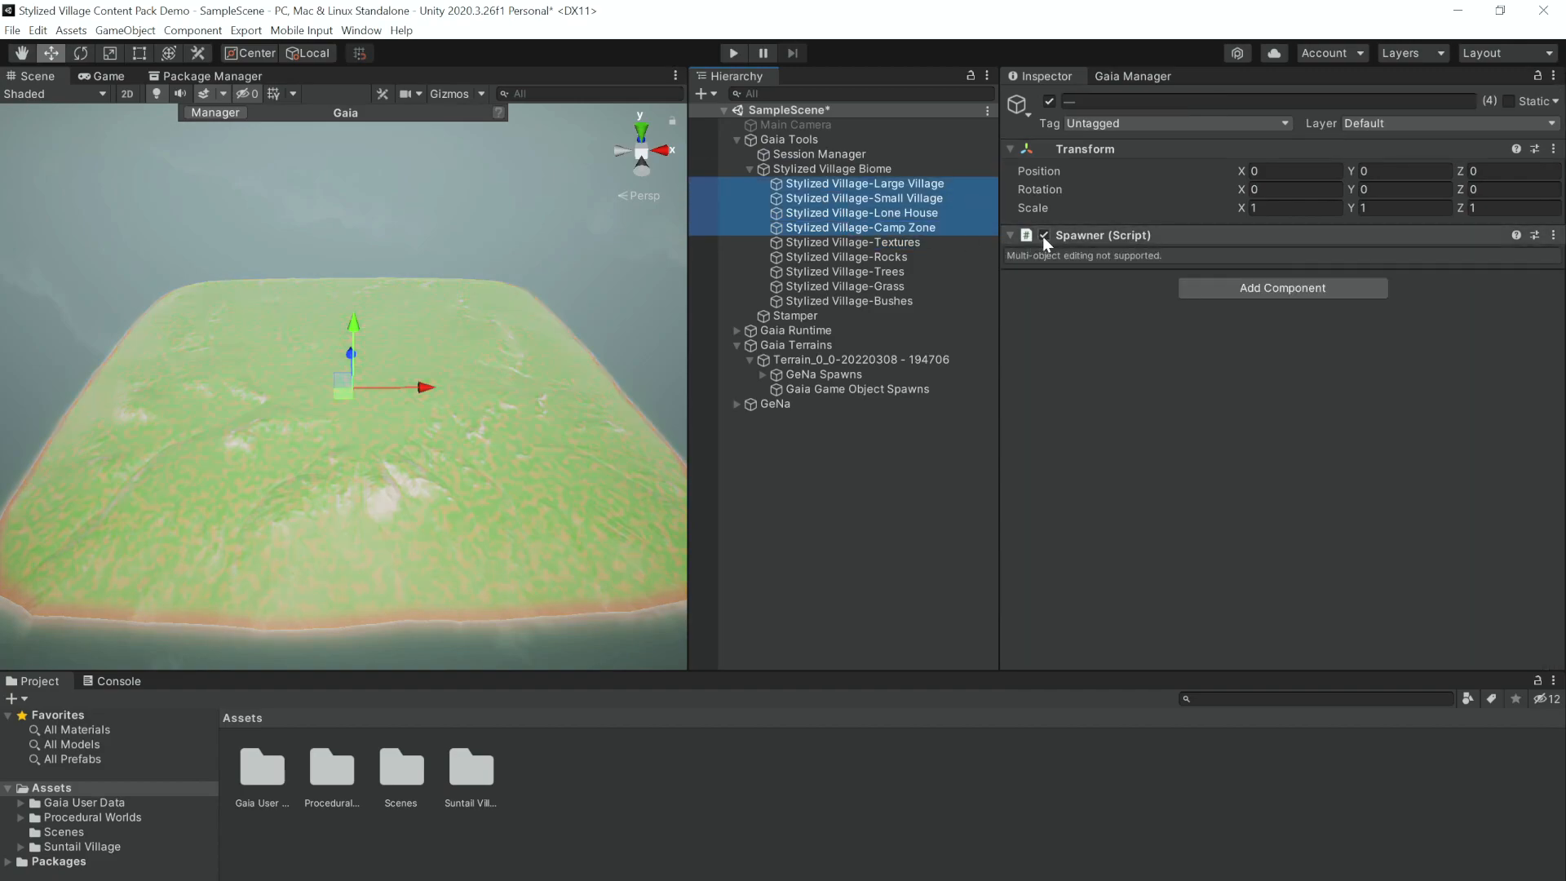
{"action": "left_click", "coordinate": [853, 242]}
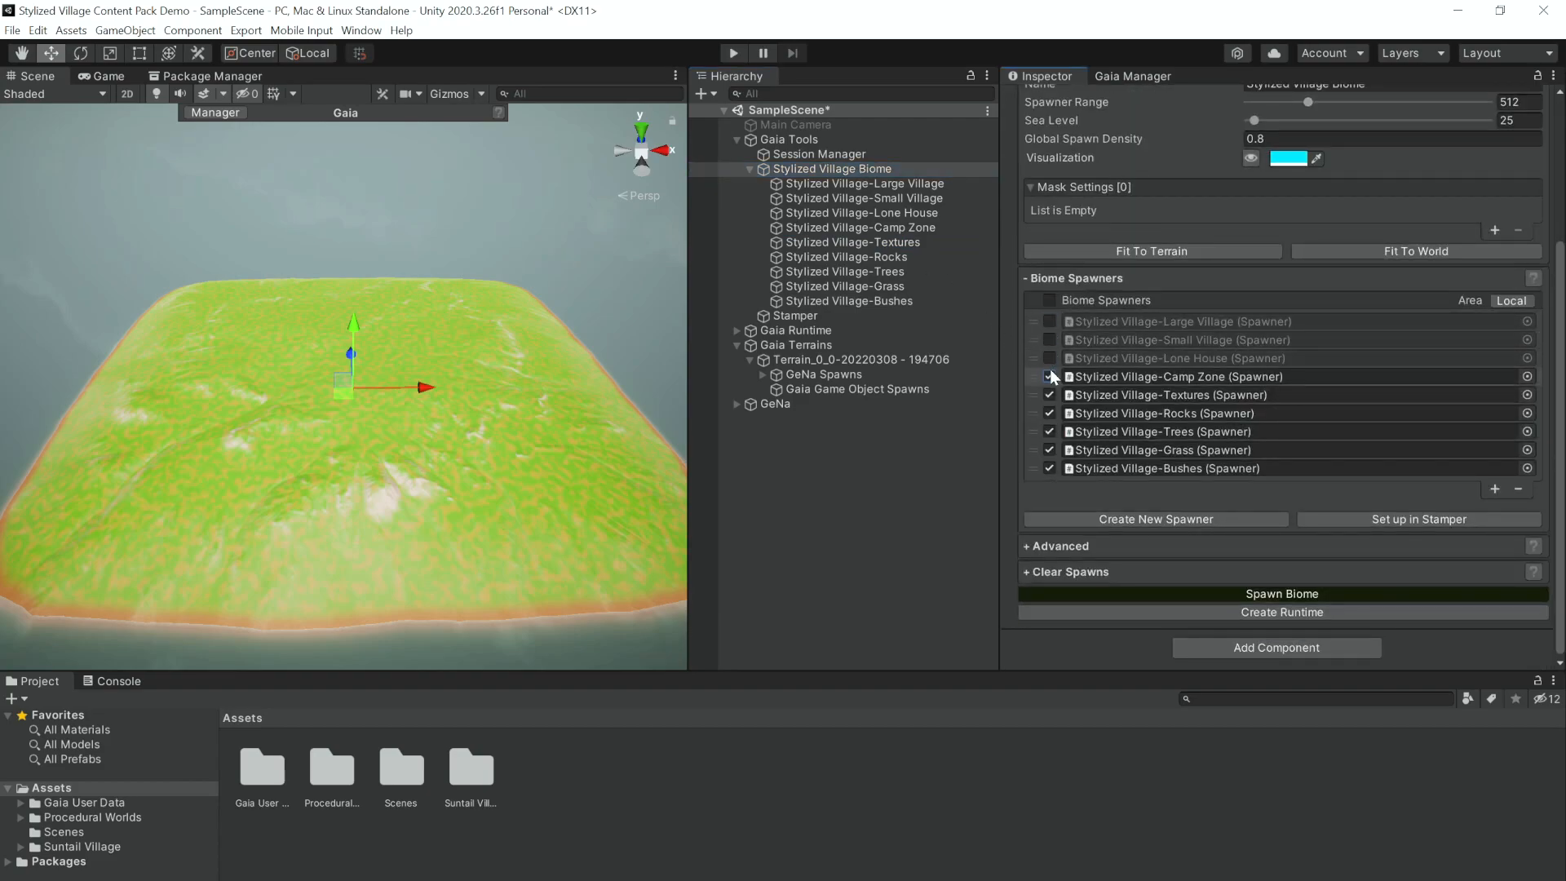
{"action": "left_click", "coordinate": [1049, 377]}
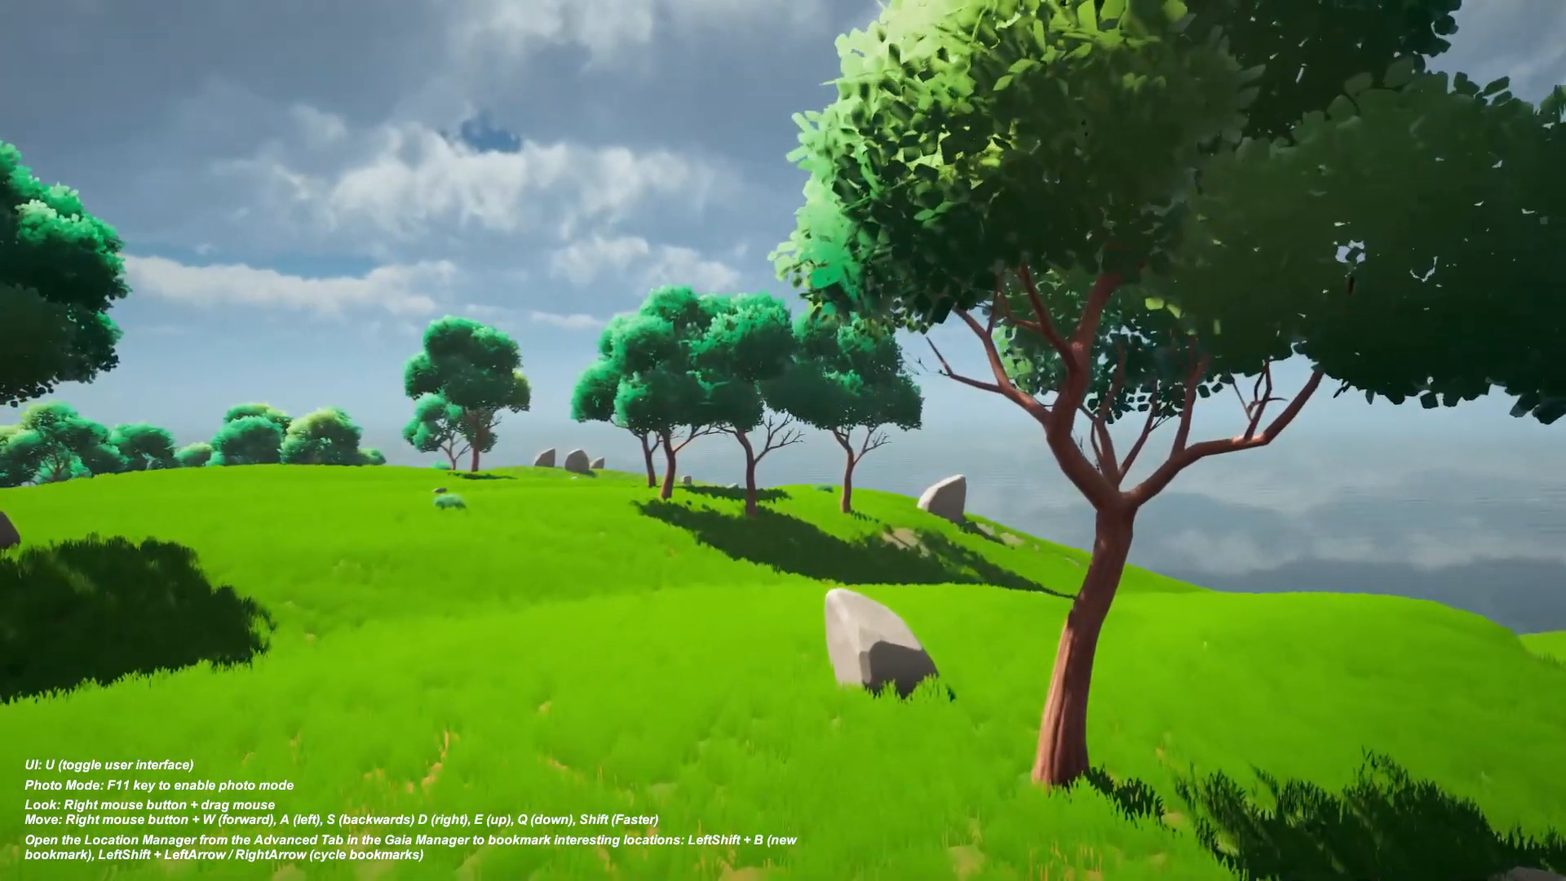
Exit Play mode to return to editing the Stylized Village-Trees spawner
{"action": "key", "text": "u"}
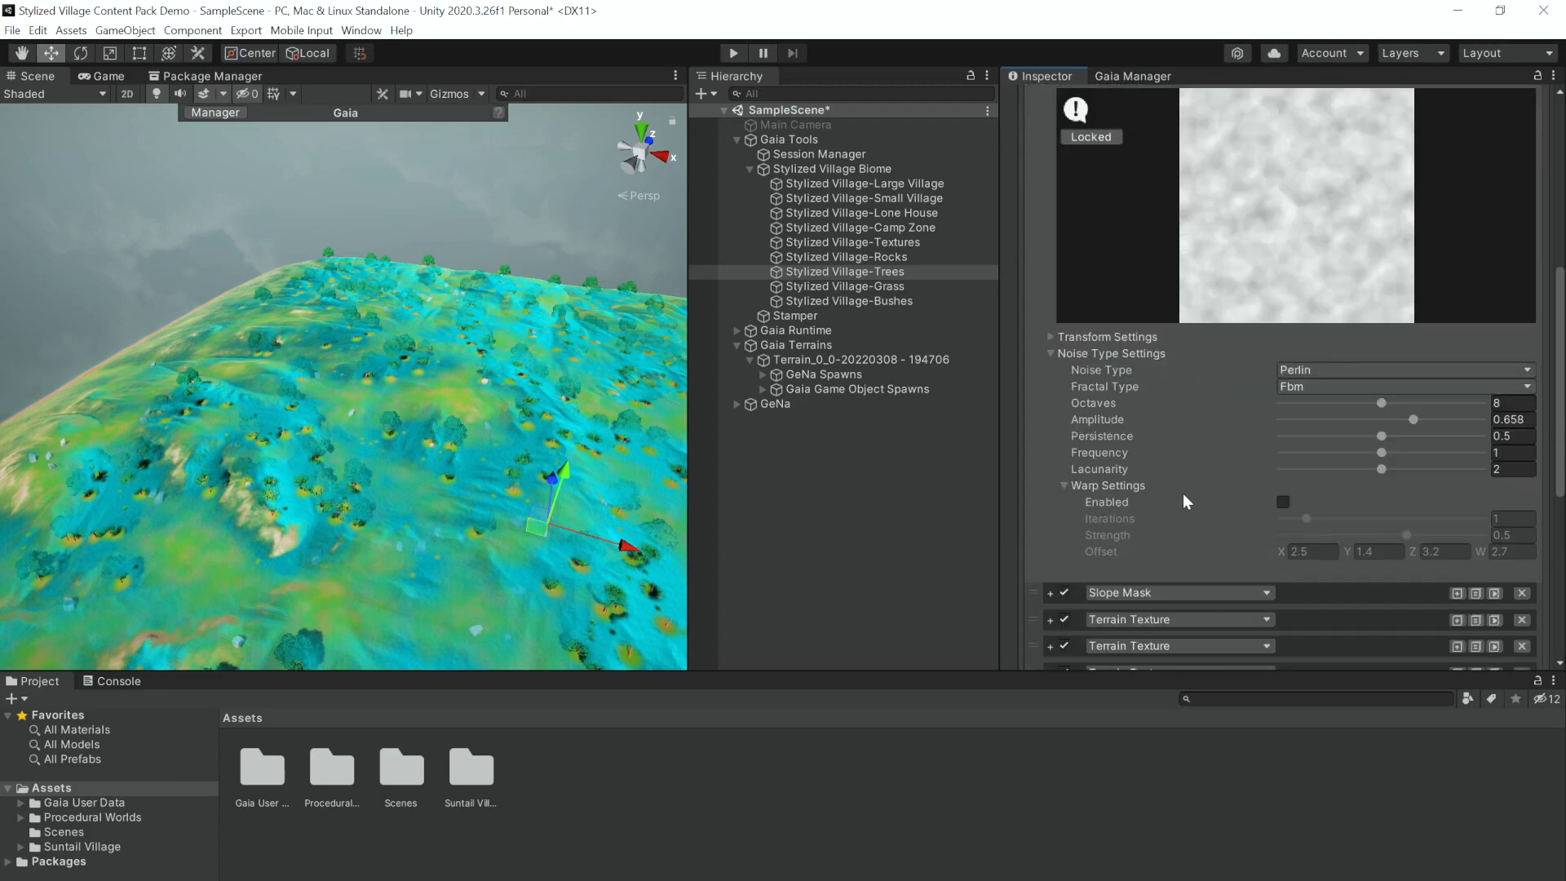
Raise the Trees spawner's noise amplitude to 0.911, review its spawn rules, and run the scene
{"action": "left_click_drag", "start_coordinate": [1414, 418], "coordinate": [1453, 418]}
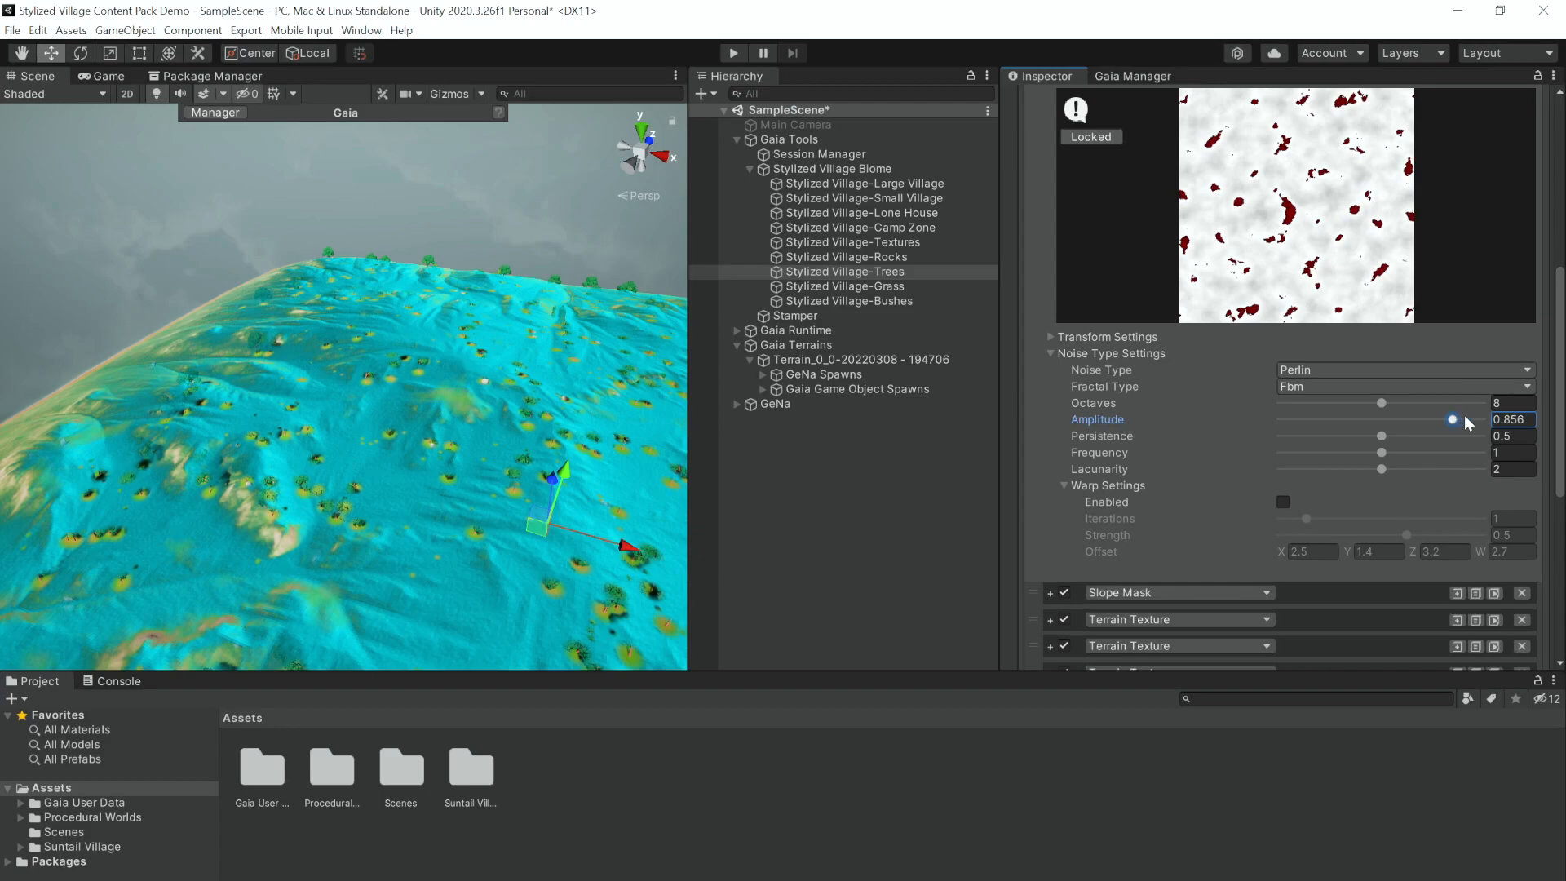
{"action": "left_click_drag", "start_coordinate": [1452, 419], "coordinate": [1464, 420]}
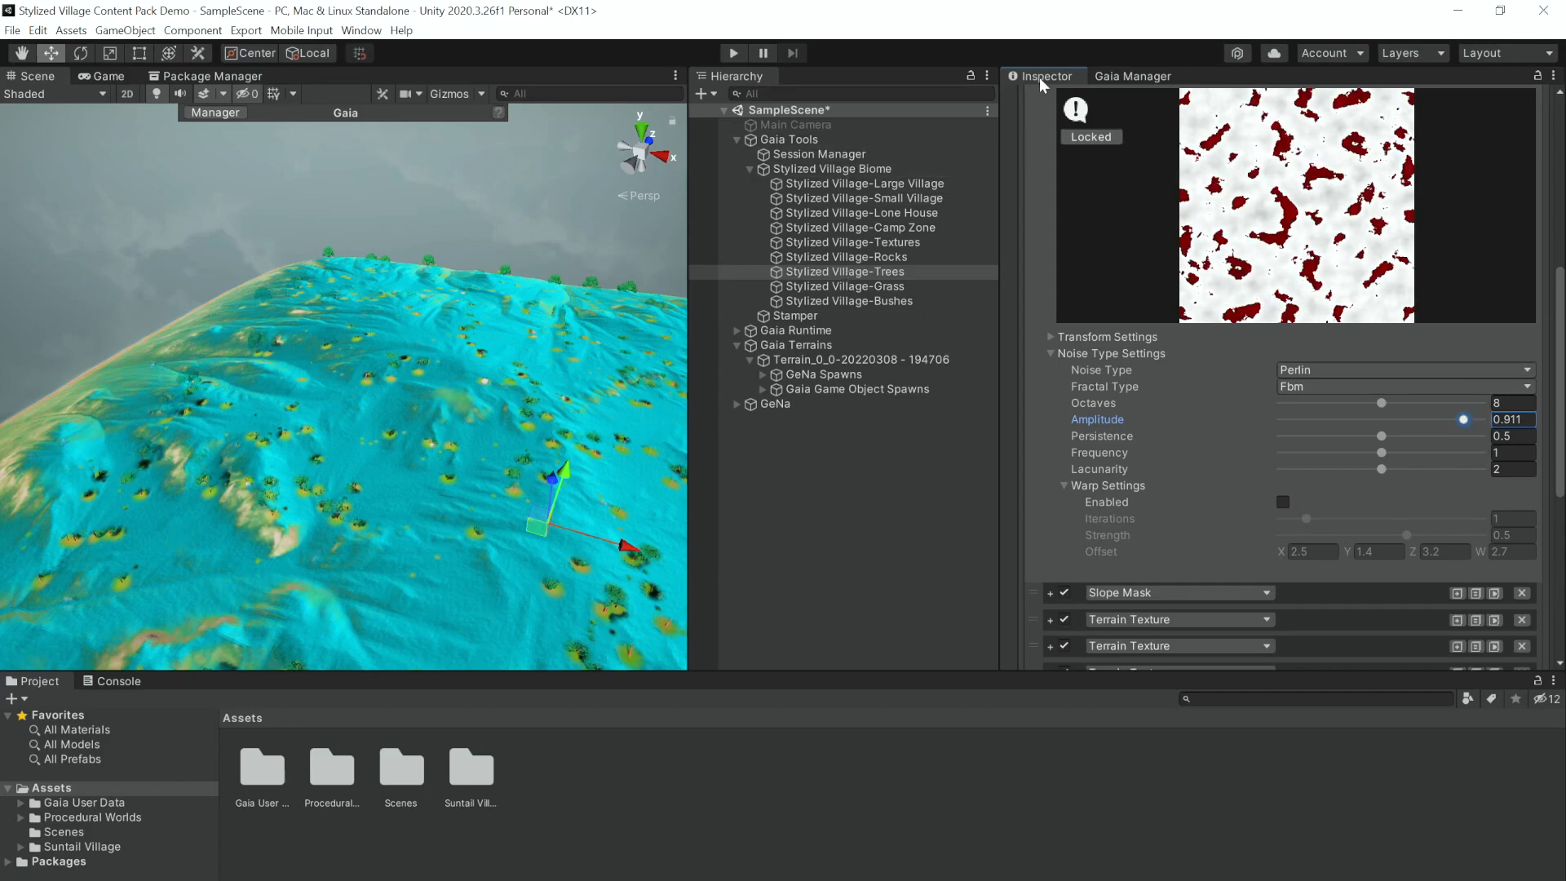
{"action": "left_click", "coordinate": [844, 272]}
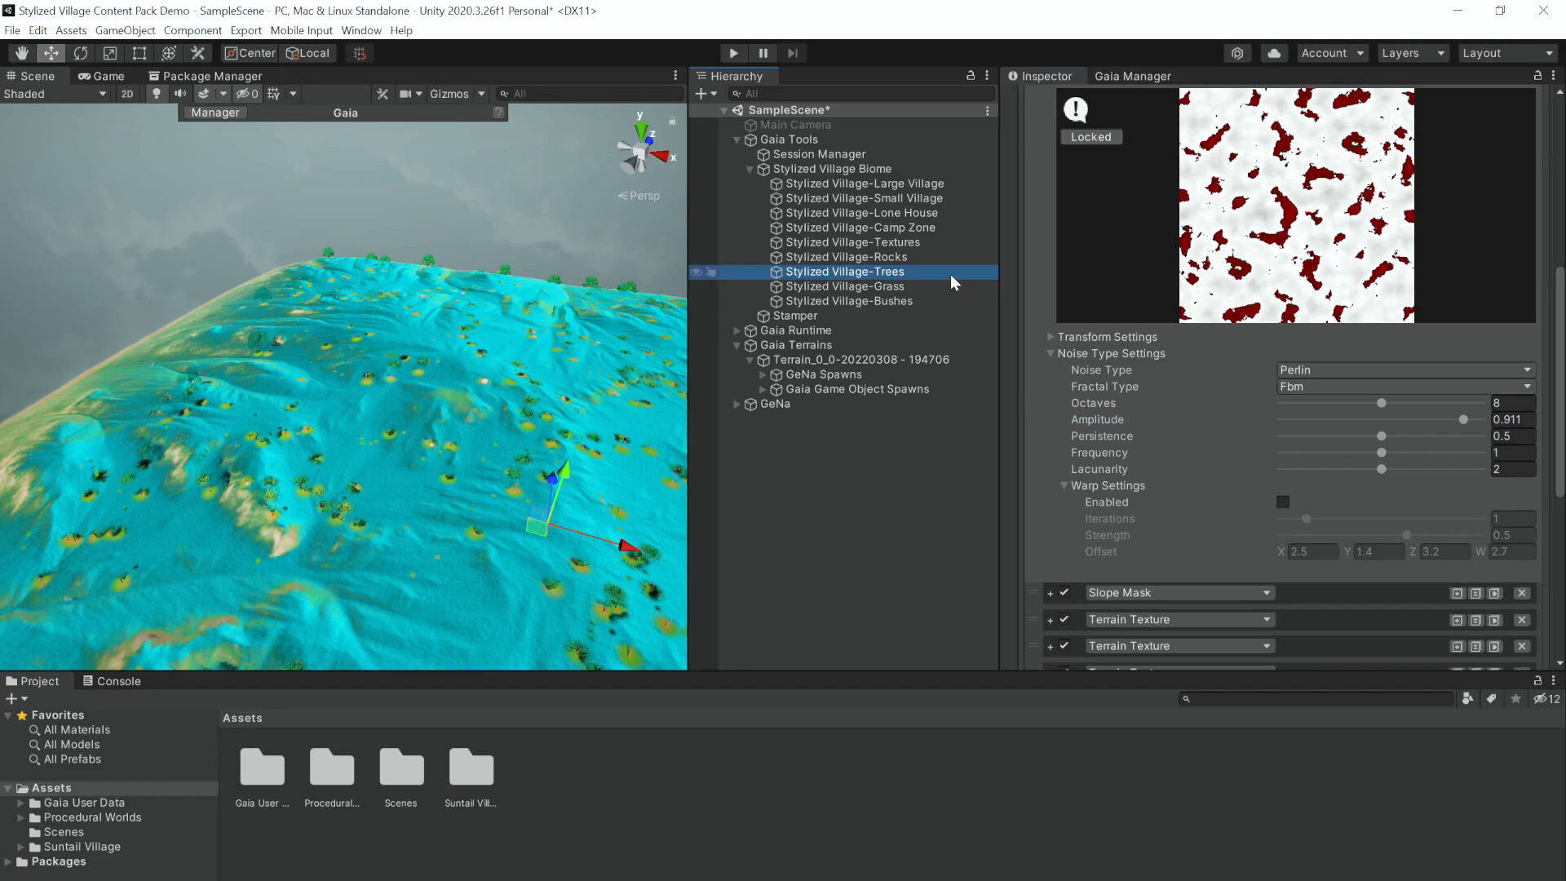
{"action": "left_click", "coordinate": [844, 271]}
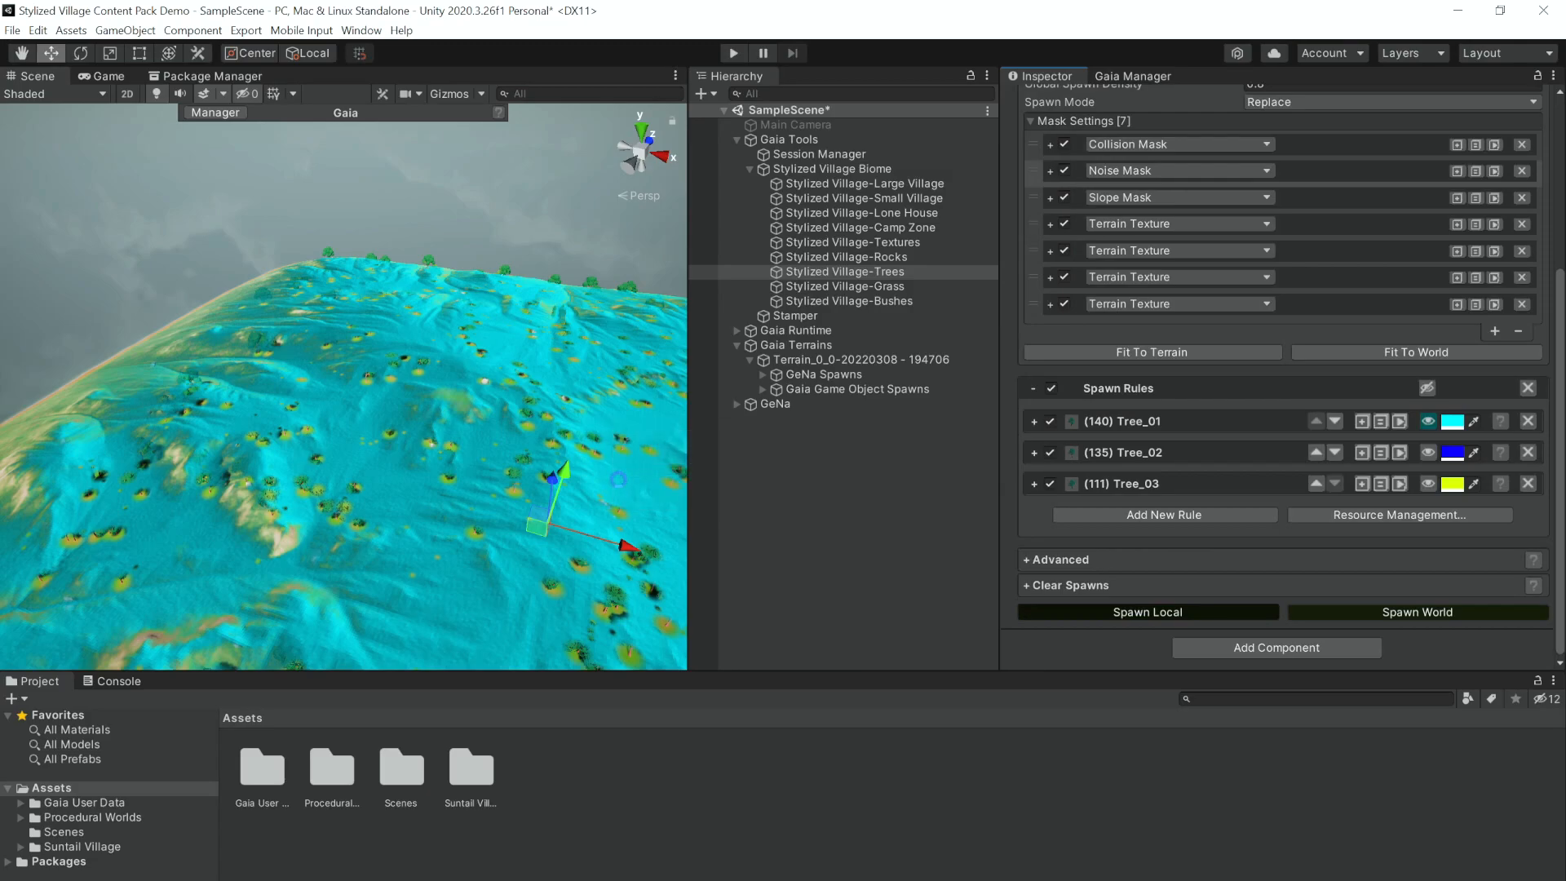
{"action": "left_click", "coordinate": [1147, 611]}
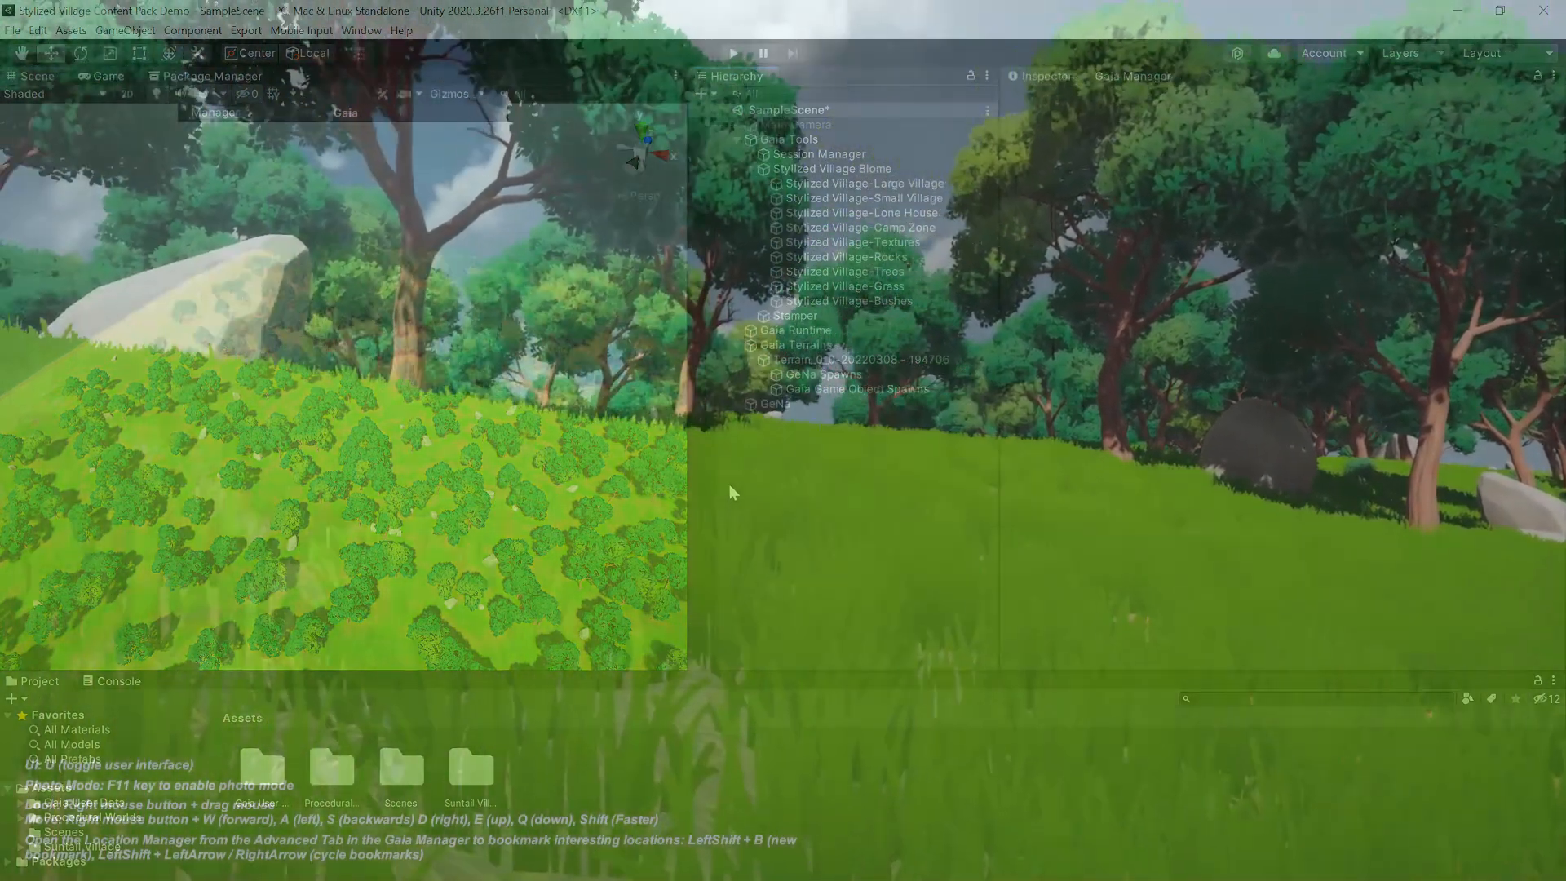
Stop Play mode and return to the Scene view of the forested terrain
{"action": "key", "text": "u"}
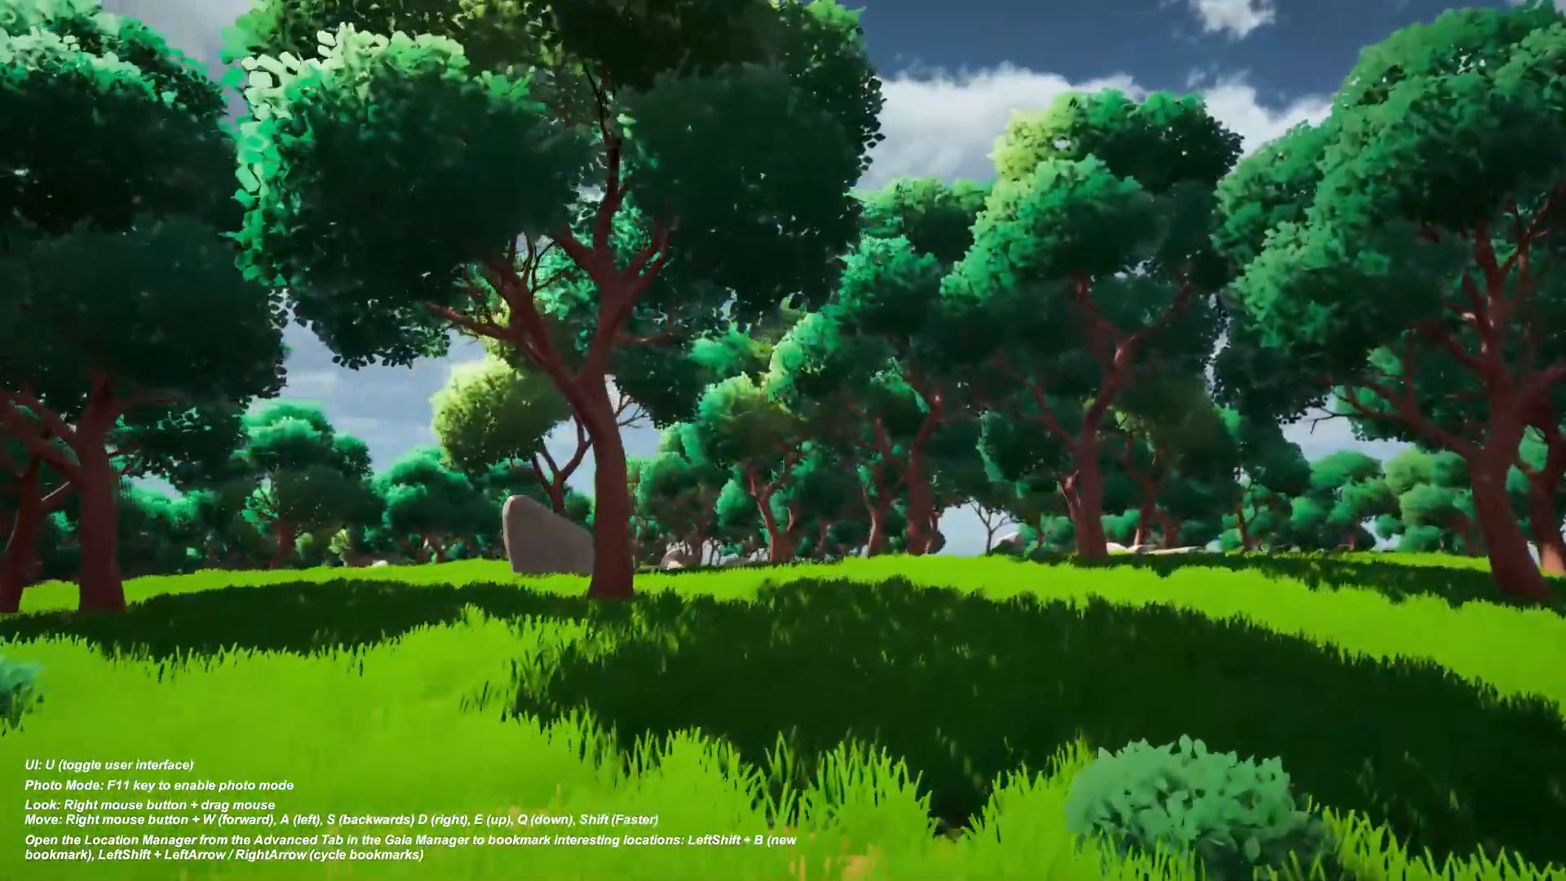
{"action": "key", "text": "u"}
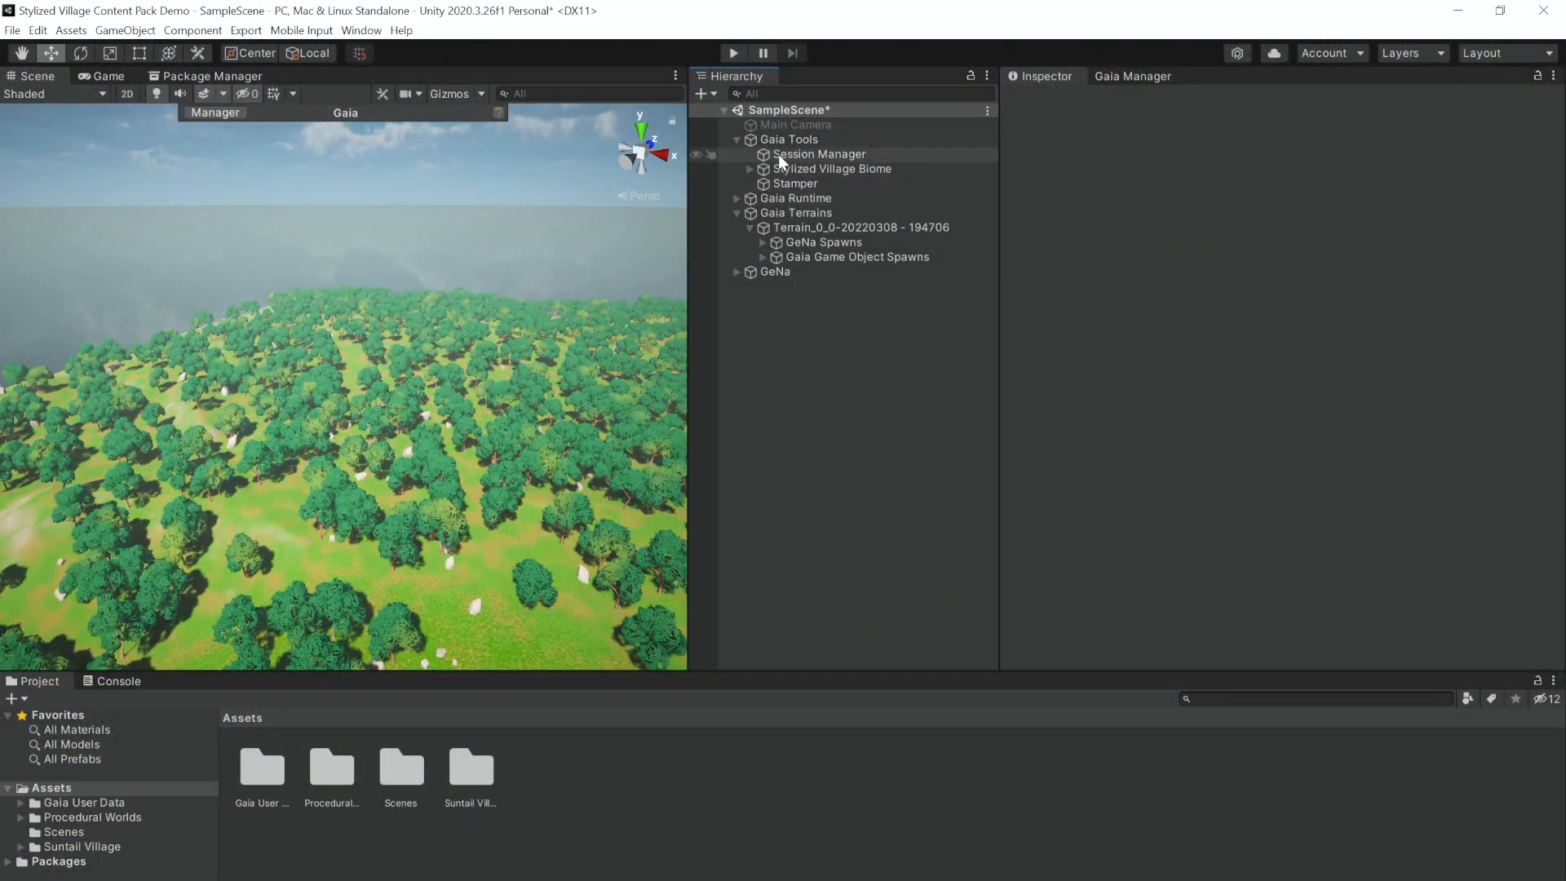
Clear all spawns from Stylized Village Biome and open the Procedural Worlds folder
{"action": "left_click", "coordinate": [832, 168]}
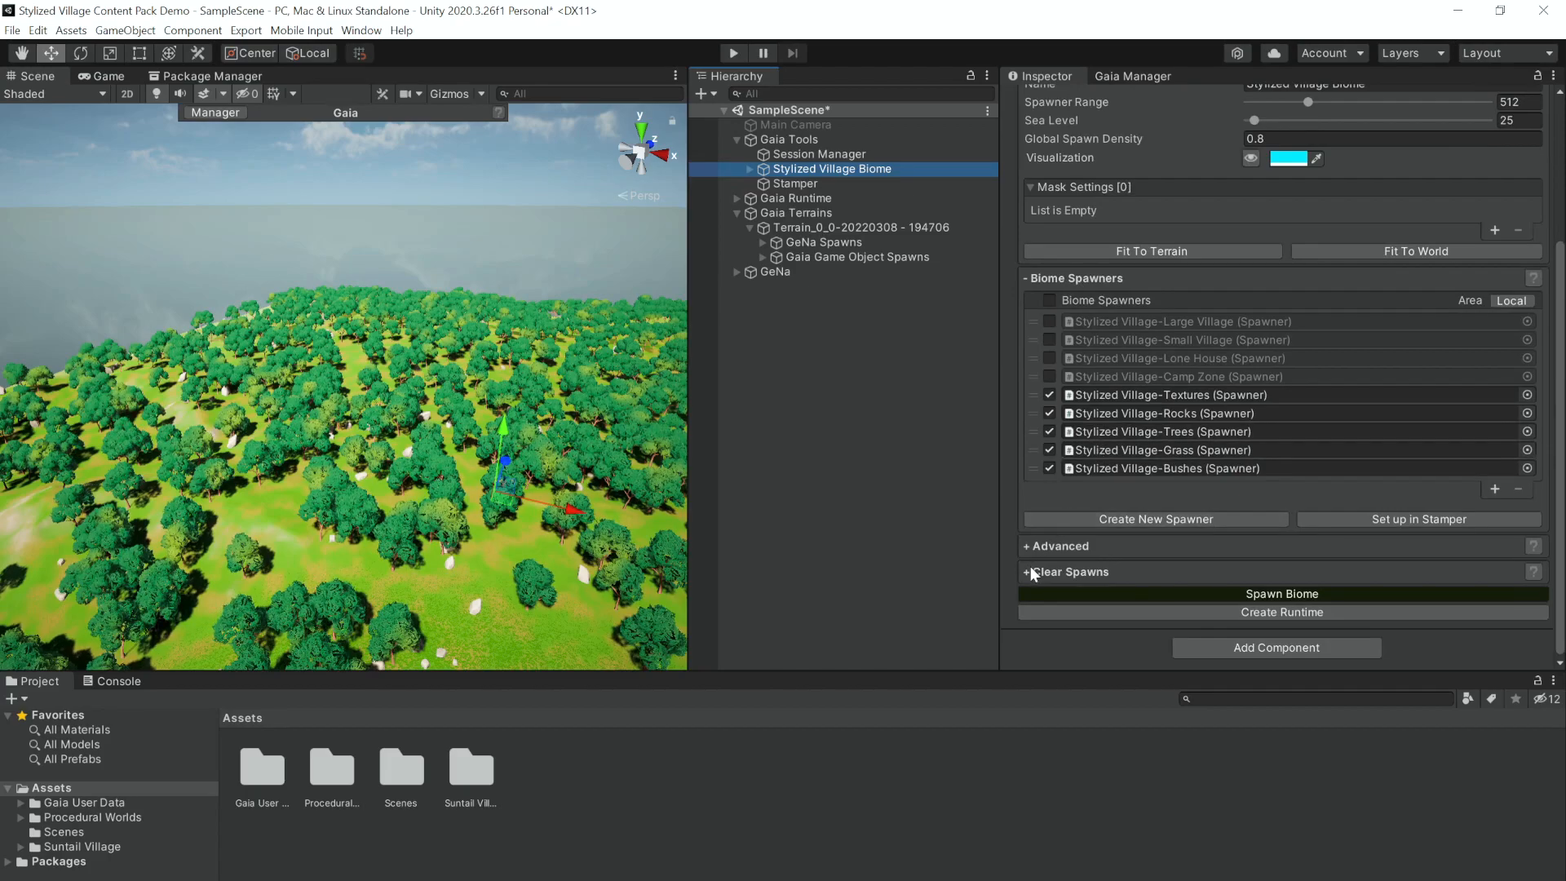
{"action": "left_click", "coordinate": [1066, 571]}
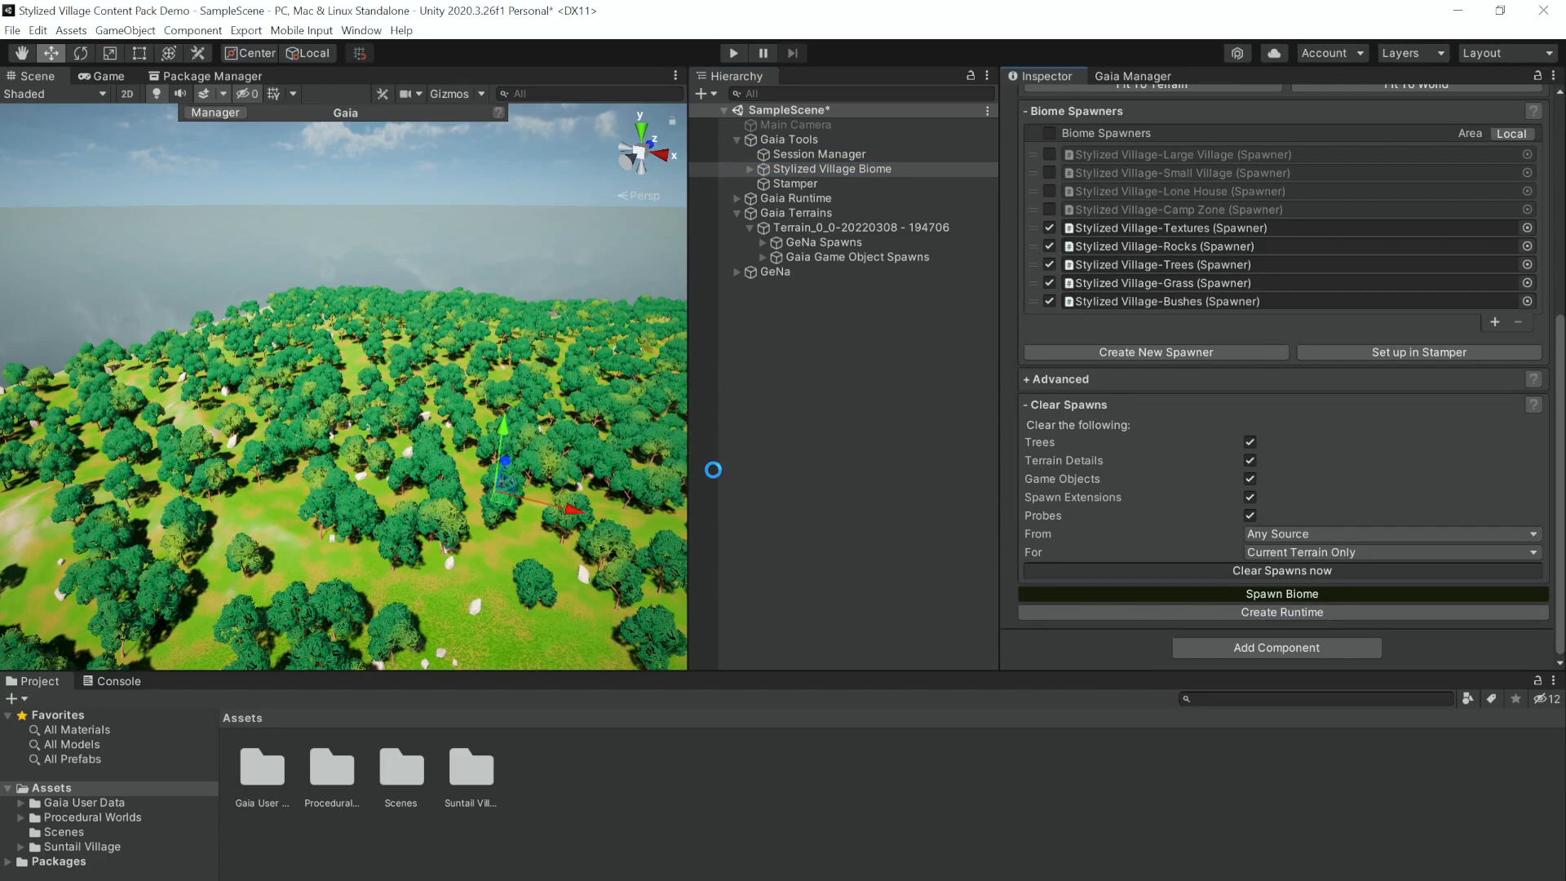
{"action": "left_click", "coordinate": [1281, 570]}
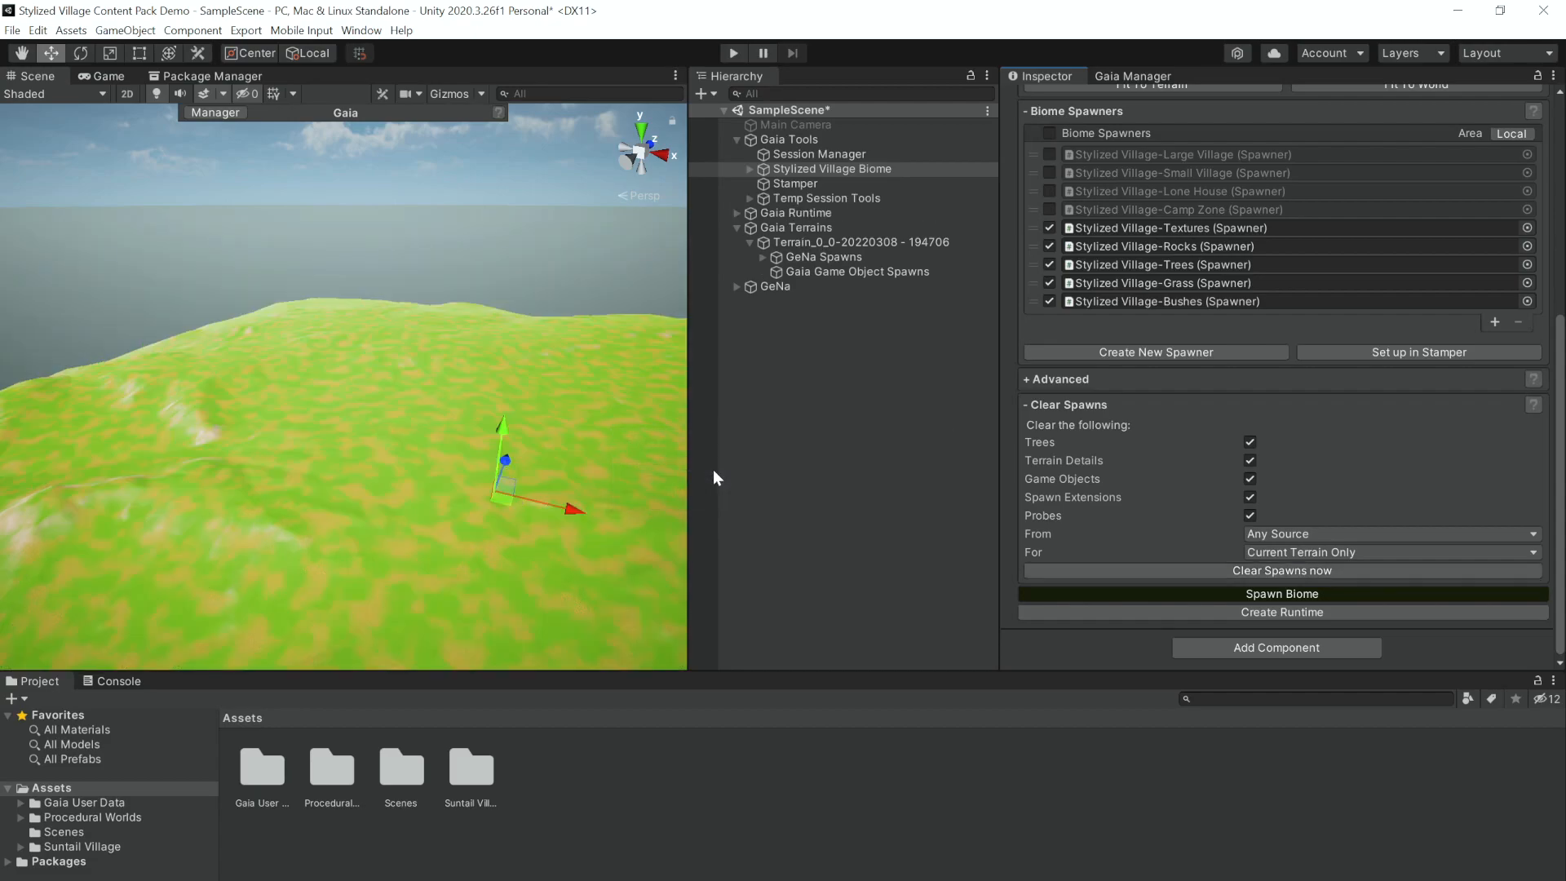
{"action": "left_click", "coordinate": [93, 817]}
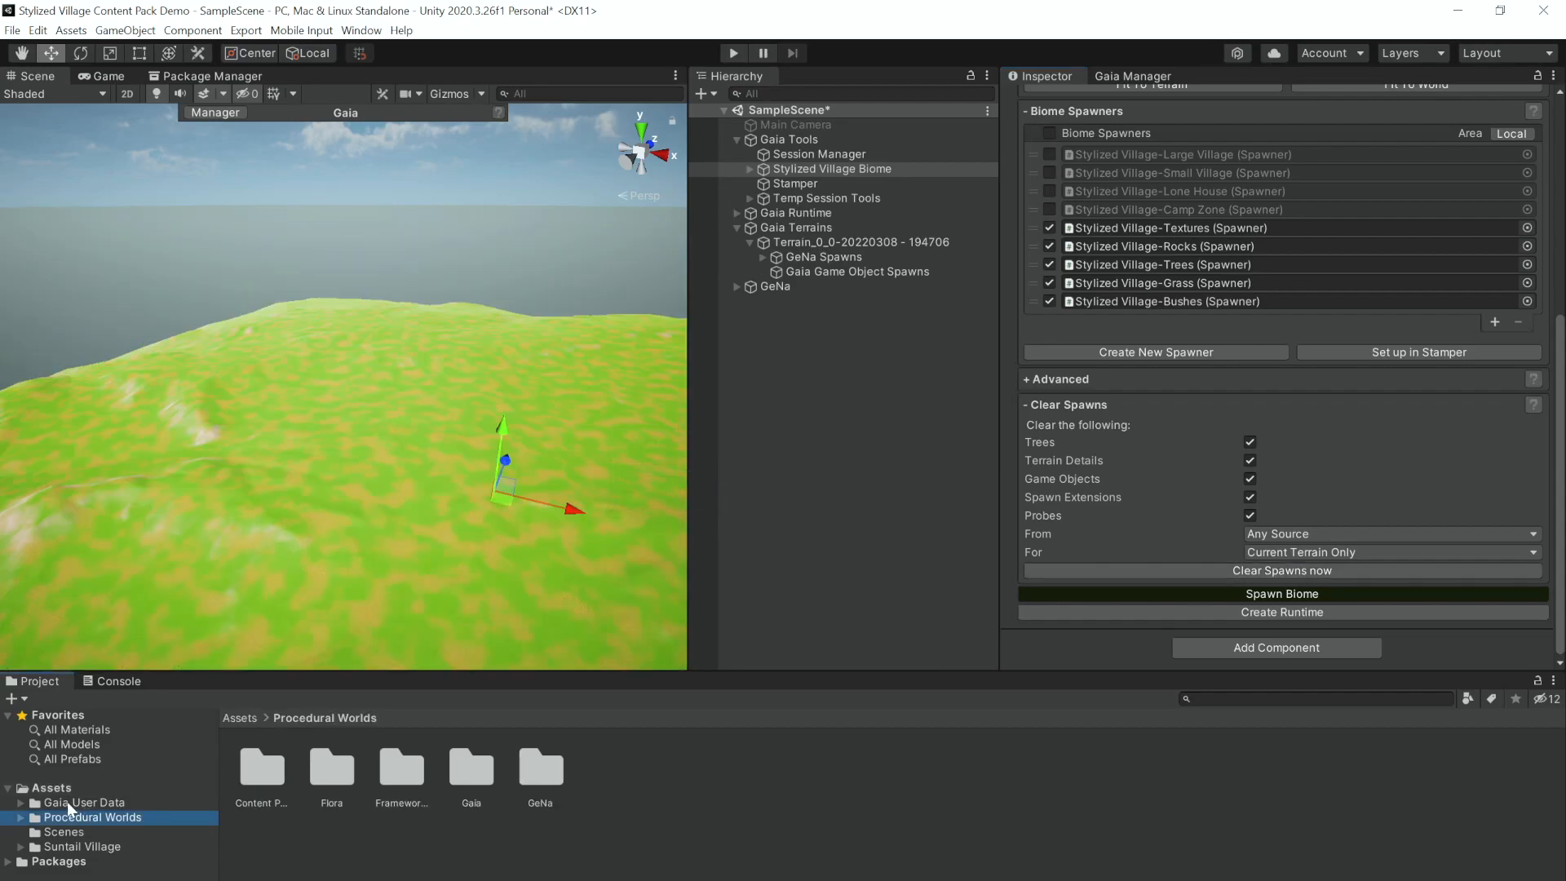
Browse from Procedural Worlds through Content Packs to the Villages spawner folder
{"action": "left_click", "coordinate": [84, 802]}
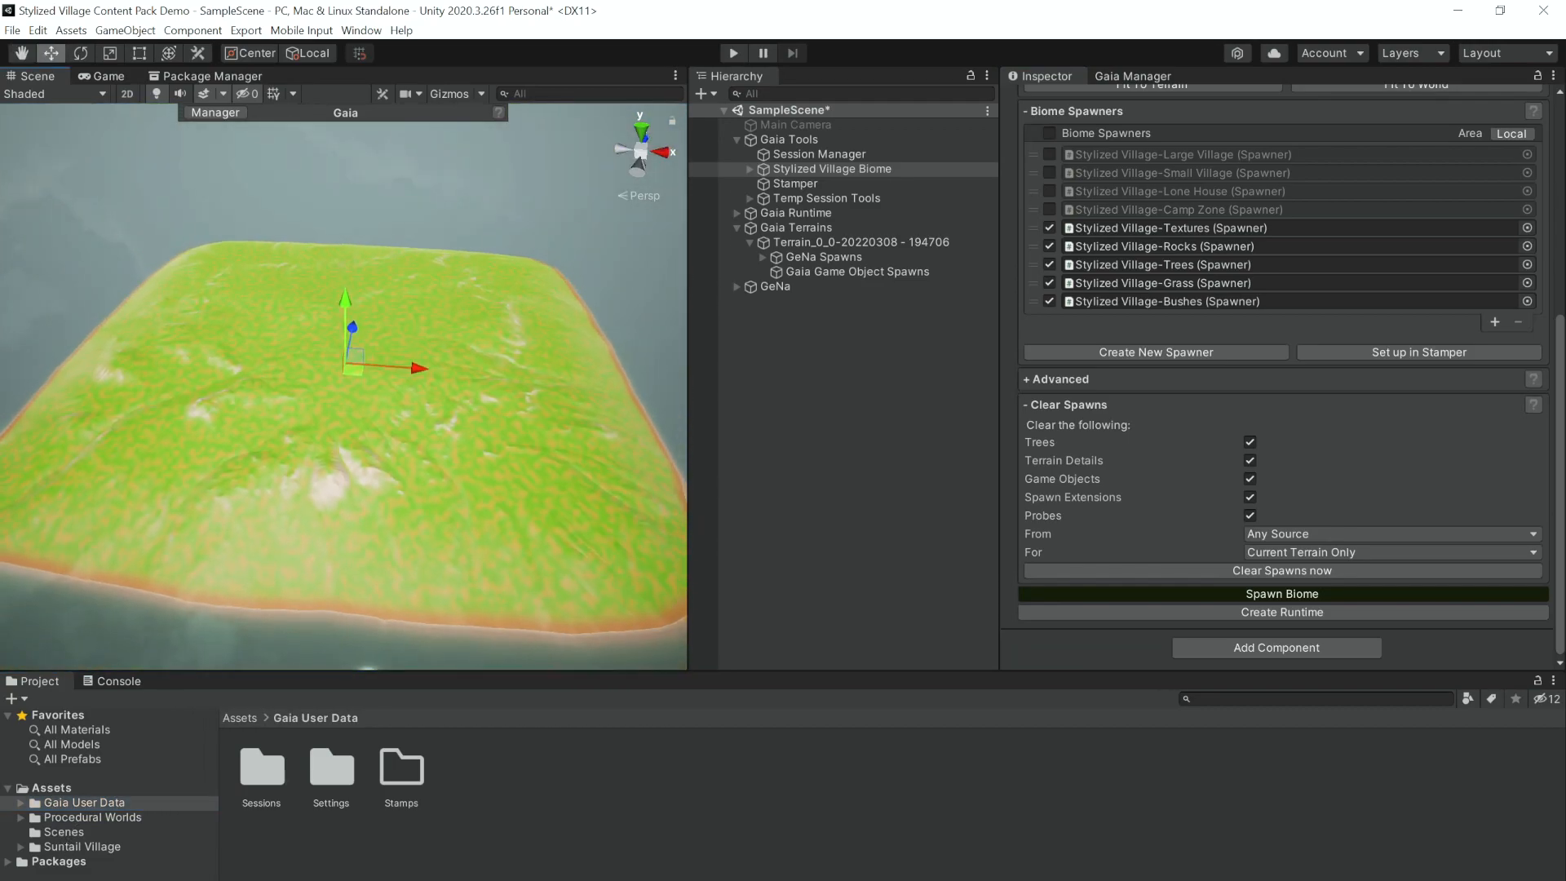
{"action": "left_click", "coordinate": [92, 817]}
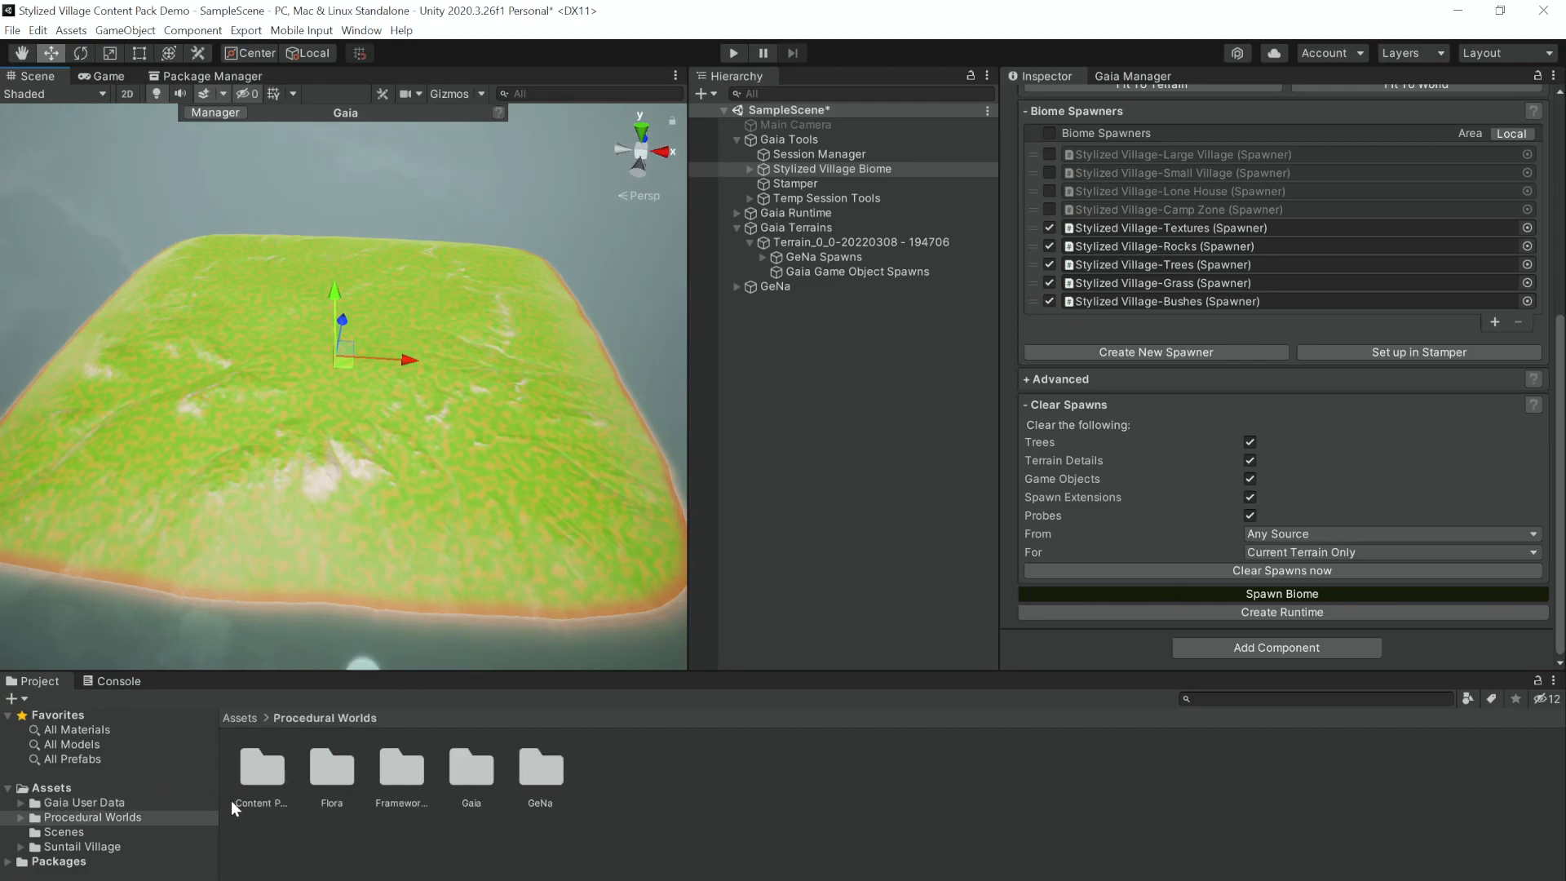
{"action": "double_click", "coordinate": [261, 766]}
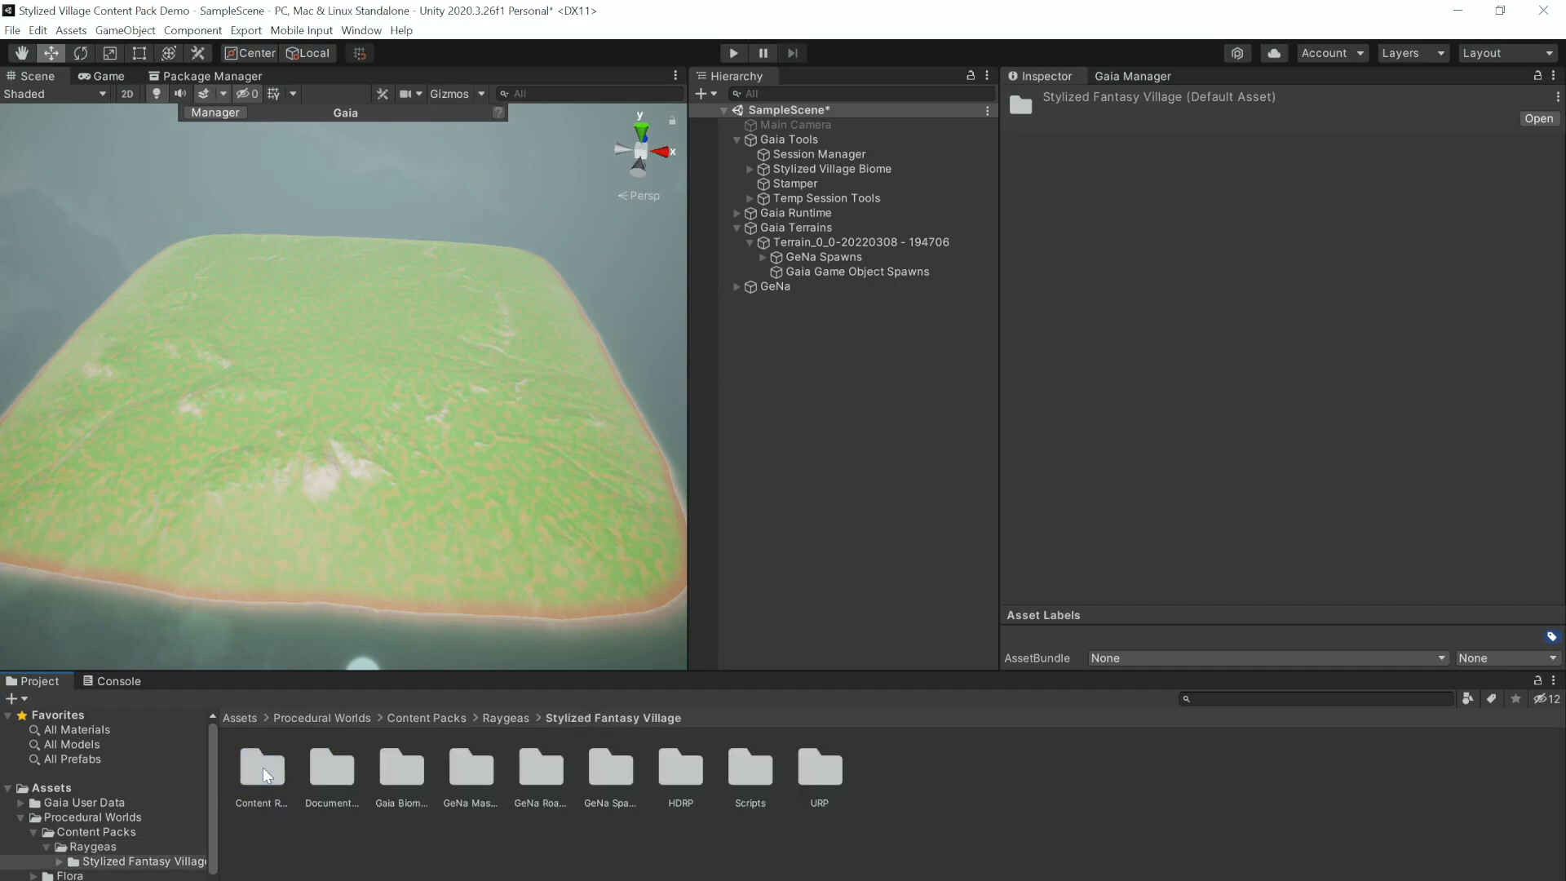
{"action": "mouse_move", "coordinate": [586, 850]}
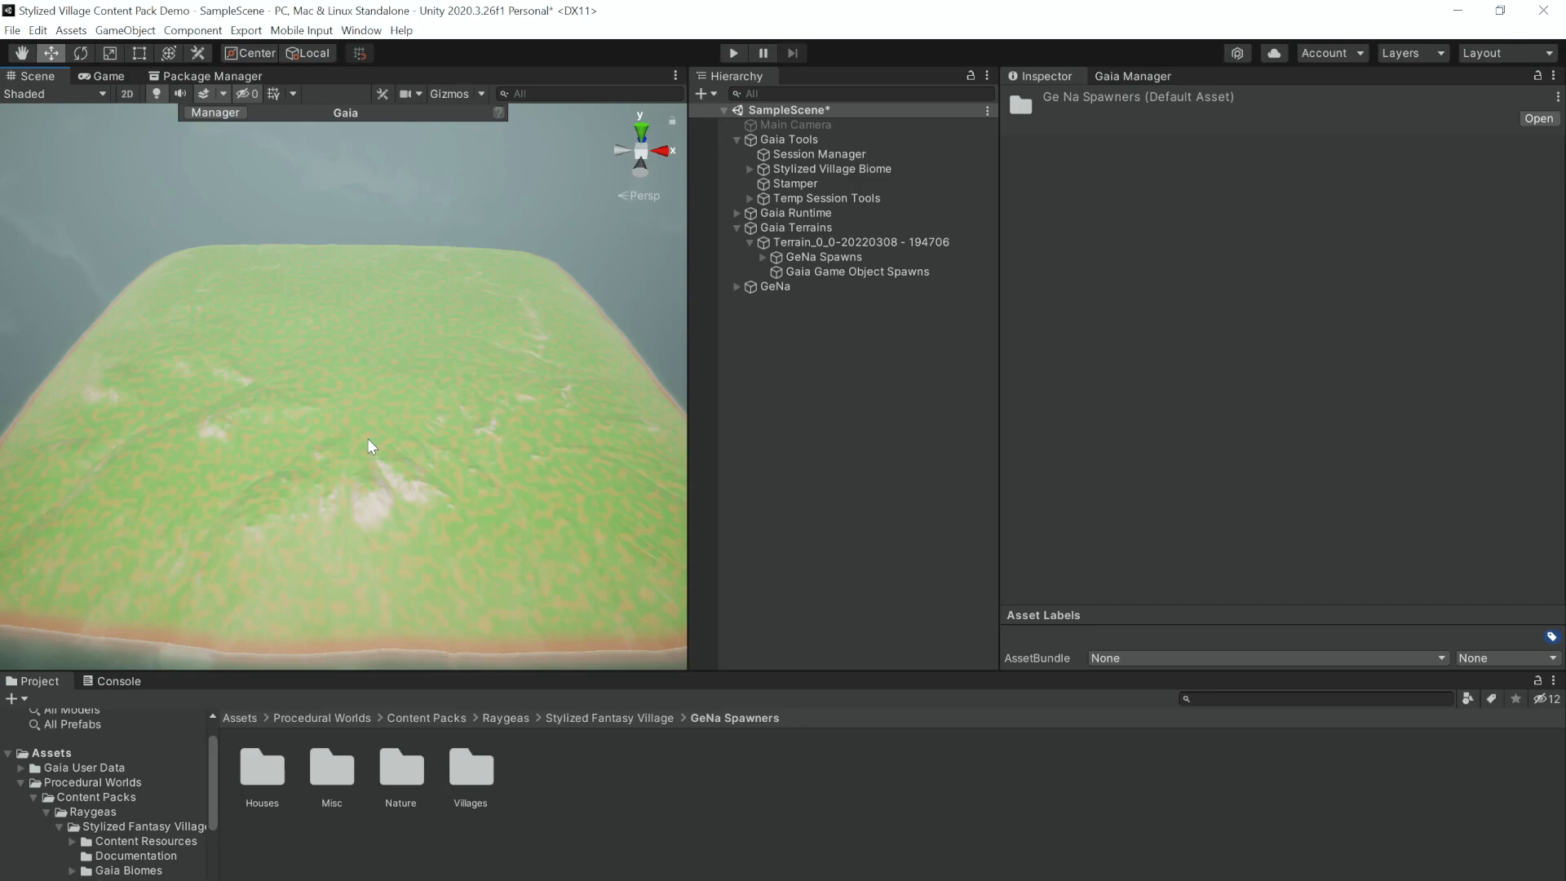
{"action": "mouse_move", "coordinate": [417, 519]}
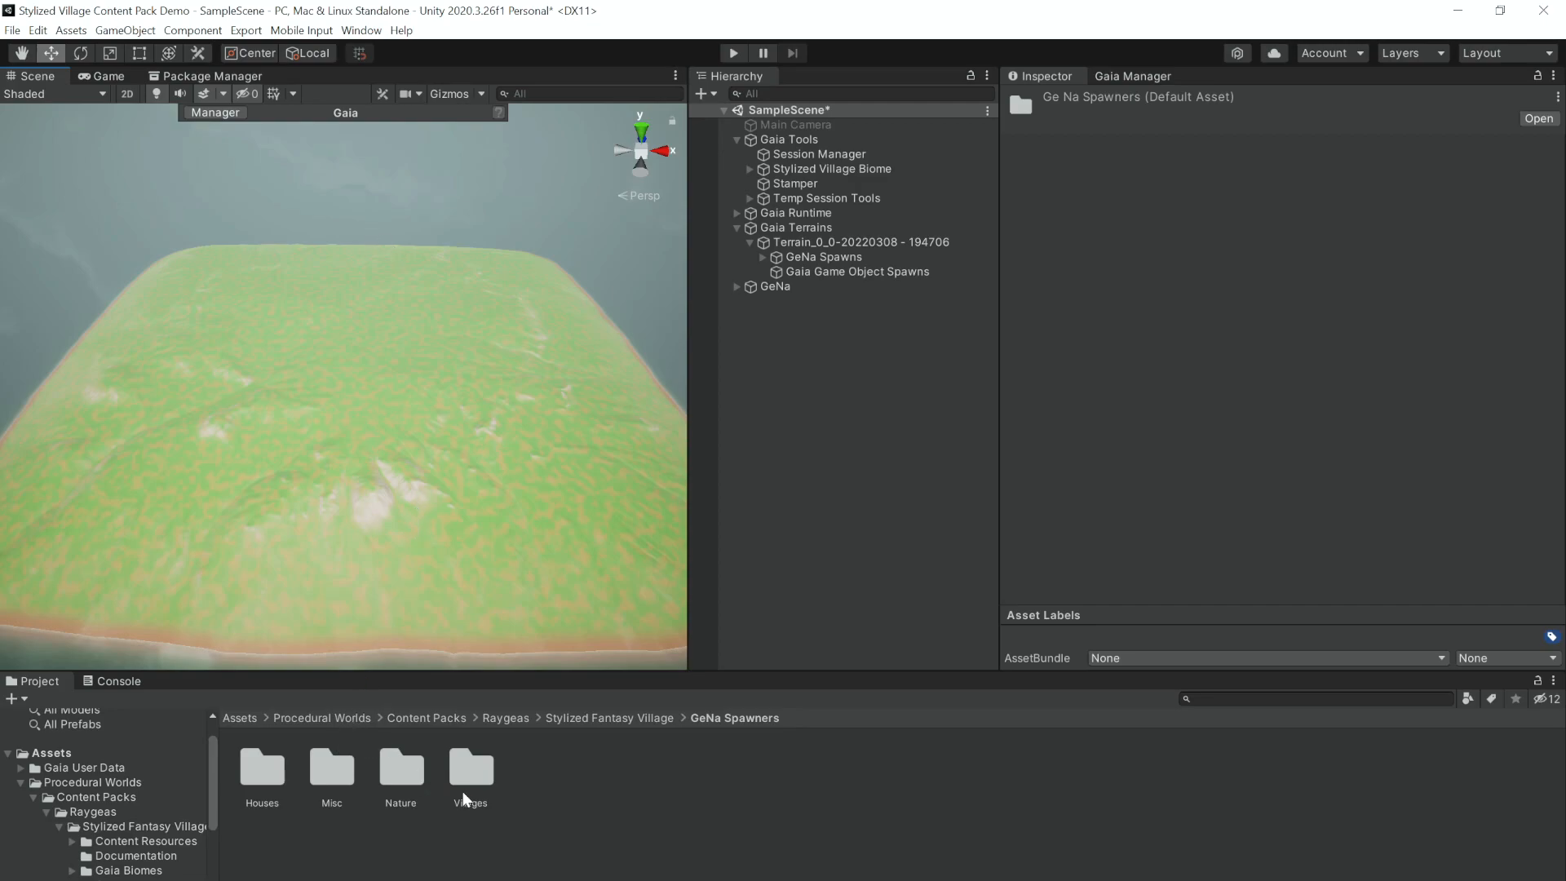
{"action": "left_click", "coordinate": [261, 774]}
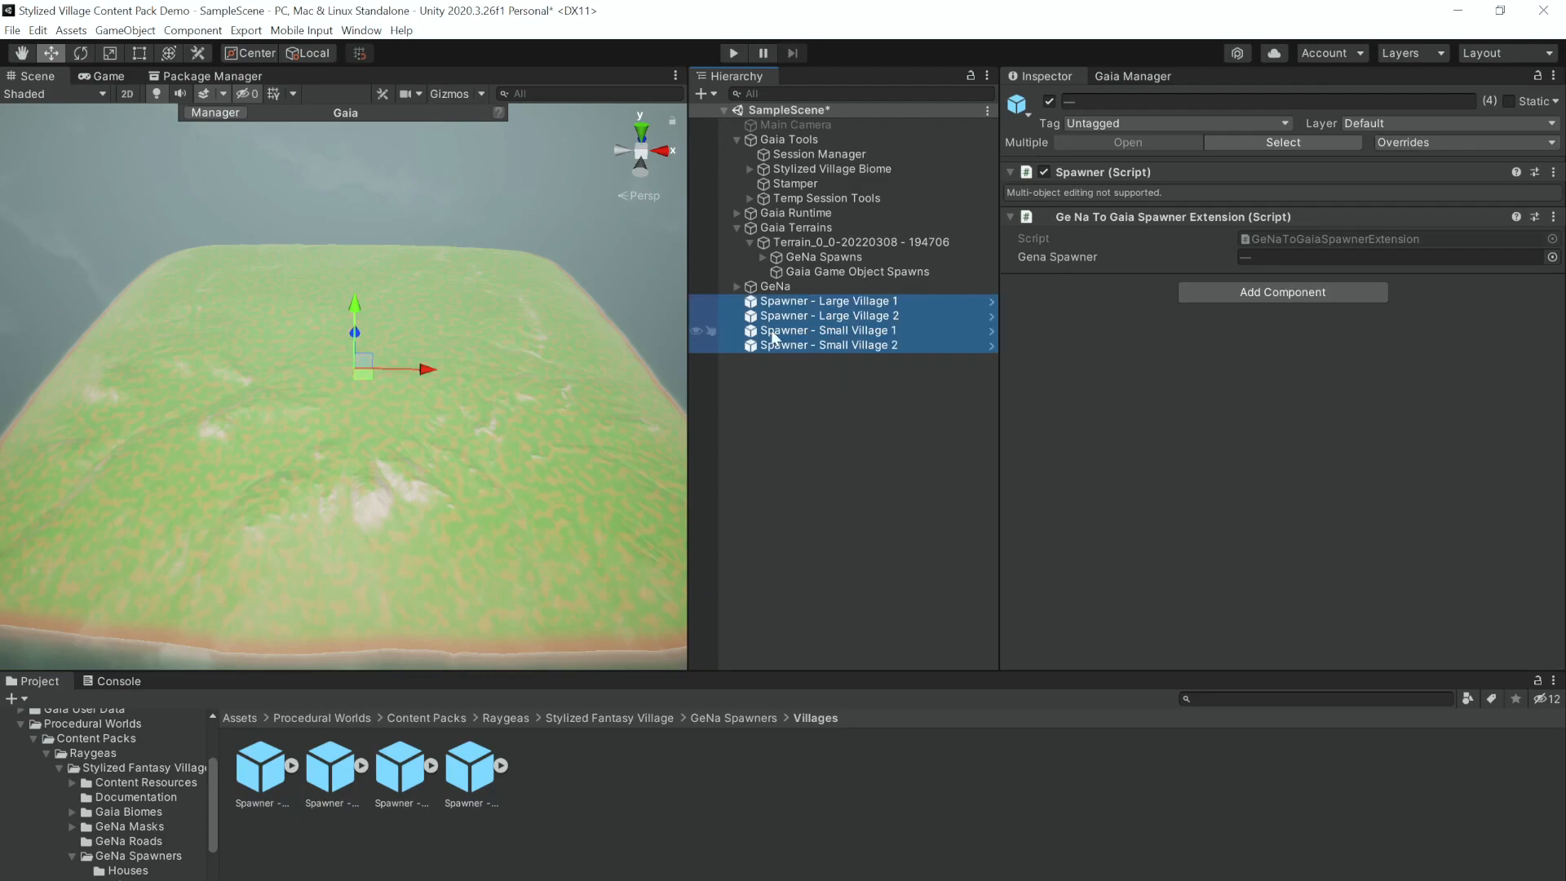
Enable gizmos and place villages using Large Village 1/2 and Small Village 1/2 spawners
{"action": "left_click", "coordinate": [827, 301]}
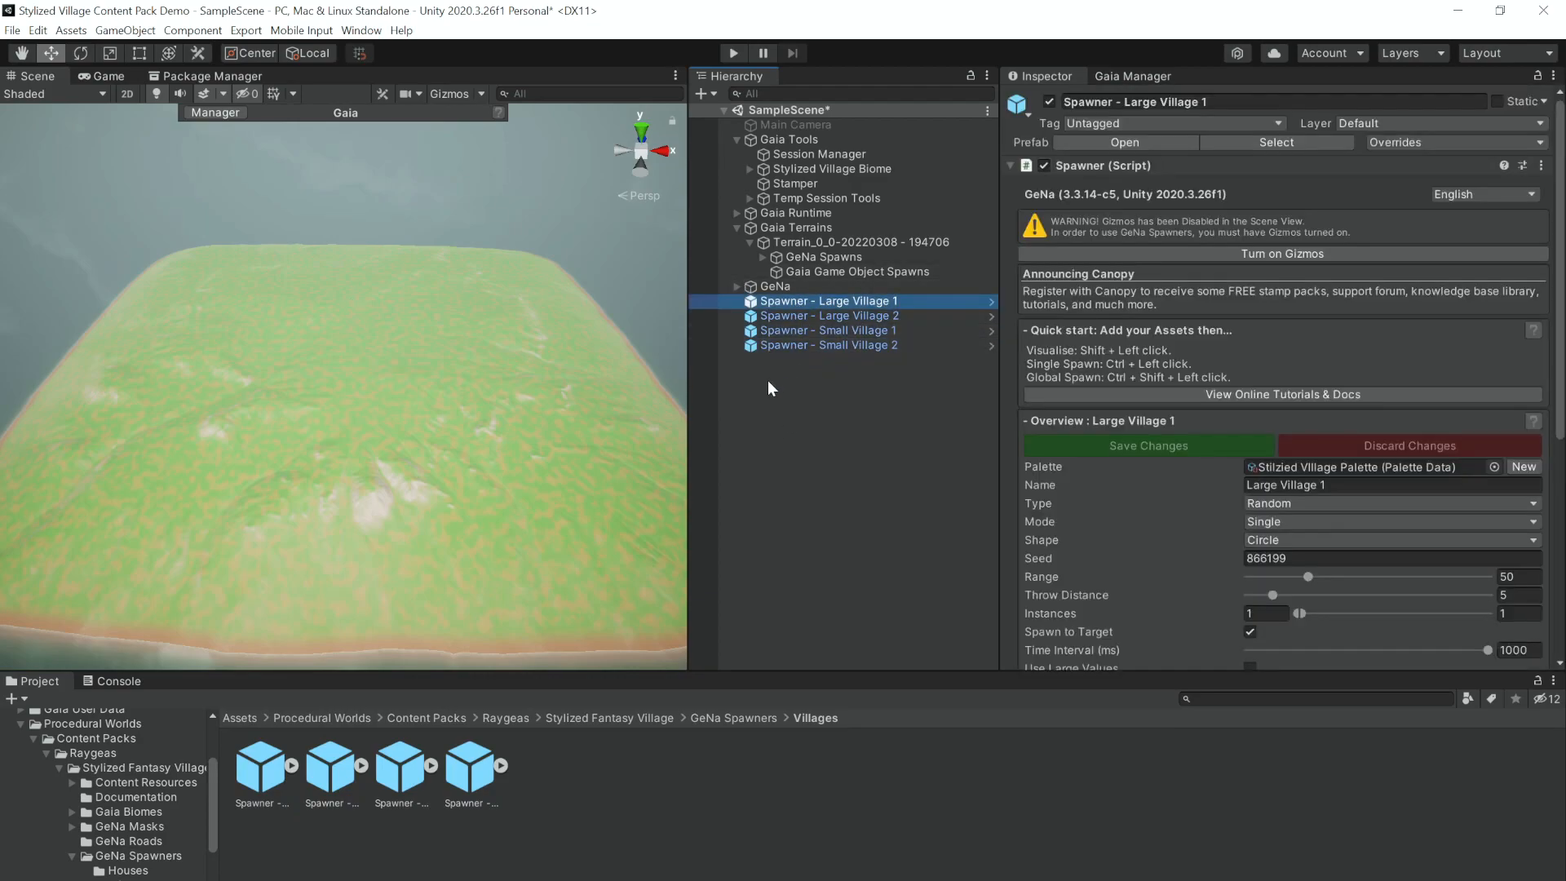
{"action": "left_click", "coordinate": [827, 315]}
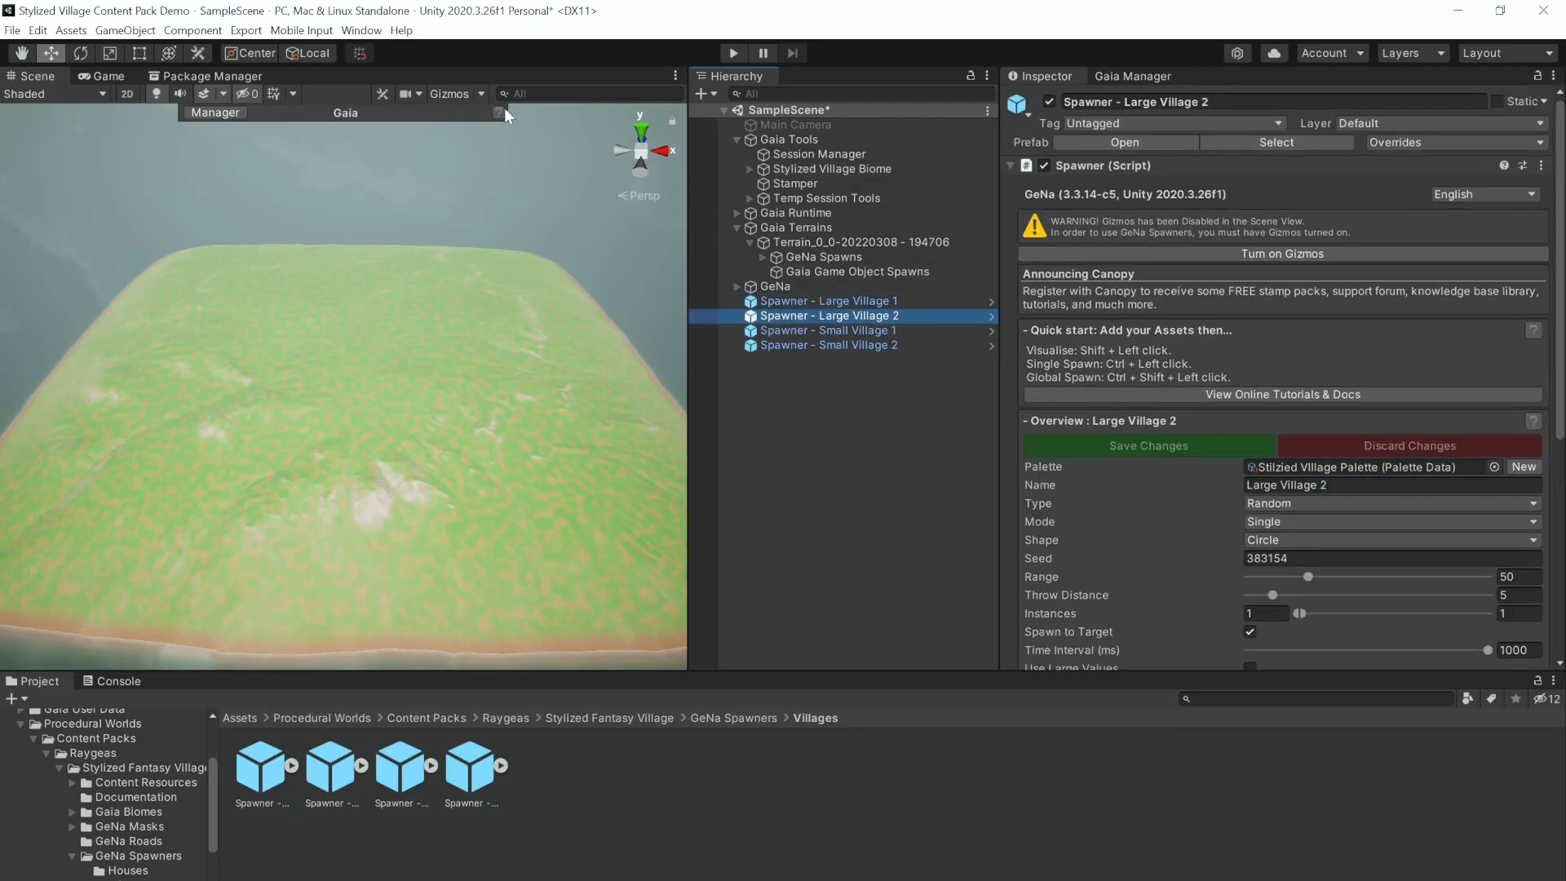
{"action": "left_click", "coordinate": [828, 301]}
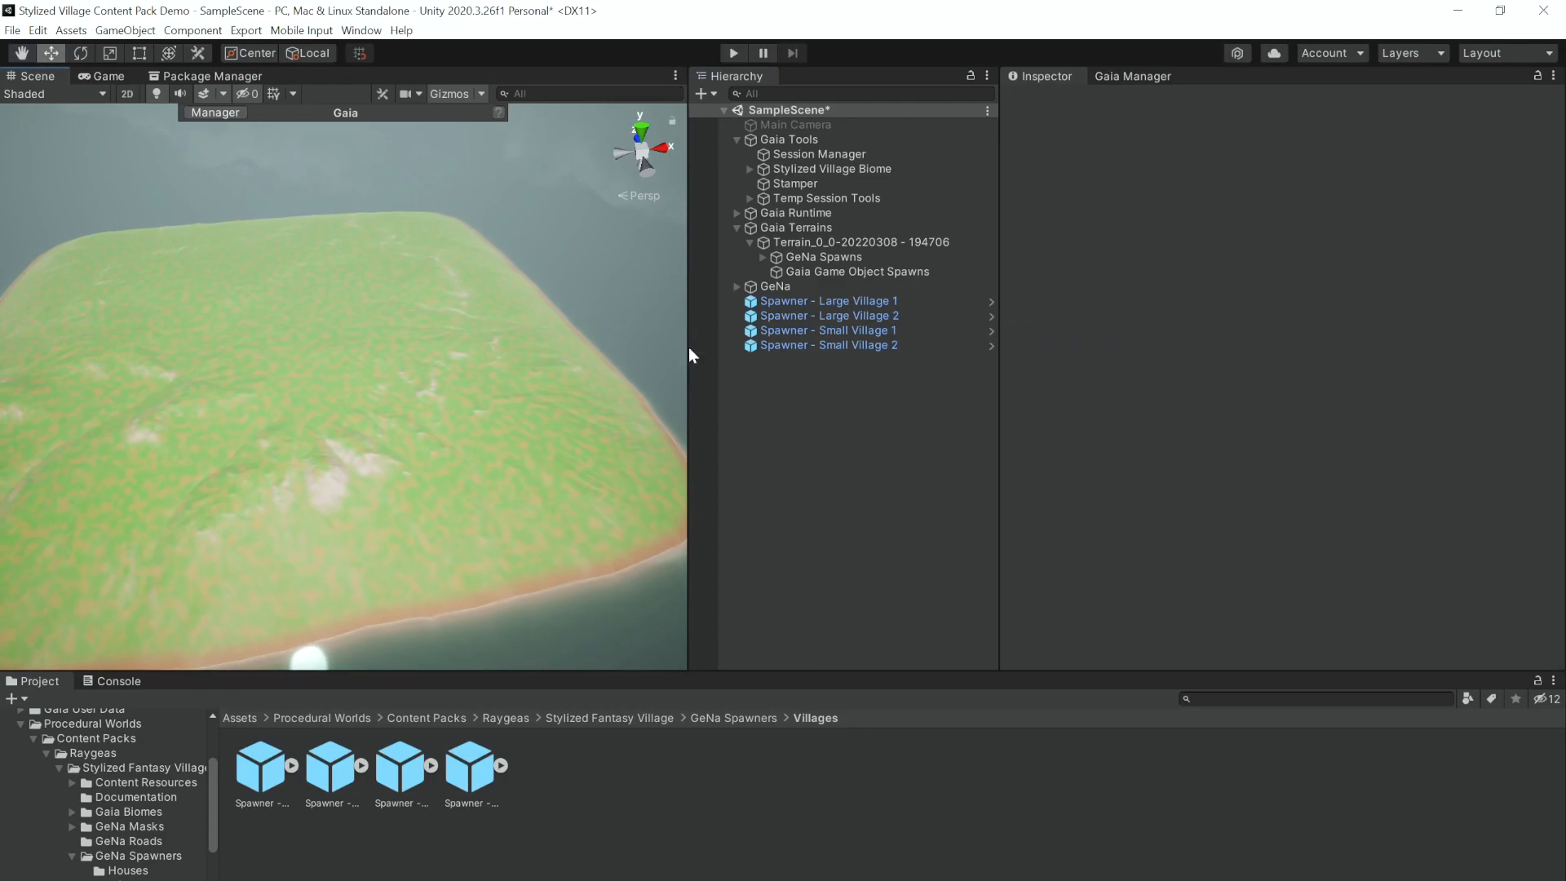
{"action": "left_click", "coordinate": [827, 301]}
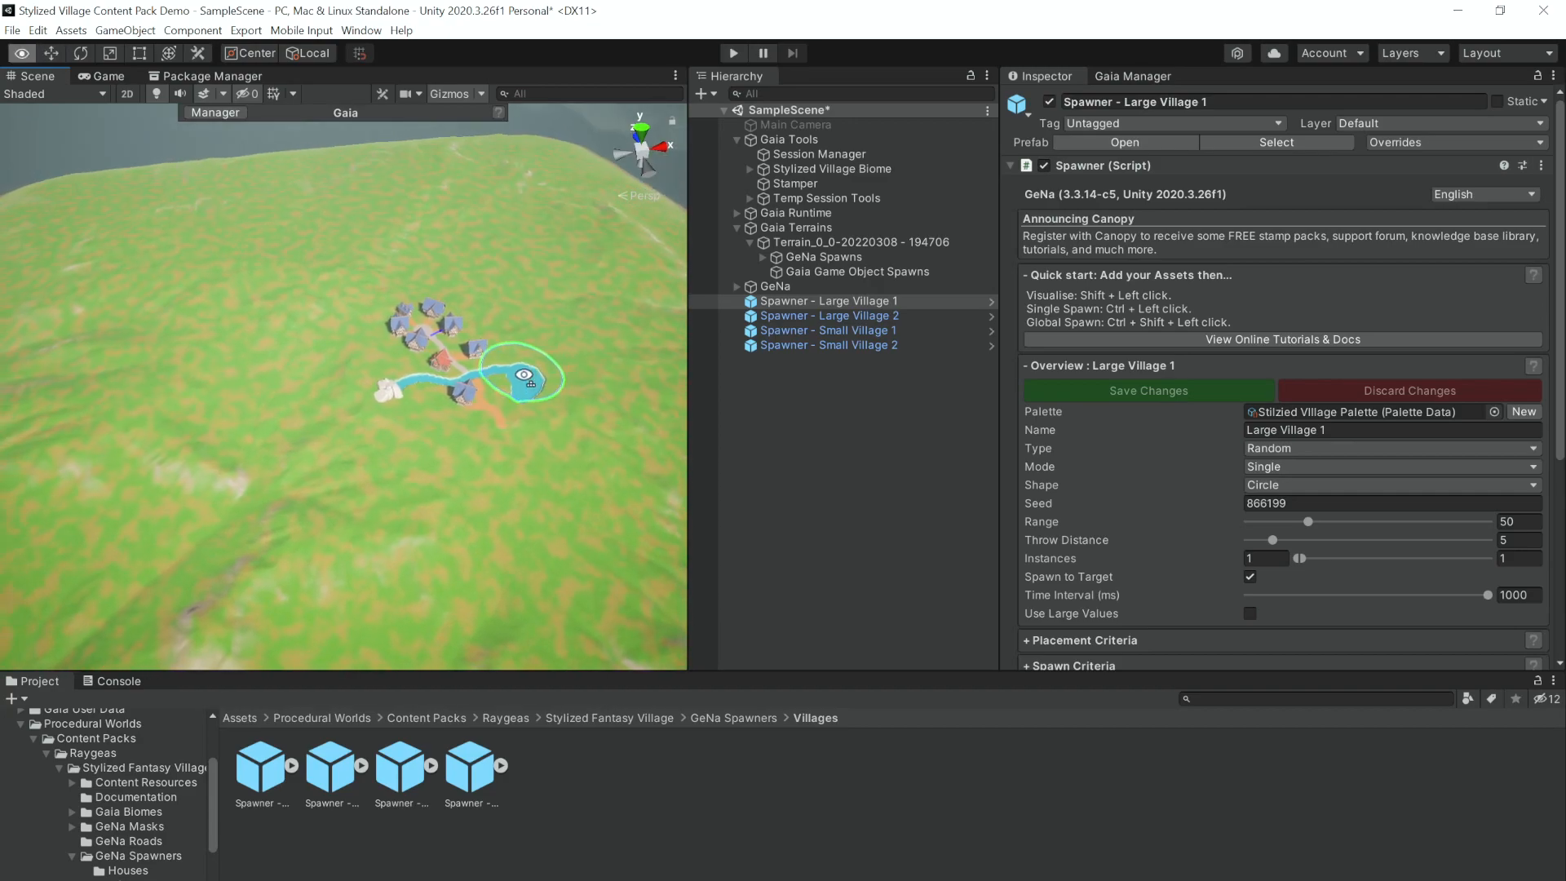
{"action": "left_click", "coordinate": [829, 316]}
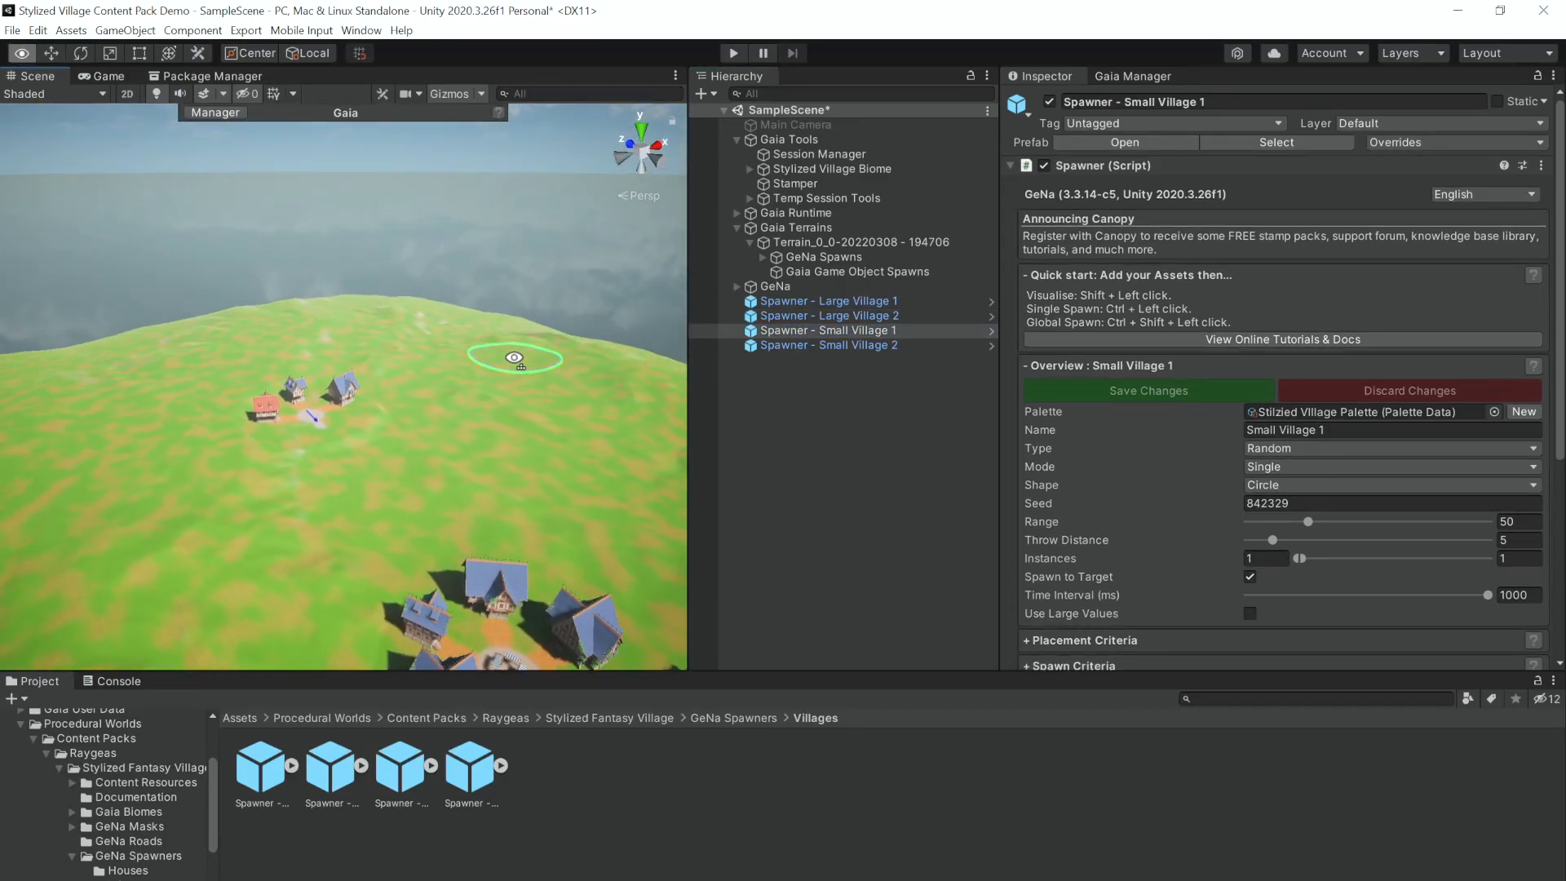
{"action": "left_click", "coordinate": [828, 344]}
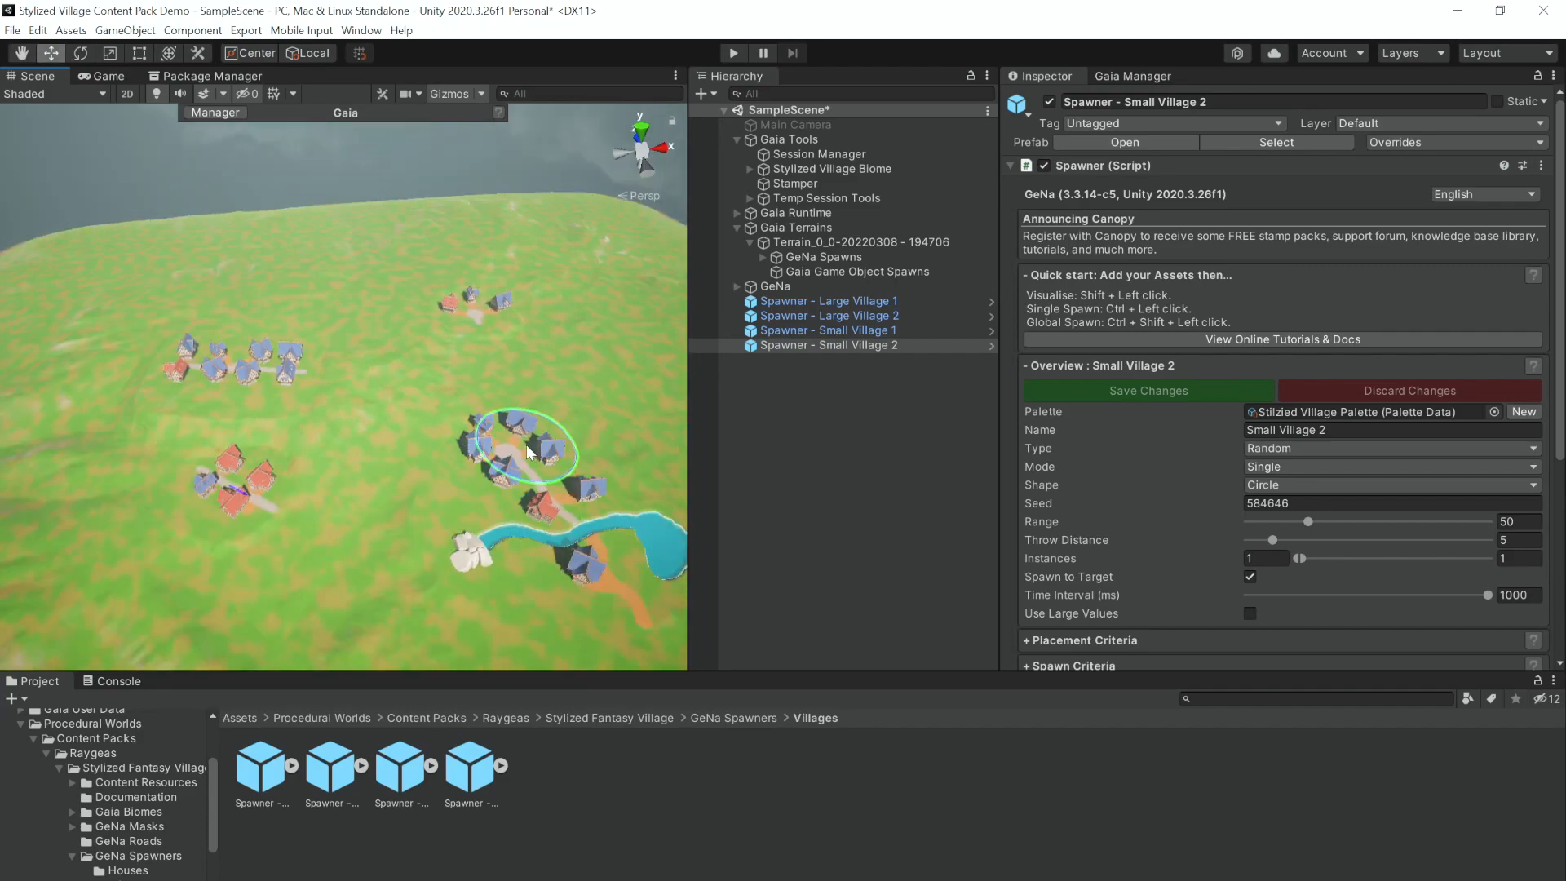
Place large villages on the terrain with the Large Village 1 spawner
{"action": "left_click", "coordinate": [827, 330]}
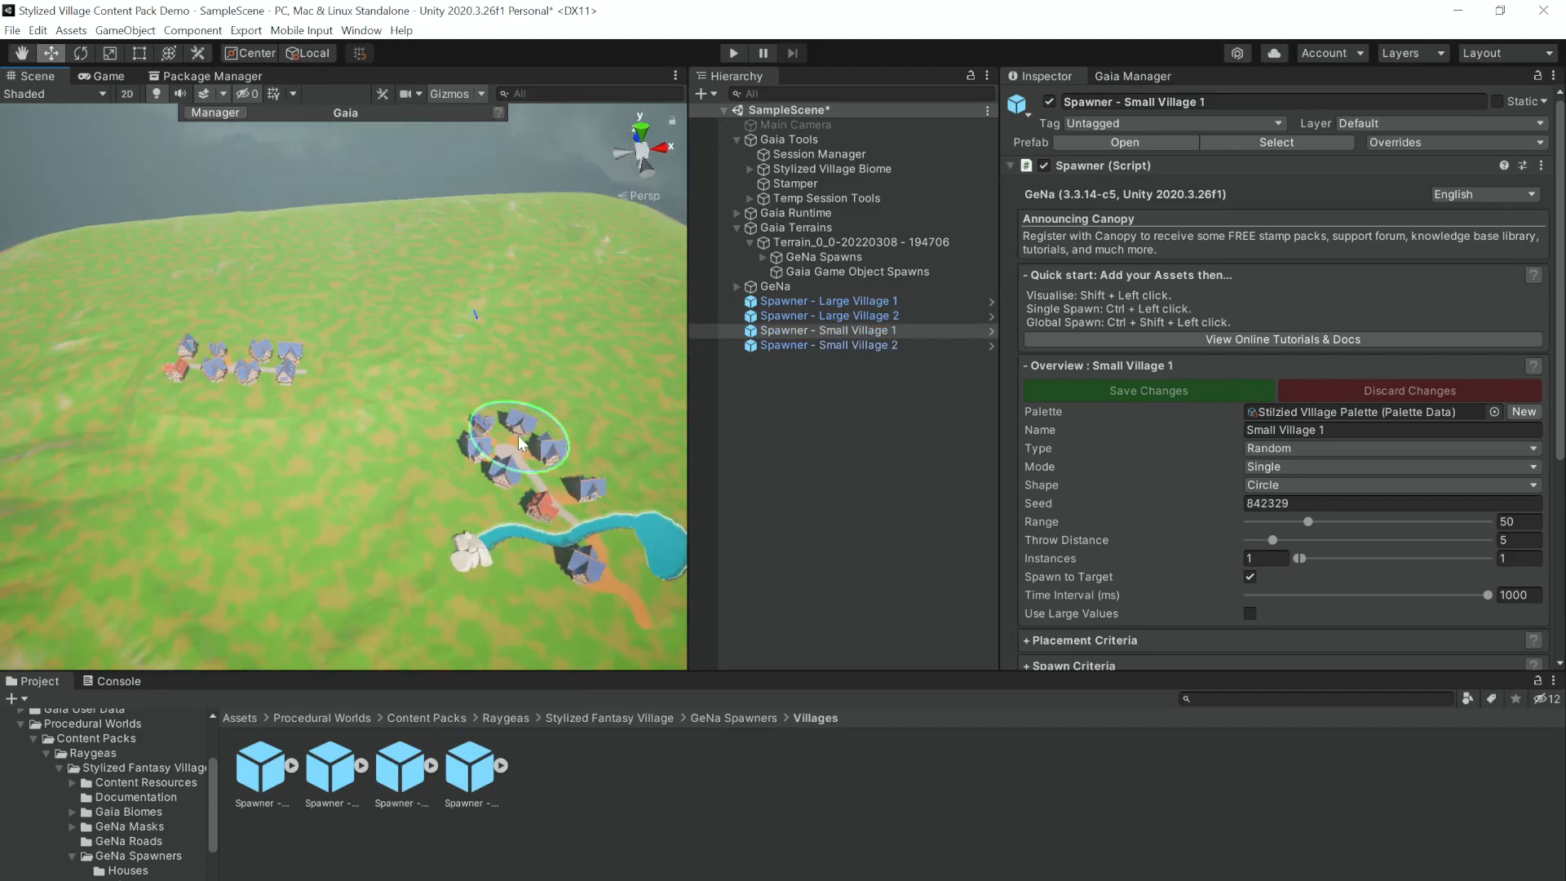
{"action": "left_click", "coordinate": [827, 301]}
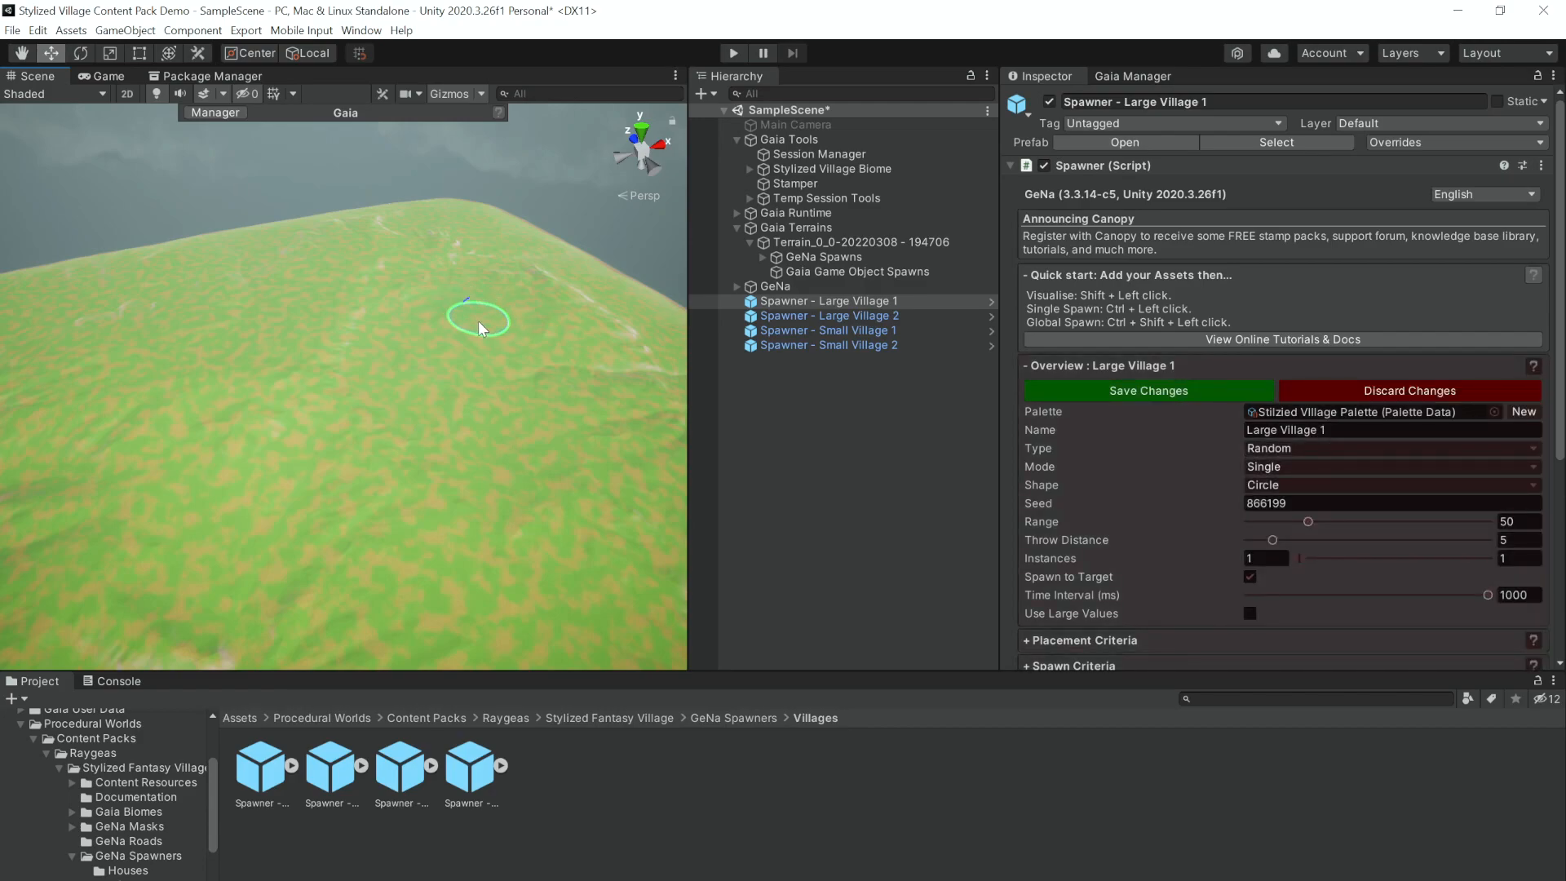
{"action": "left_click", "coordinate": [477, 327]}
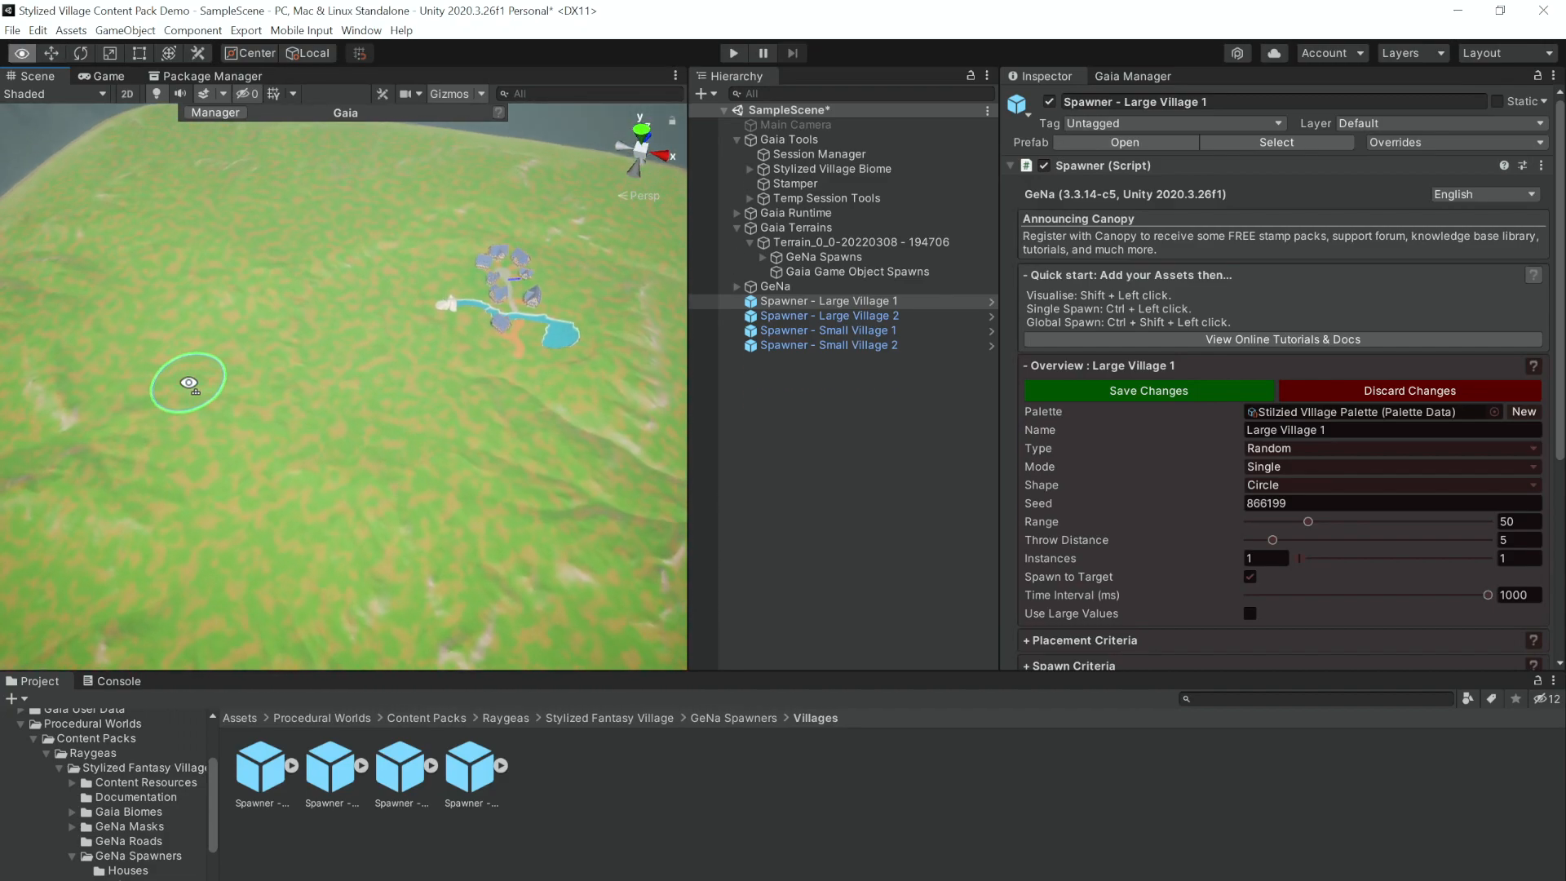
{"action": "left_click", "coordinate": [828, 344]}
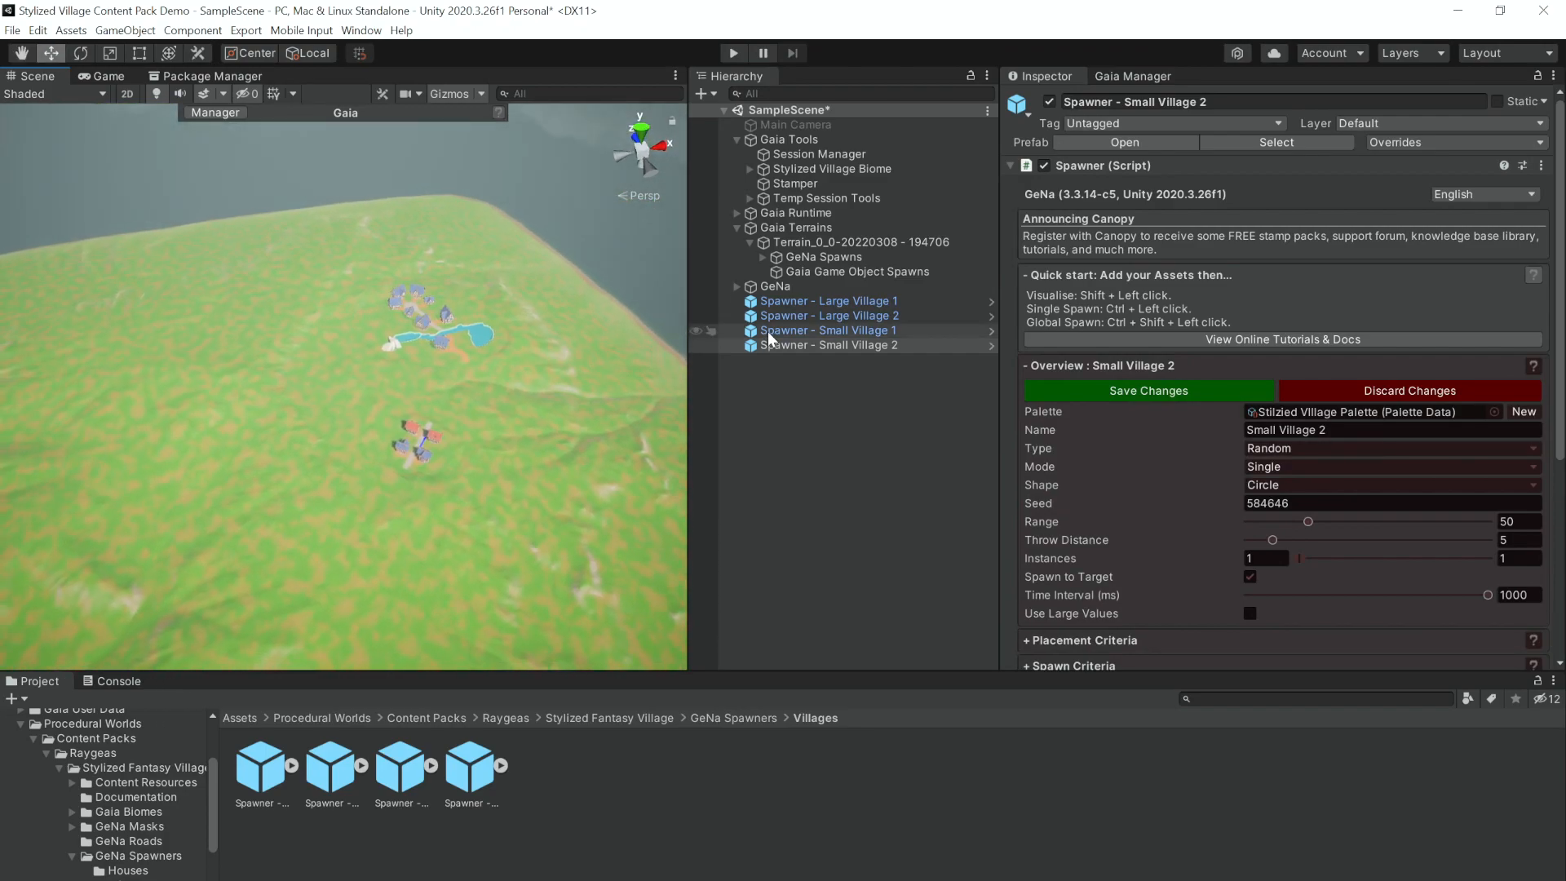
Spawn more villages using the Large Village 2 and Small Village 1/2 spawners
{"action": "left_click", "coordinate": [827, 316]}
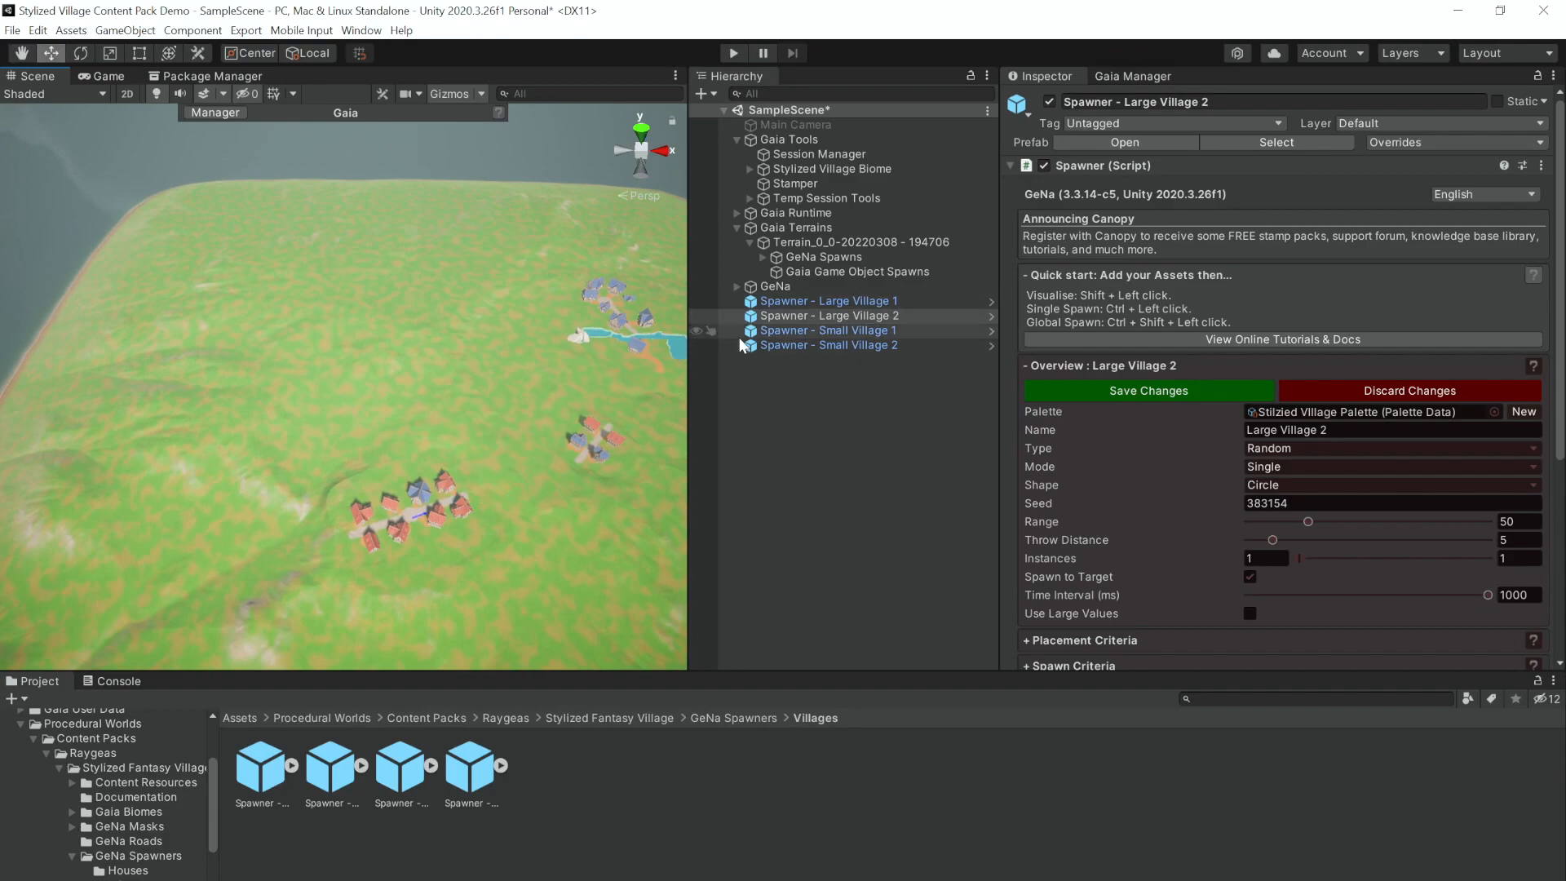
{"action": "left_click", "coordinate": [827, 330]}
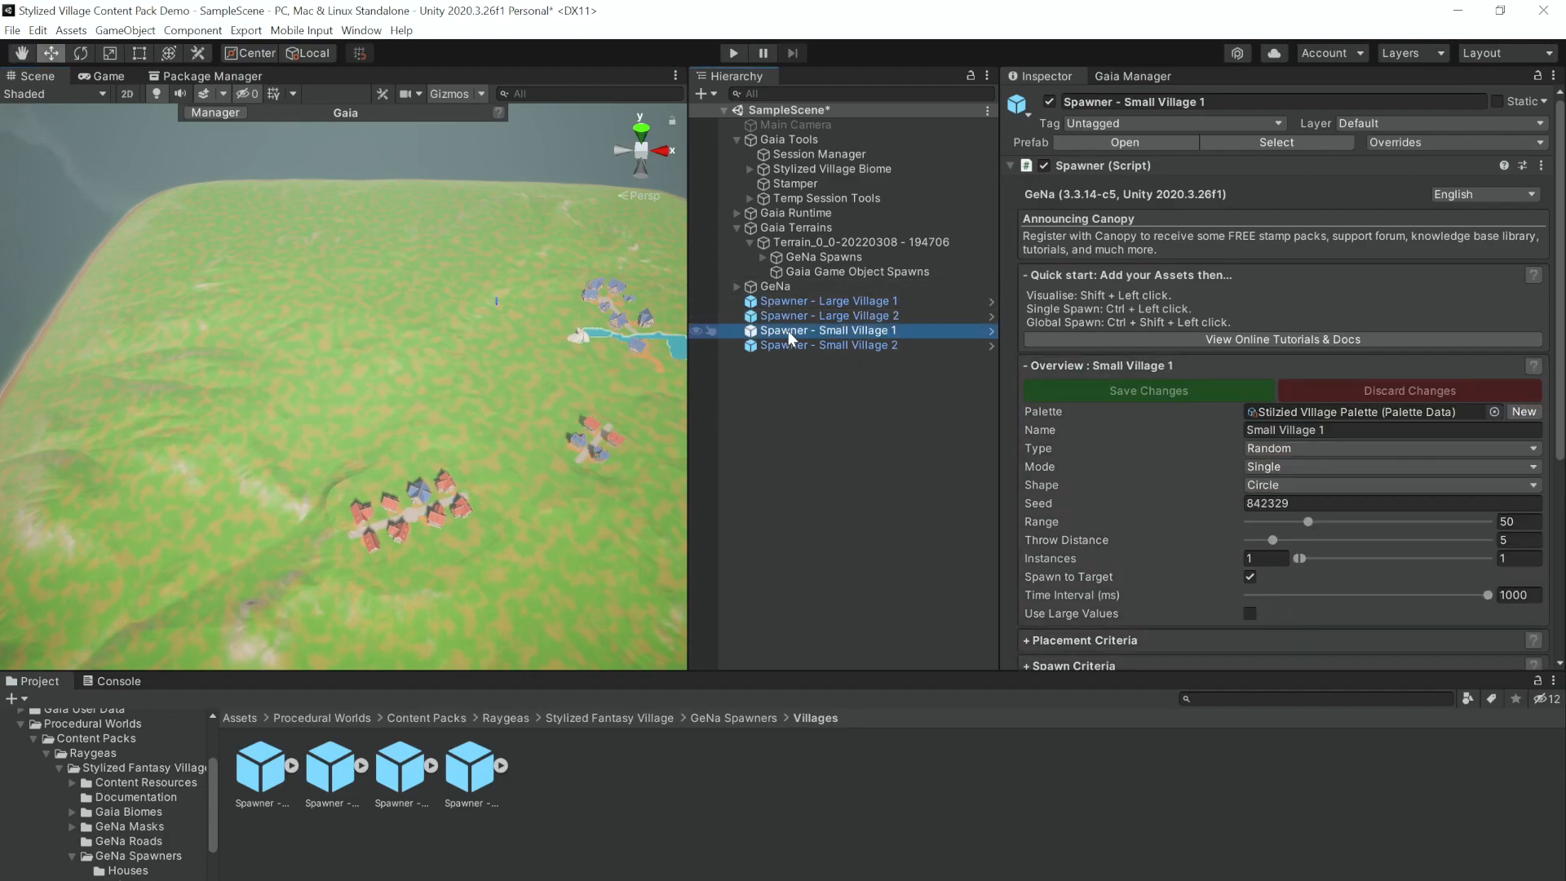
{"action": "left_click", "coordinate": [827, 344]}
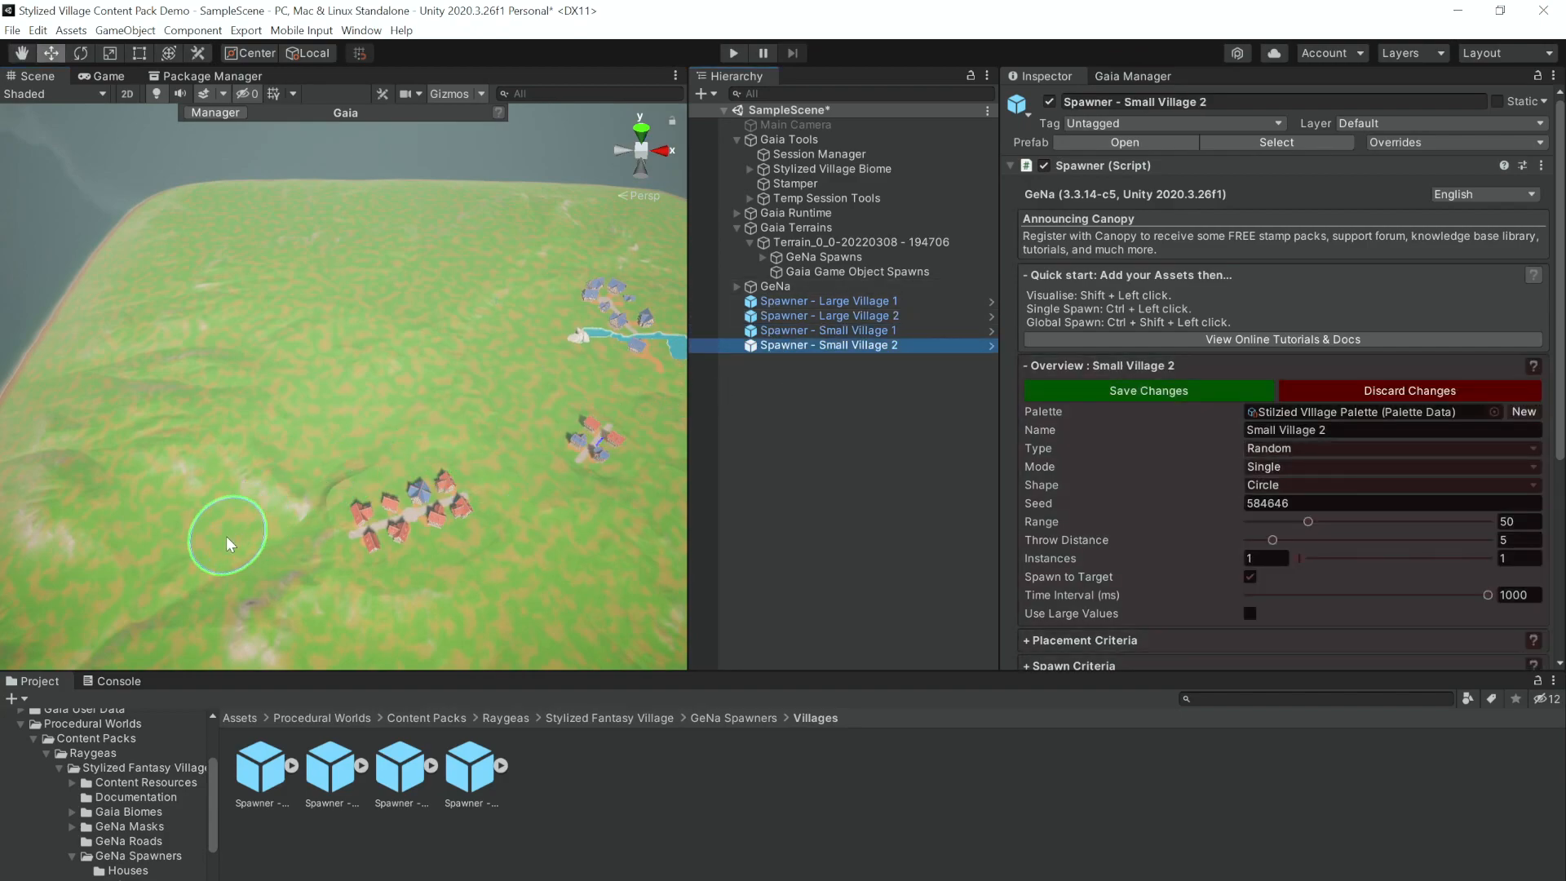
{"action": "mouse_move", "coordinate": [148, 555]}
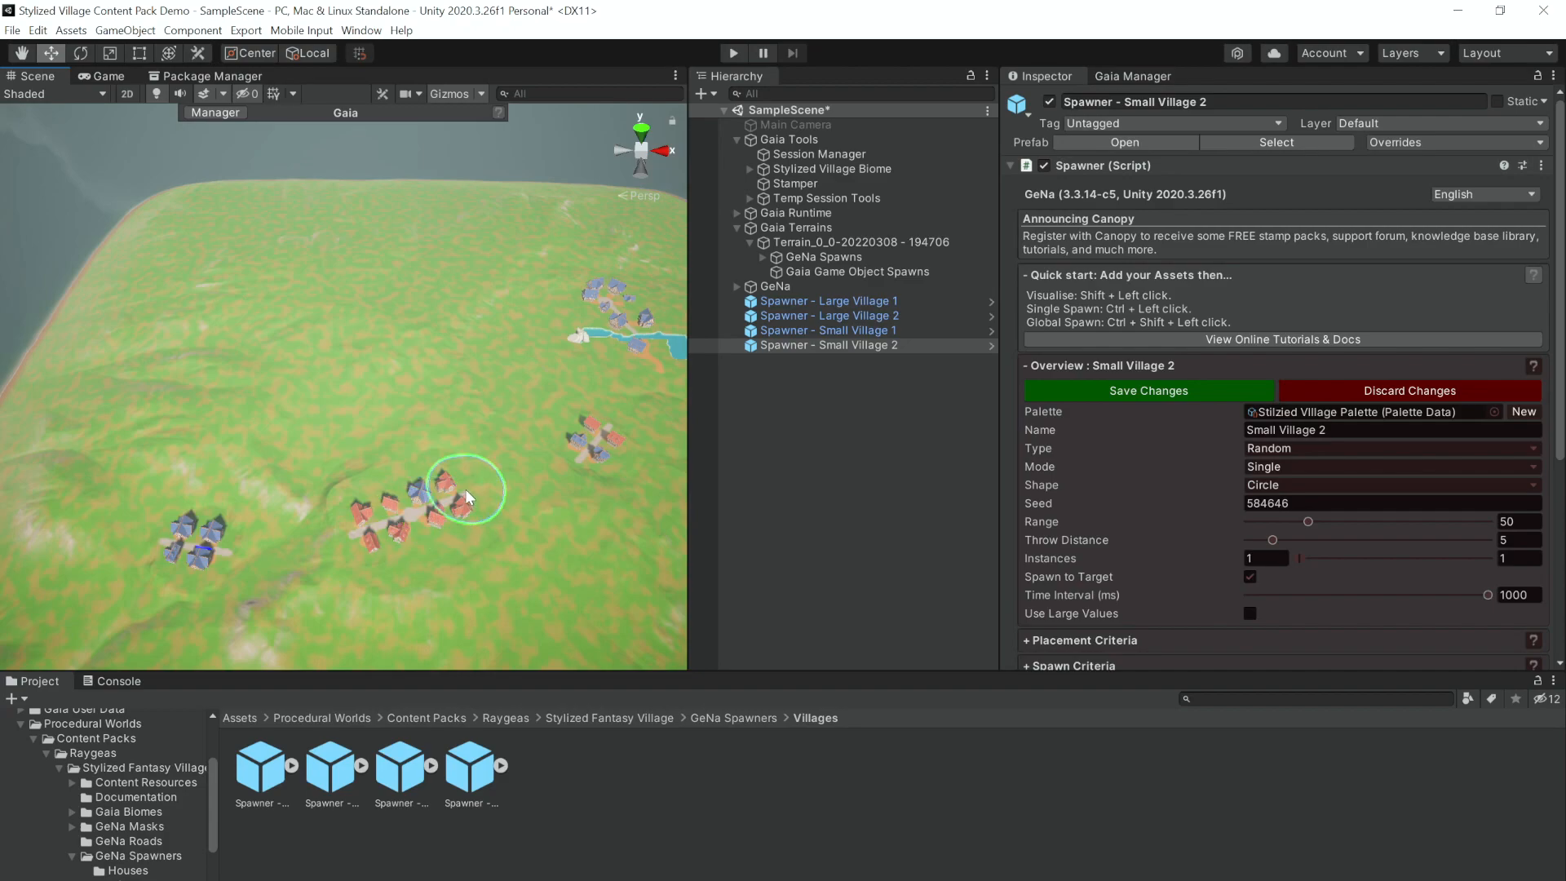
{"action": "left_click", "coordinate": [828, 329]}
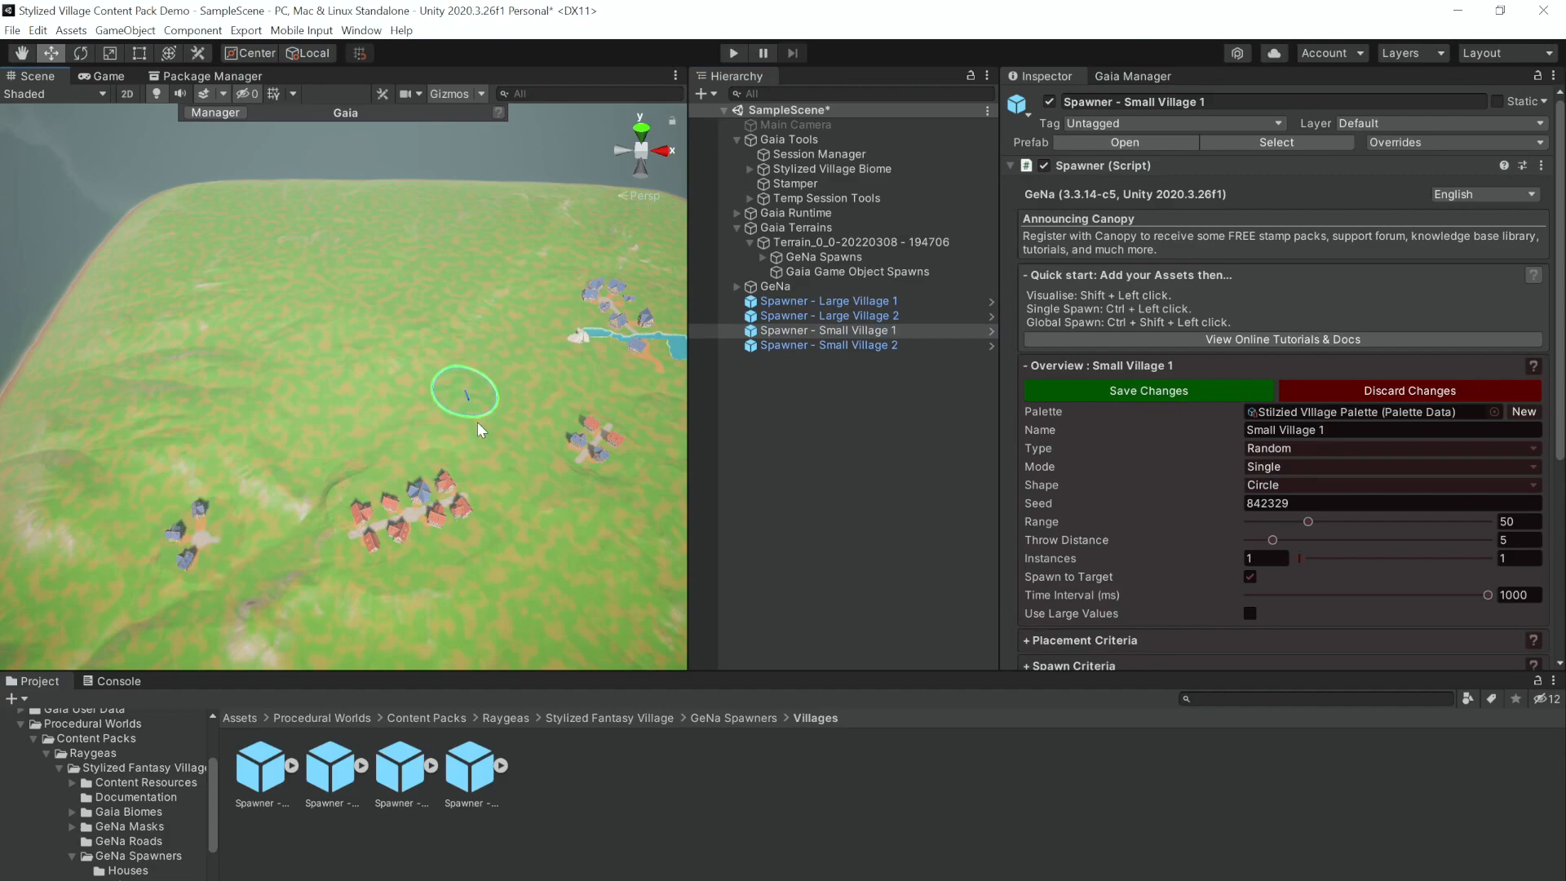
{"action": "mouse_move", "coordinate": [490, 421]}
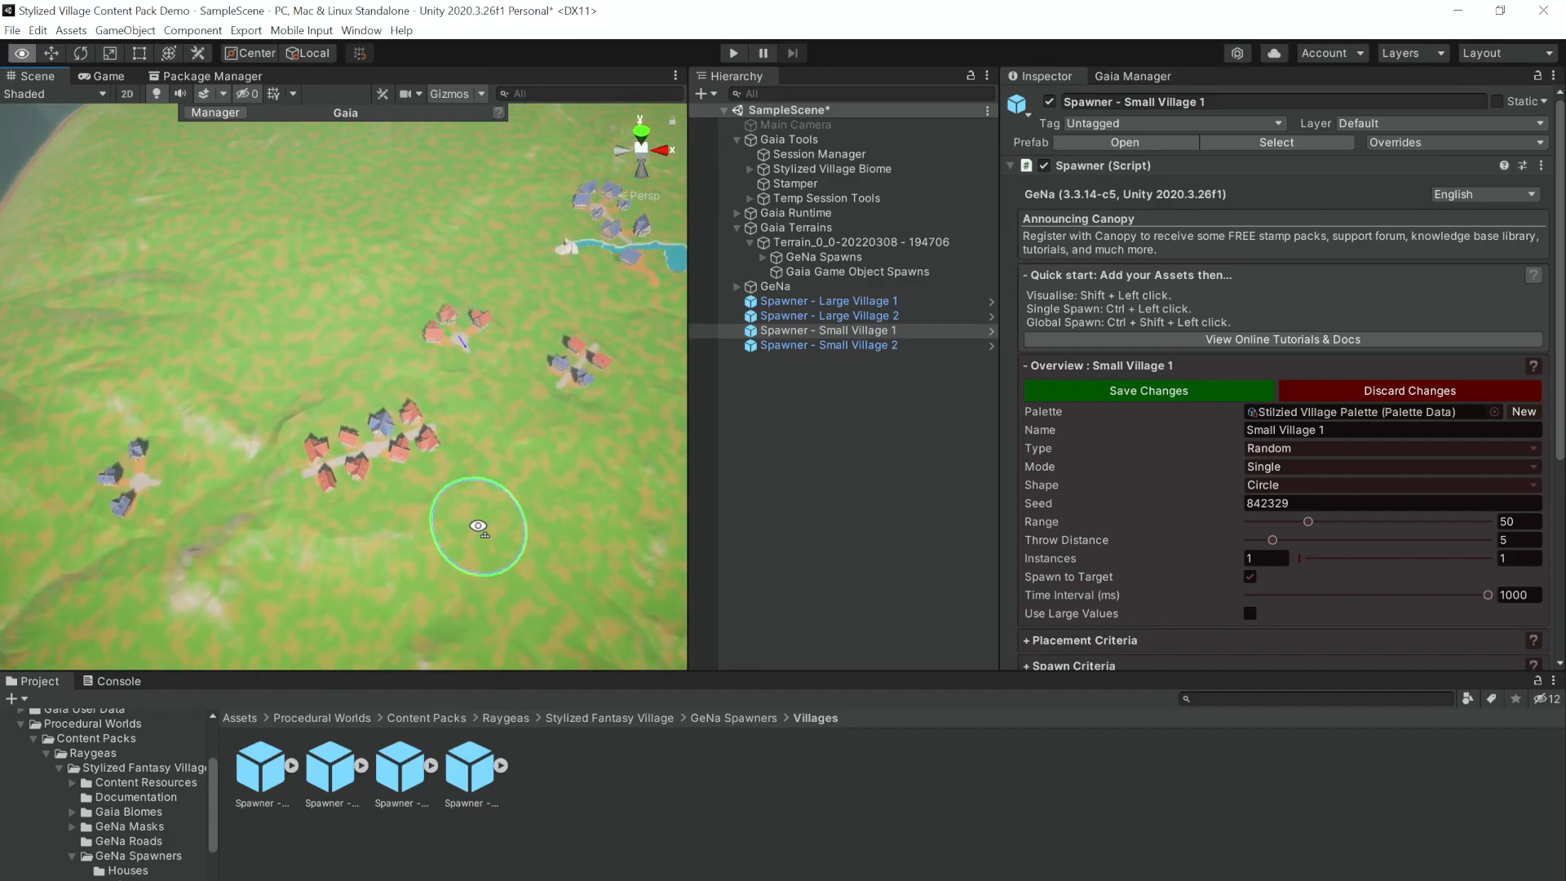
{"action": "left_click", "coordinate": [861, 242]}
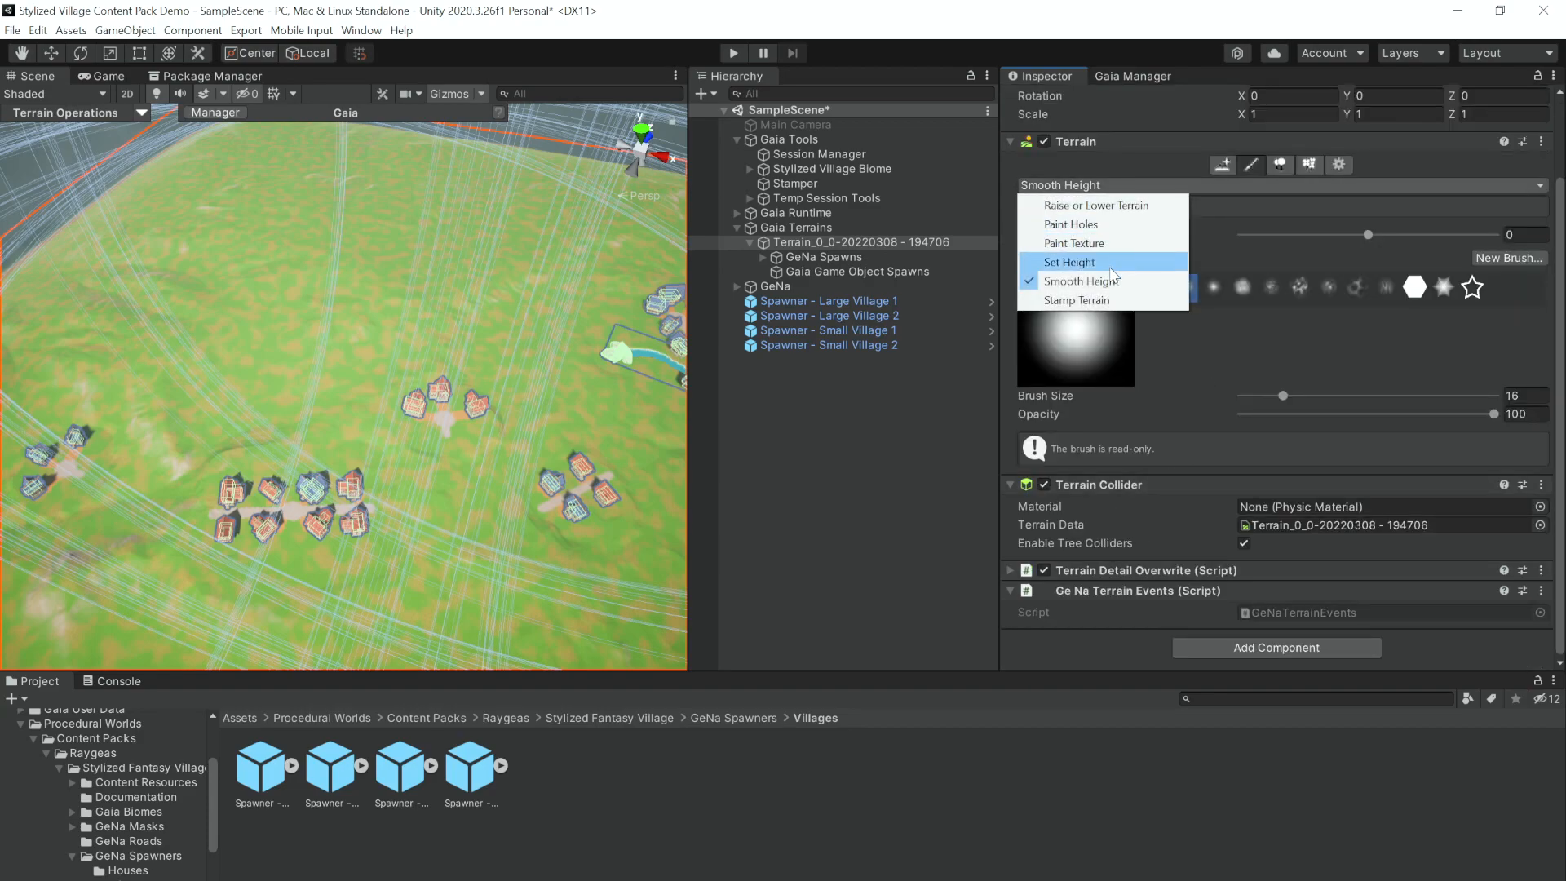
Select the terrain and bring up its texture painting settings
{"action": "left_click", "coordinate": [1072, 243]}
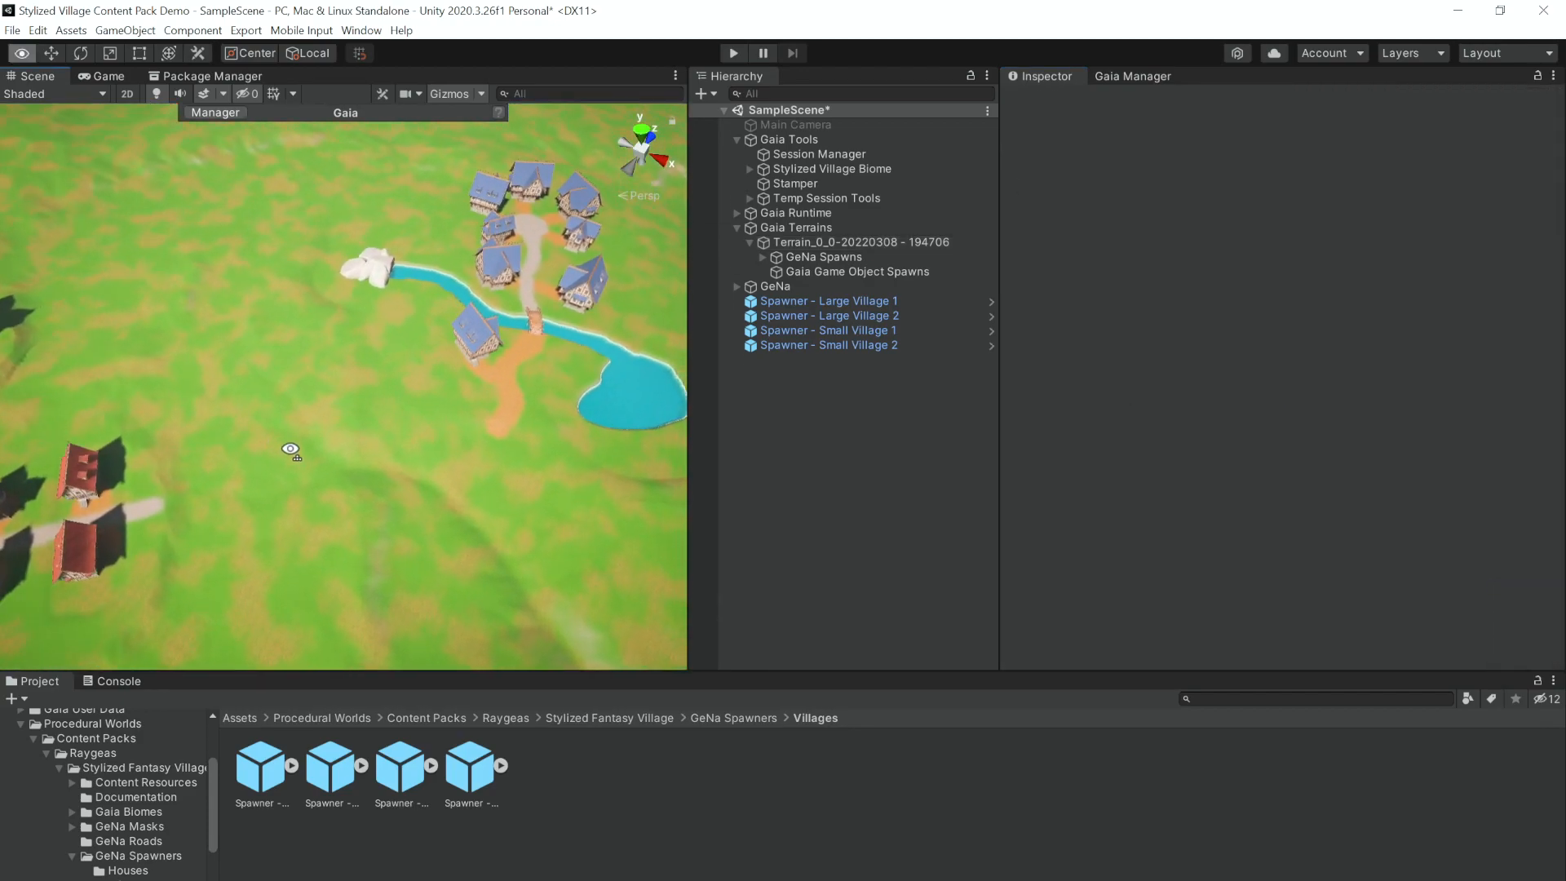
{"action": "left_click", "coordinate": [861, 241]}
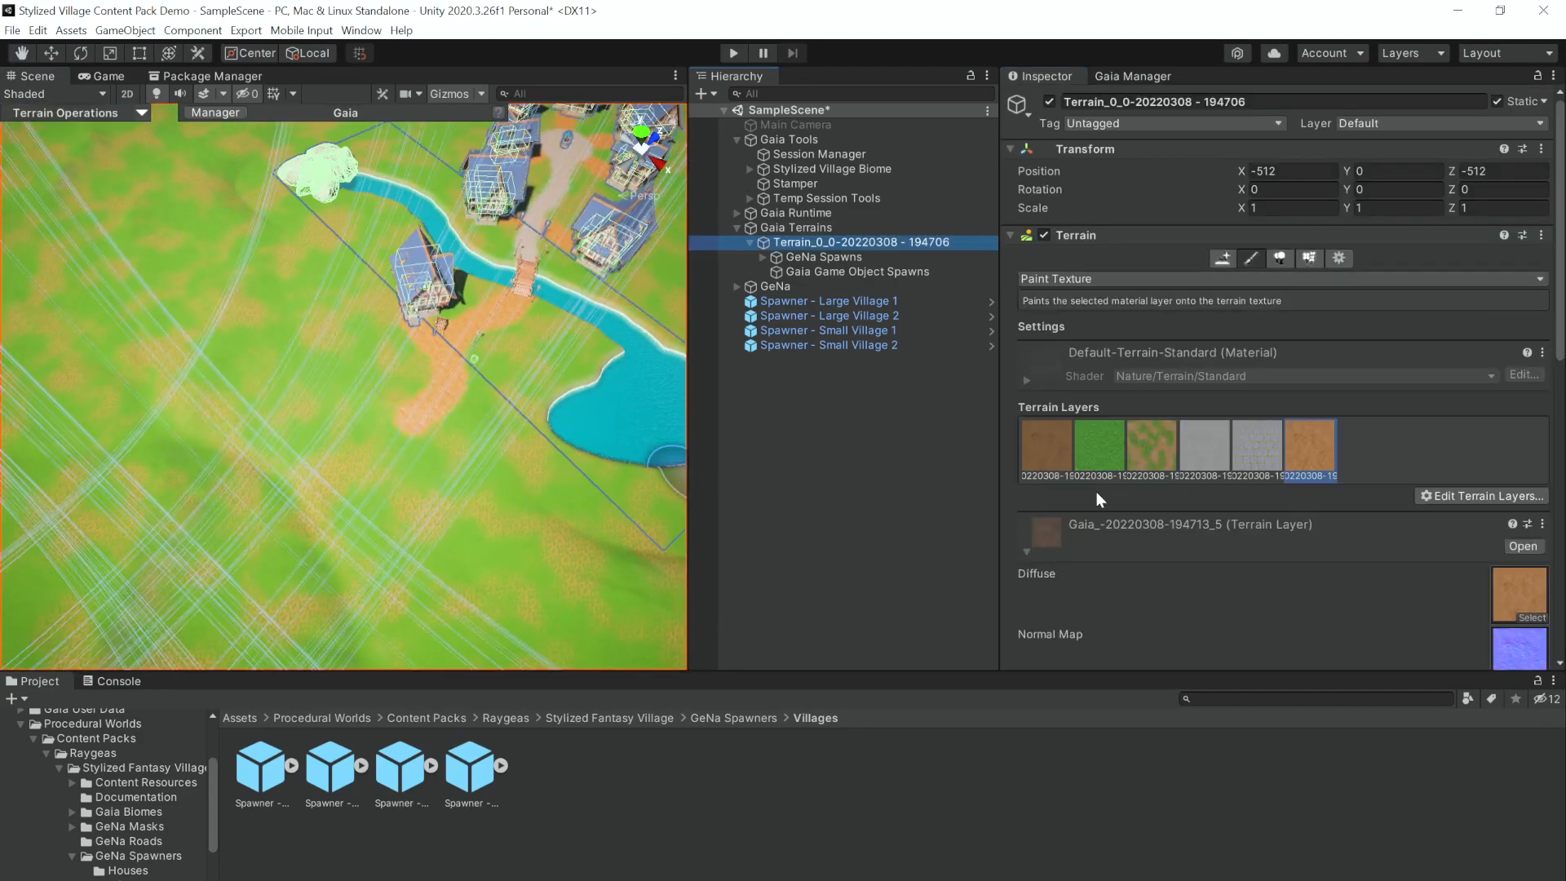
{"action": "scroll", "scroll_direction": "down", "scroll_amount": 3}
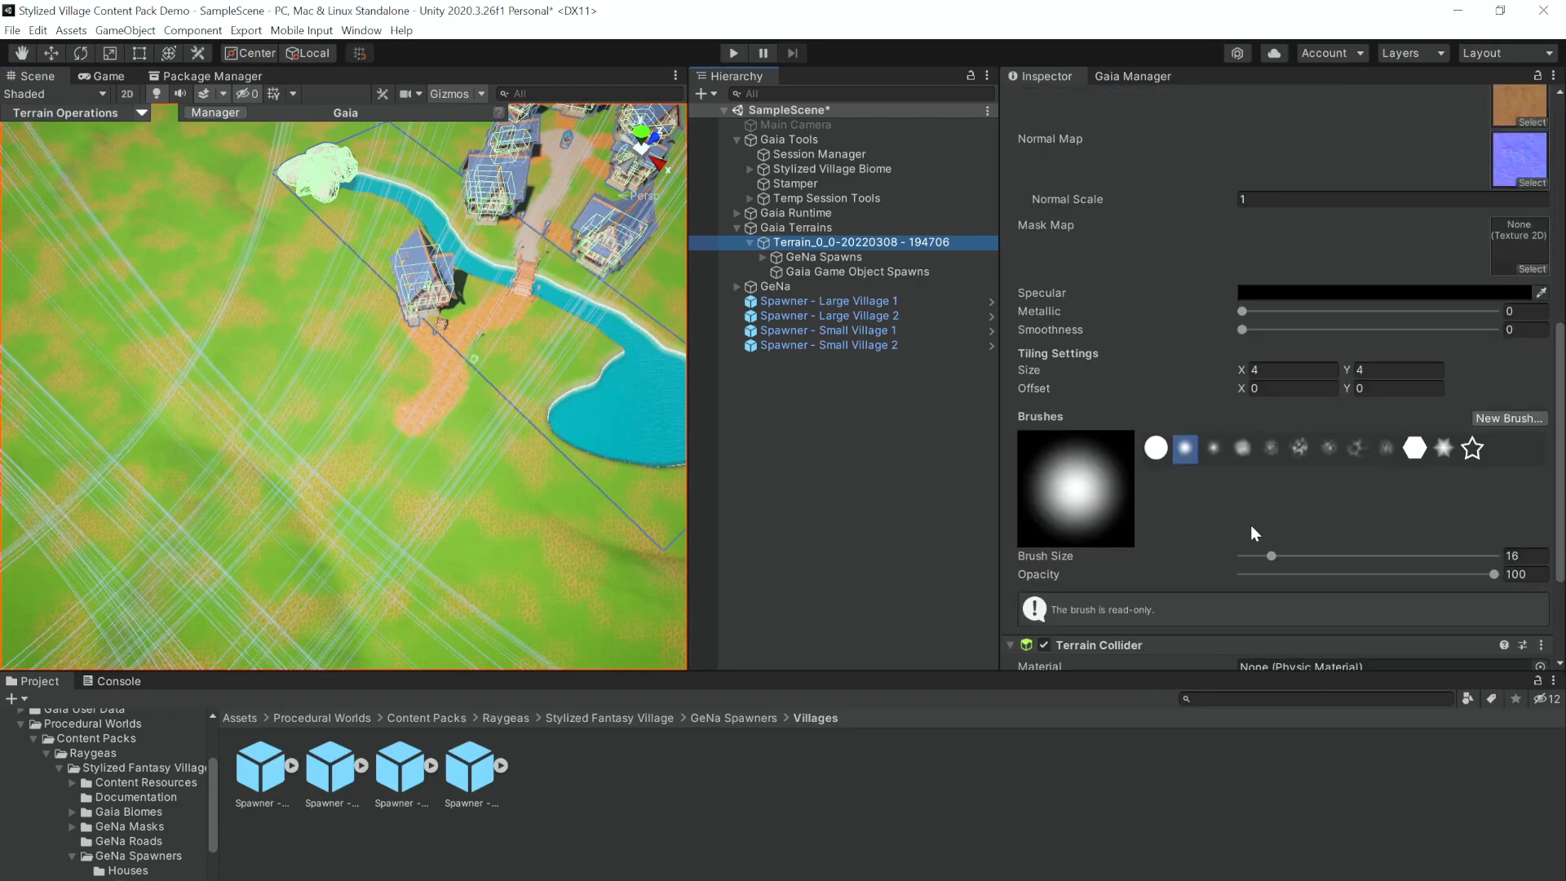
Set the brush size to about 11 and paint dirt paths linking the villages
{"action": "left_click_drag", "start_coordinate": [1271, 555], "coordinate": [1256, 555]}
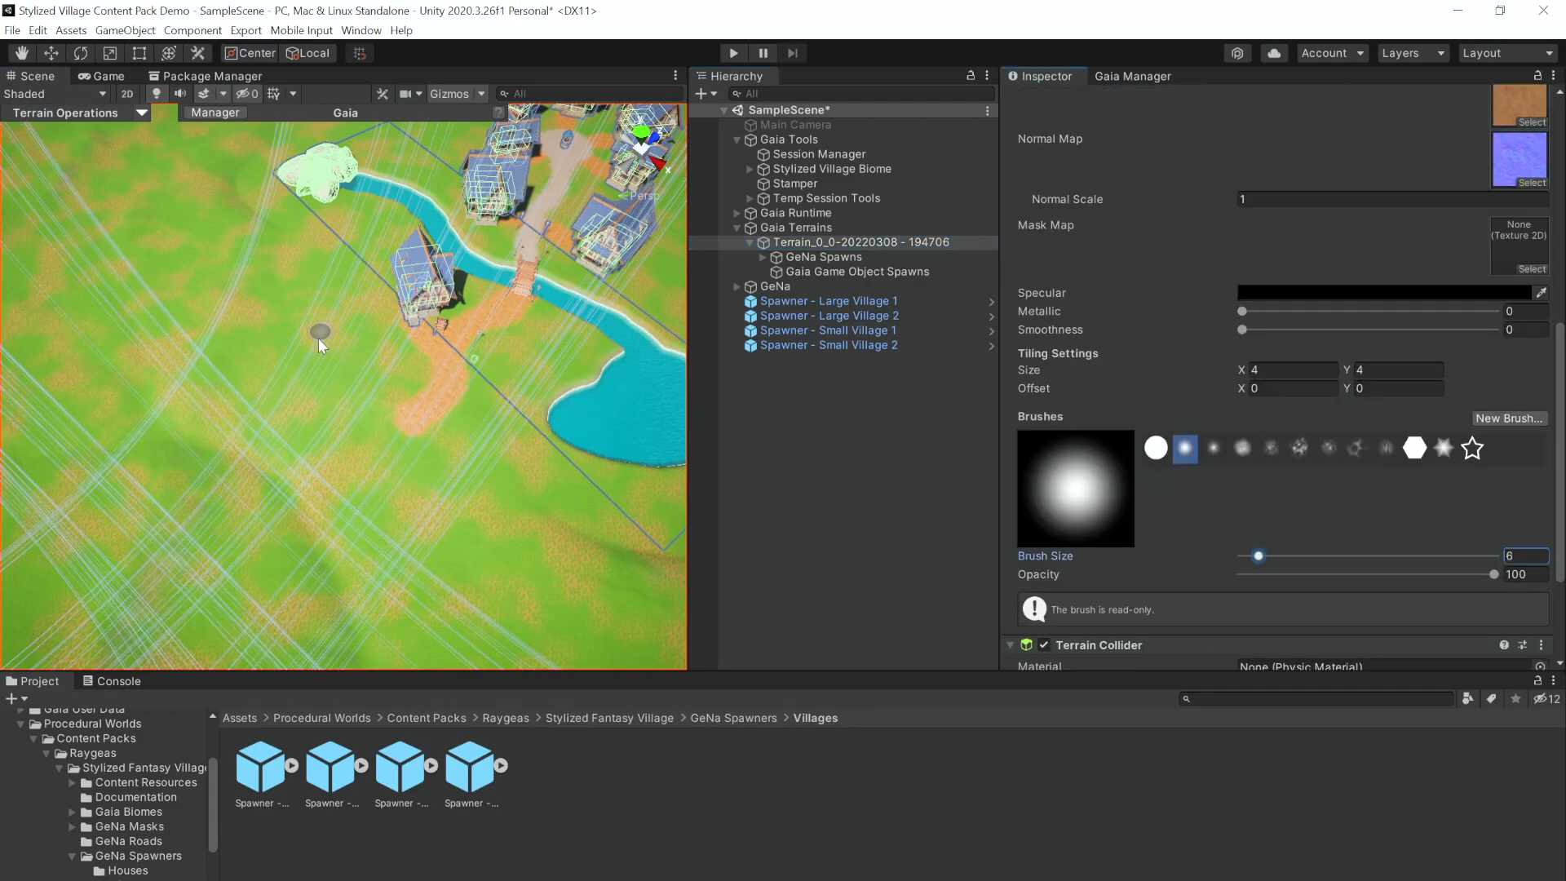
{"action": "left_click_drag", "start_coordinate": [1257, 556], "coordinate": [1266, 556]}
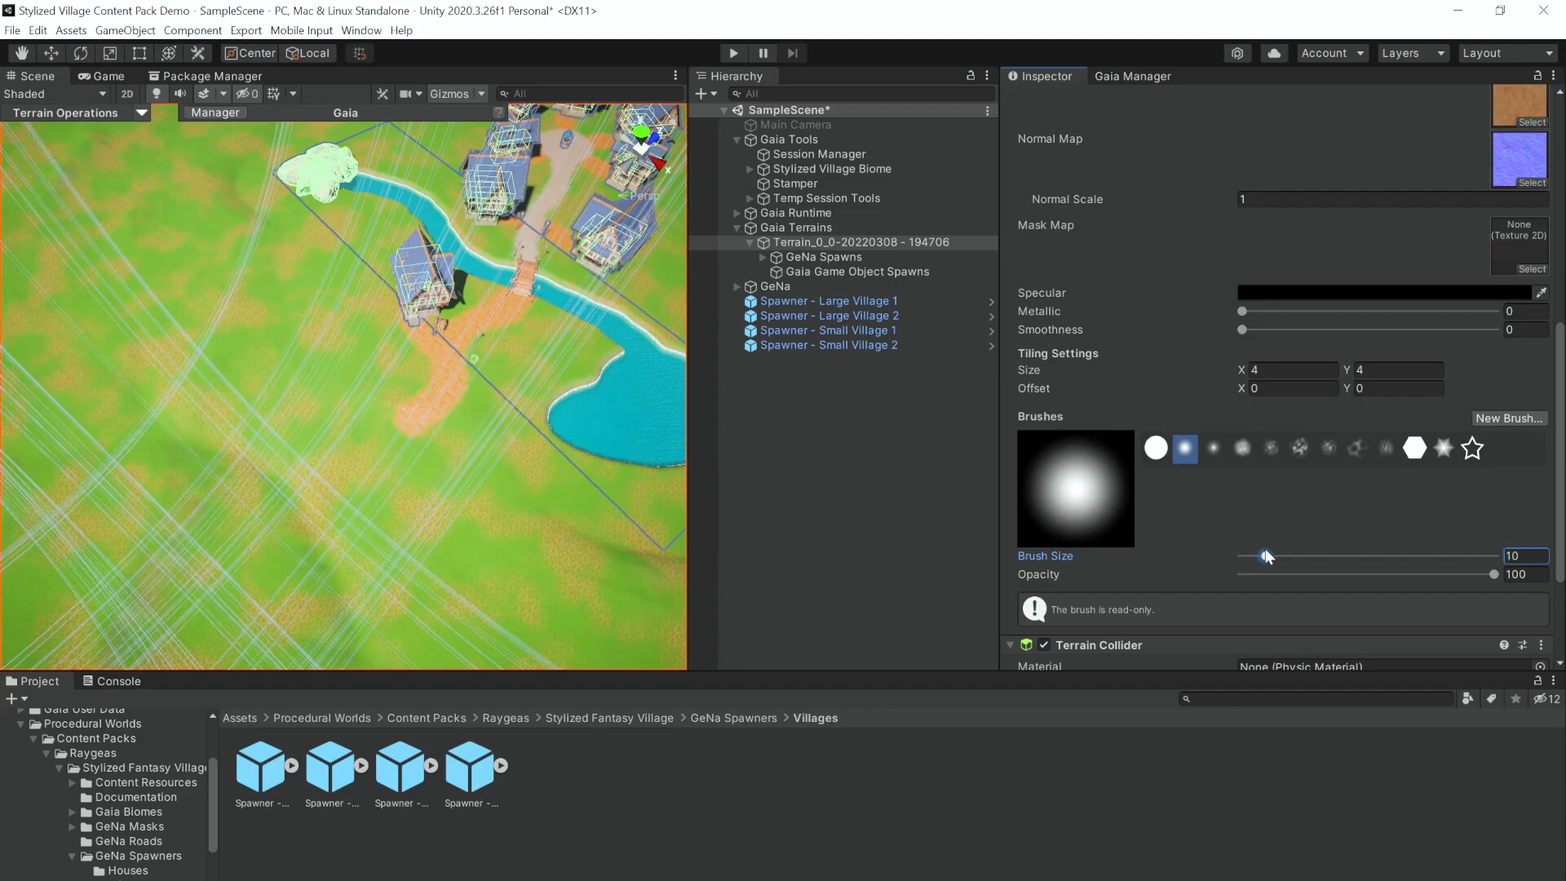
{"action": "left_click_drag", "start_coordinate": [1265, 556], "coordinate": [1269, 557]}
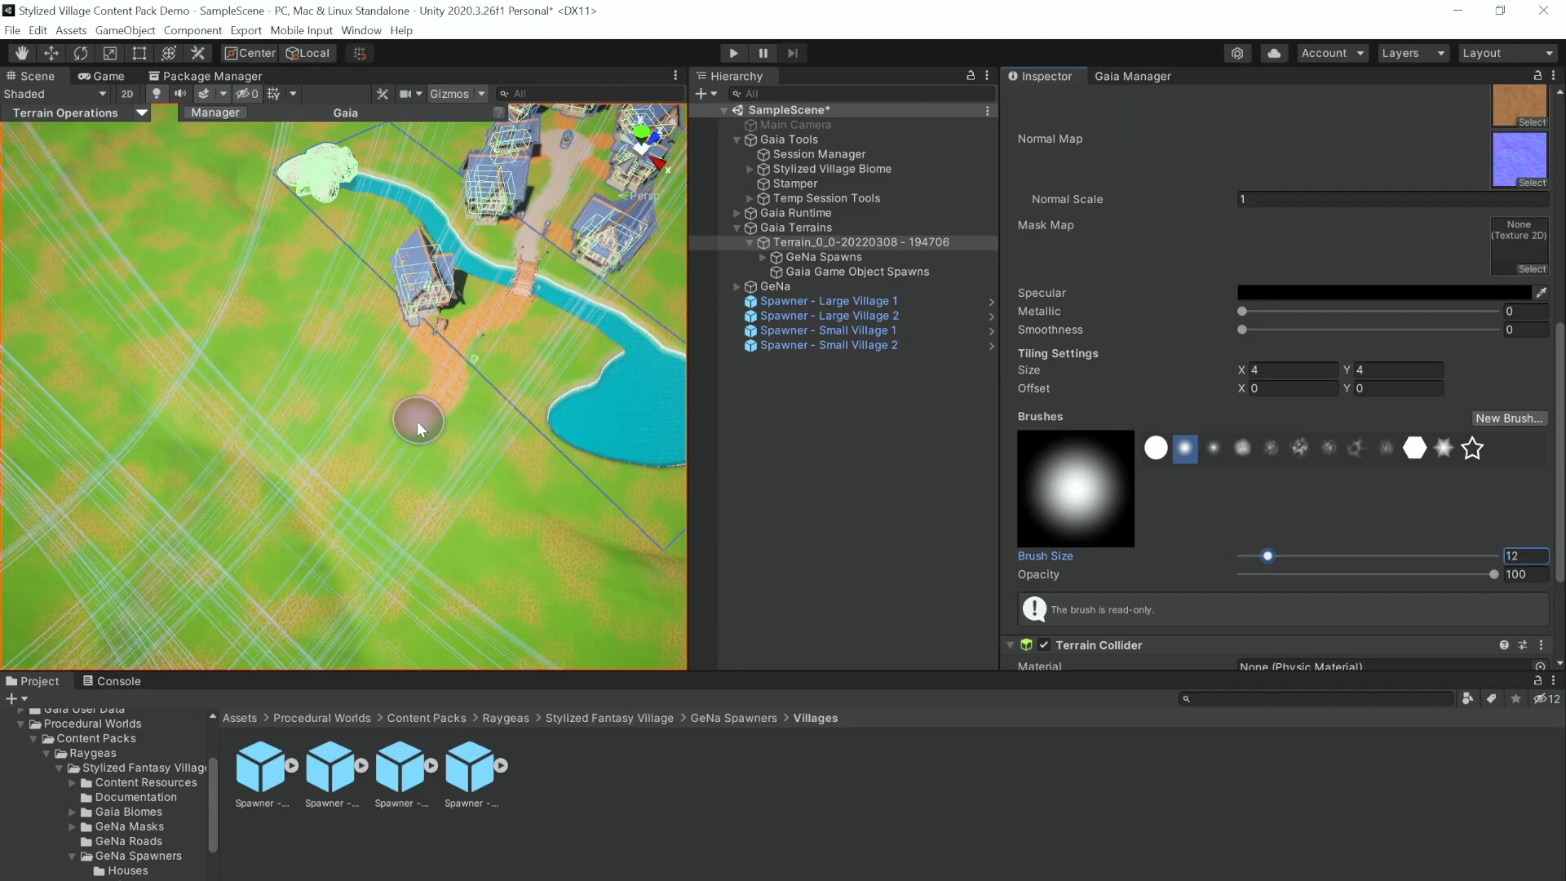
{"action": "left_click_drag", "start_coordinate": [1268, 556], "coordinate": [1265, 556]}
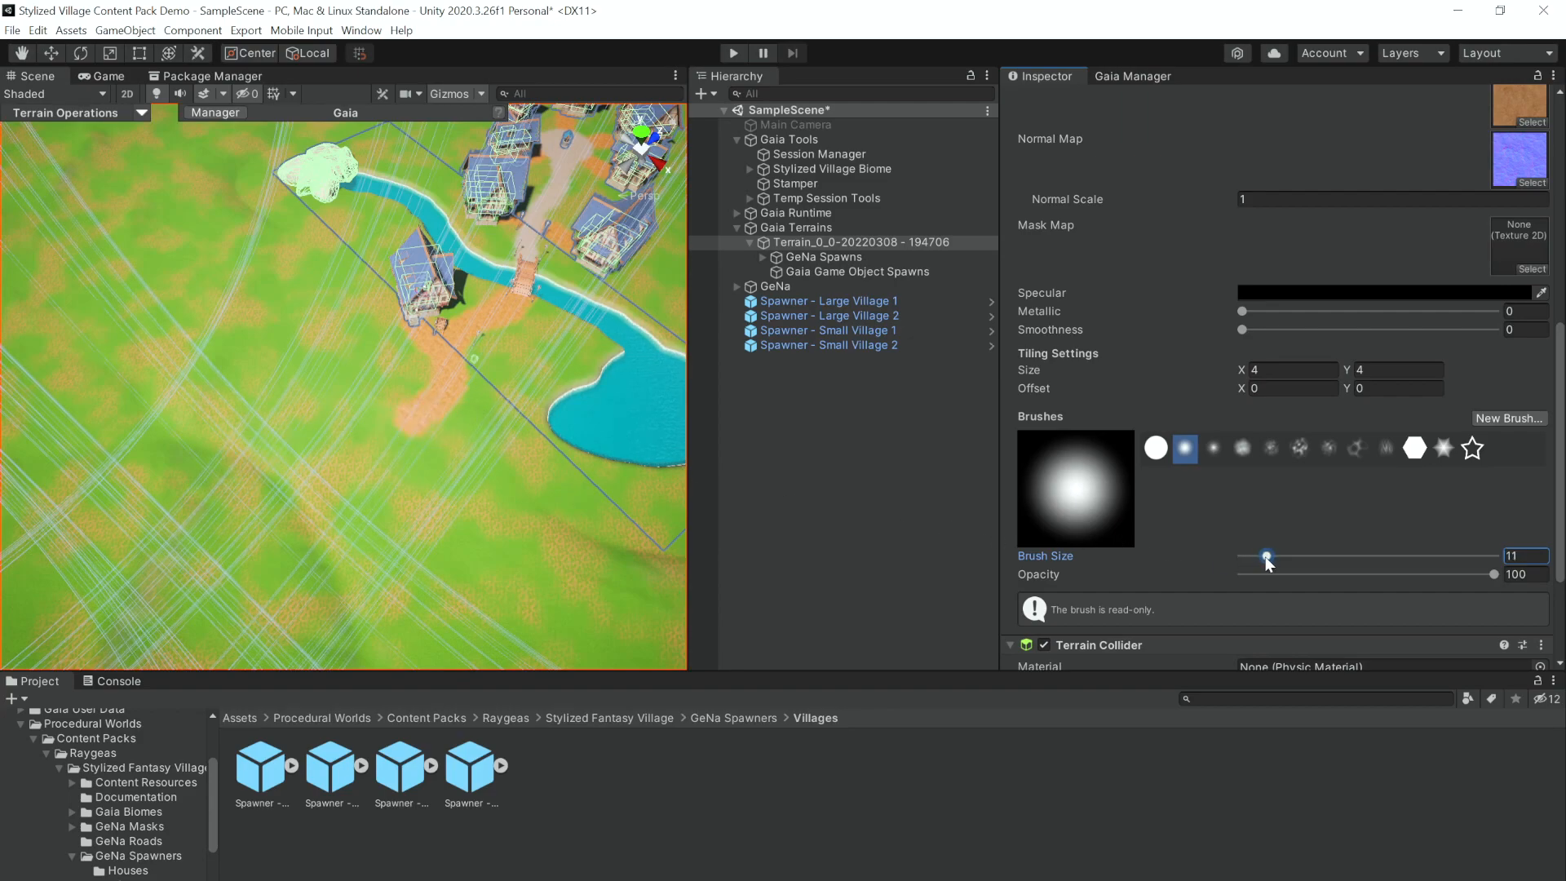
{"action": "left_click_drag", "start_coordinate": [1267, 557], "coordinate": [1262, 556]}
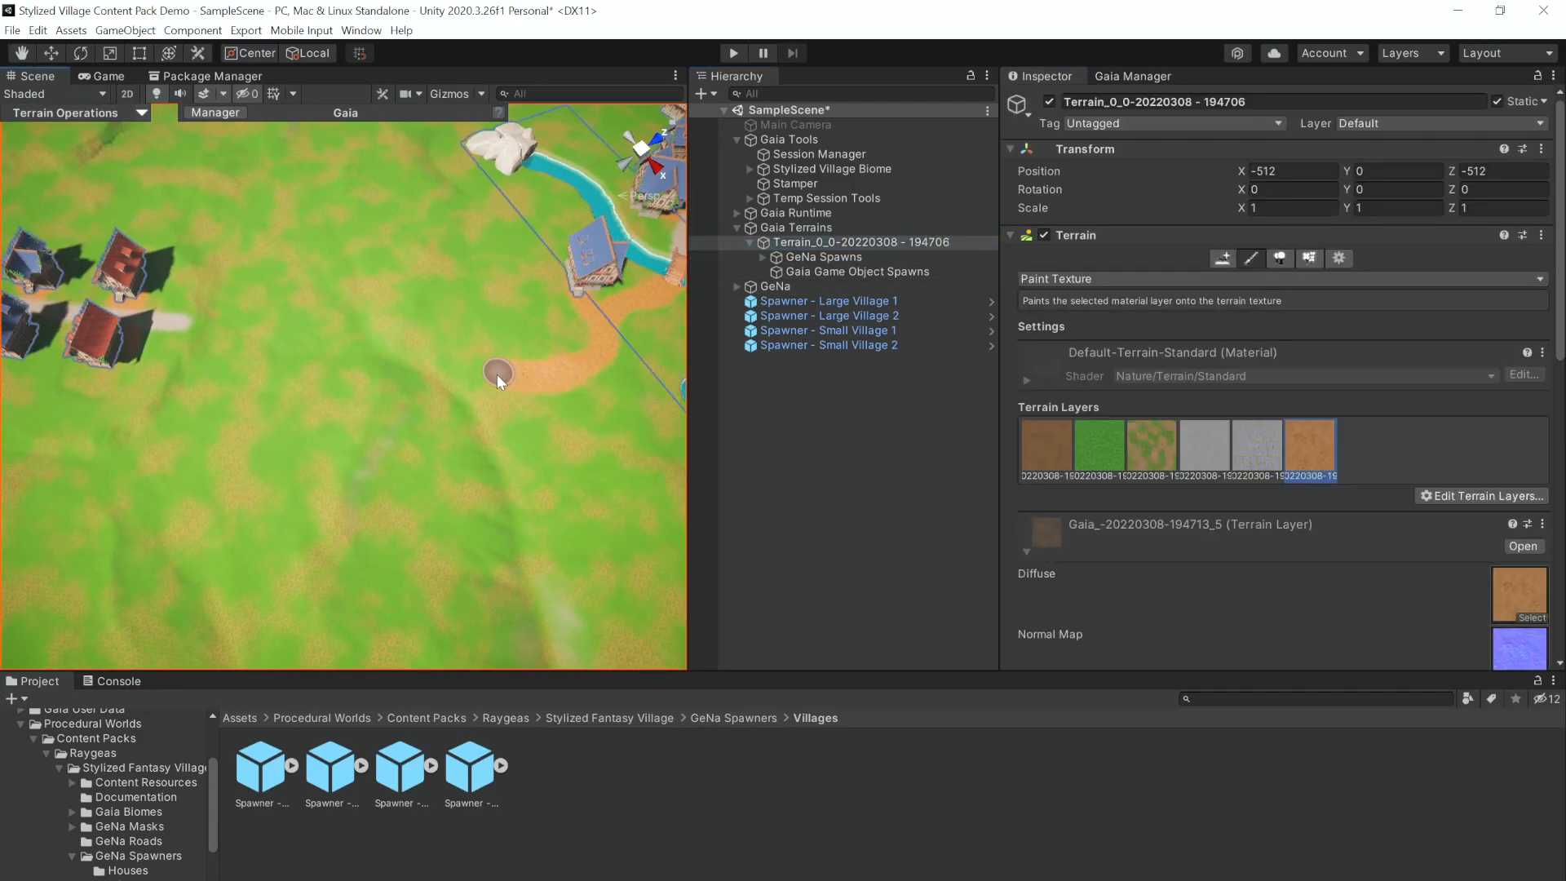
{"action": "left_click_drag", "start_coordinate": [500, 375], "coordinate": [310, 322]}
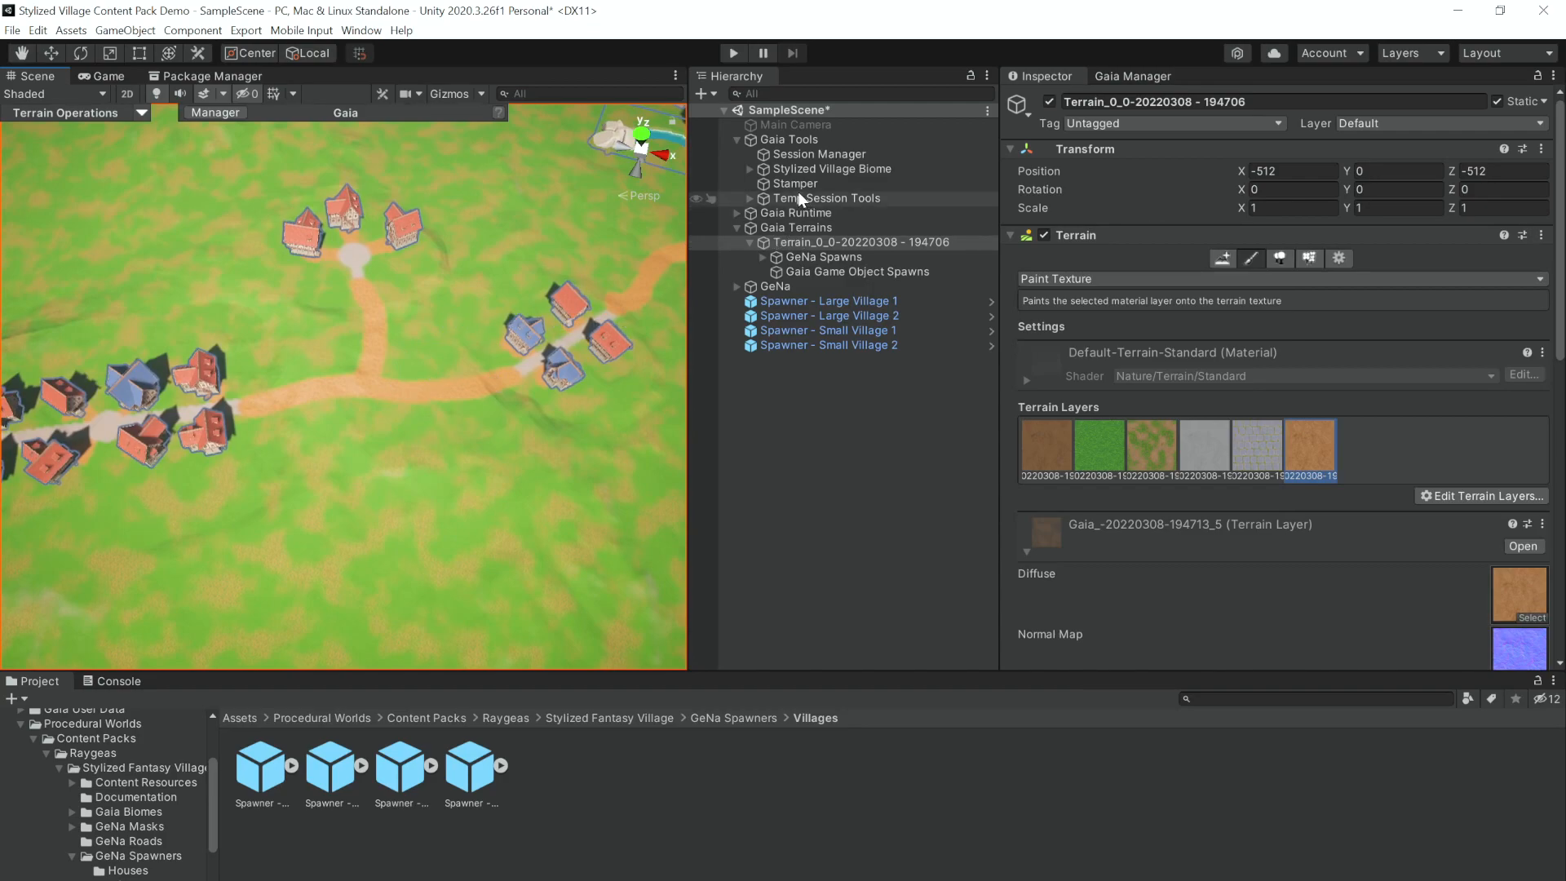
{"action": "mouse_move", "coordinate": [809, 212]}
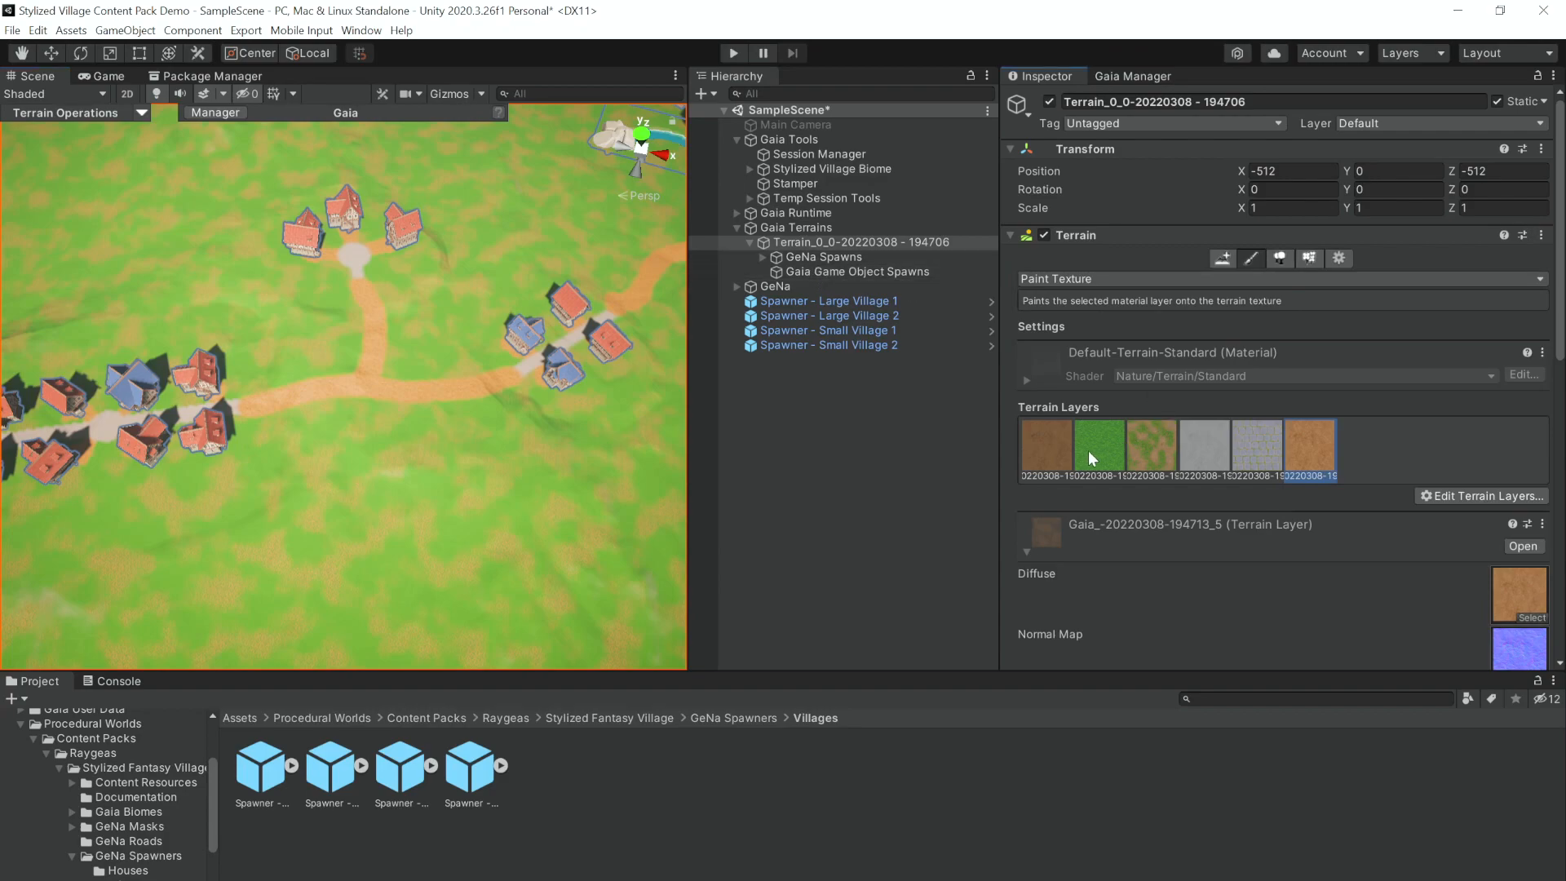
Select the grass terrain layer to paint over the dirt path
{"action": "left_click", "coordinate": [1098, 448]}
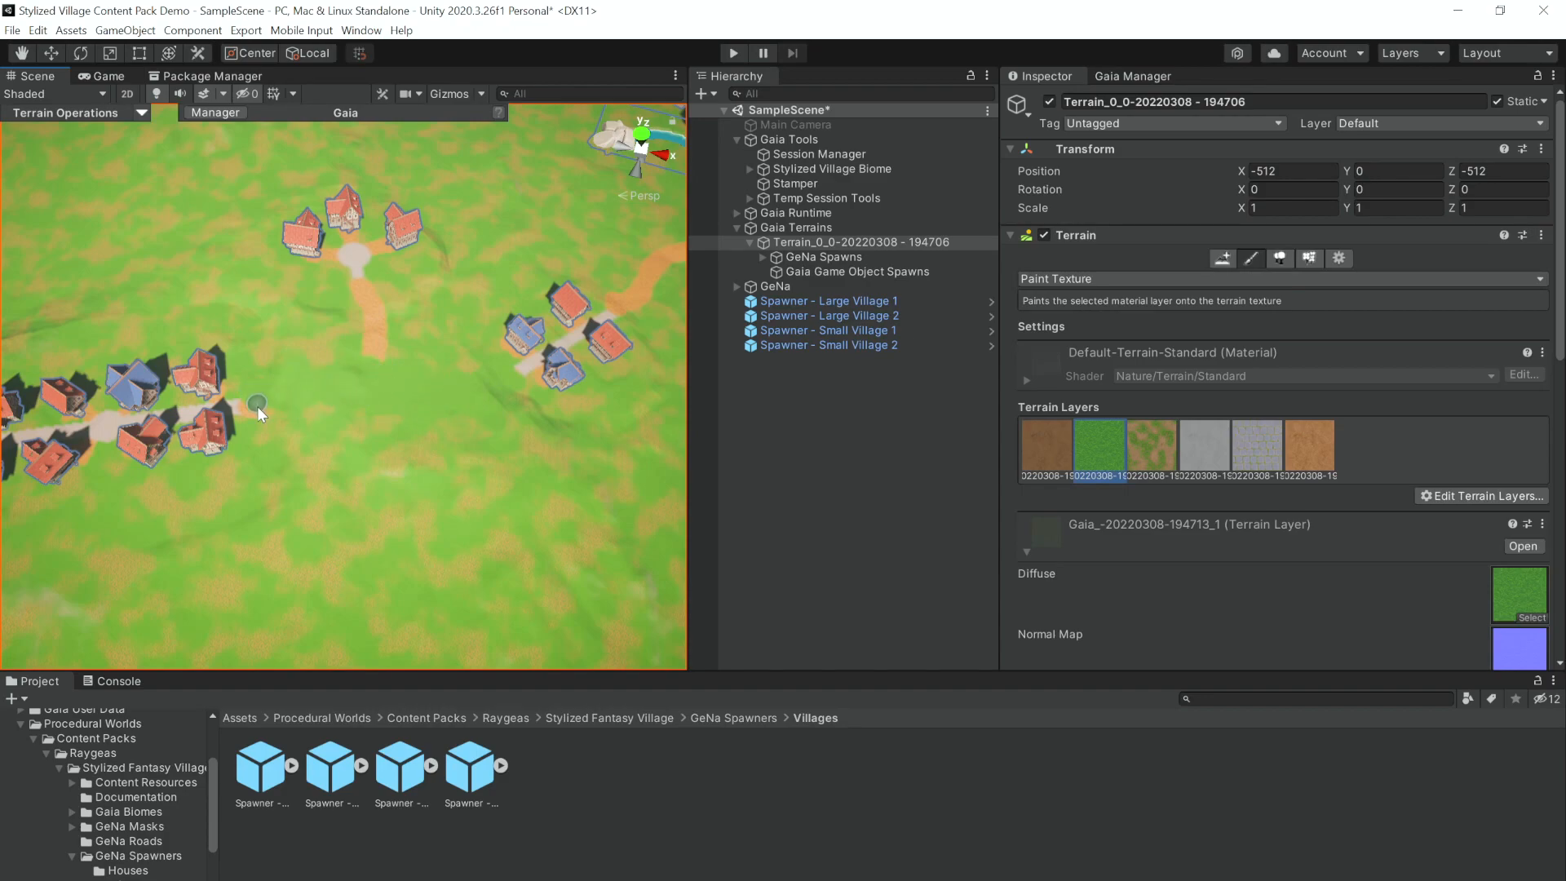
{"action": "mouse_move", "coordinate": [386, 359]}
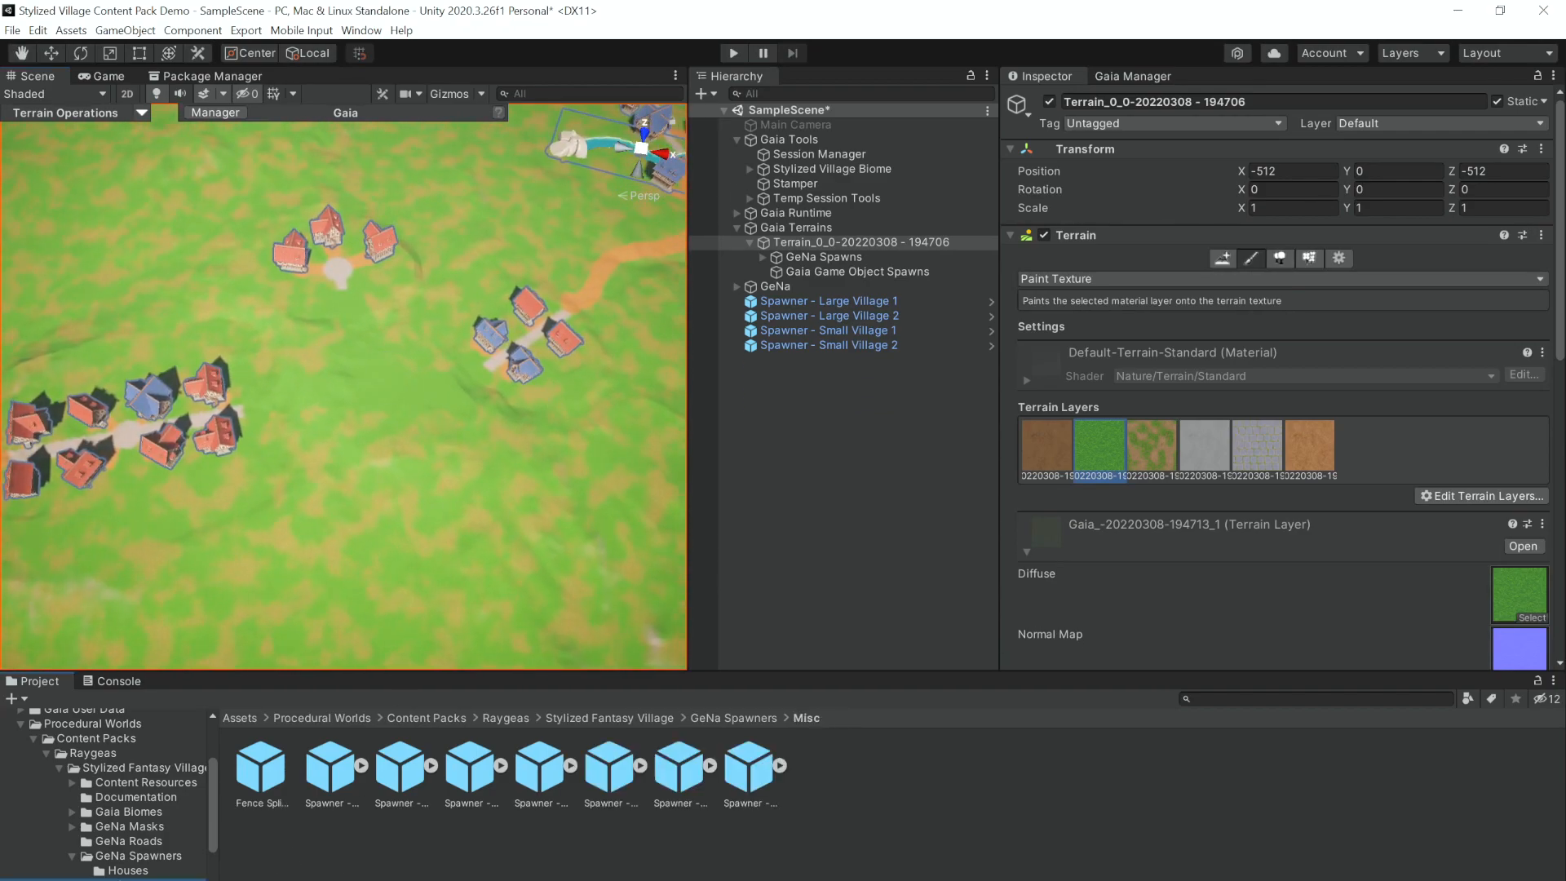
Select the Well Intersection spawner and turn on its gizmos
{"action": "left_click", "coordinate": [833, 360]}
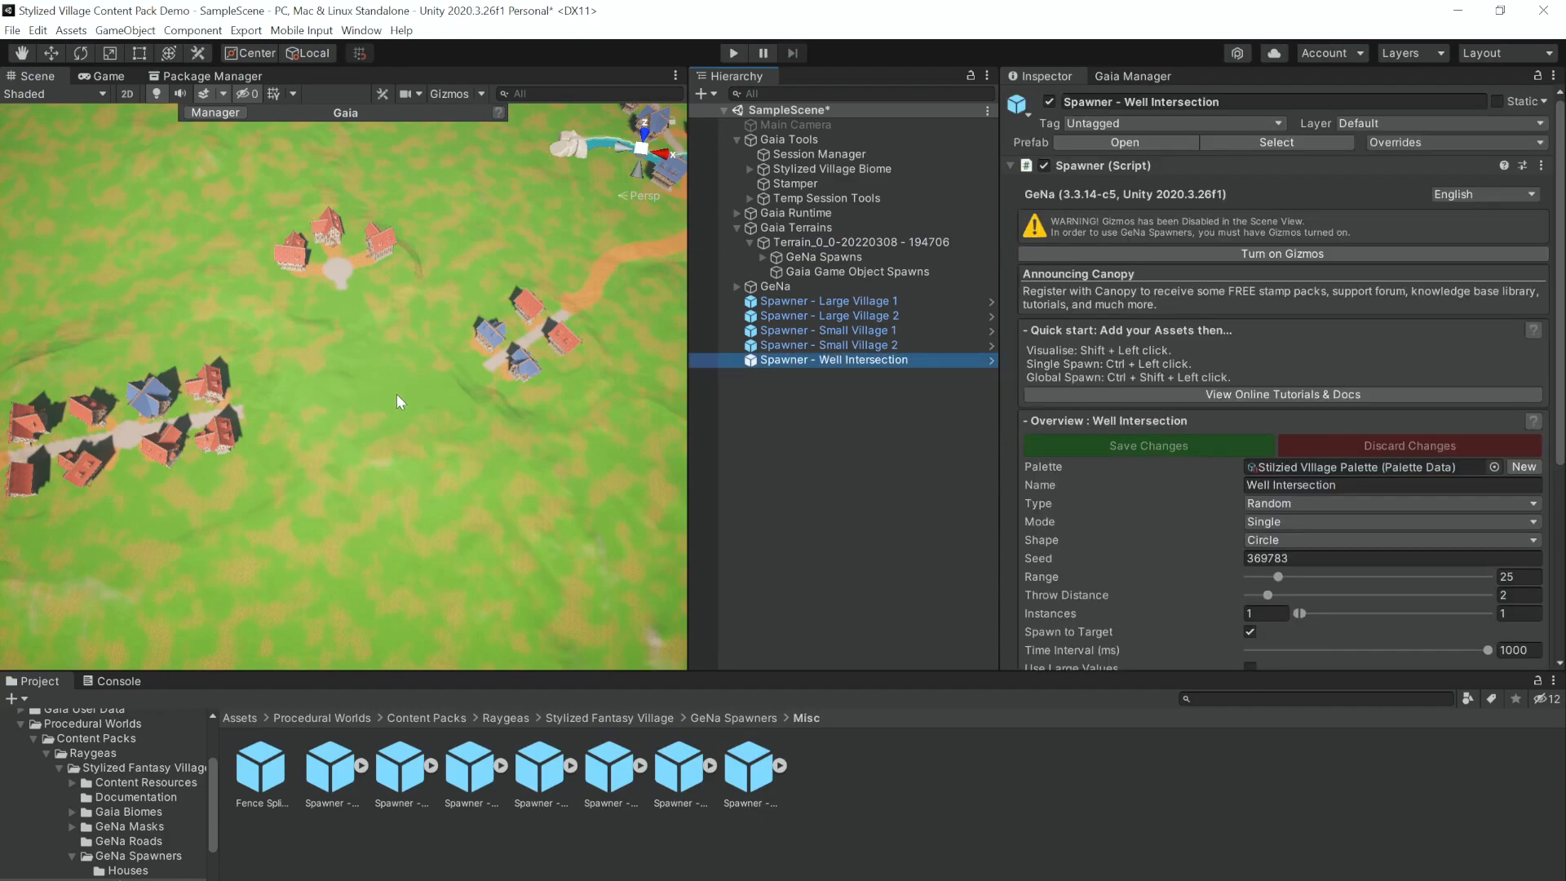
{"action": "left_click", "coordinate": [589, 93]}
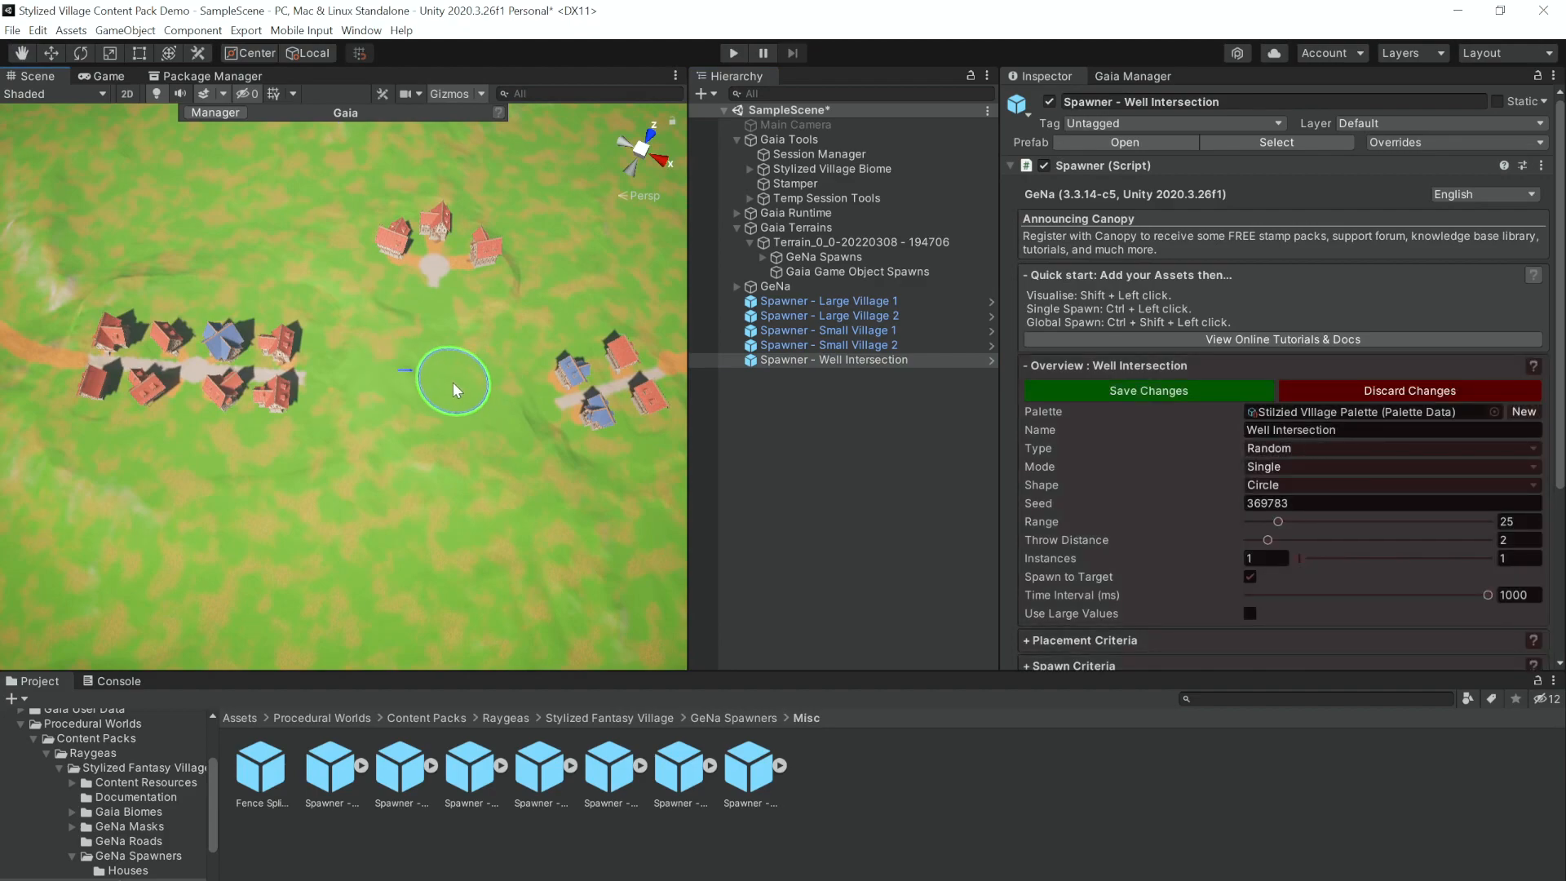
{"action": "mouse_move", "coordinate": [436, 387]}
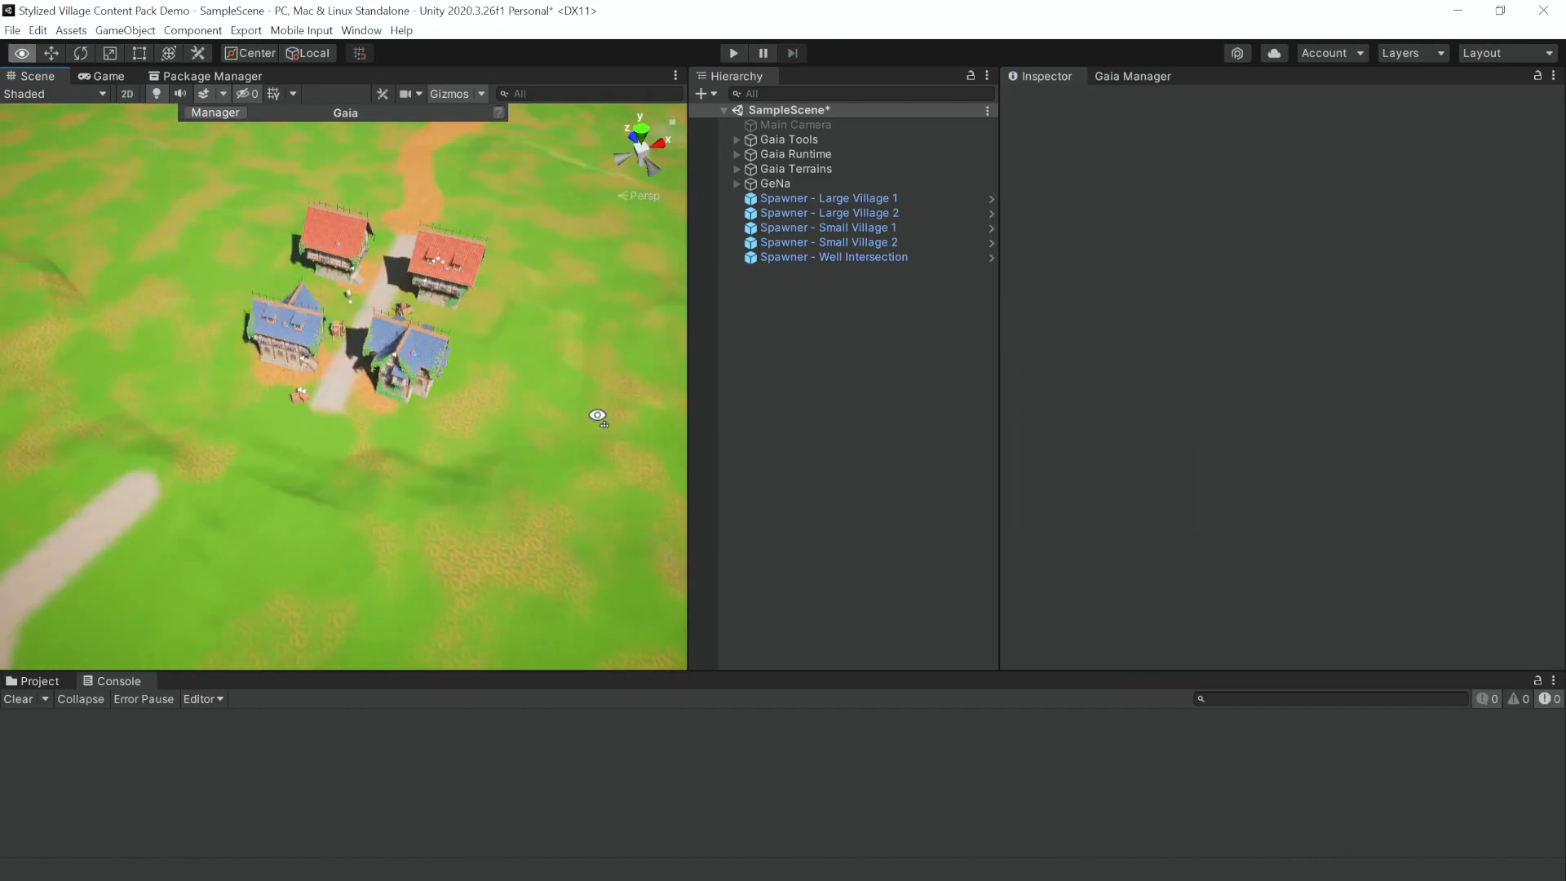
Select the Gaia terrain and pick the grey stone texture layer with a smaller brush
{"action": "left_click", "coordinate": [774, 183]}
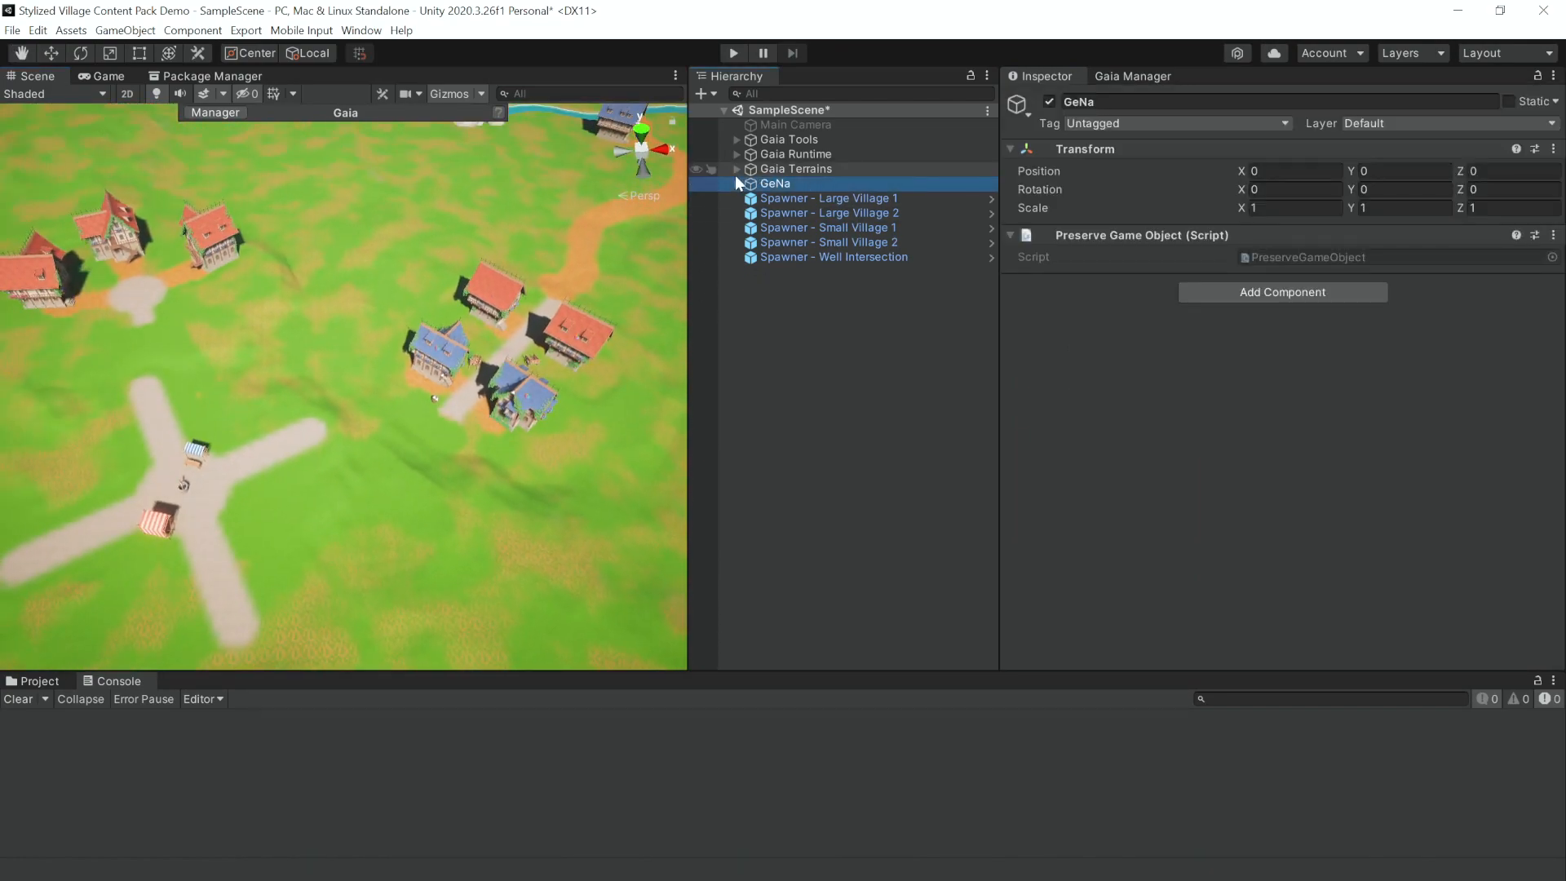
{"action": "left_click", "coordinate": [735, 183]}
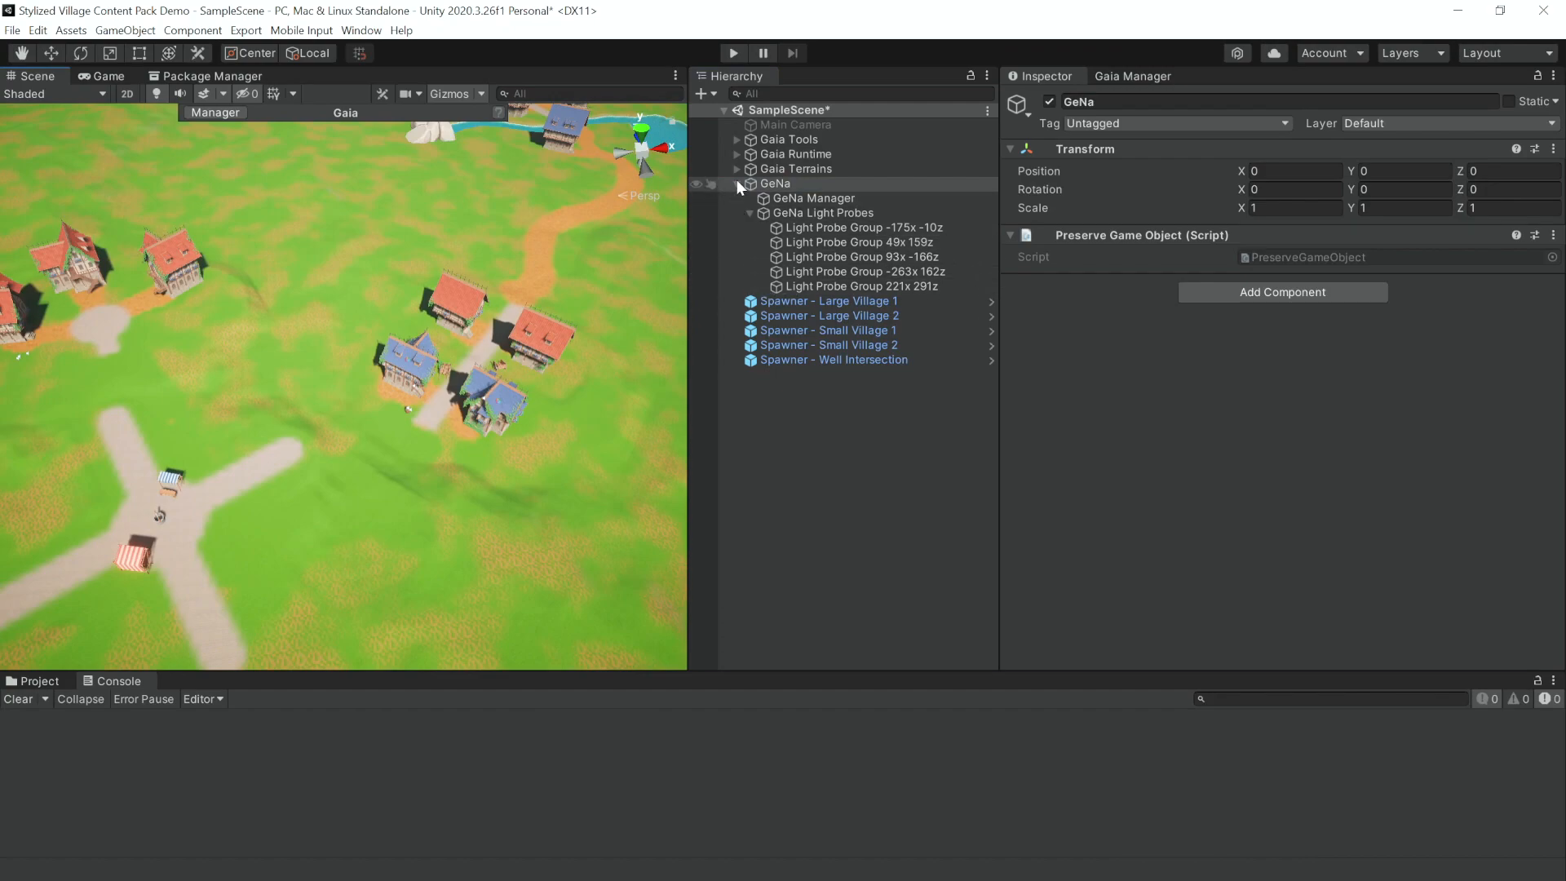
{"action": "left_click", "coordinate": [796, 169]}
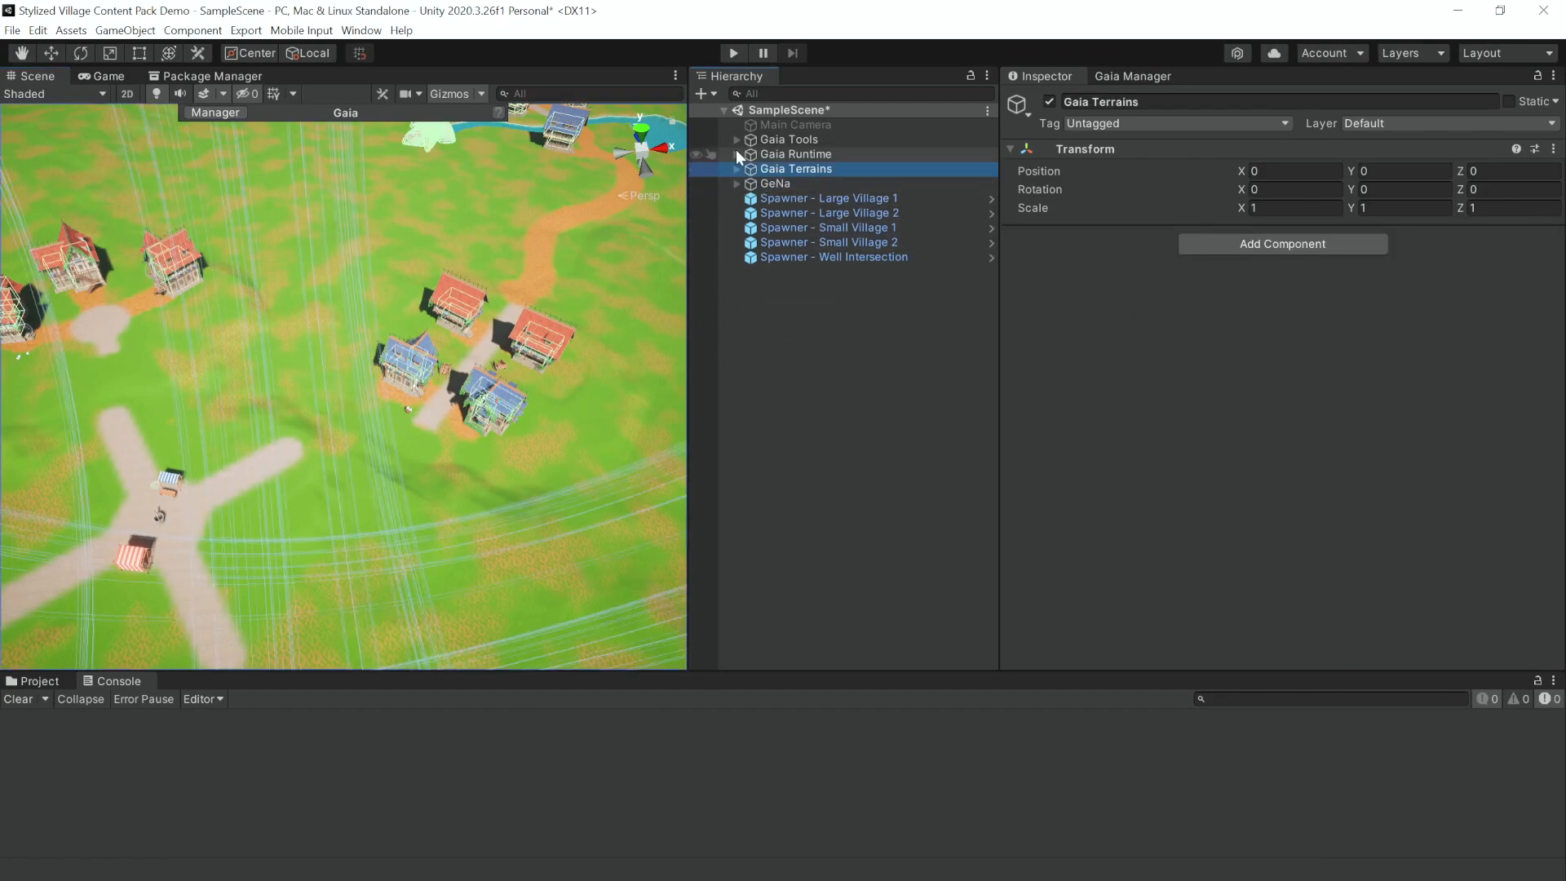
{"action": "left_click", "coordinate": [735, 168]}
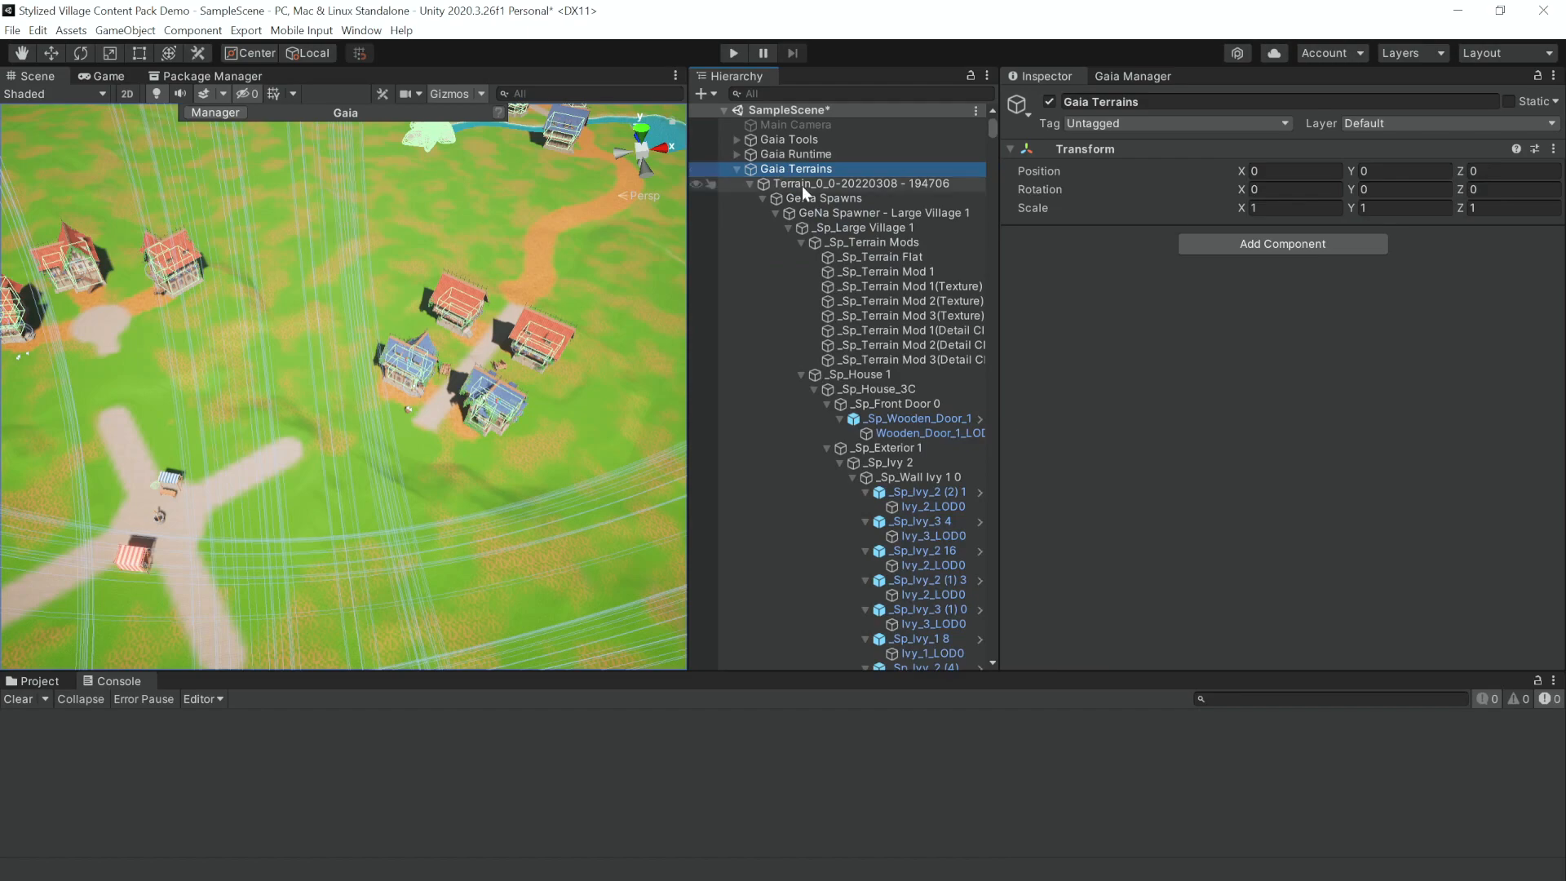
{"action": "left_click", "coordinate": [859, 183]}
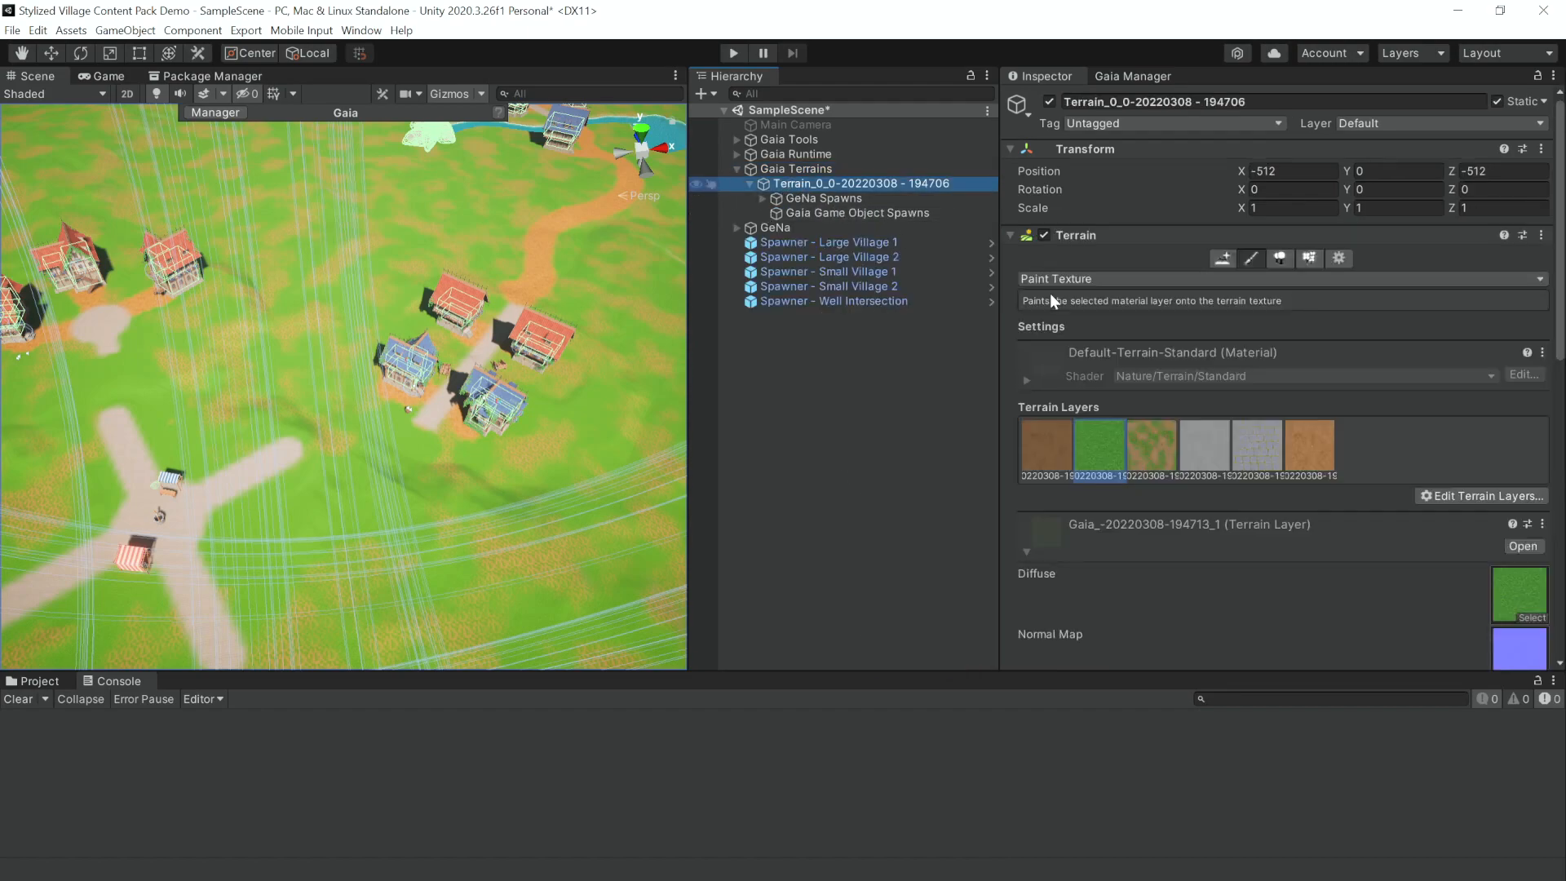
{"action": "left_click", "coordinate": [1255, 447]}
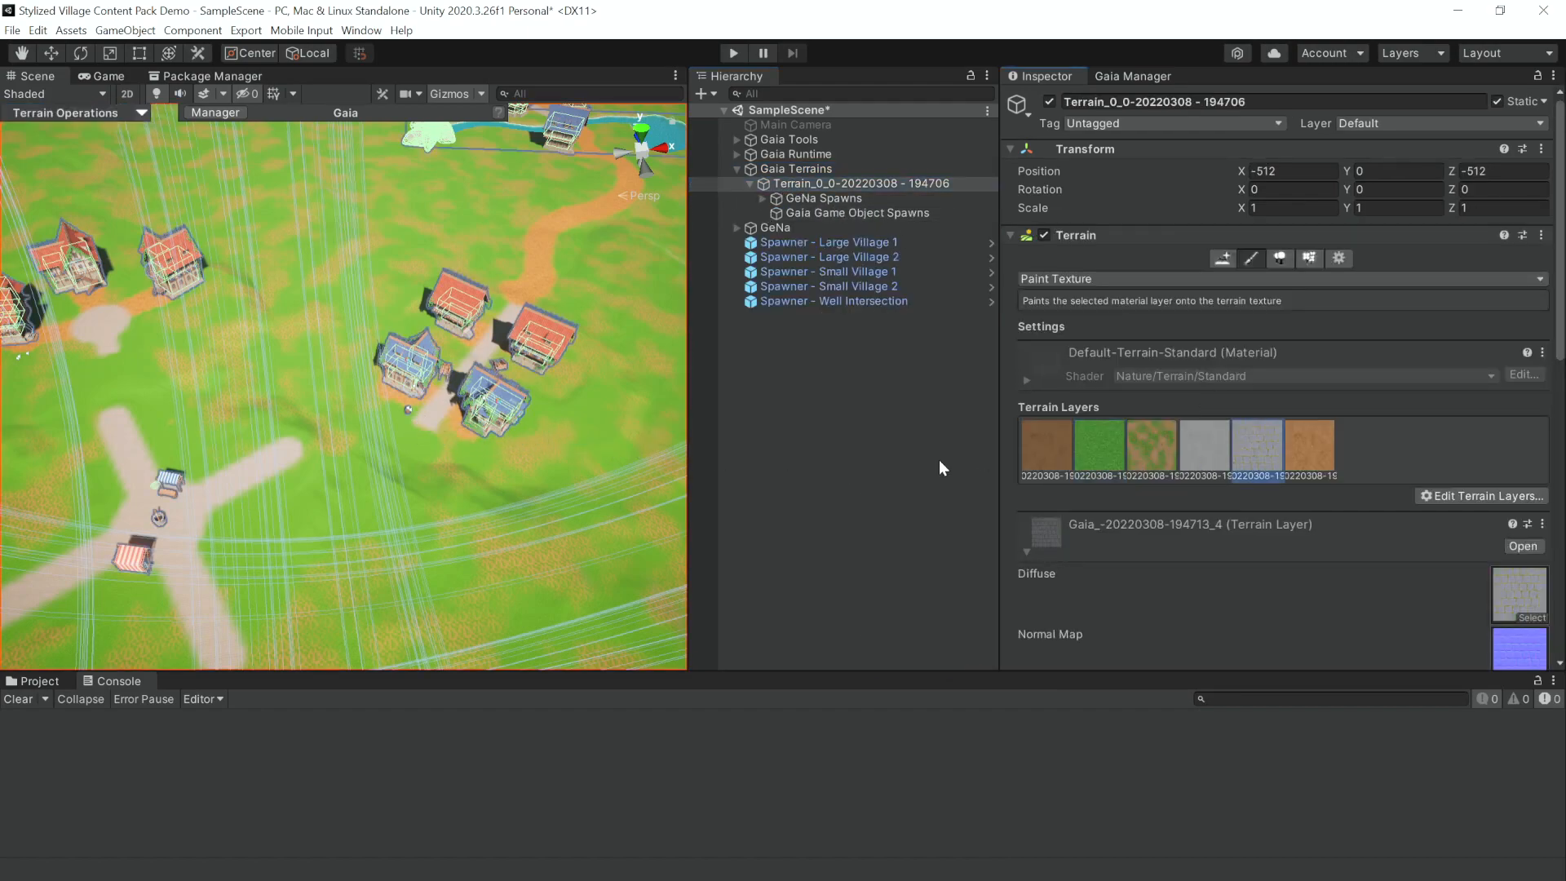
{"action": "scroll", "scroll_direction": "down", "scroll_amount": 3}
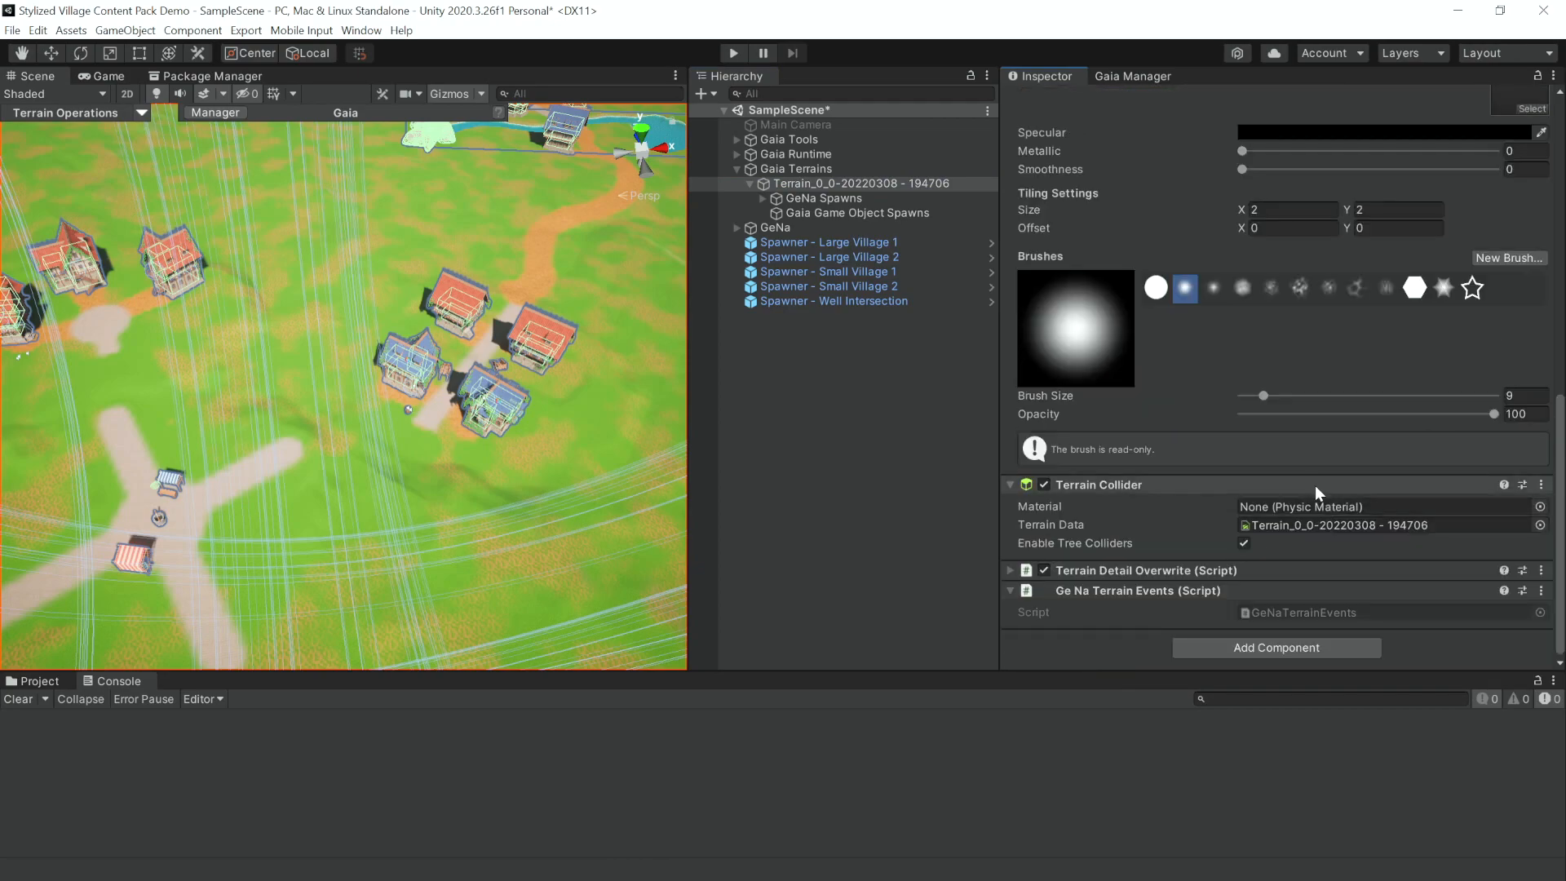
{"action": "left_click", "coordinate": [1518, 395]}
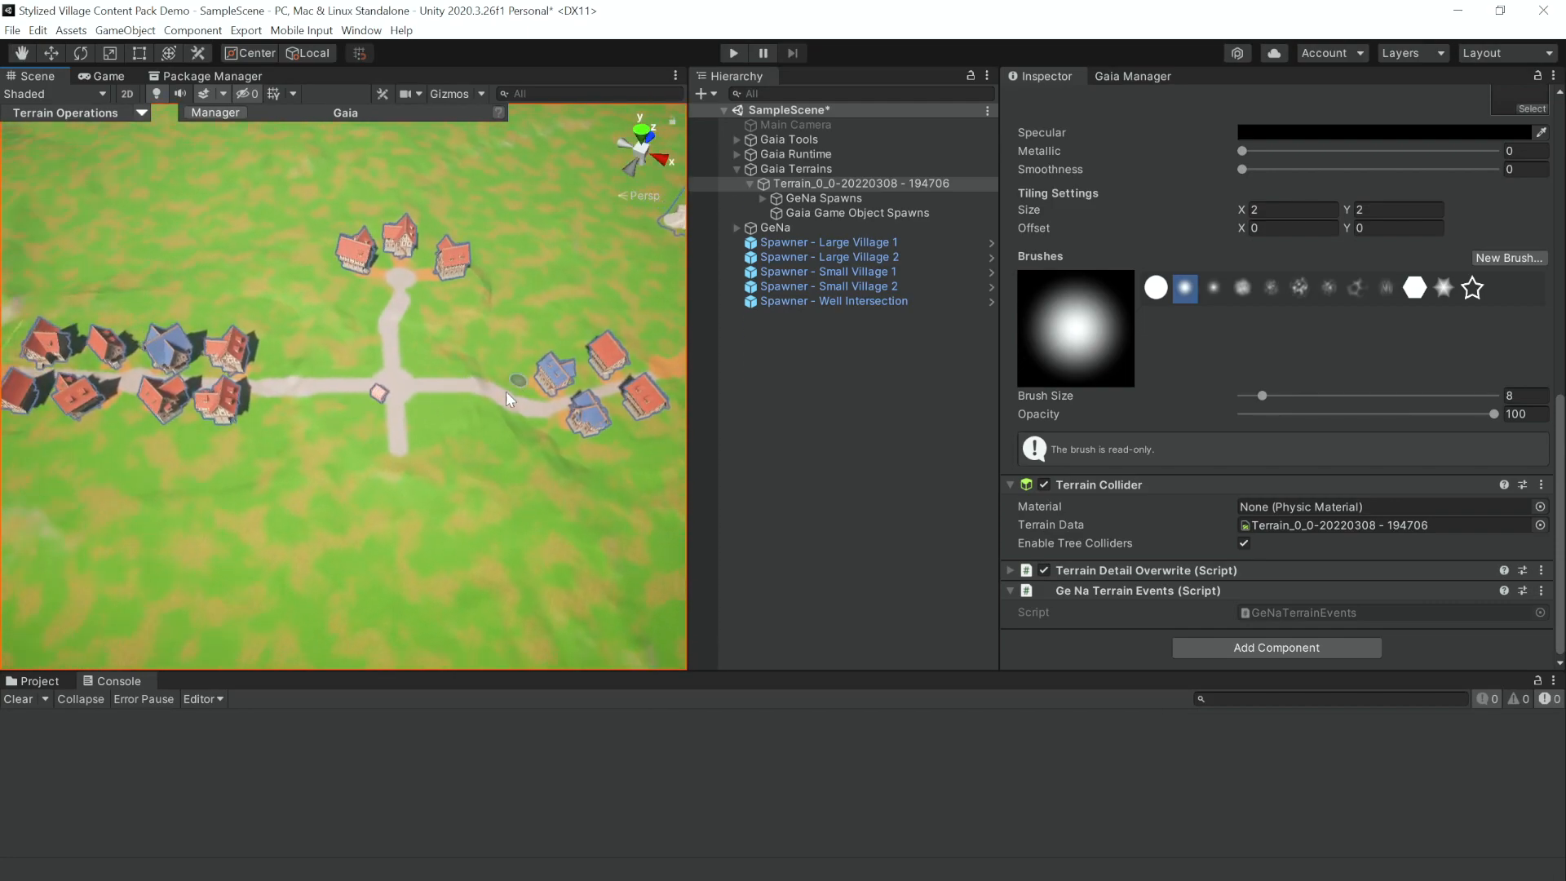
Select the Small Village 1 spawner and frame the crossroads area in view
{"action": "left_click", "coordinate": [828, 271]}
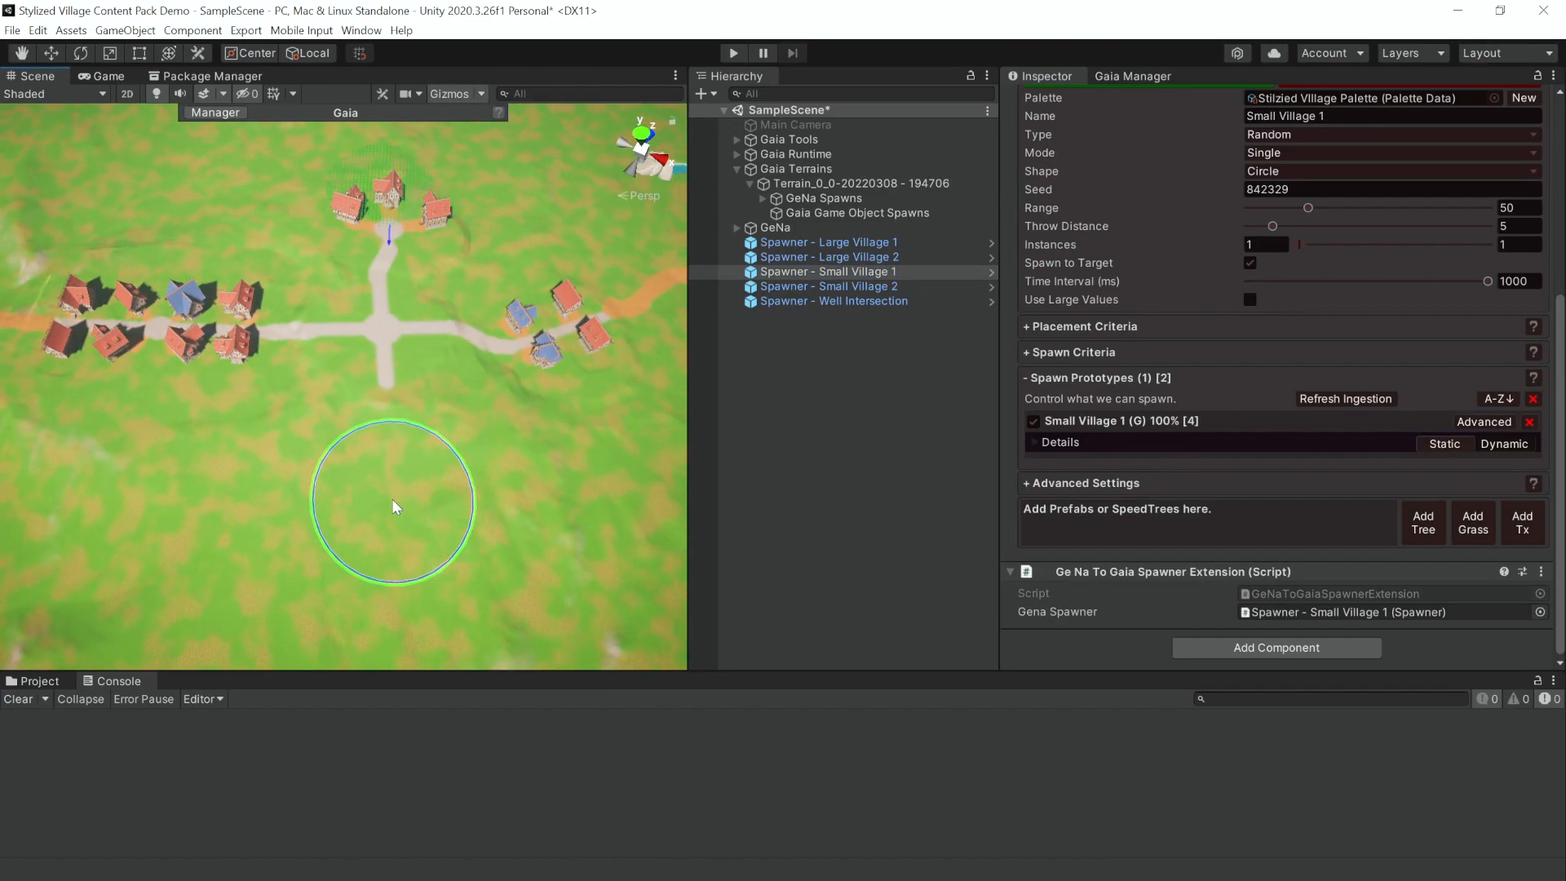
{"action": "left_click_drag", "start_coordinate": [392, 499], "coordinate": [435, 440]}
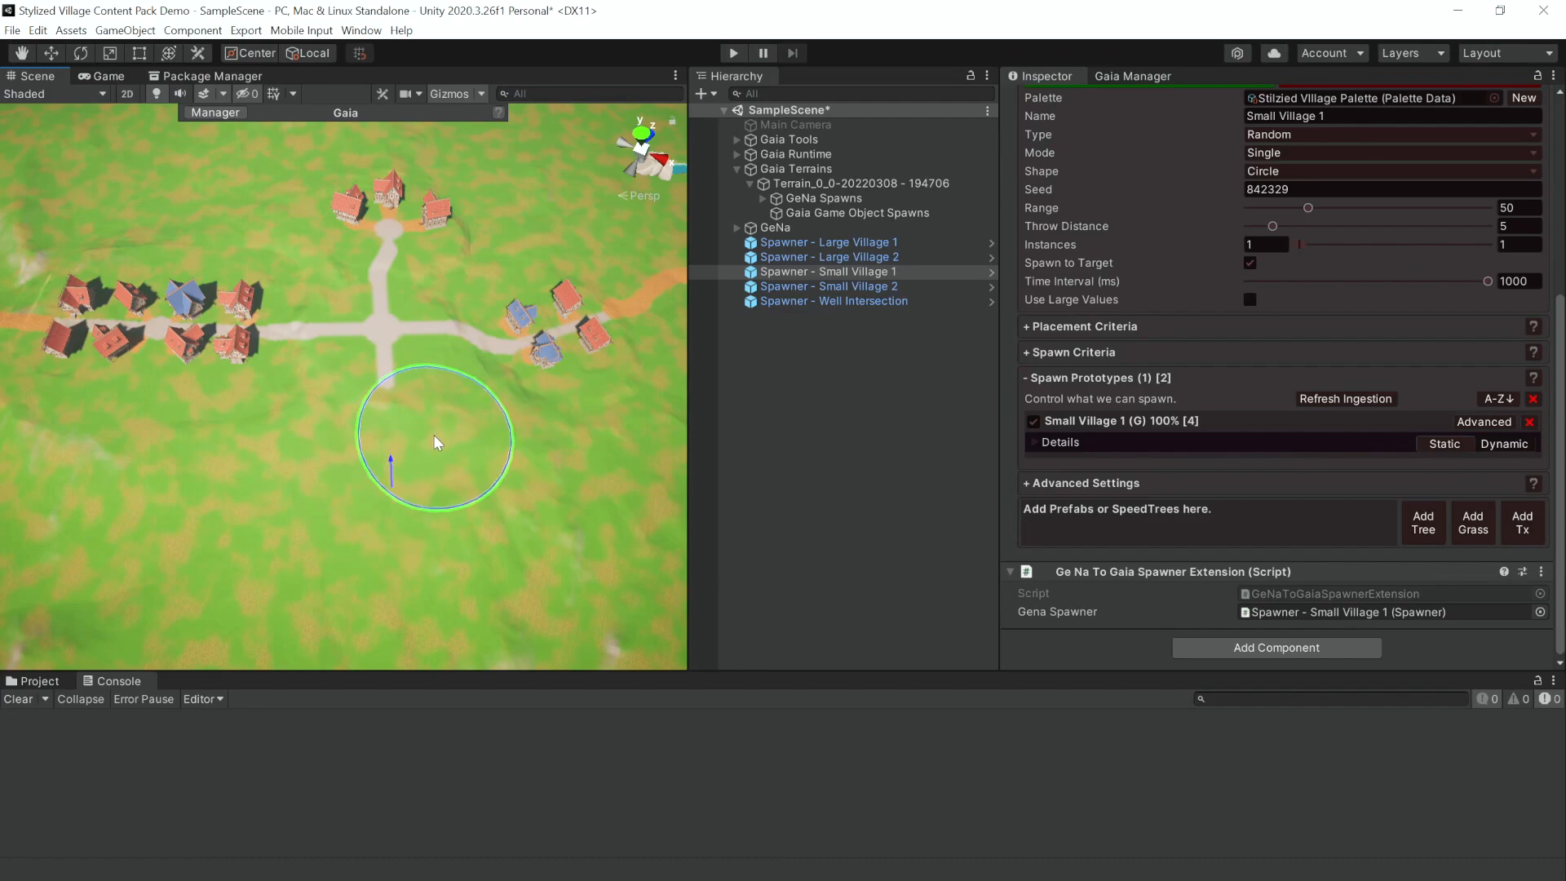
{"action": "left_click_drag", "start_coordinate": [435, 442], "coordinate": [390, 477]}
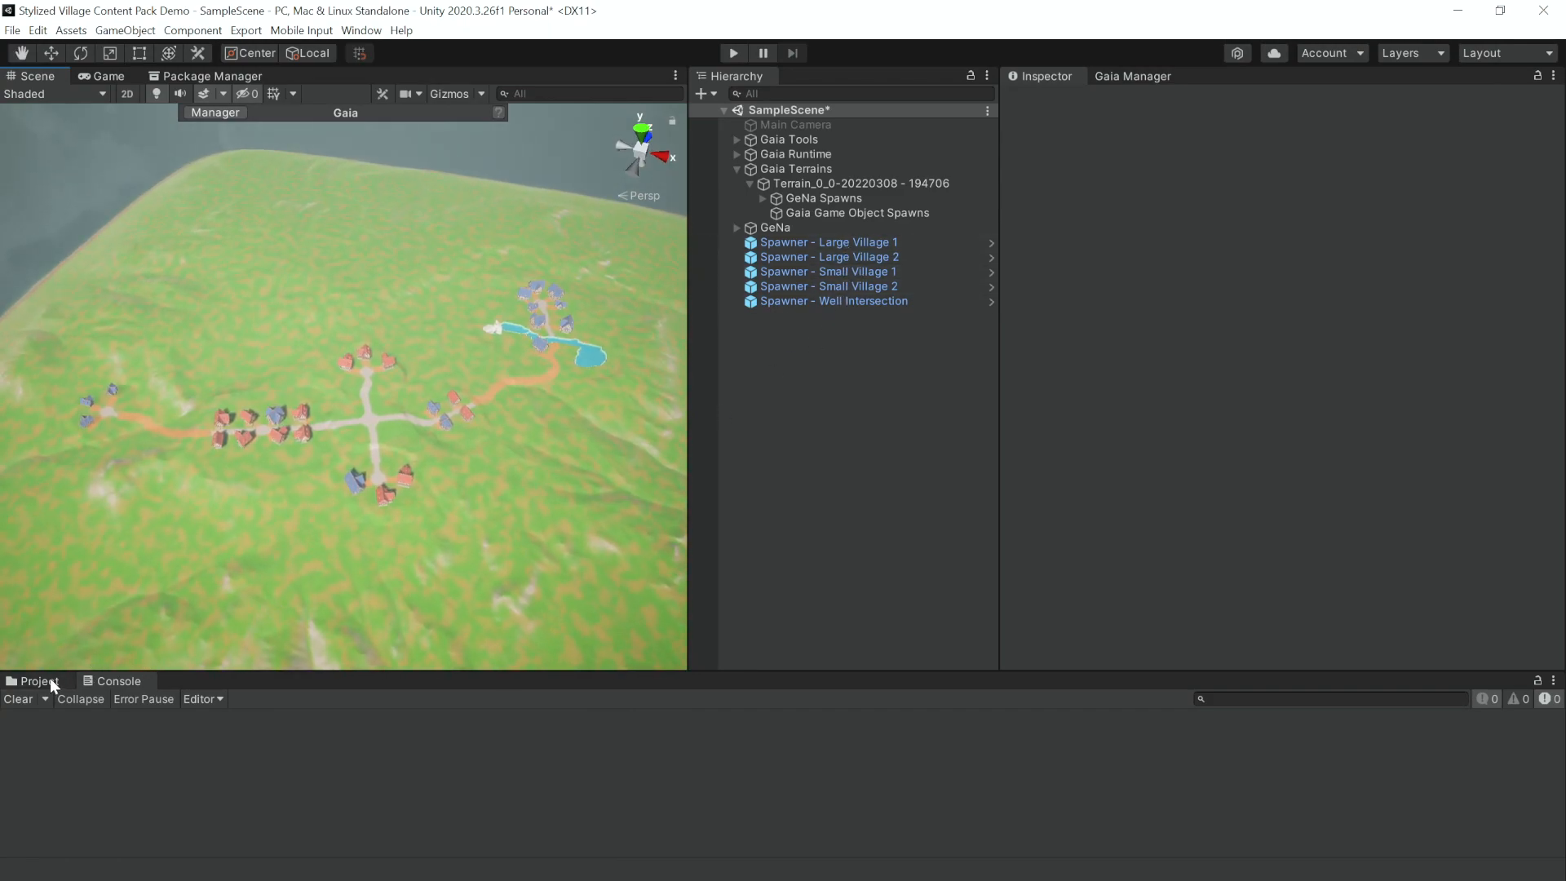
From the Nature folder, add the Bush Cluster, forest and Stone Cluster spawners
{"action": "left_click", "coordinate": [38, 680]}
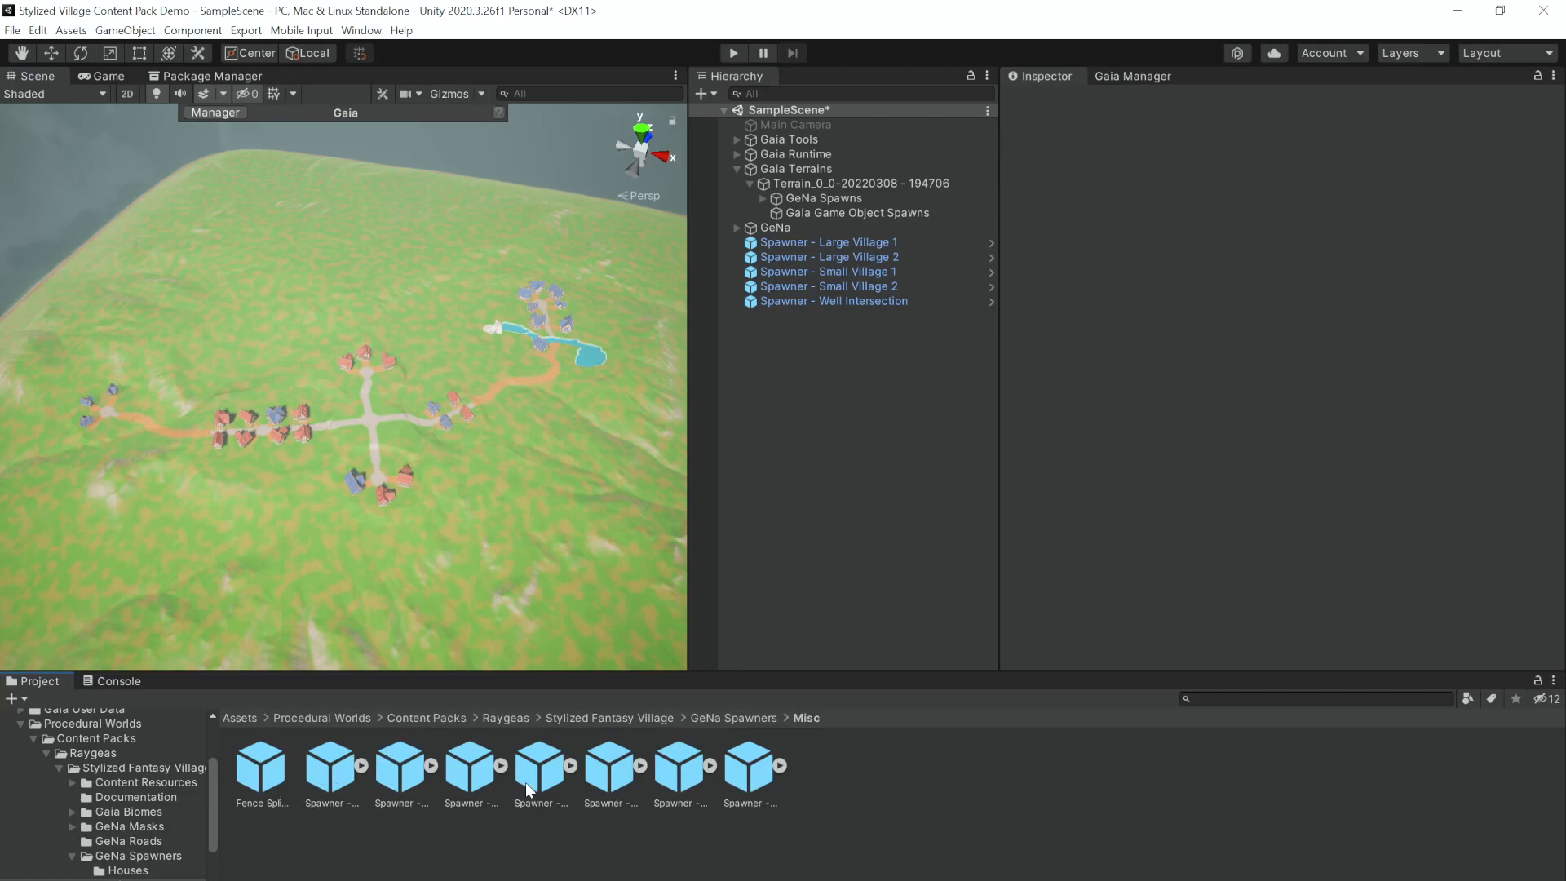
{"action": "left_click", "coordinate": [128, 871]}
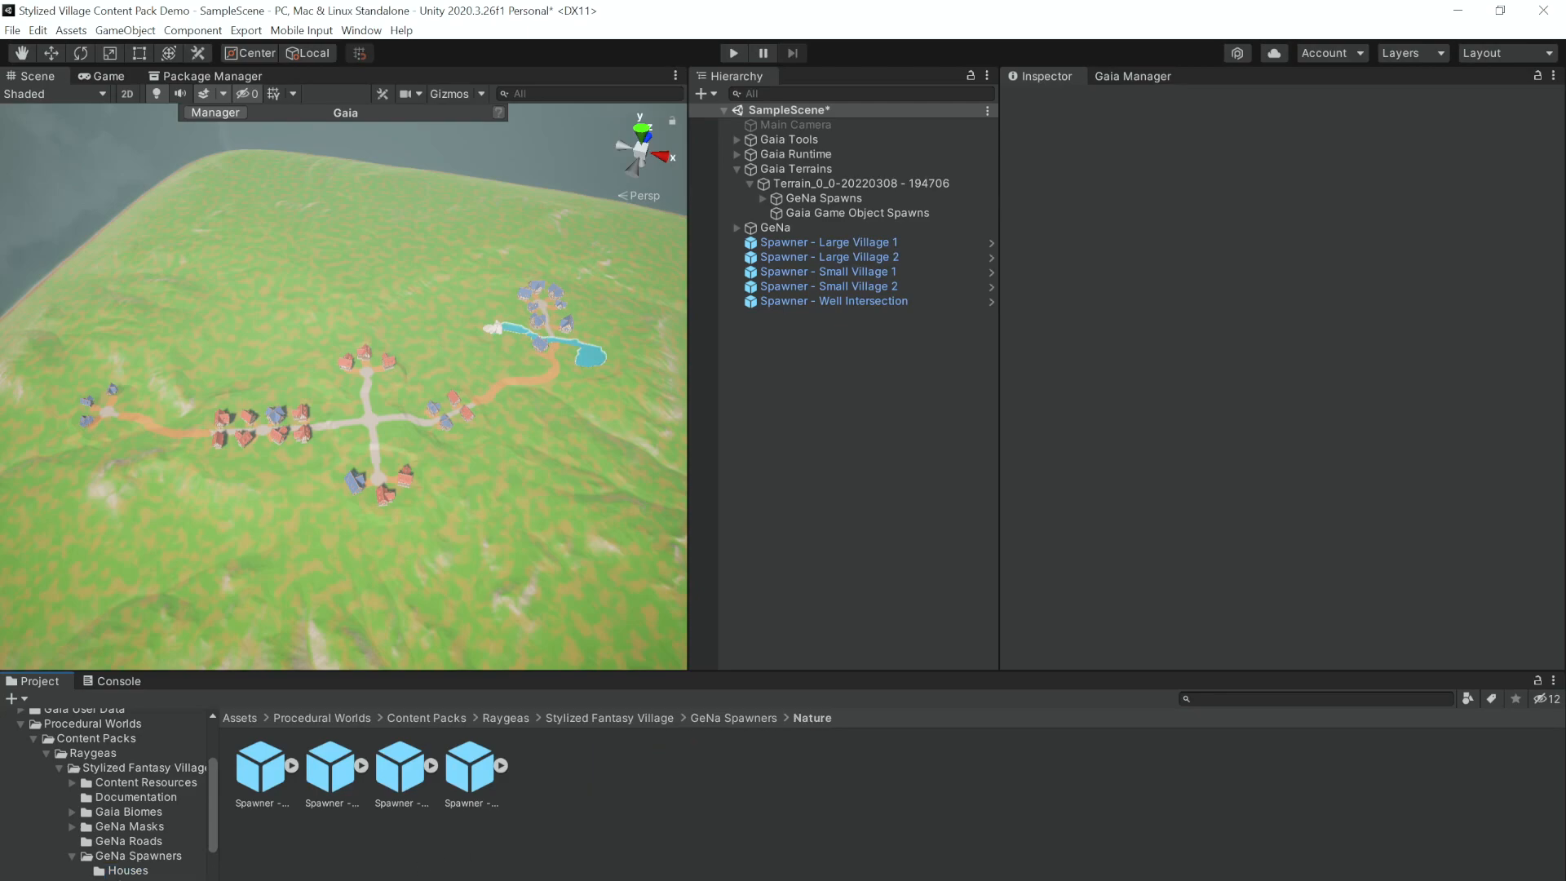
{"action": "left_click", "coordinate": [824, 316]}
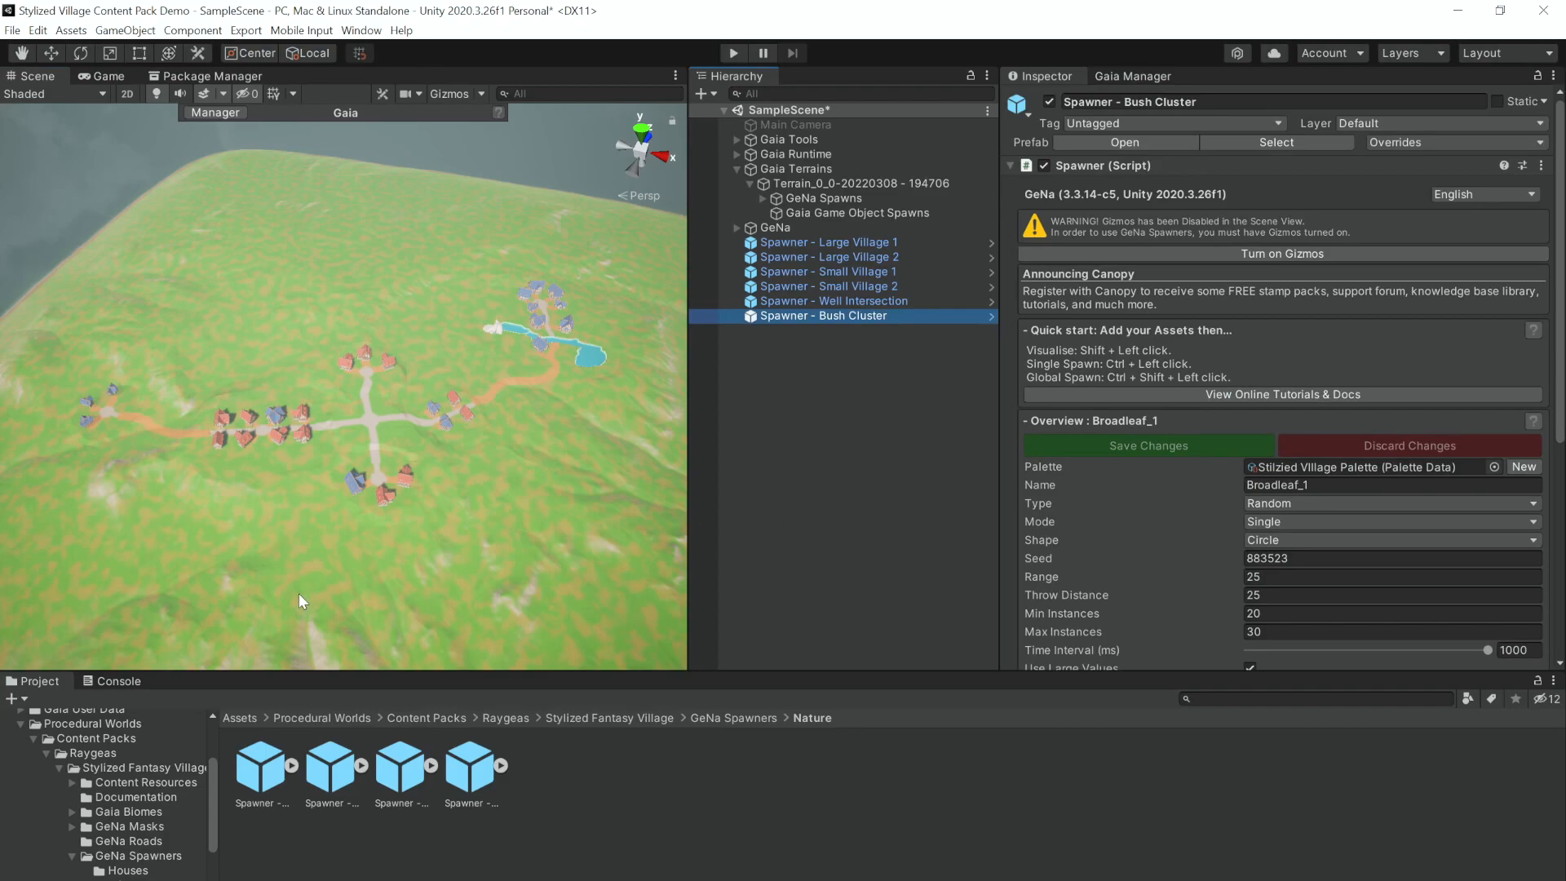
{"action": "left_click", "coordinate": [823, 330]}
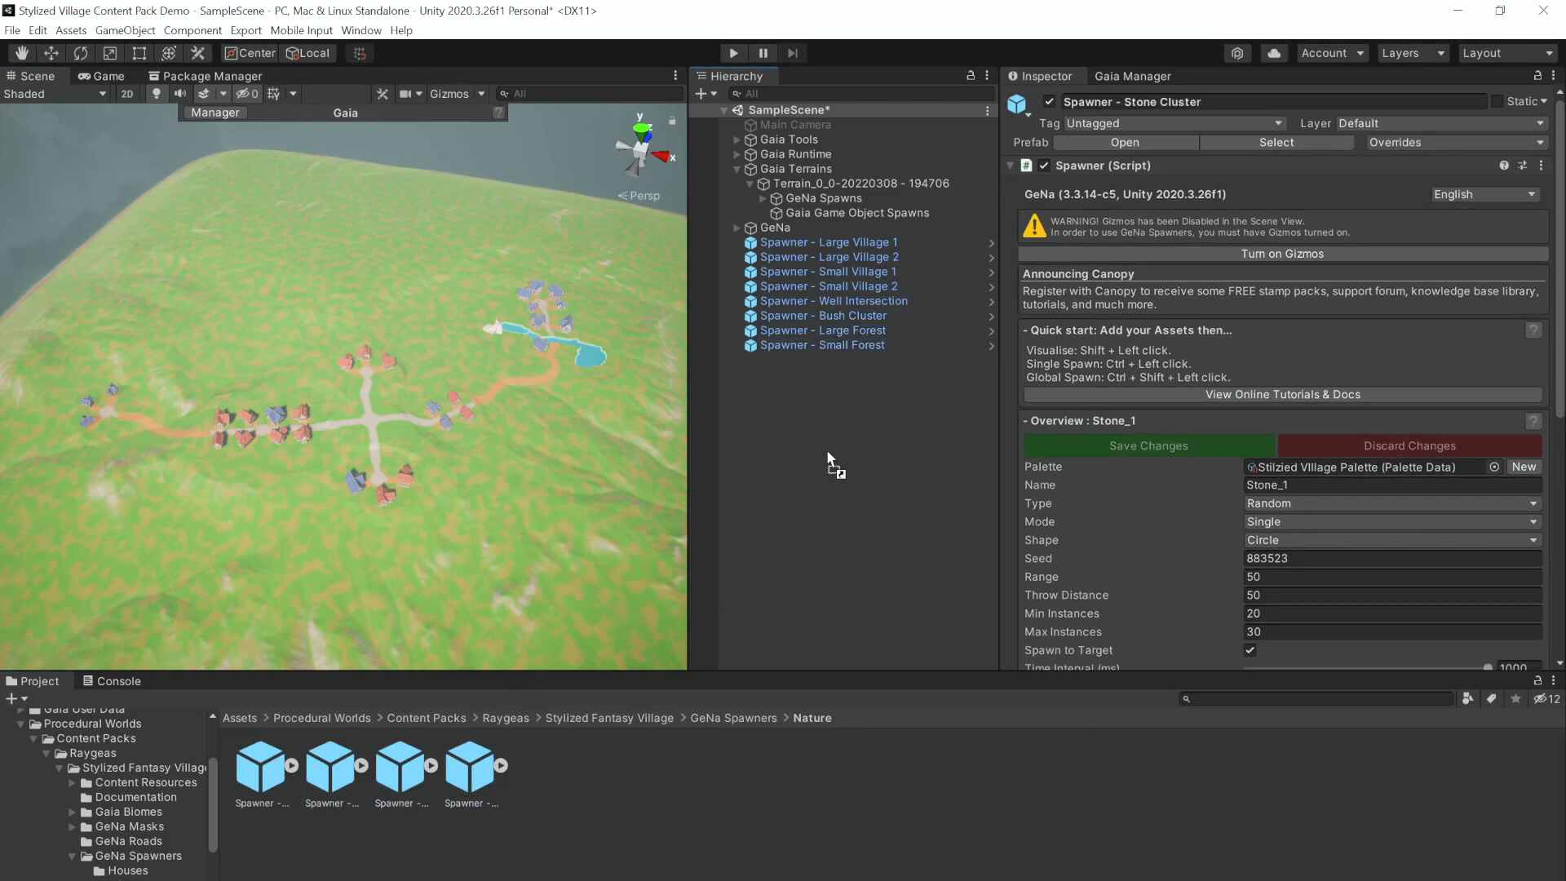
{"action": "left_click", "coordinate": [826, 360]}
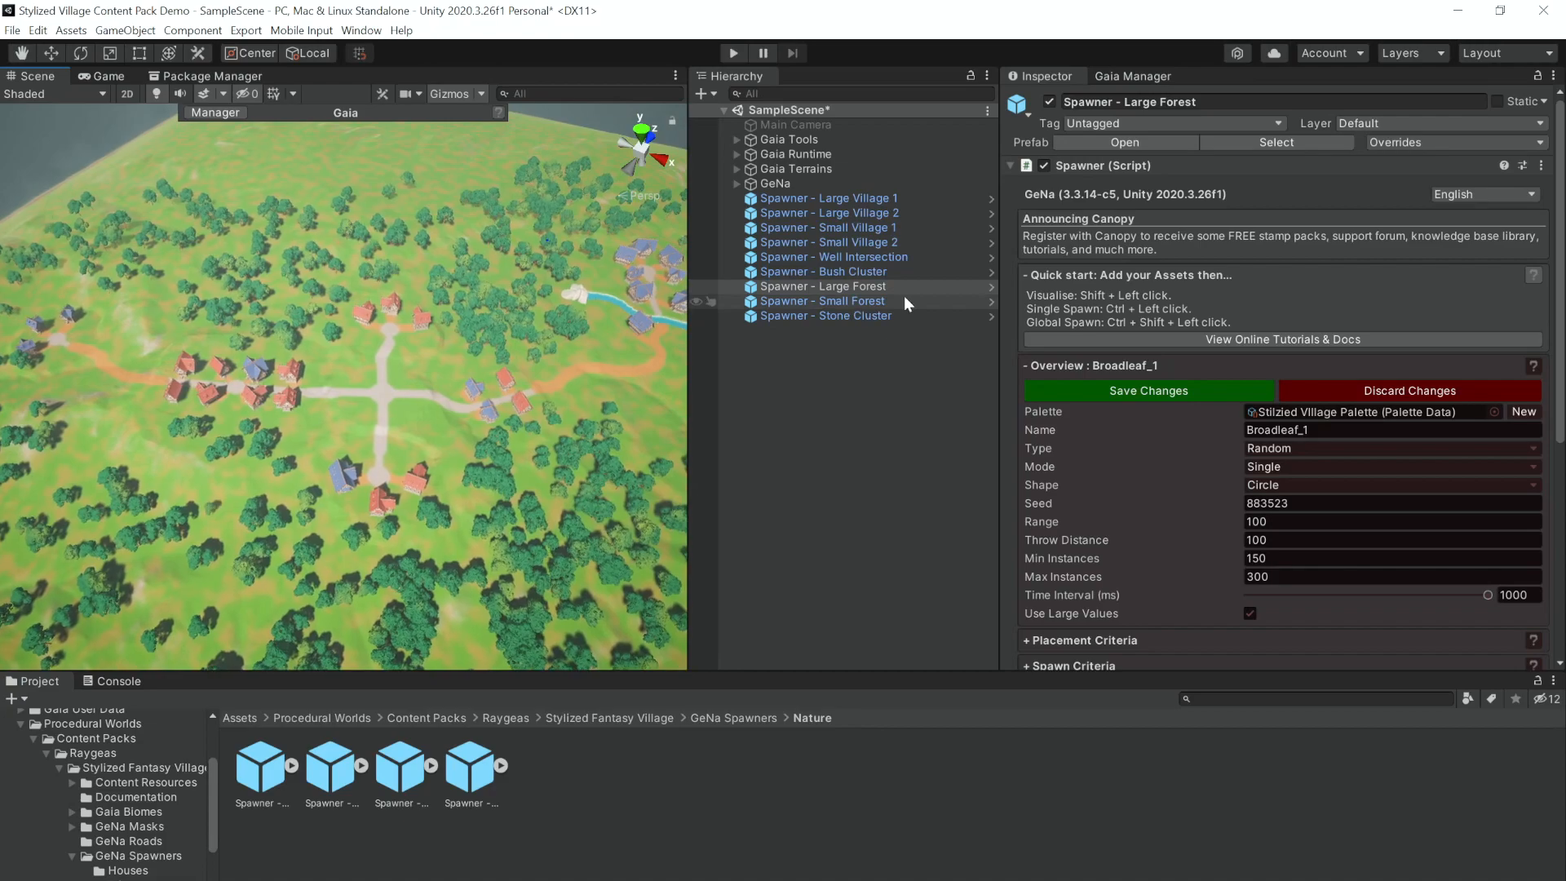
Inspect the Small Forest and Bush Cluster spawners near the houses, then open the Misc folder
{"action": "left_click", "coordinate": [821, 301]}
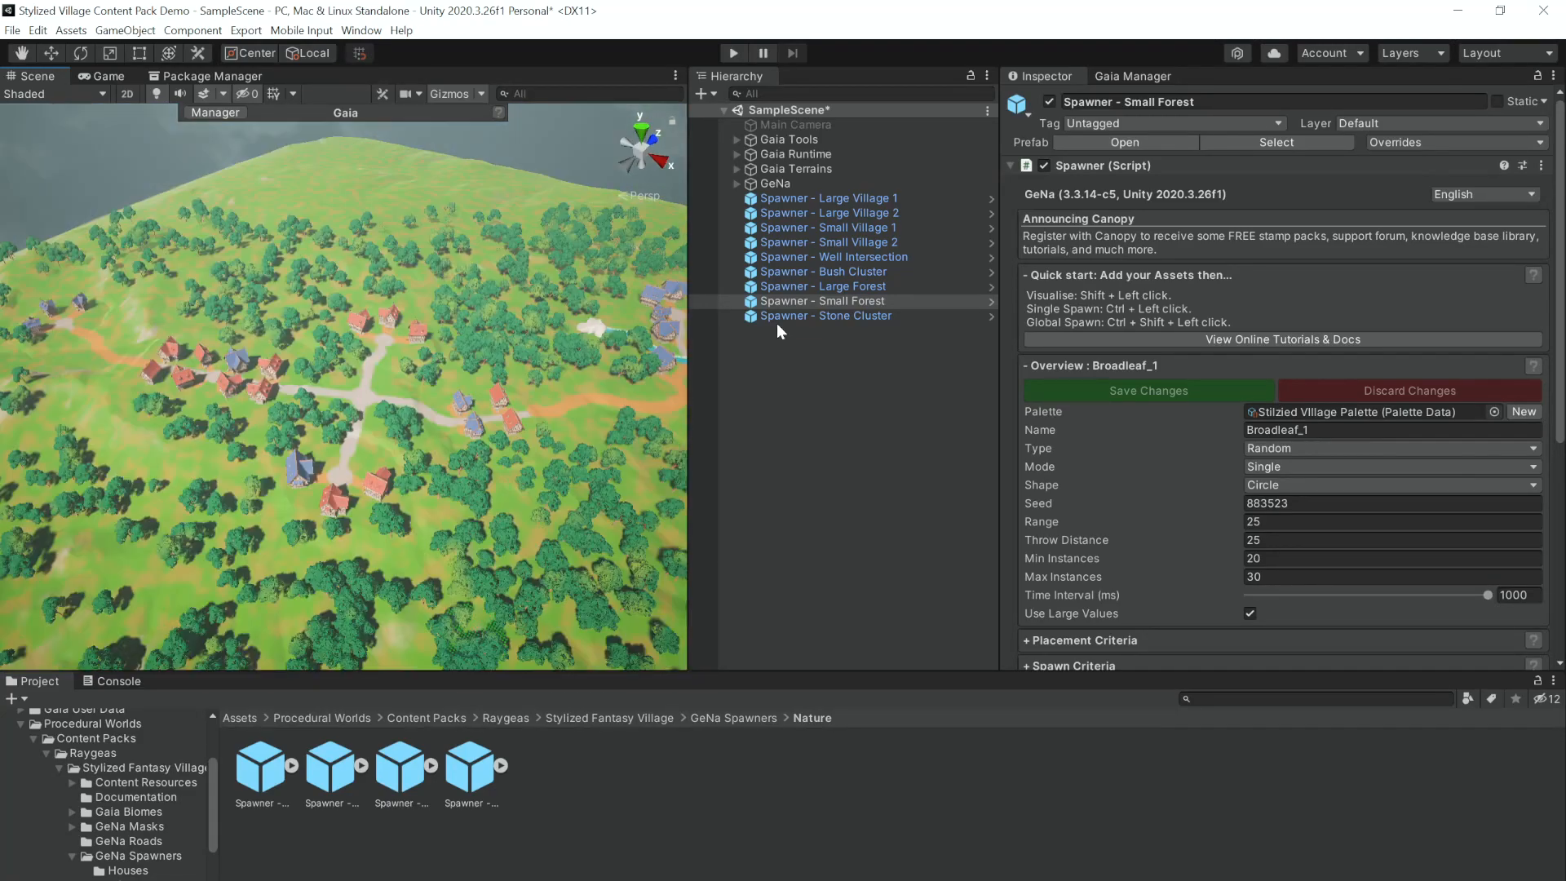
{"action": "left_click", "coordinate": [824, 272]}
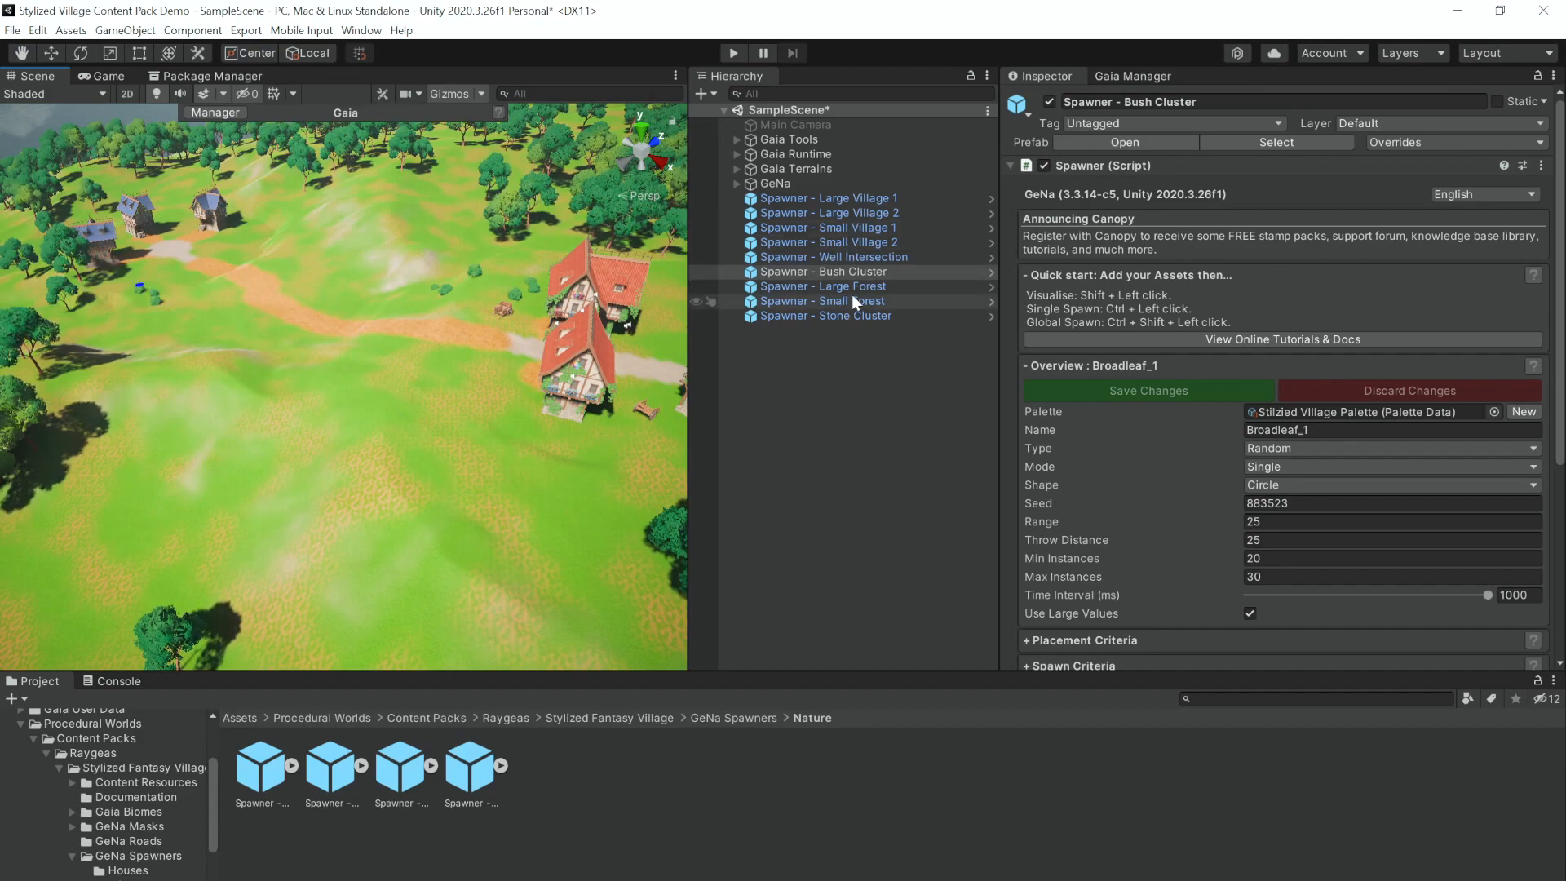
{"action": "left_click", "coordinate": [822, 301]}
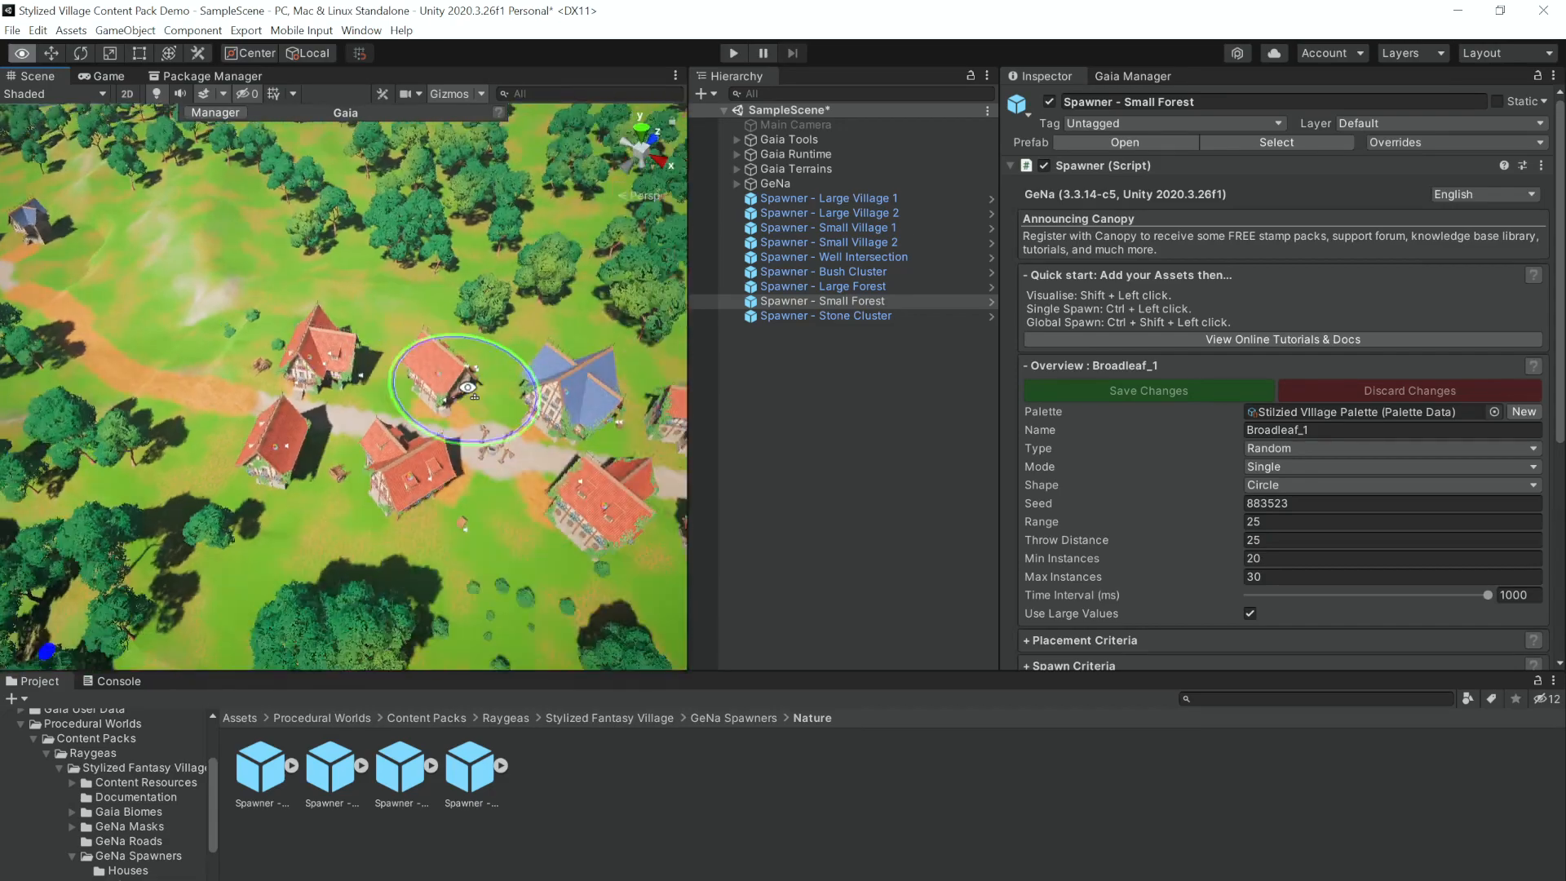
{"action": "left_click", "coordinate": [827, 316]}
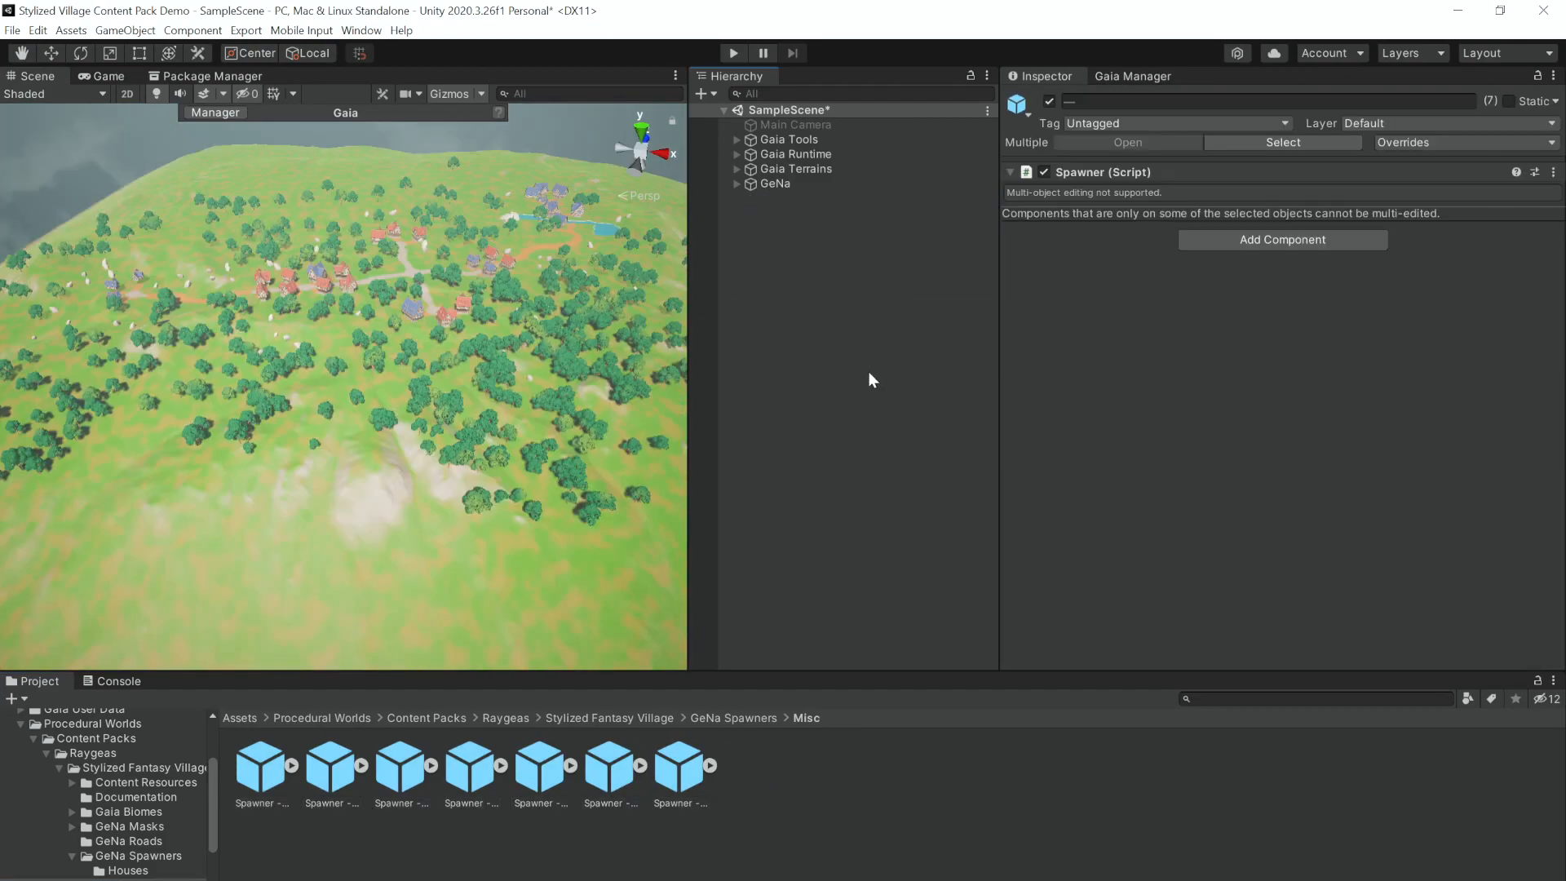
Add the Misc prop spawners and spawn market stalls and food crates
{"action": "left_click", "coordinate": [824, 197]}
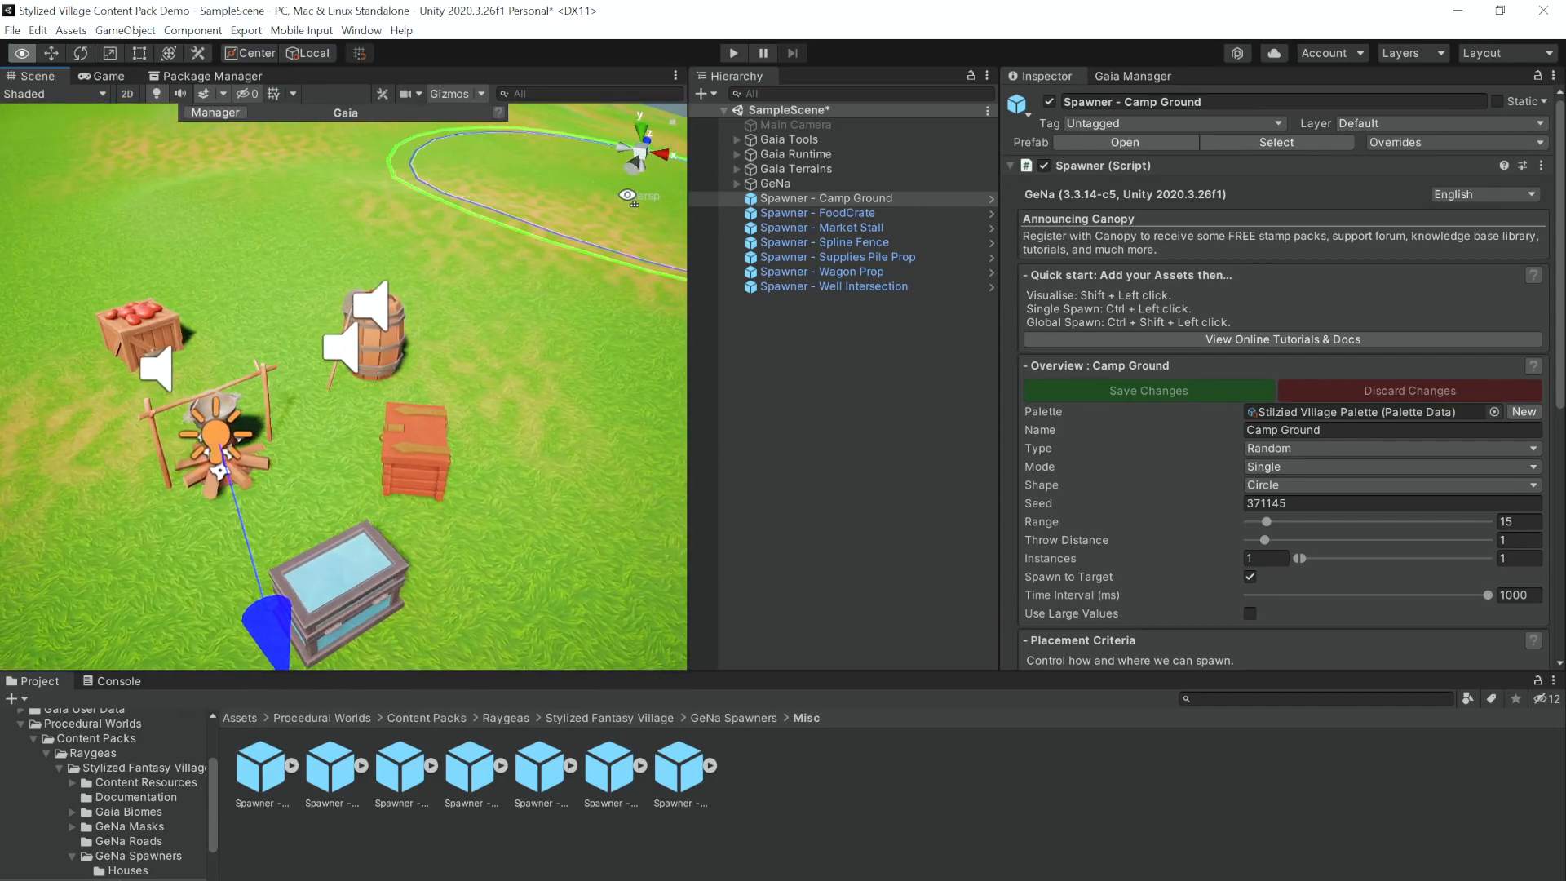
{"action": "left_click", "coordinate": [824, 226]}
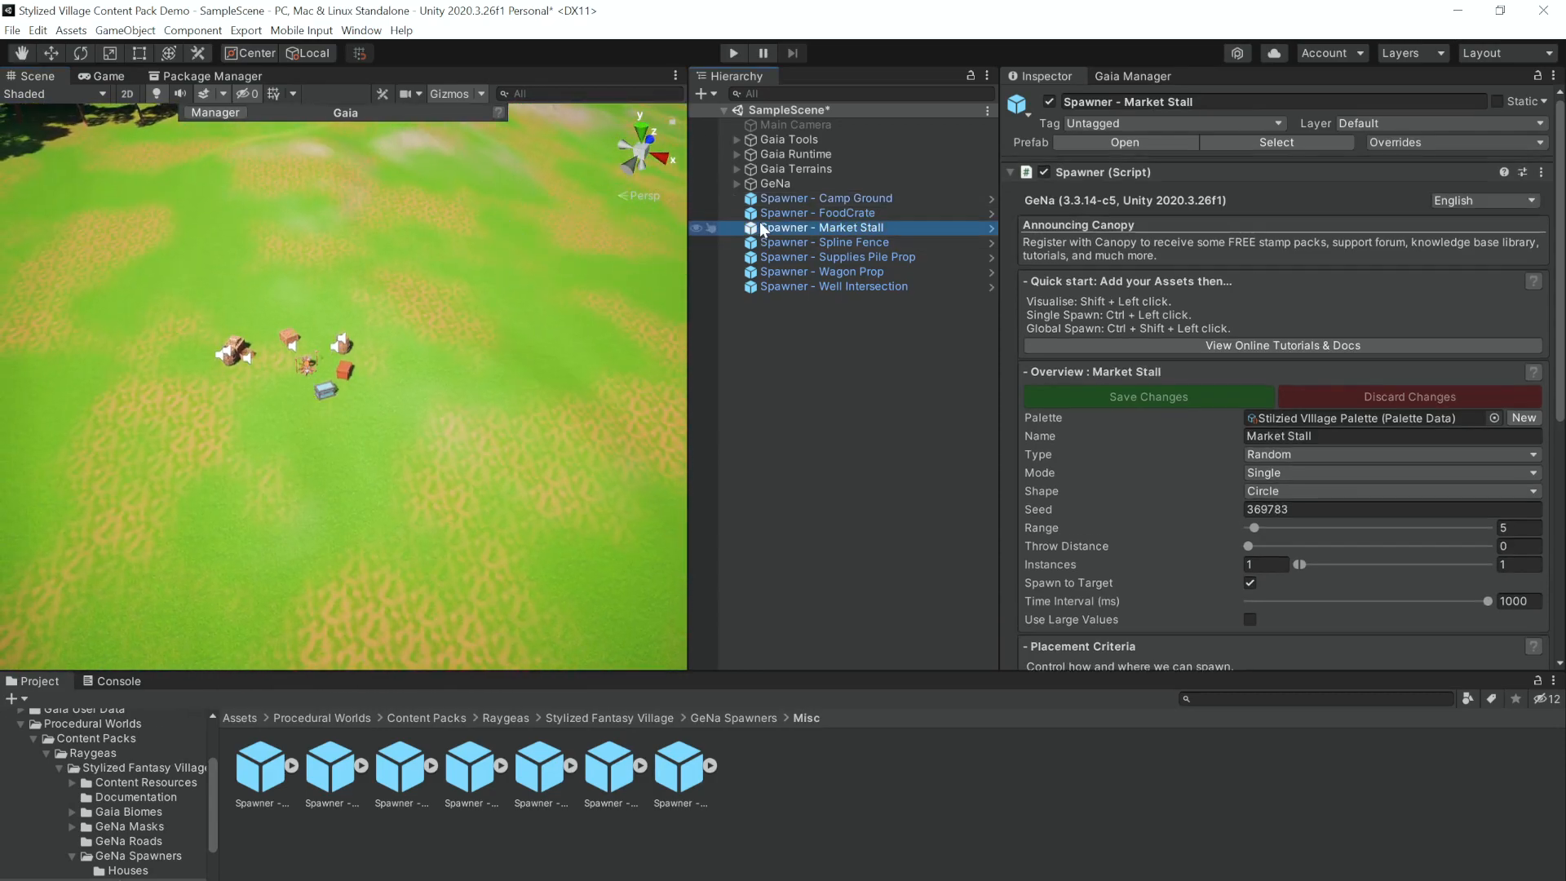
{"action": "left_click", "coordinate": [817, 212]}
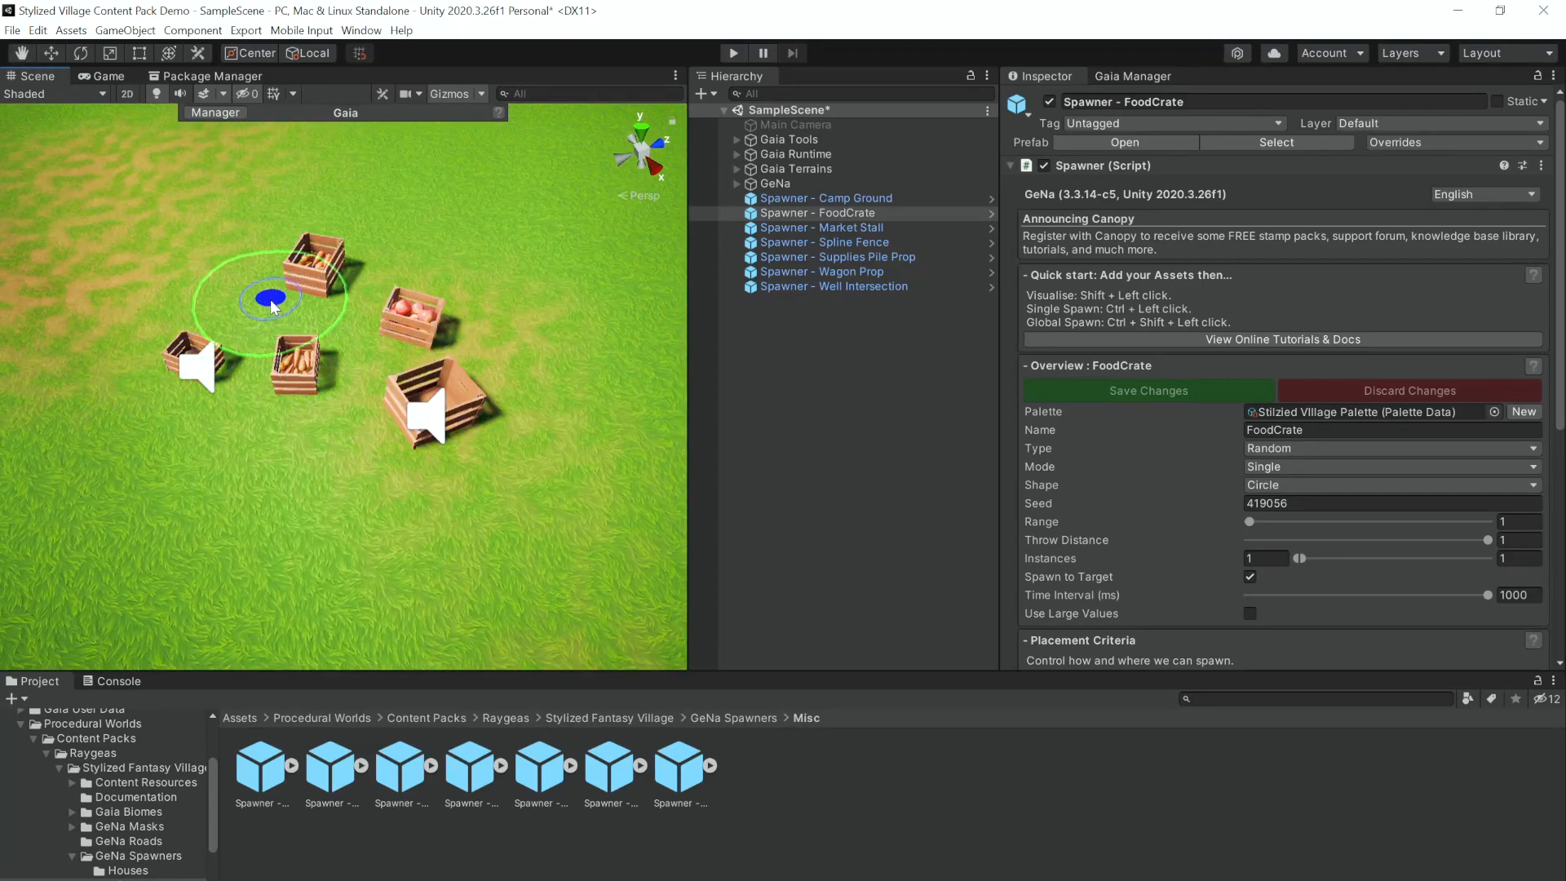
{"action": "left_click", "coordinate": [823, 227]}
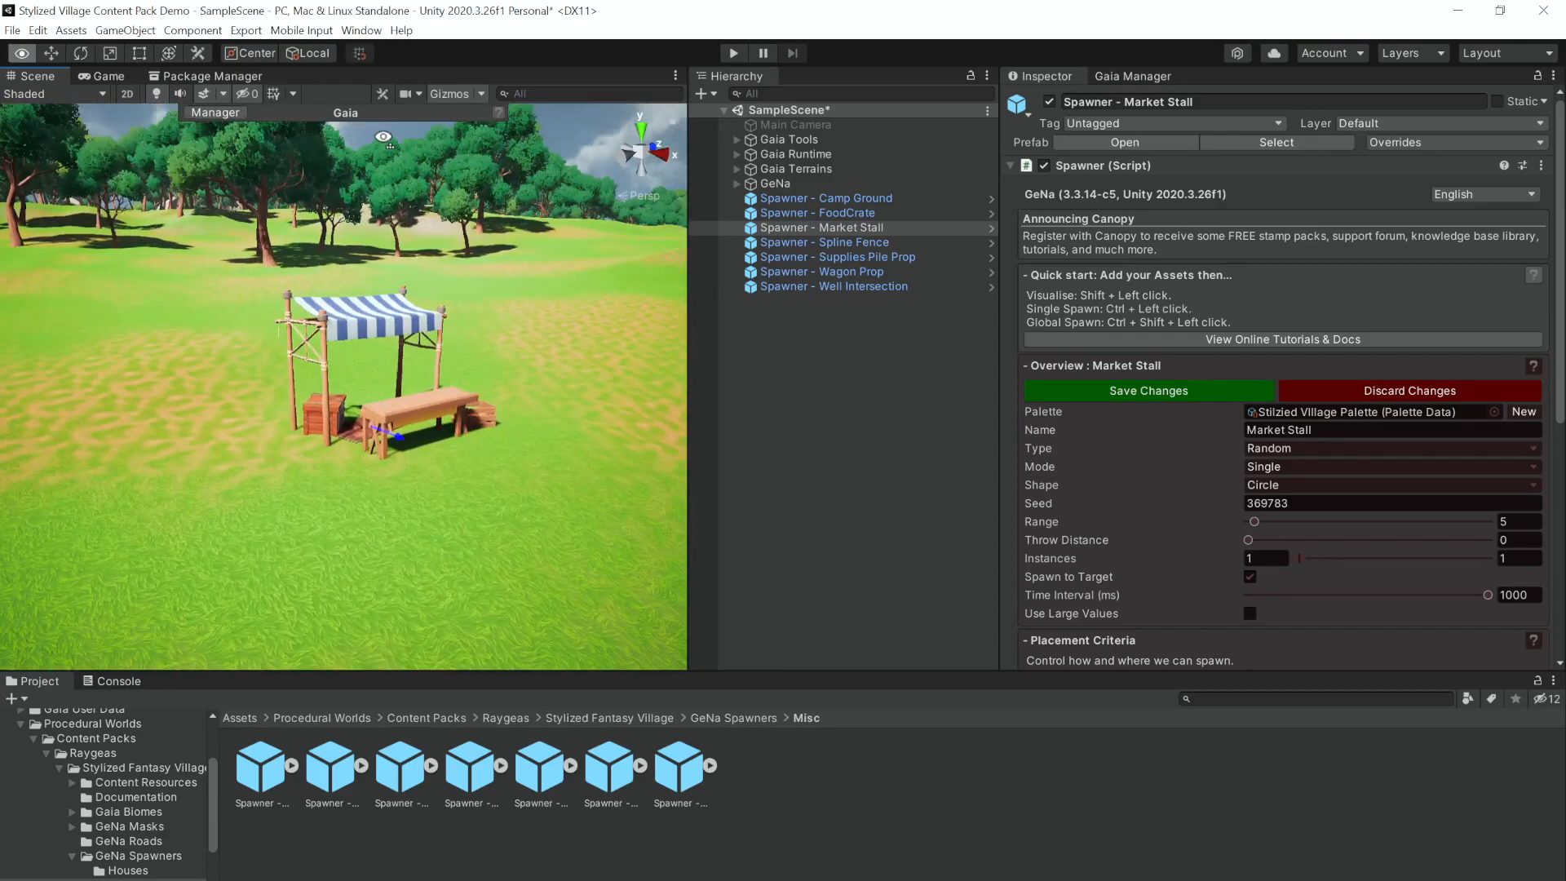
{"action": "scroll", "scroll_direction": "up", "scroll_amount": 3}
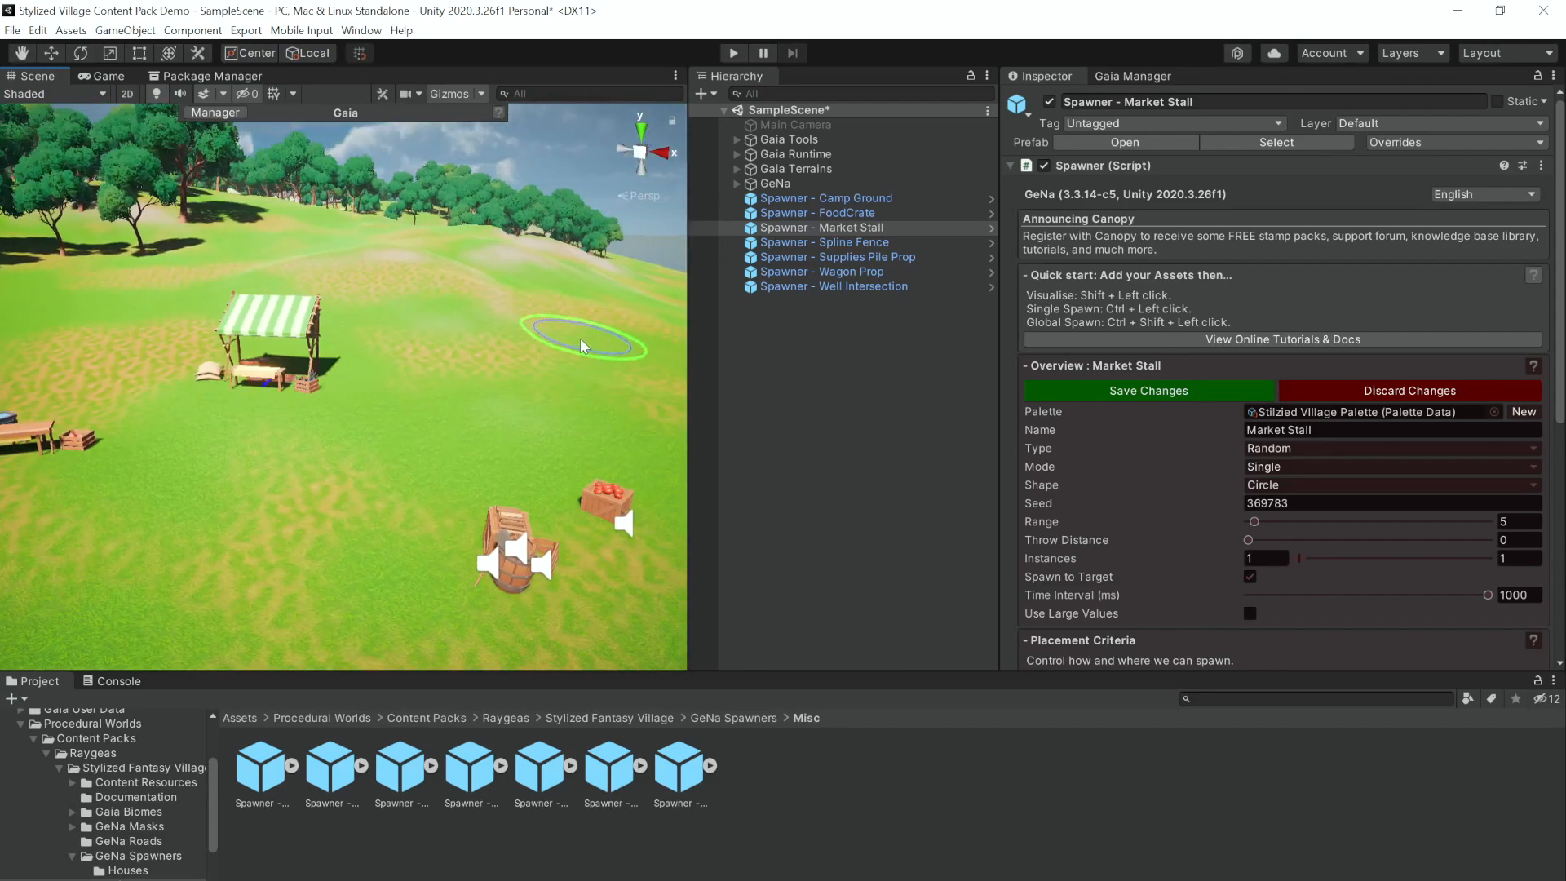
Spawn supply piles, wagons and a well intersection, then bring in the house spawners
{"action": "left_click", "coordinate": [836, 242]}
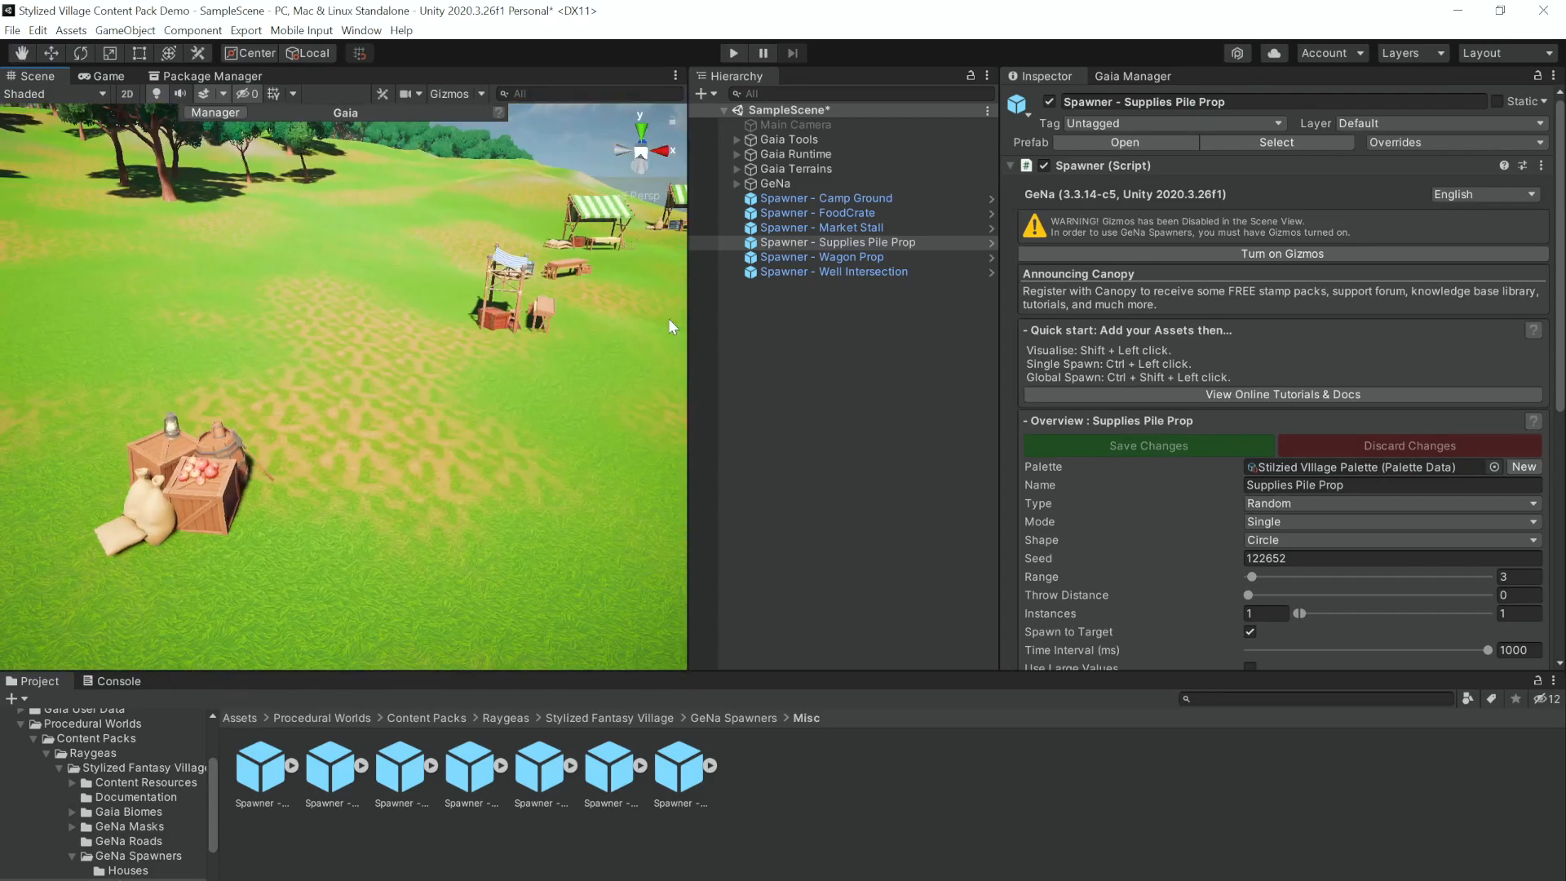
{"action": "left_click", "coordinate": [822, 256]}
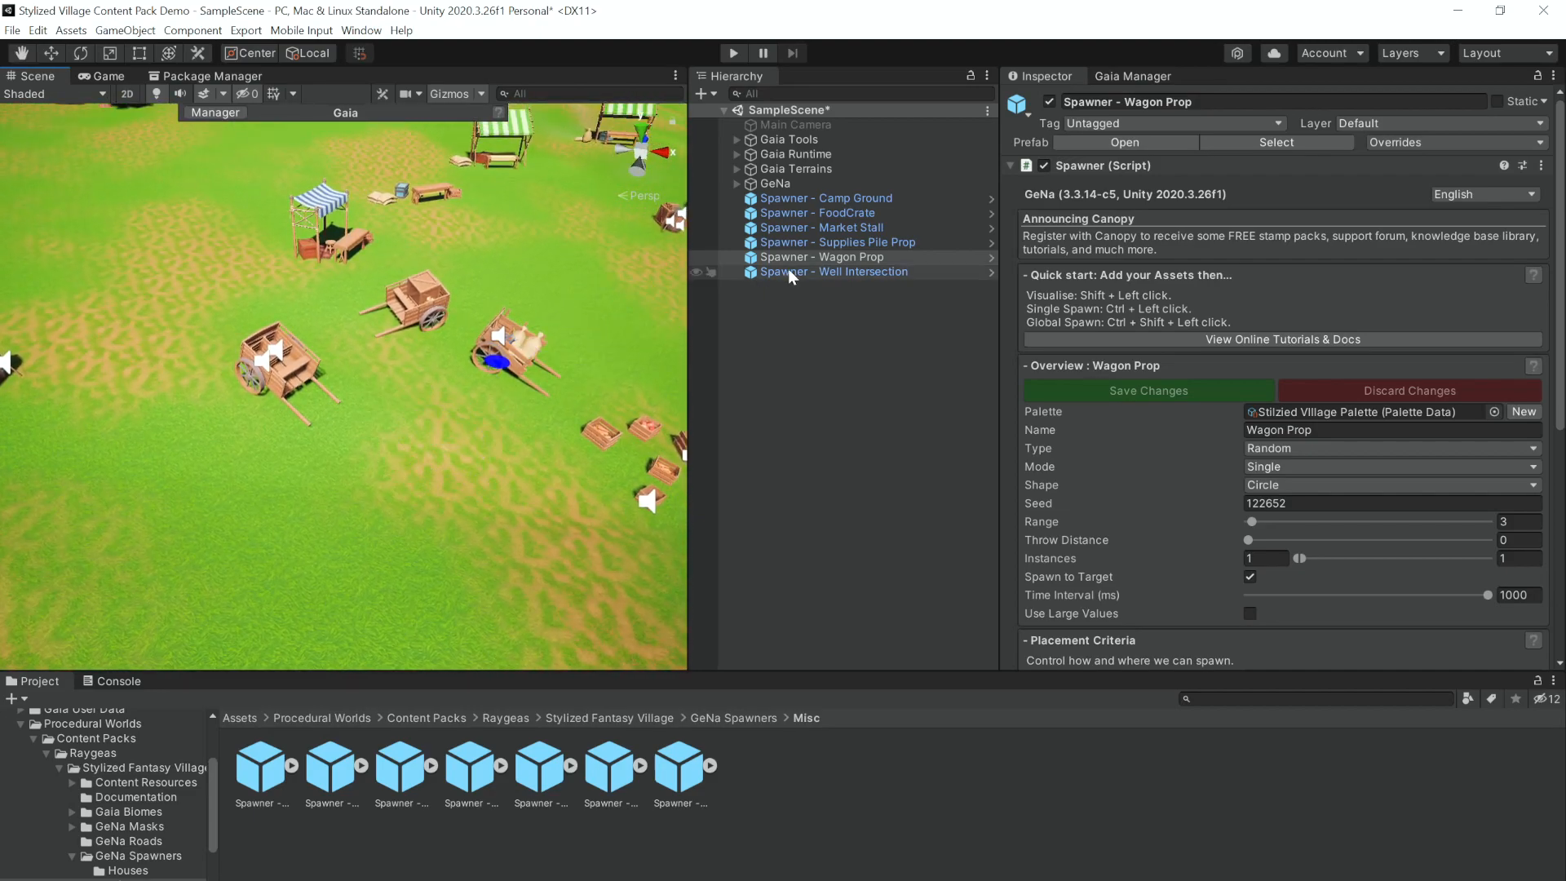
{"action": "left_click", "coordinate": [833, 271]}
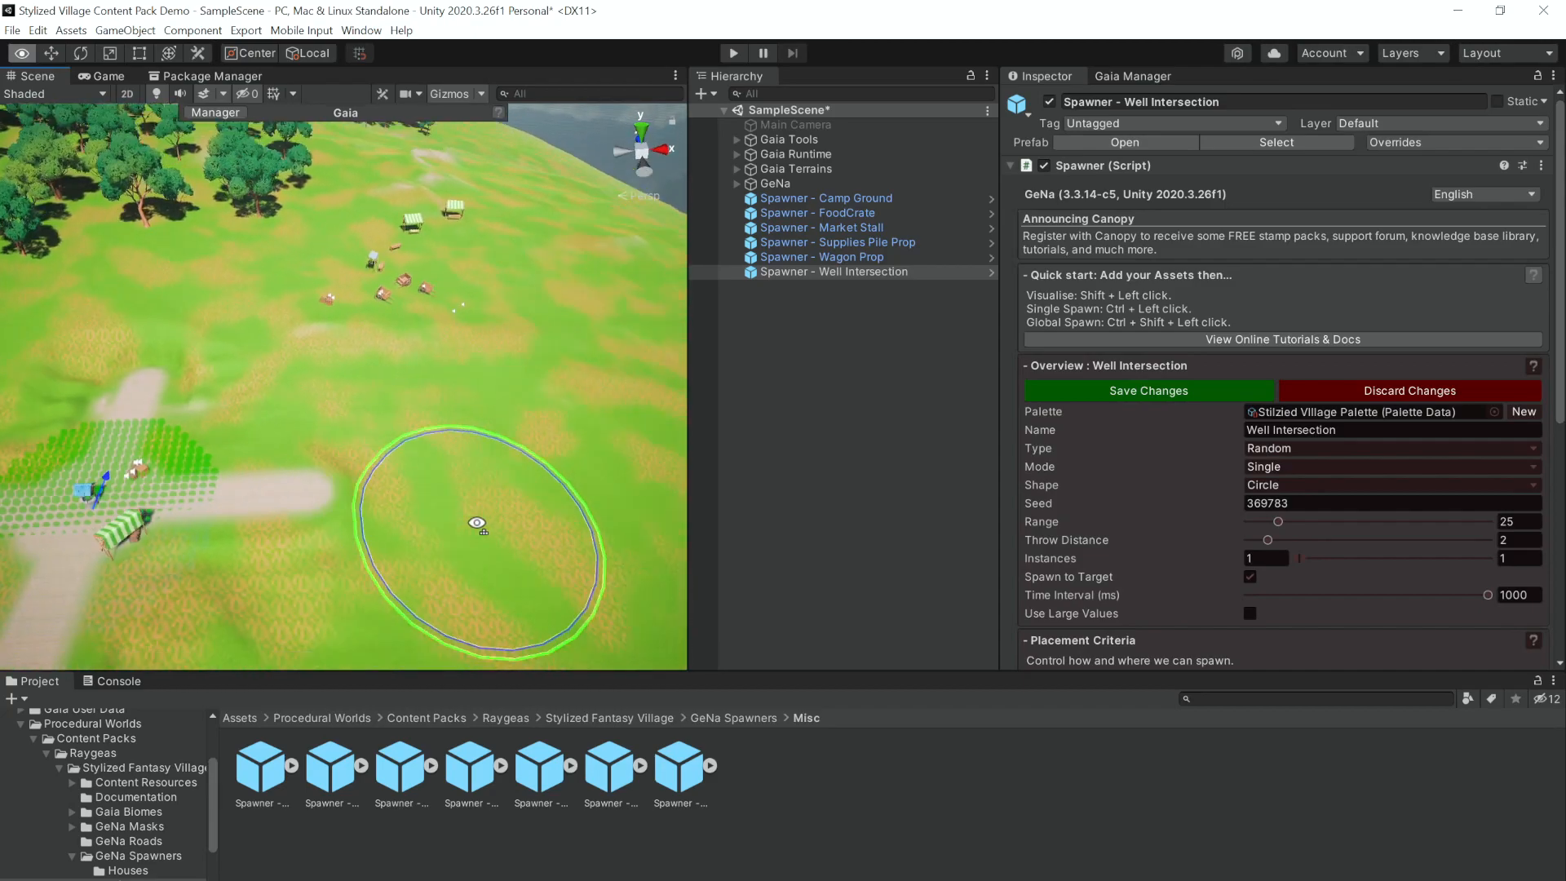
{"action": "left_click_drag", "start_coordinate": [476, 522], "coordinate": [381, 489]}
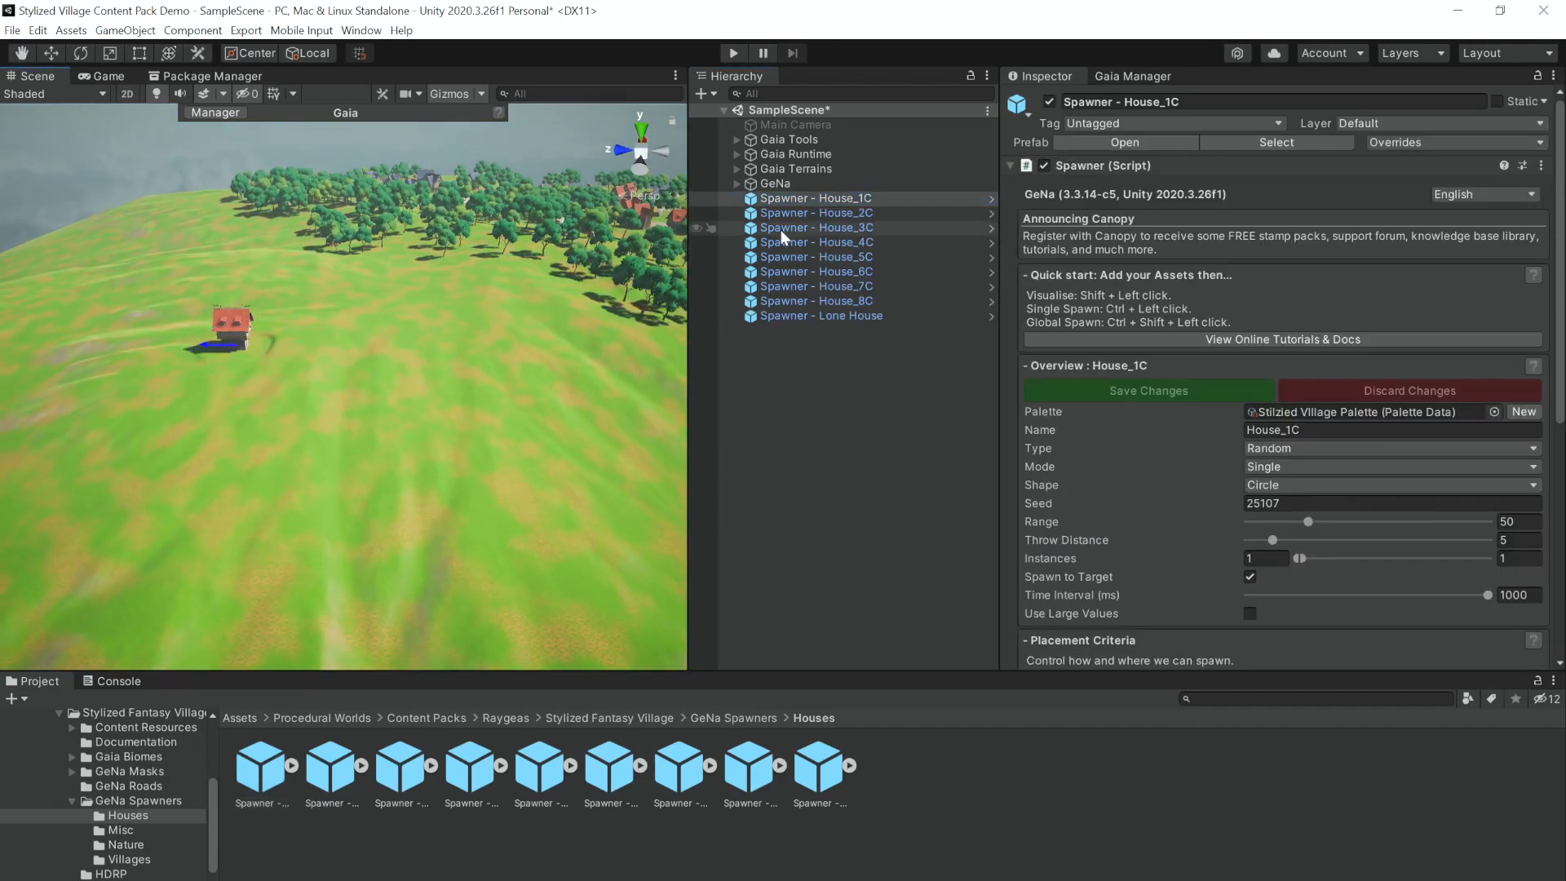
Spawn Lone House, House_3C, House_2C, House_8C and House_1C variants
{"action": "left_click", "coordinate": [821, 315]}
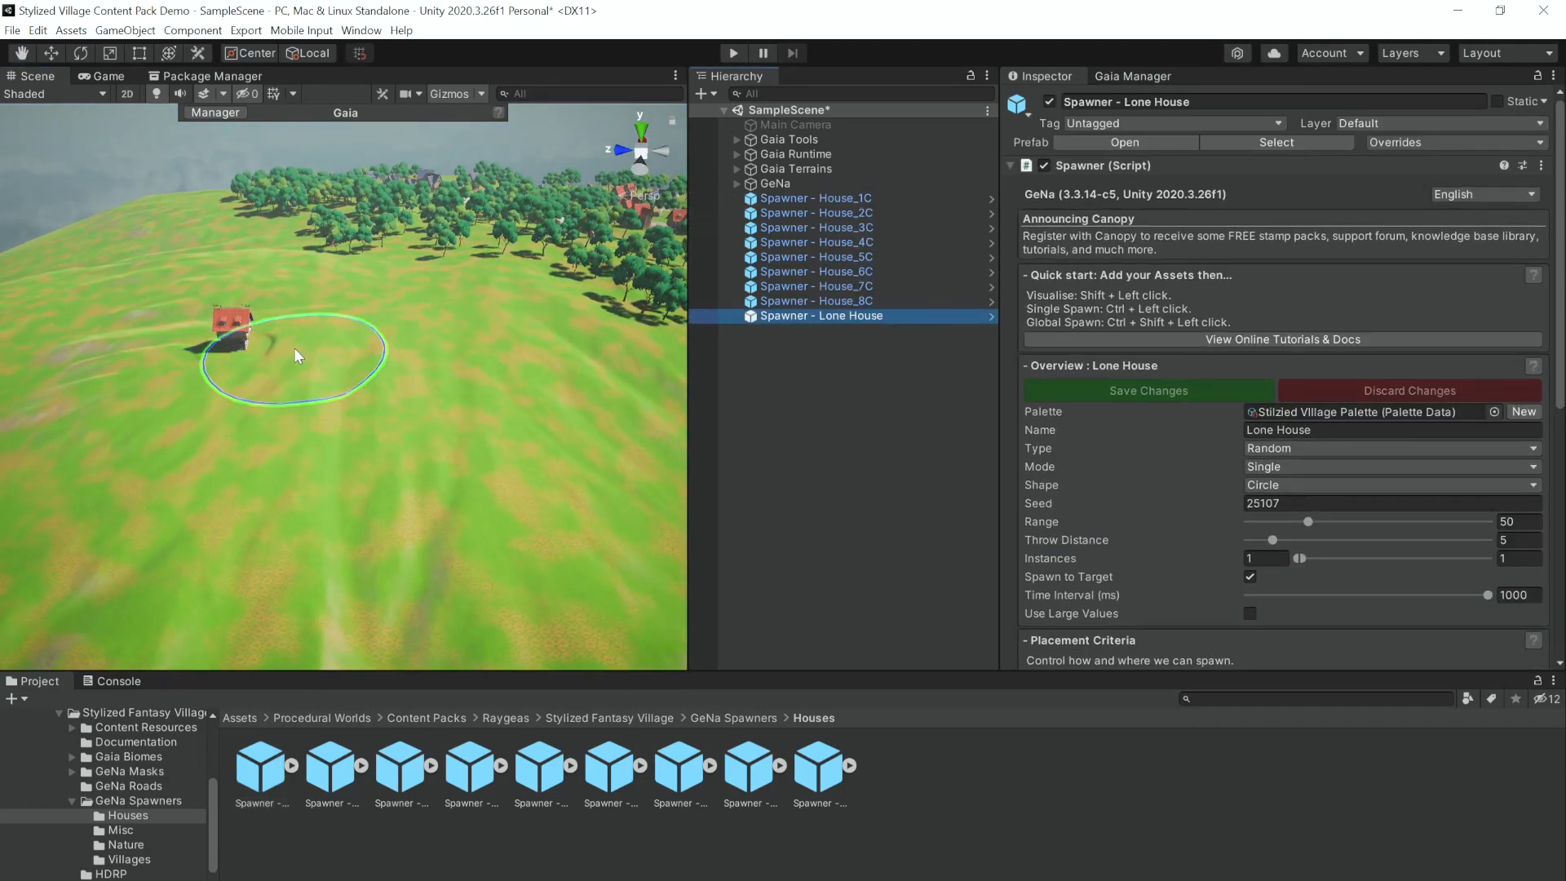
{"action": "left_click", "coordinate": [816, 226]}
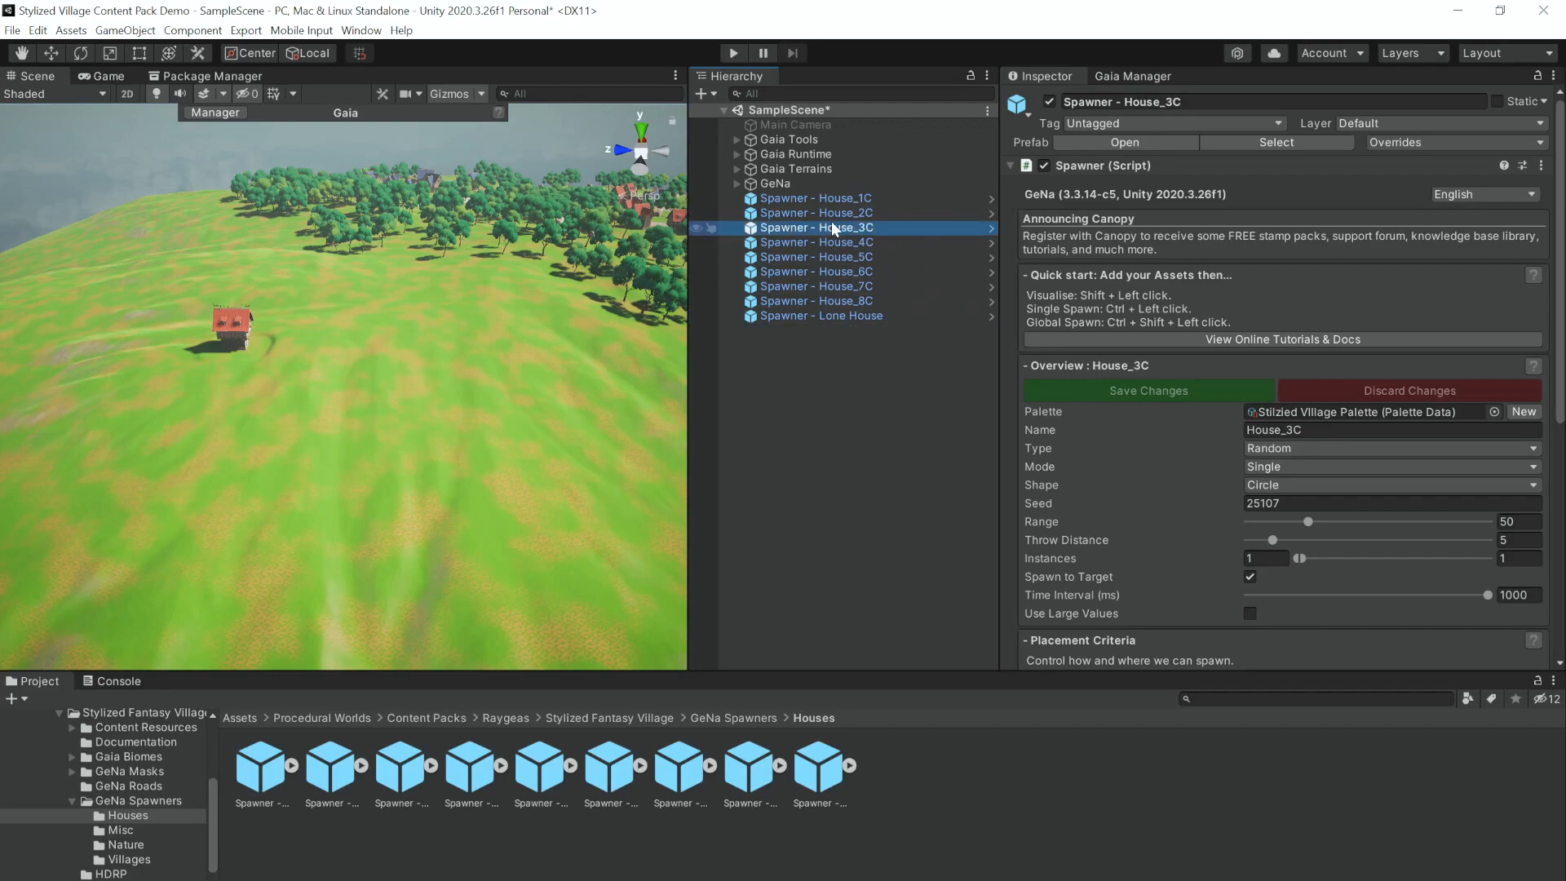
{"action": "left_click", "coordinate": [816, 213]}
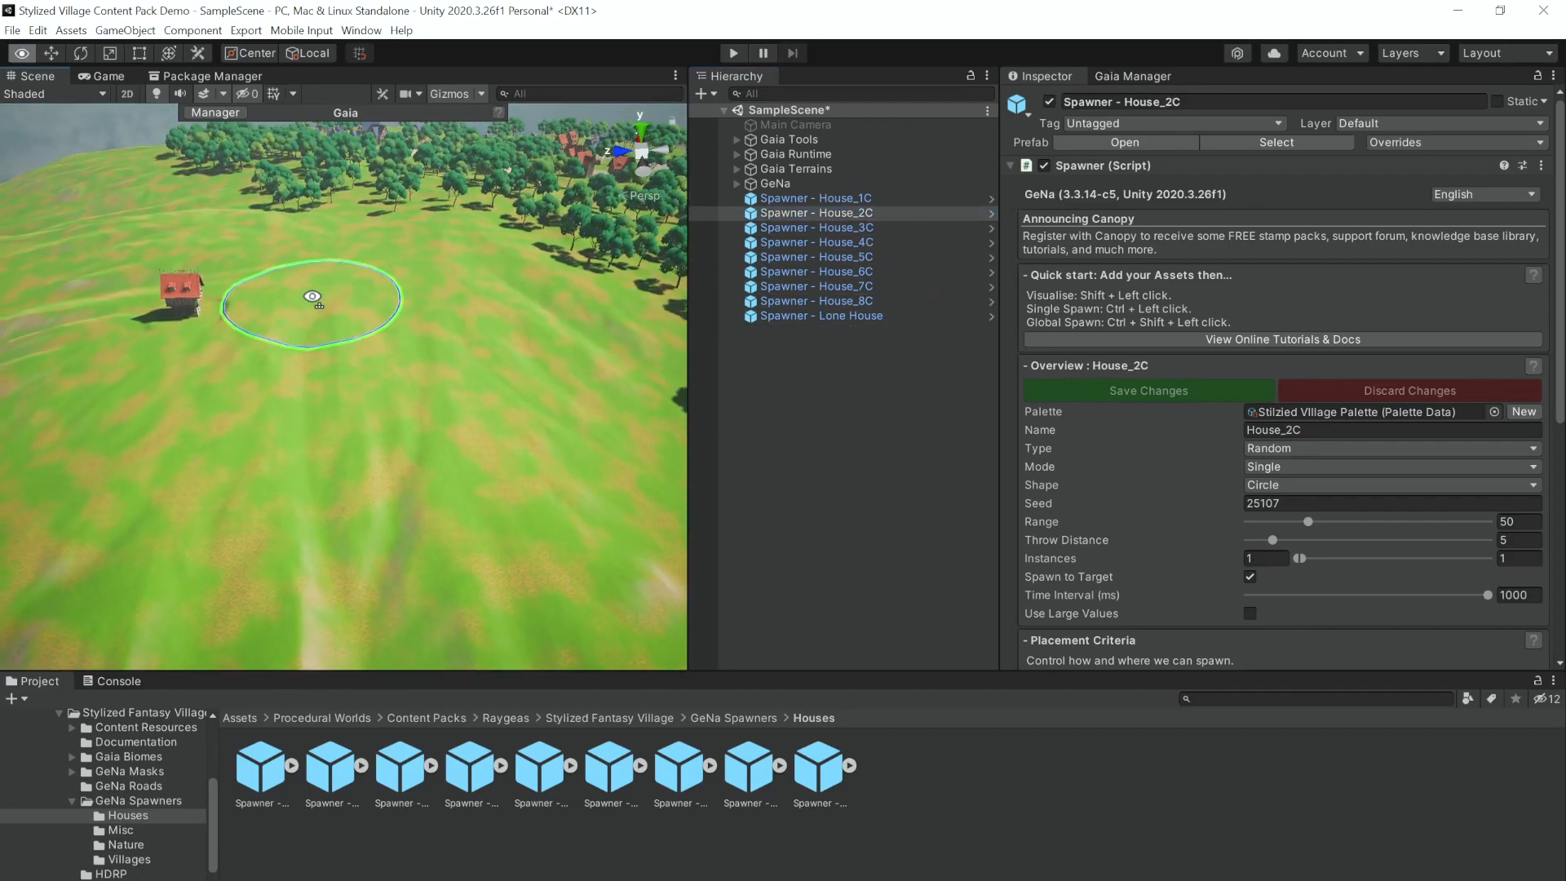
{"action": "left_click", "coordinate": [822, 316]}
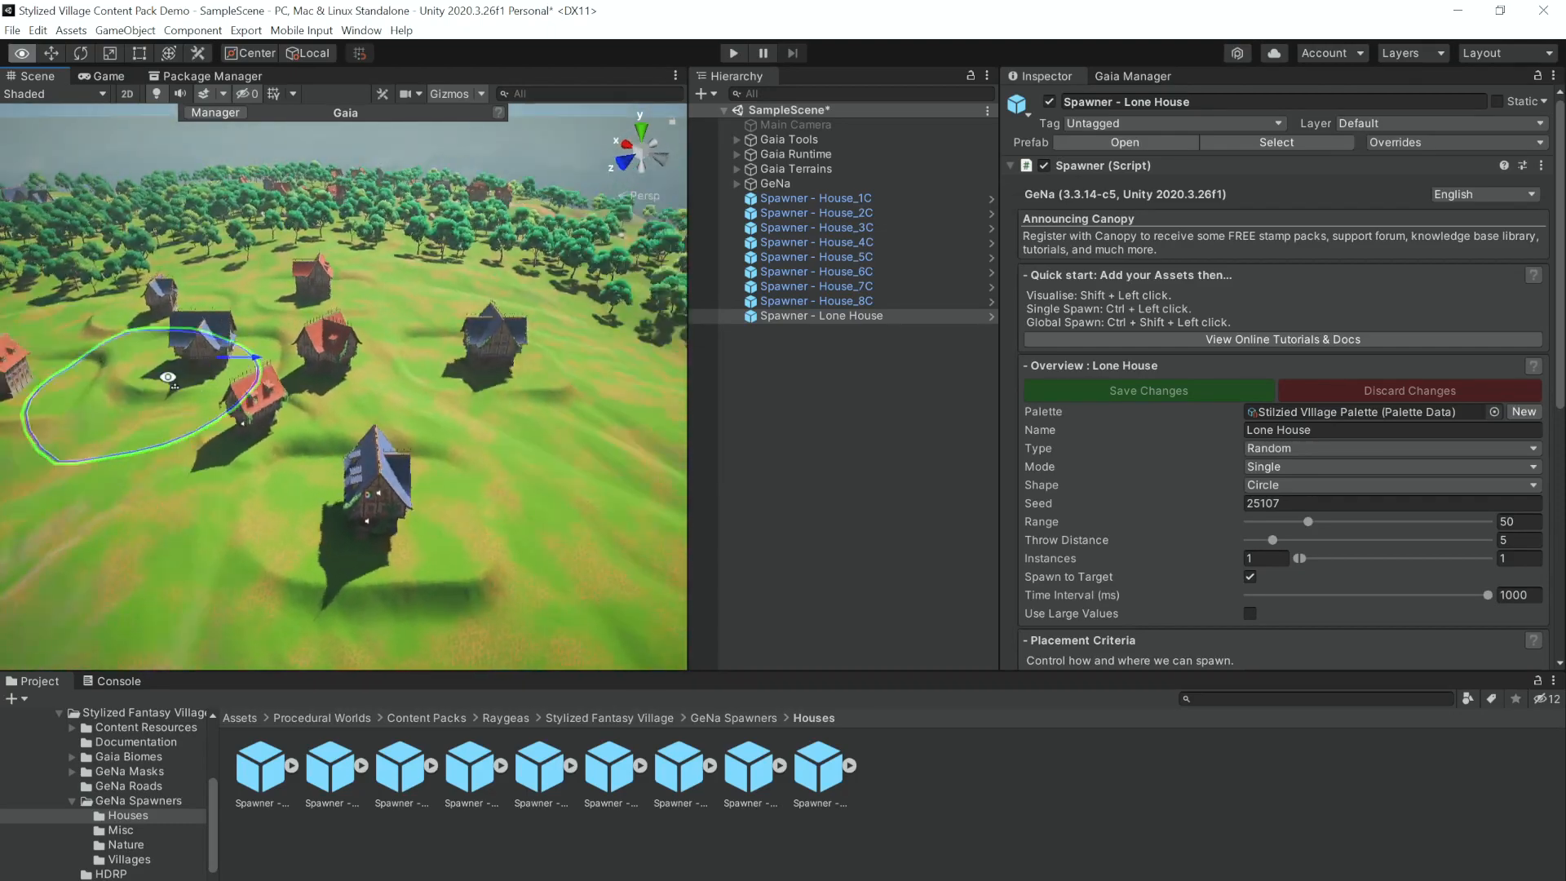
{"action": "left_click", "coordinate": [816, 301]}
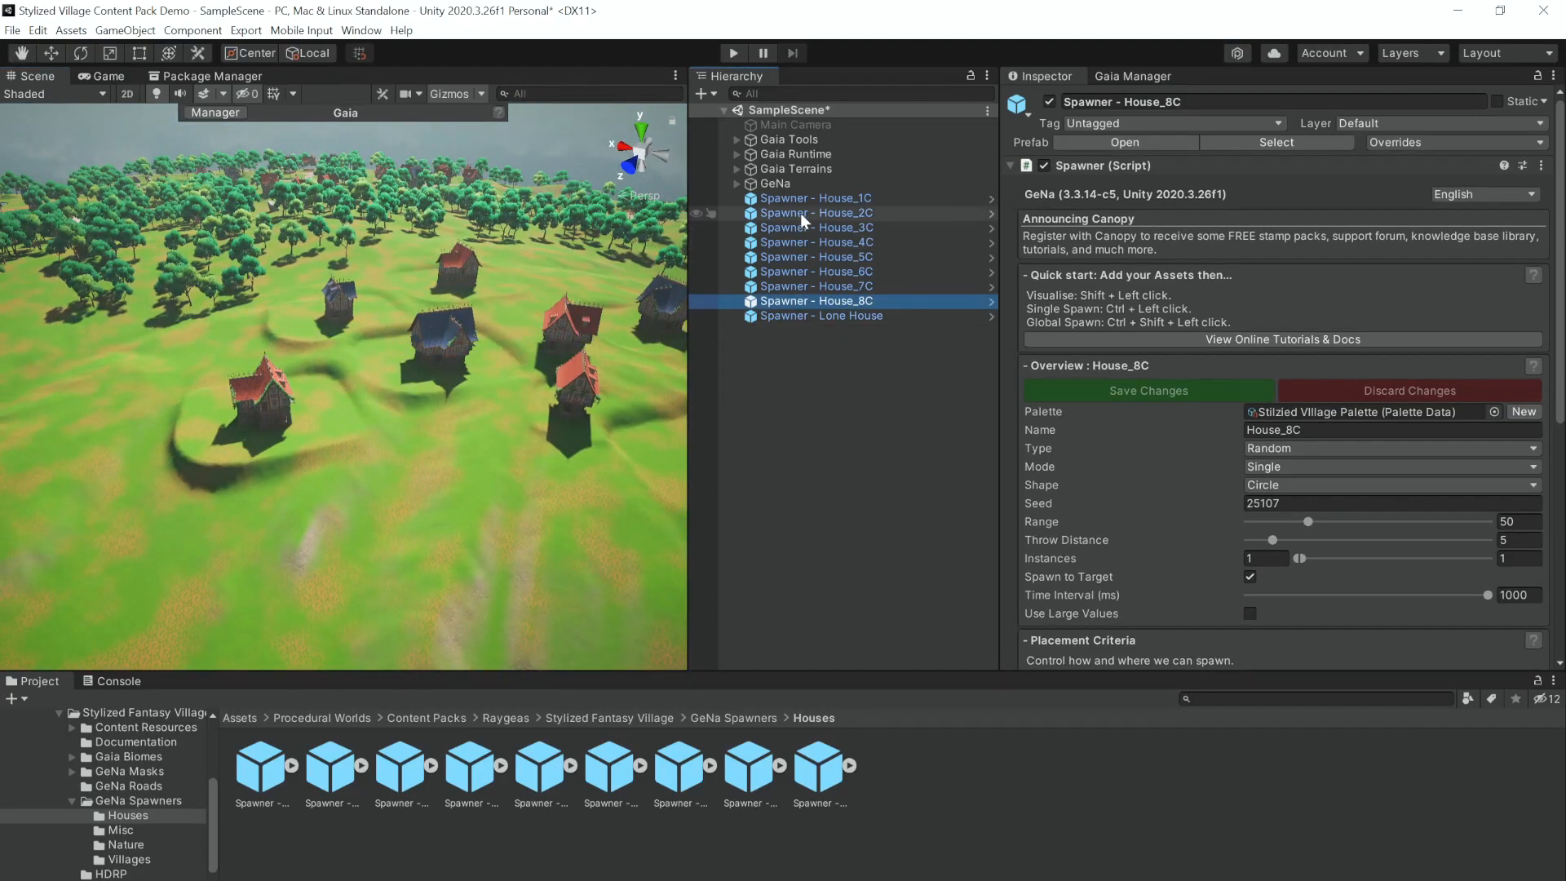
{"action": "left_click", "coordinate": [814, 198]}
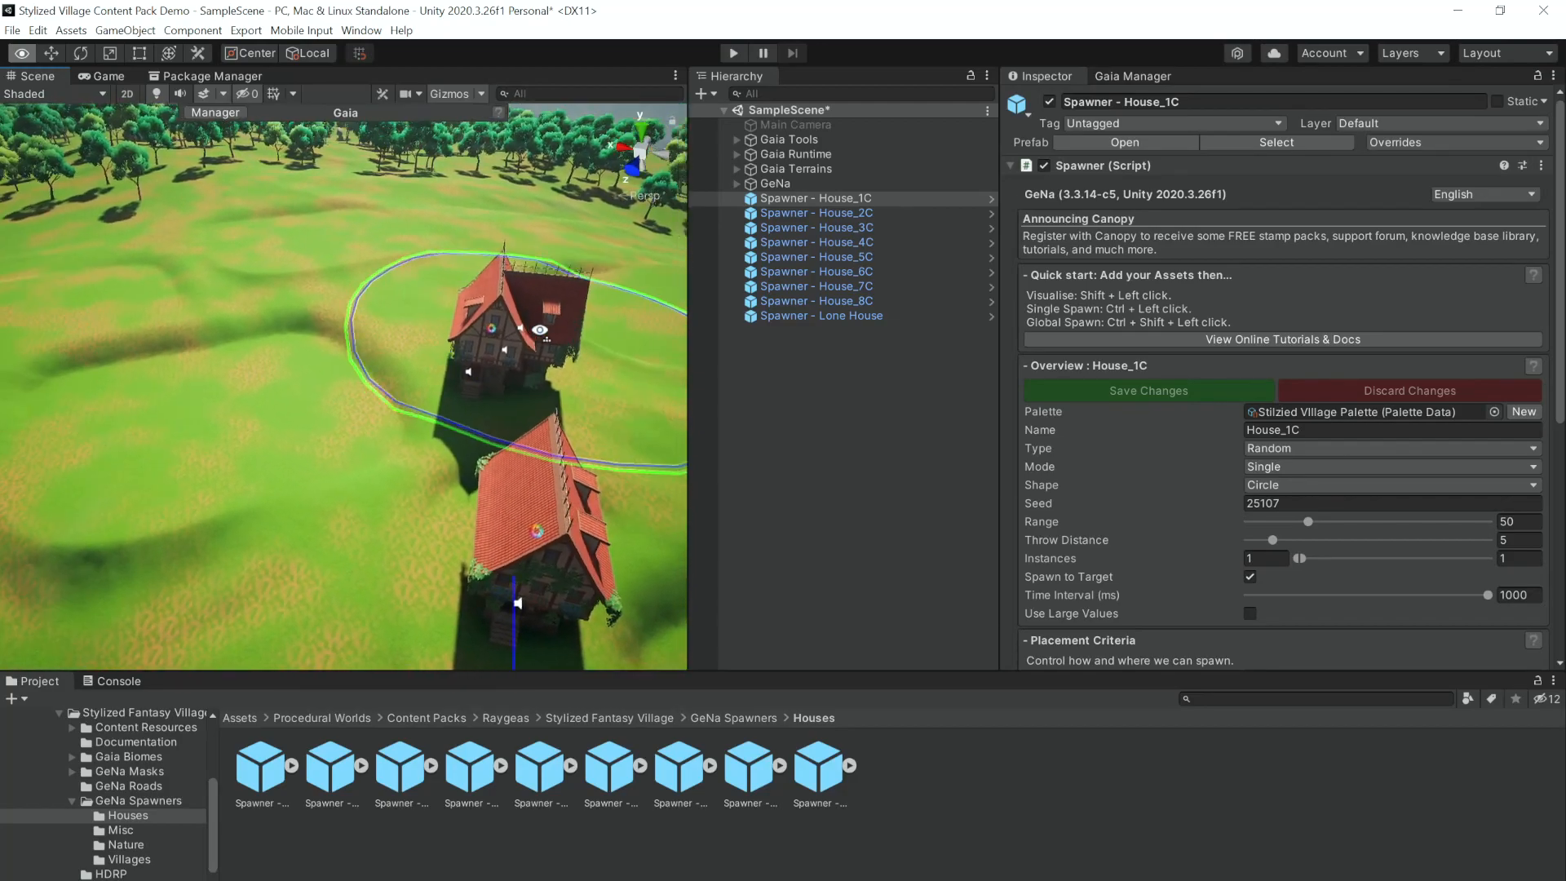
Spawn House_2C, 3C, 5C, 6C, 7C and 8C variants across the hills
{"action": "left_click", "coordinate": [816, 213]}
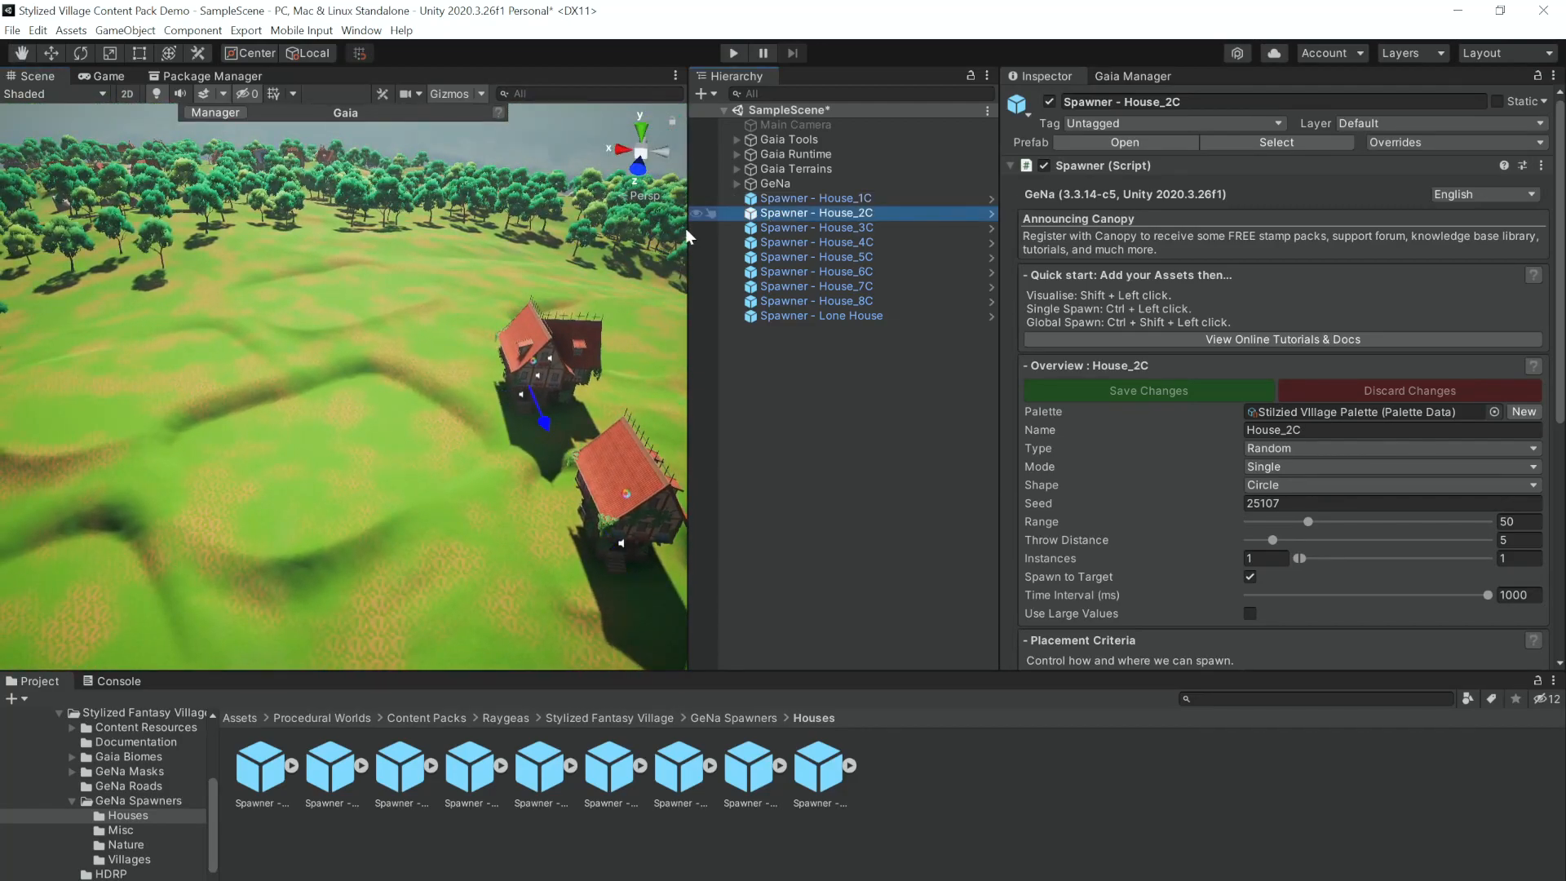
{"action": "left_click", "coordinate": [815, 227]}
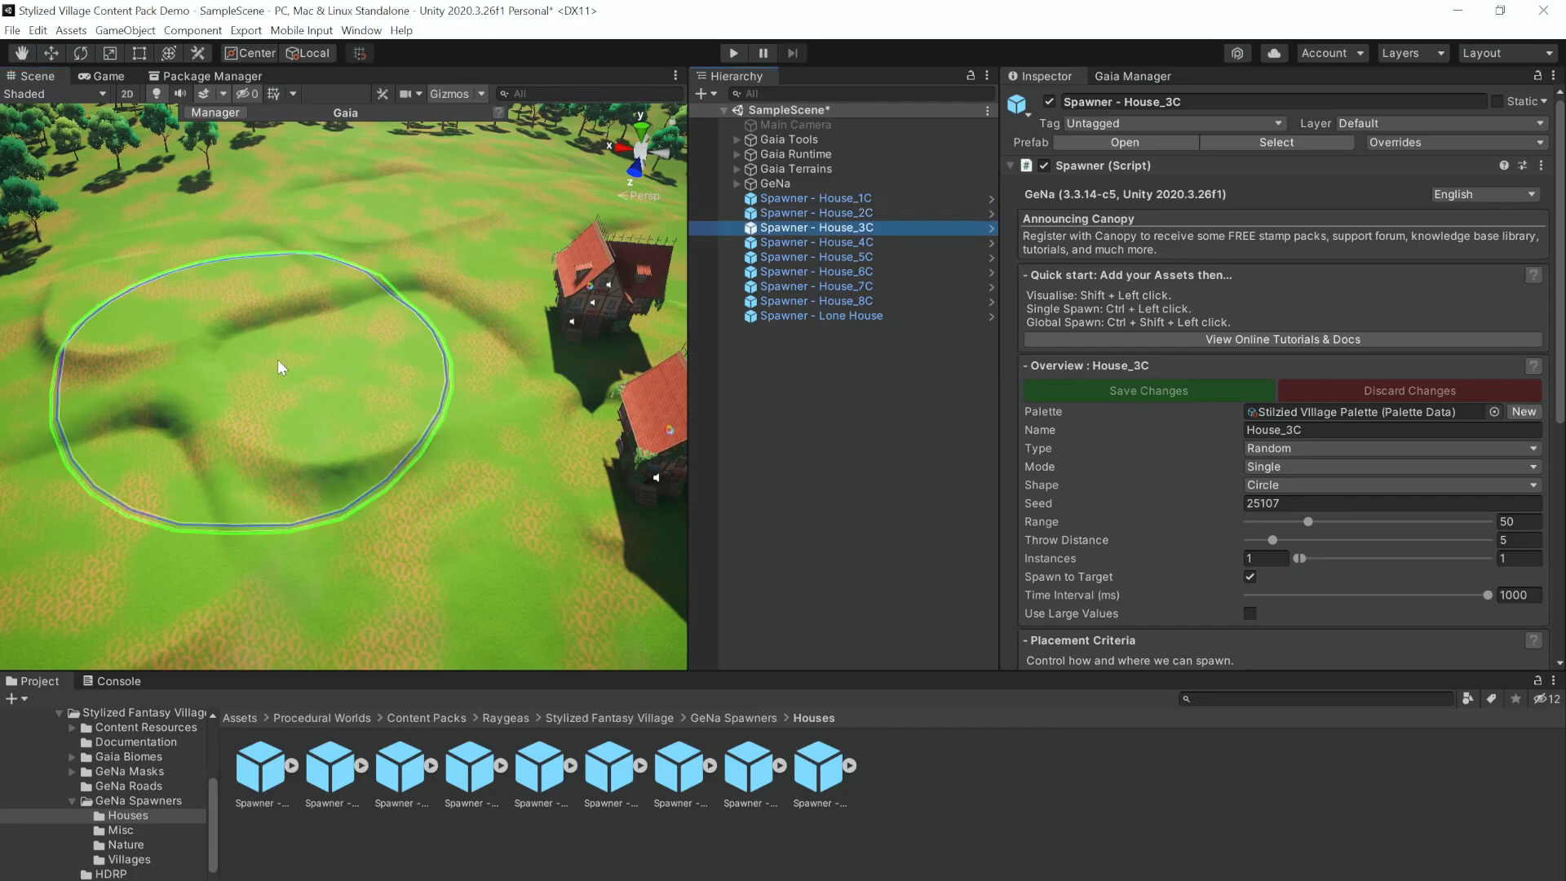
{"action": "left_click", "coordinate": [816, 257]}
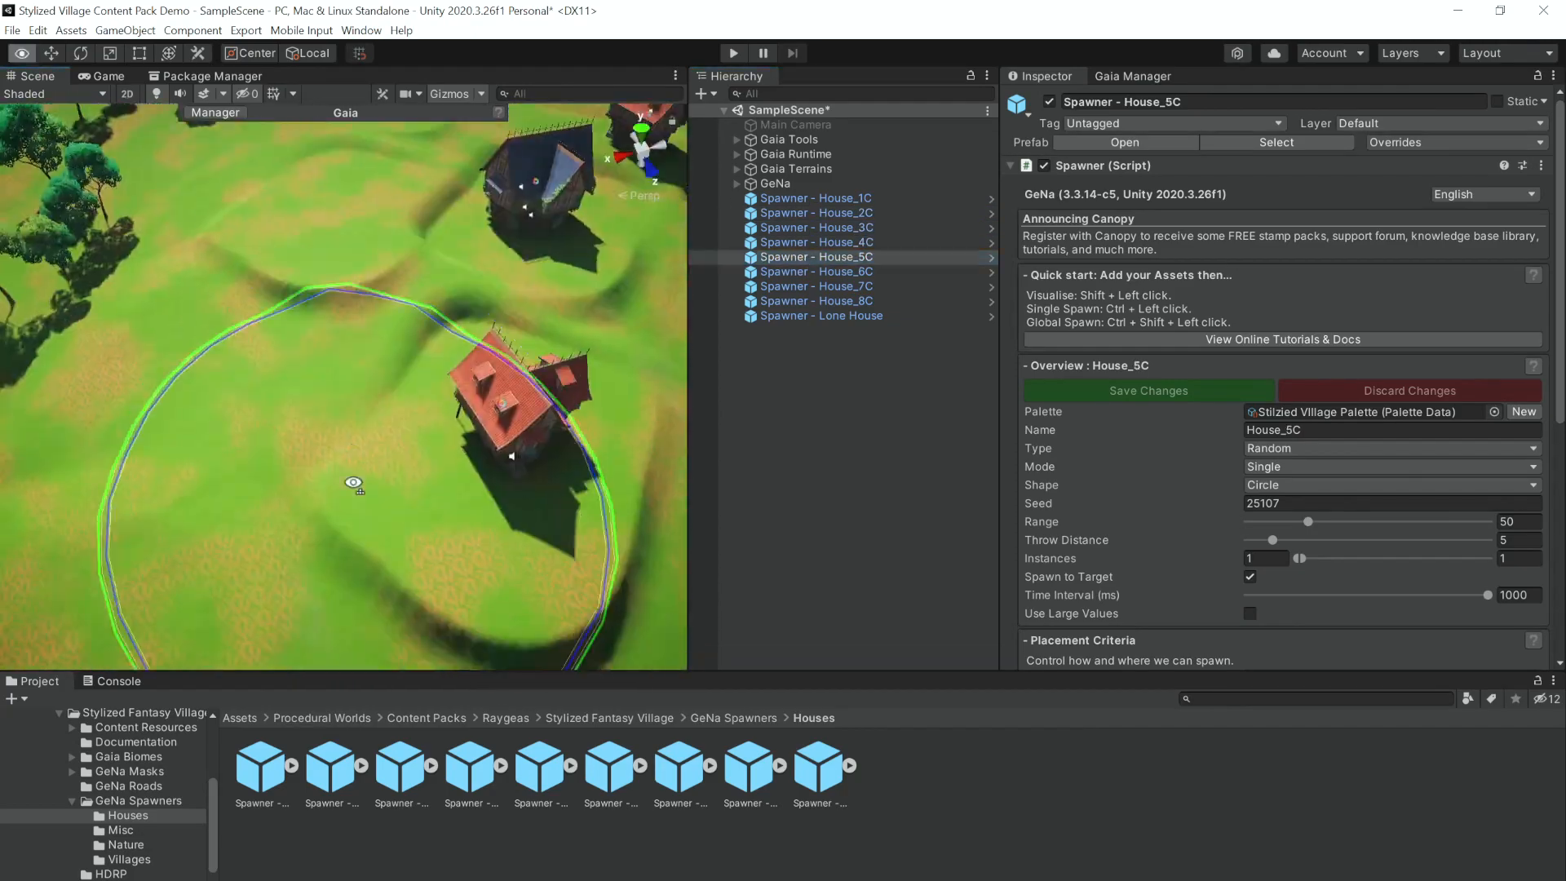
{"action": "left_click", "coordinate": [815, 271]}
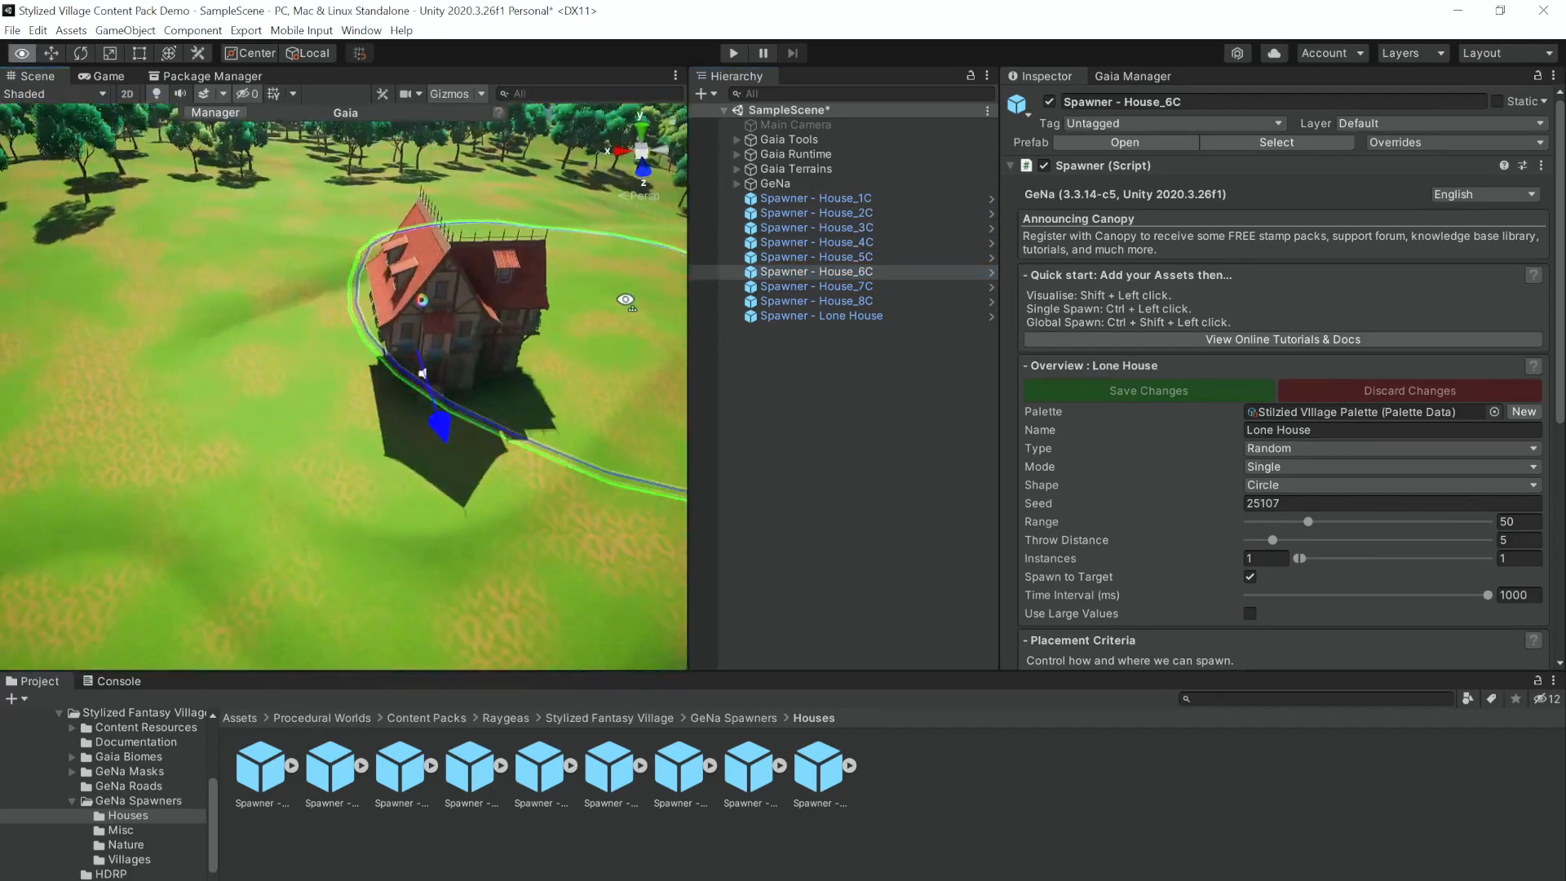
{"action": "left_click", "coordinate": [816, 286]}
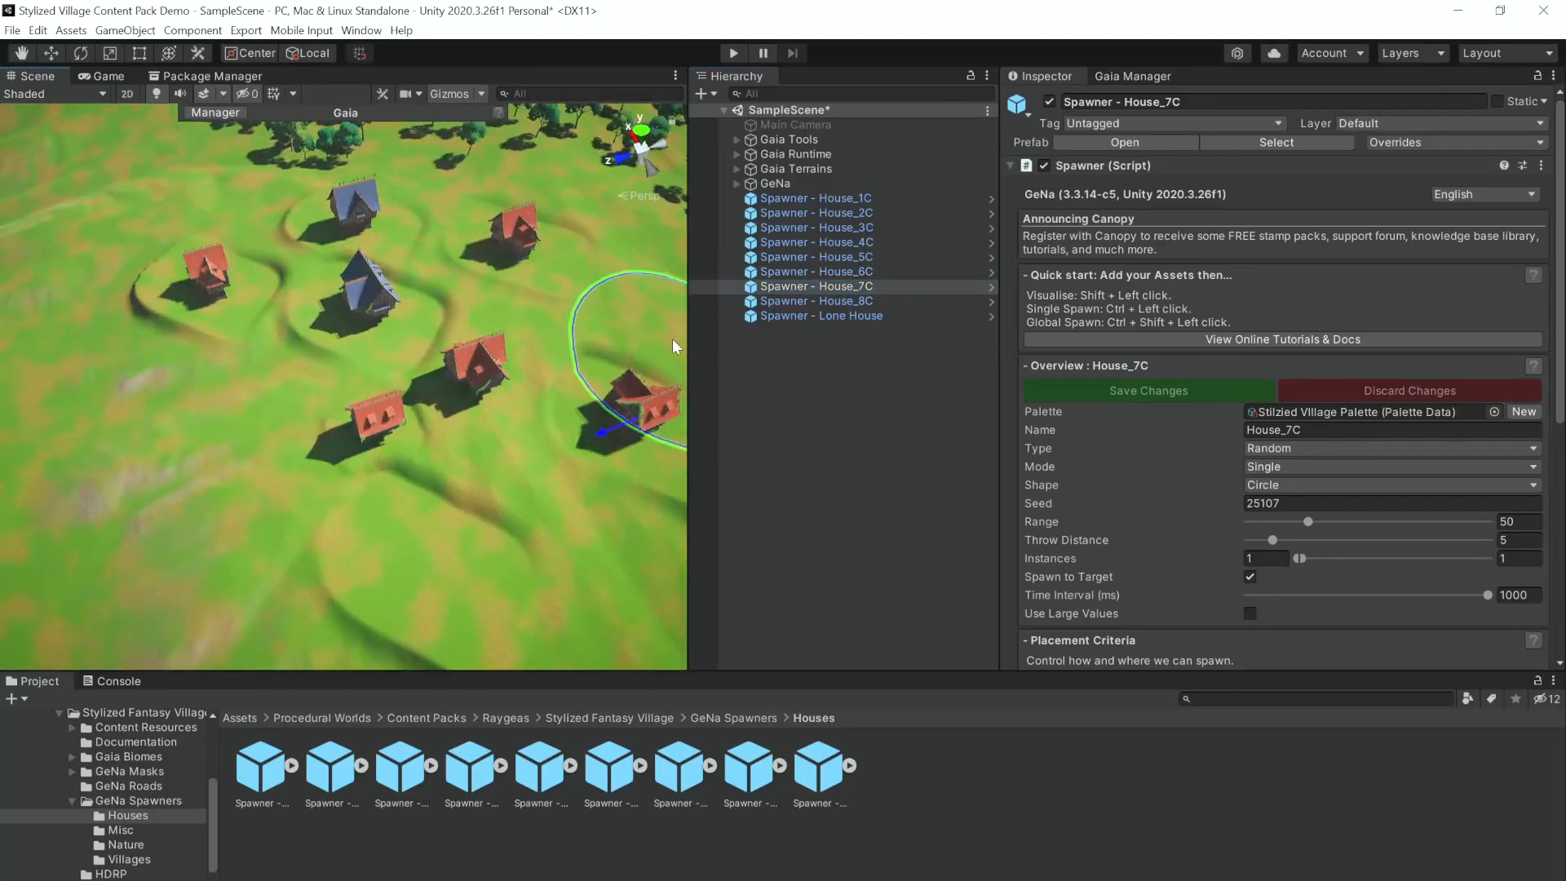
{"action": "left_click", "coordinate": [816, 301]}
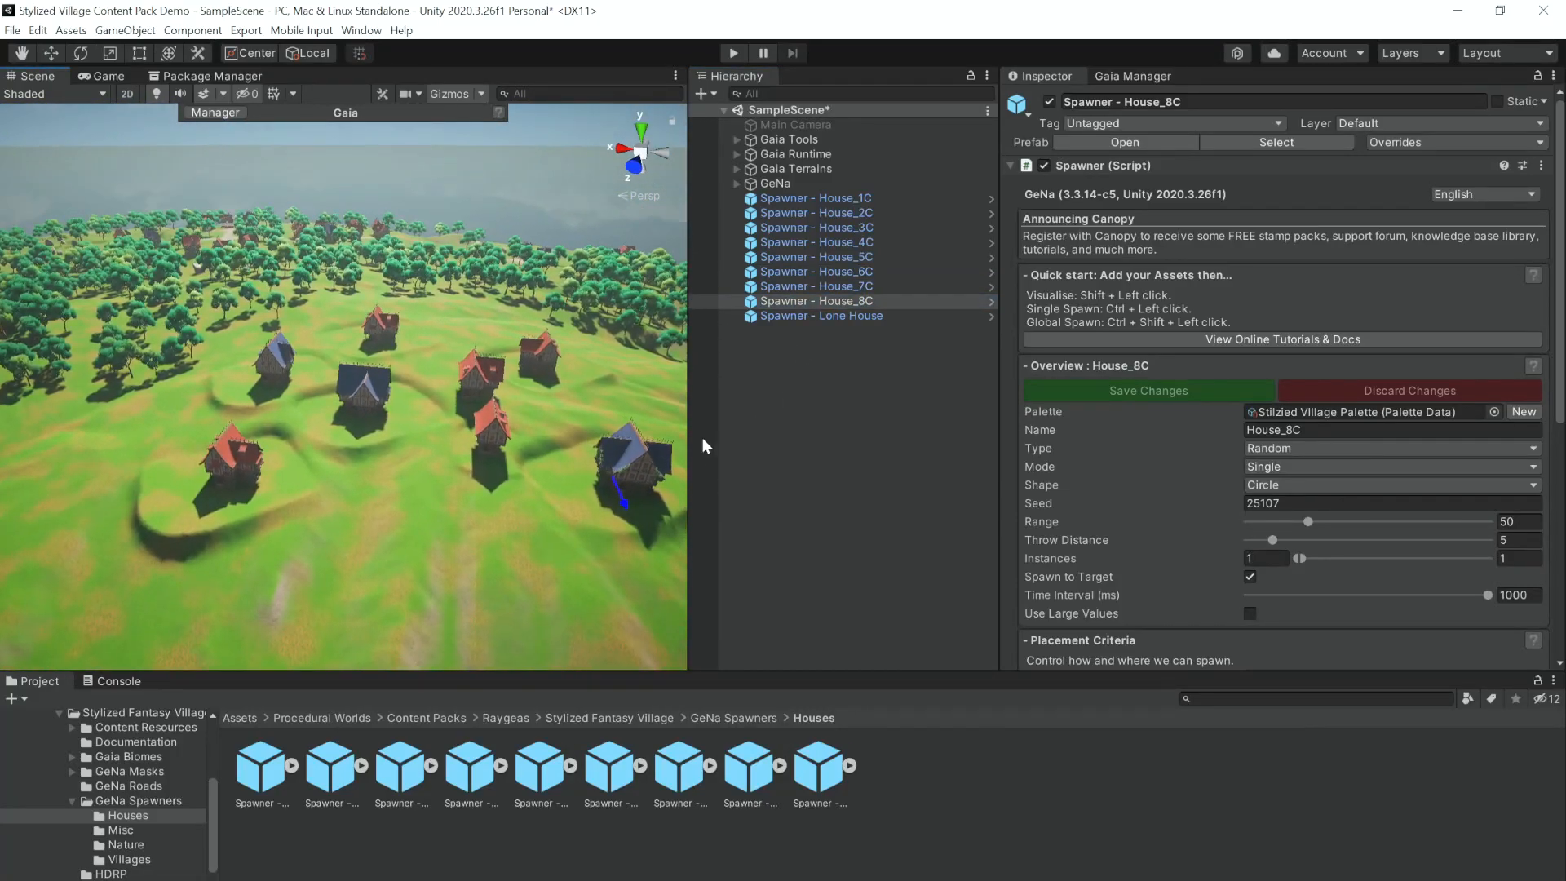